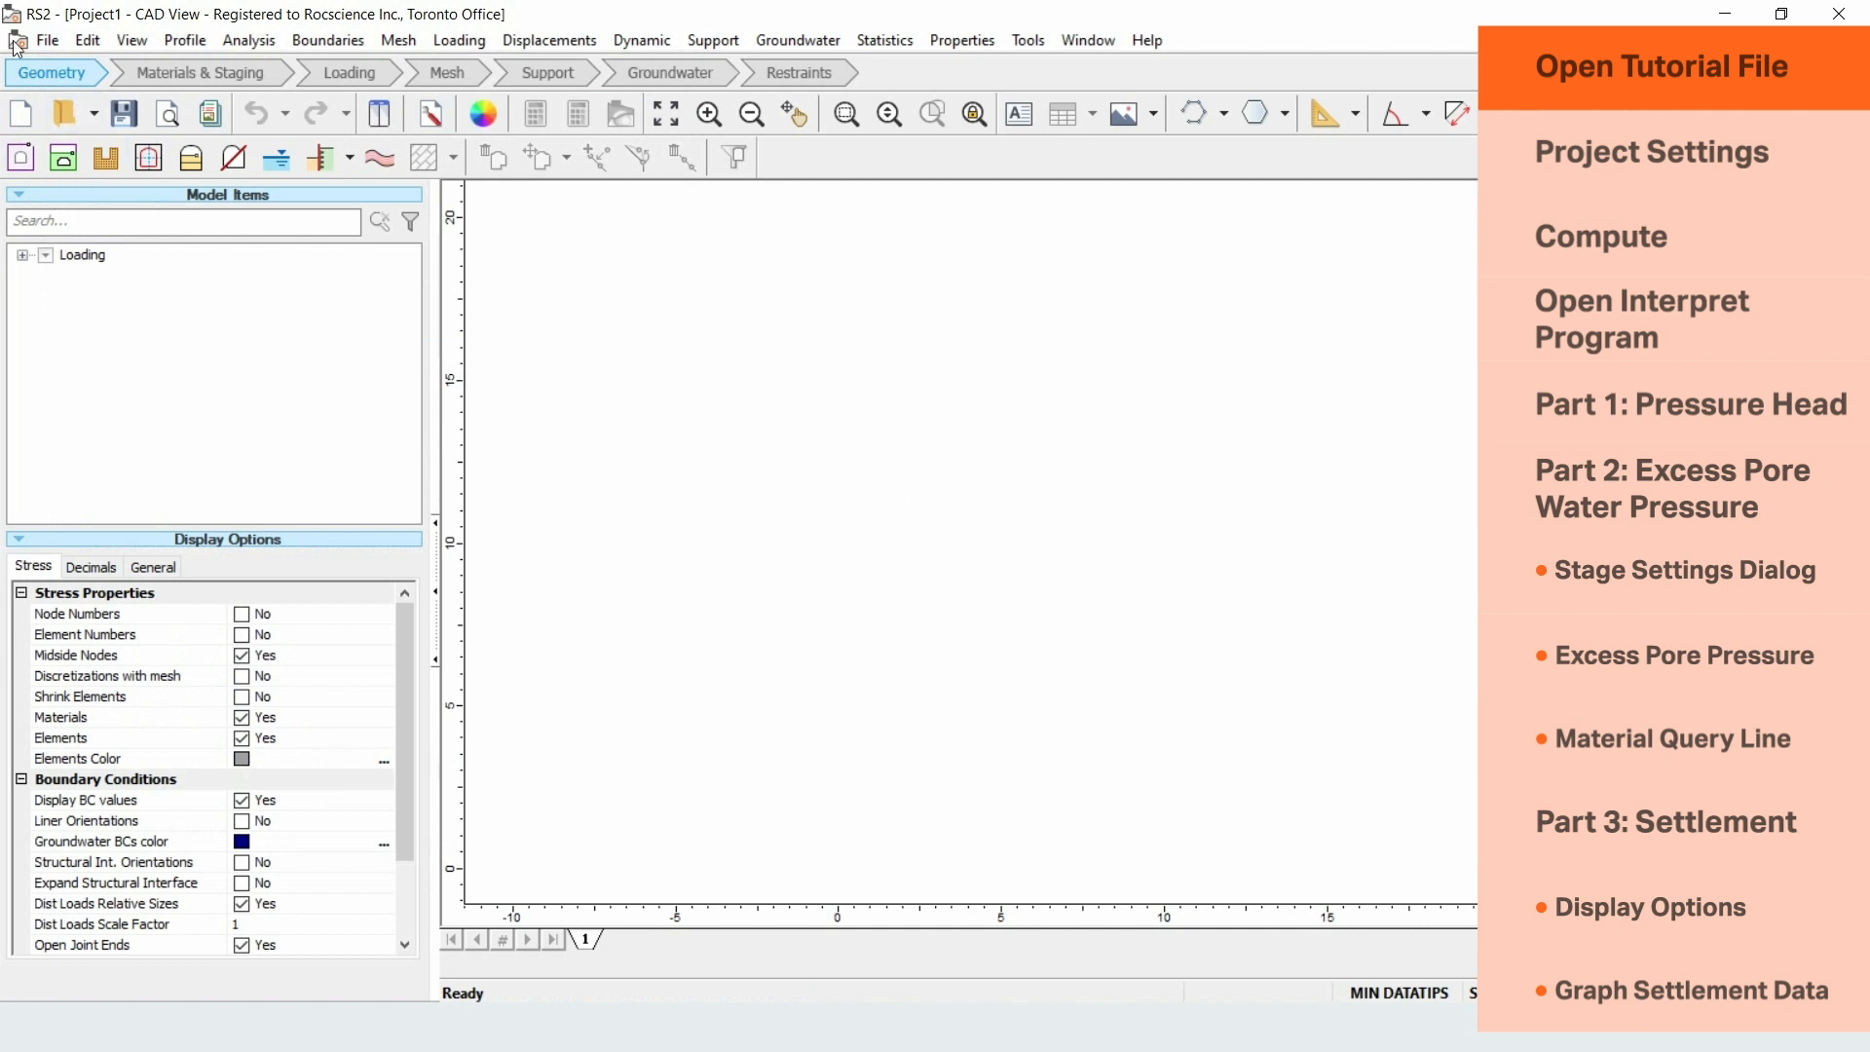
- Open Embankment Consolidation.fez from the Consolidation Settlement tutorials folder
{"action": "left_click", "coordinate": [47, 39]}
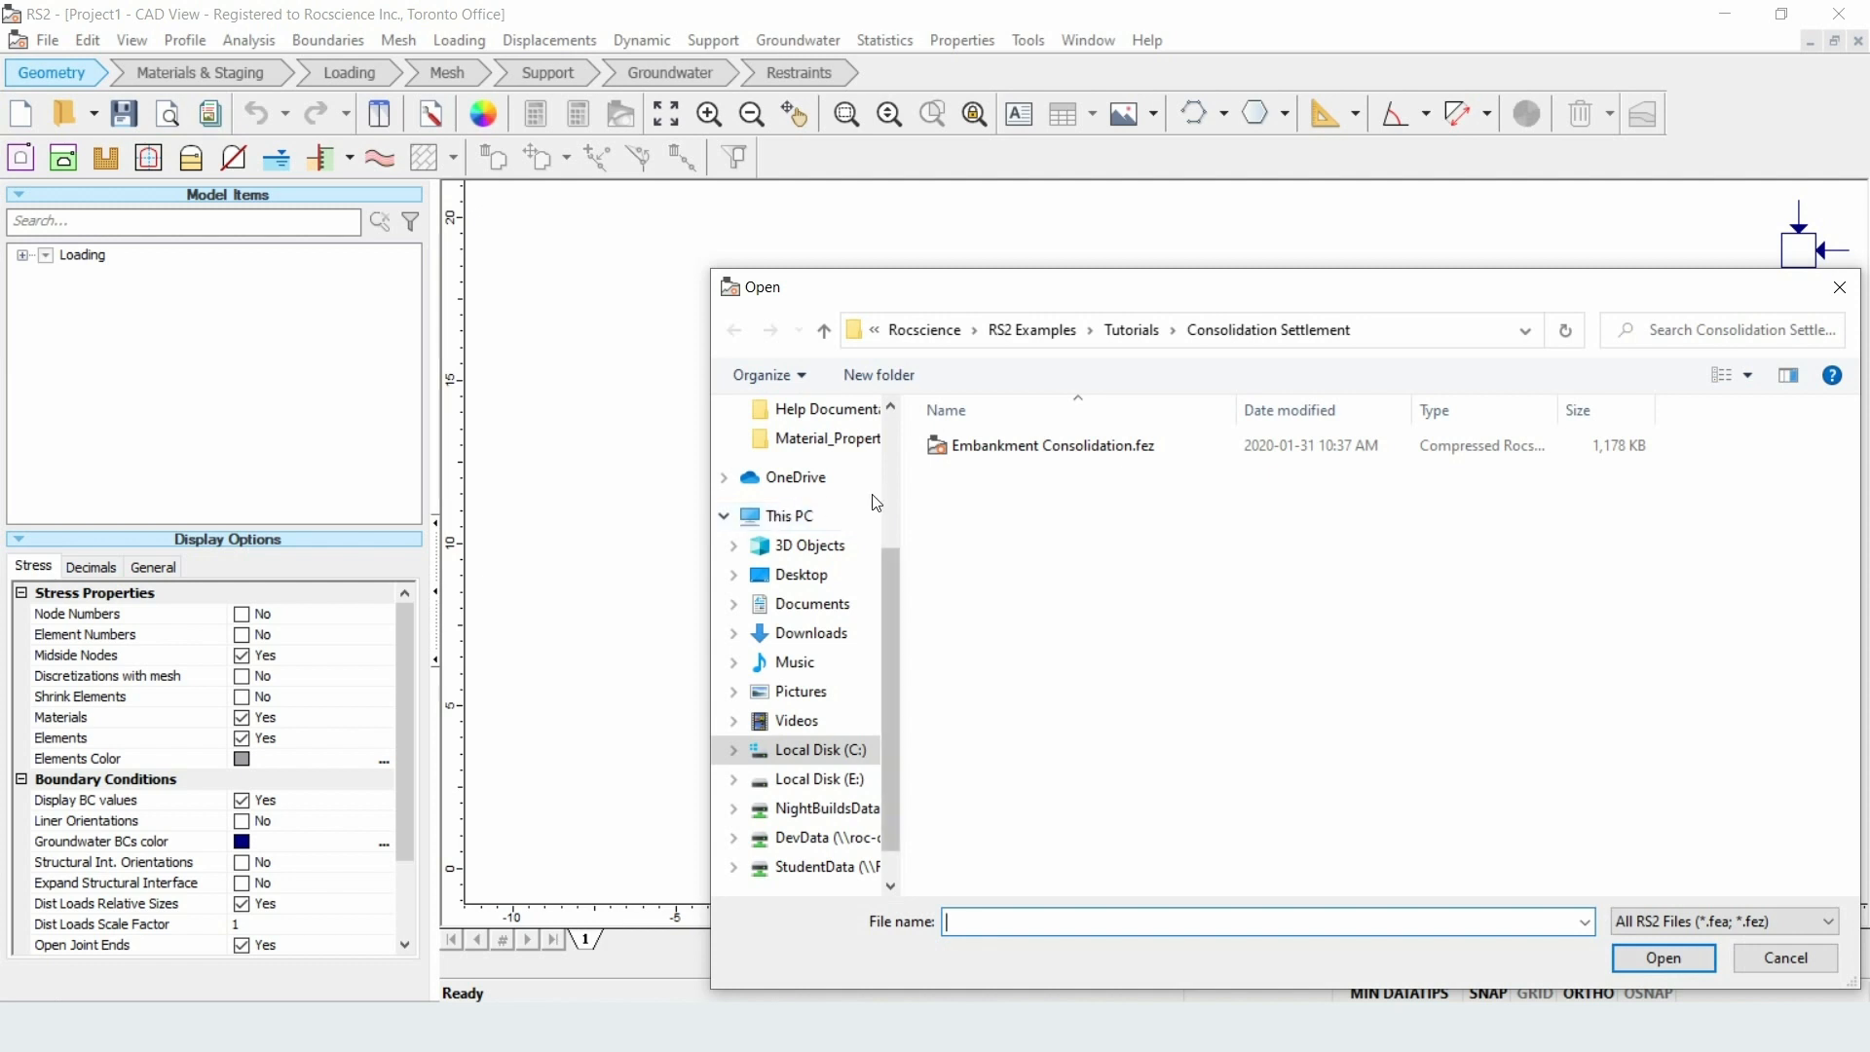
{"action": "left_click", "coordinate": [1052, 444]}
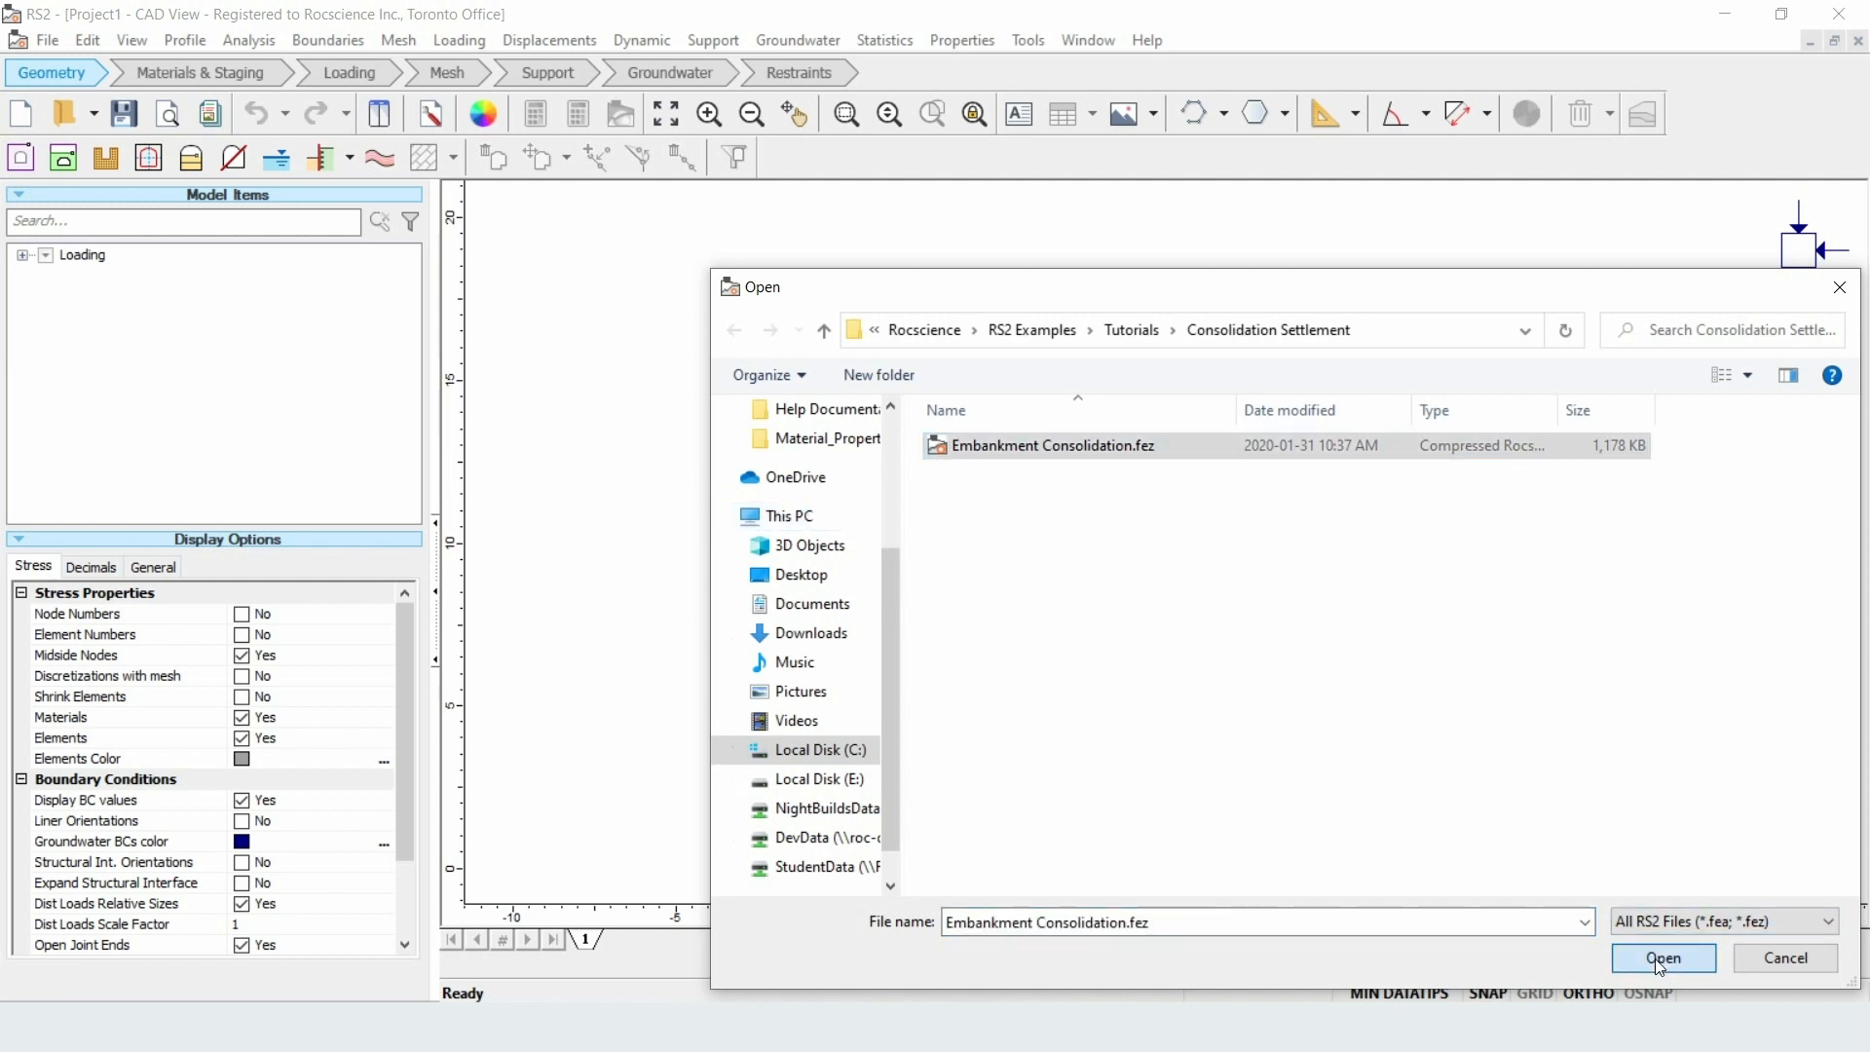
{"action": "left_click", "coordinate": [1661, 958]}
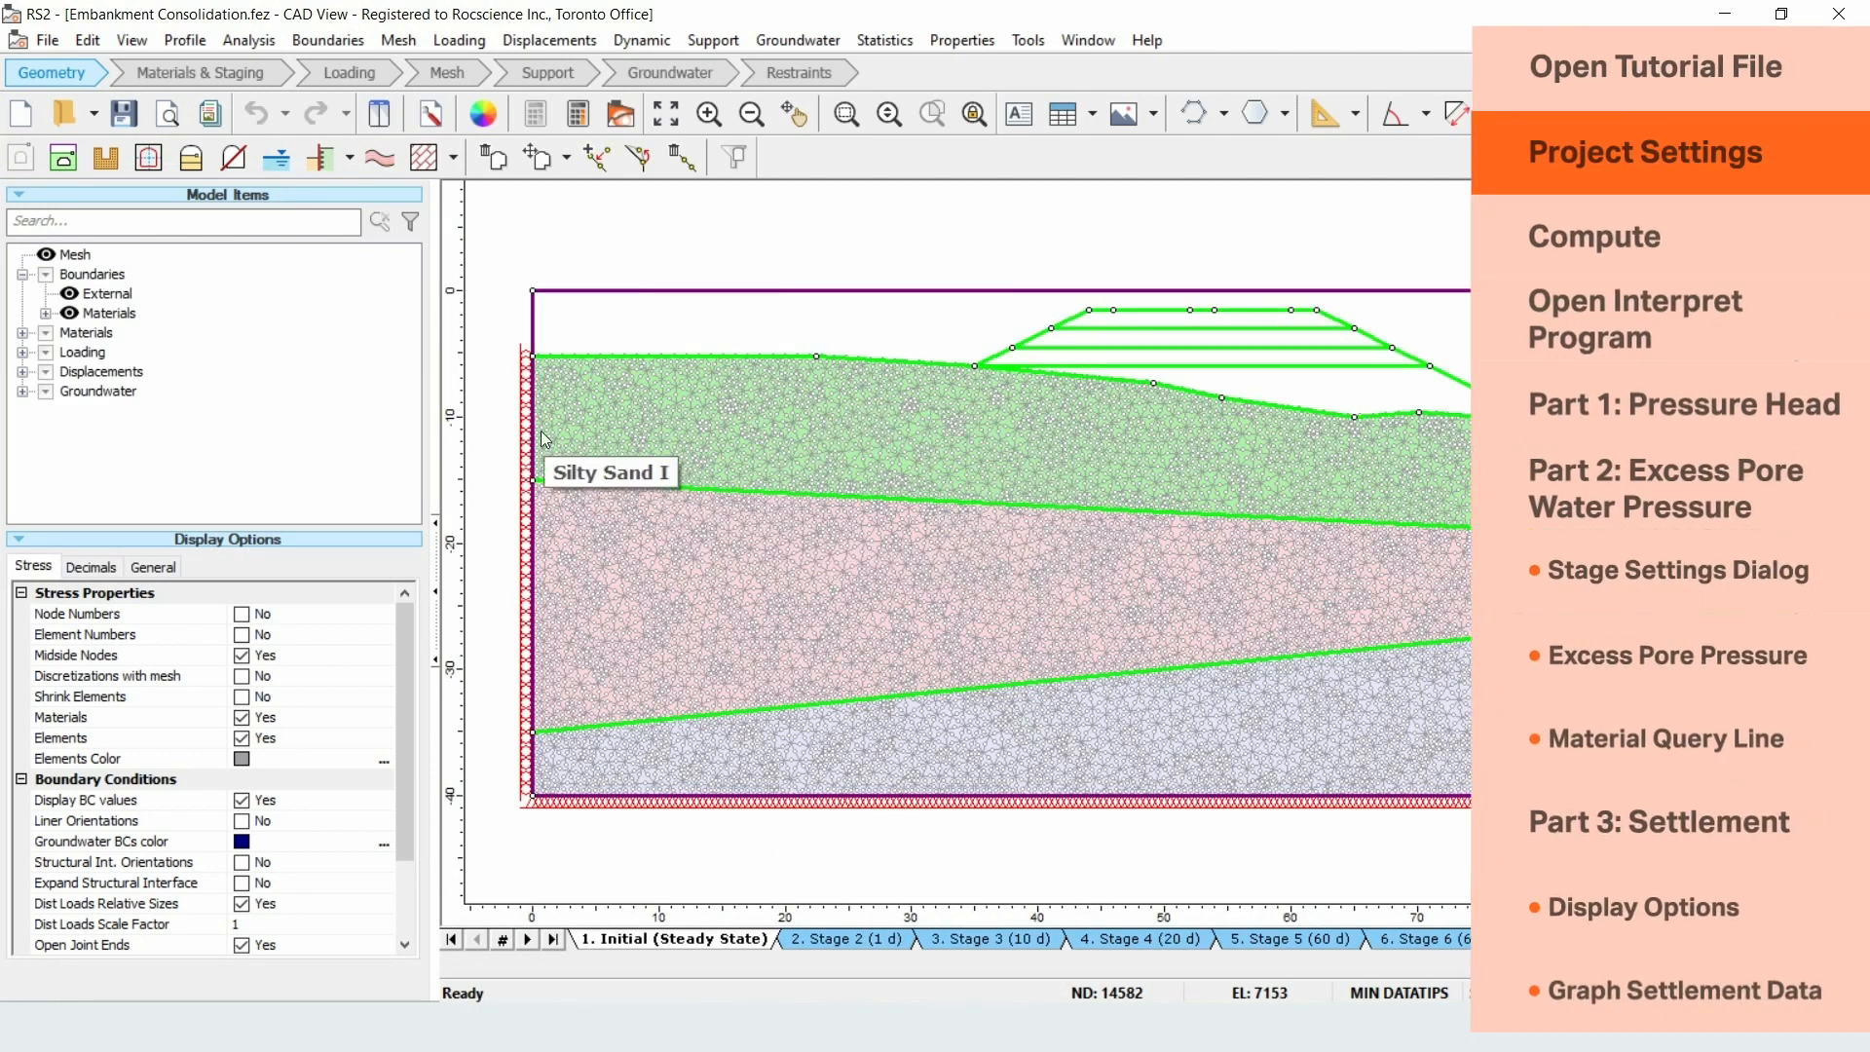
{"action": "mouse_move", "coordinate": [499, 349]}
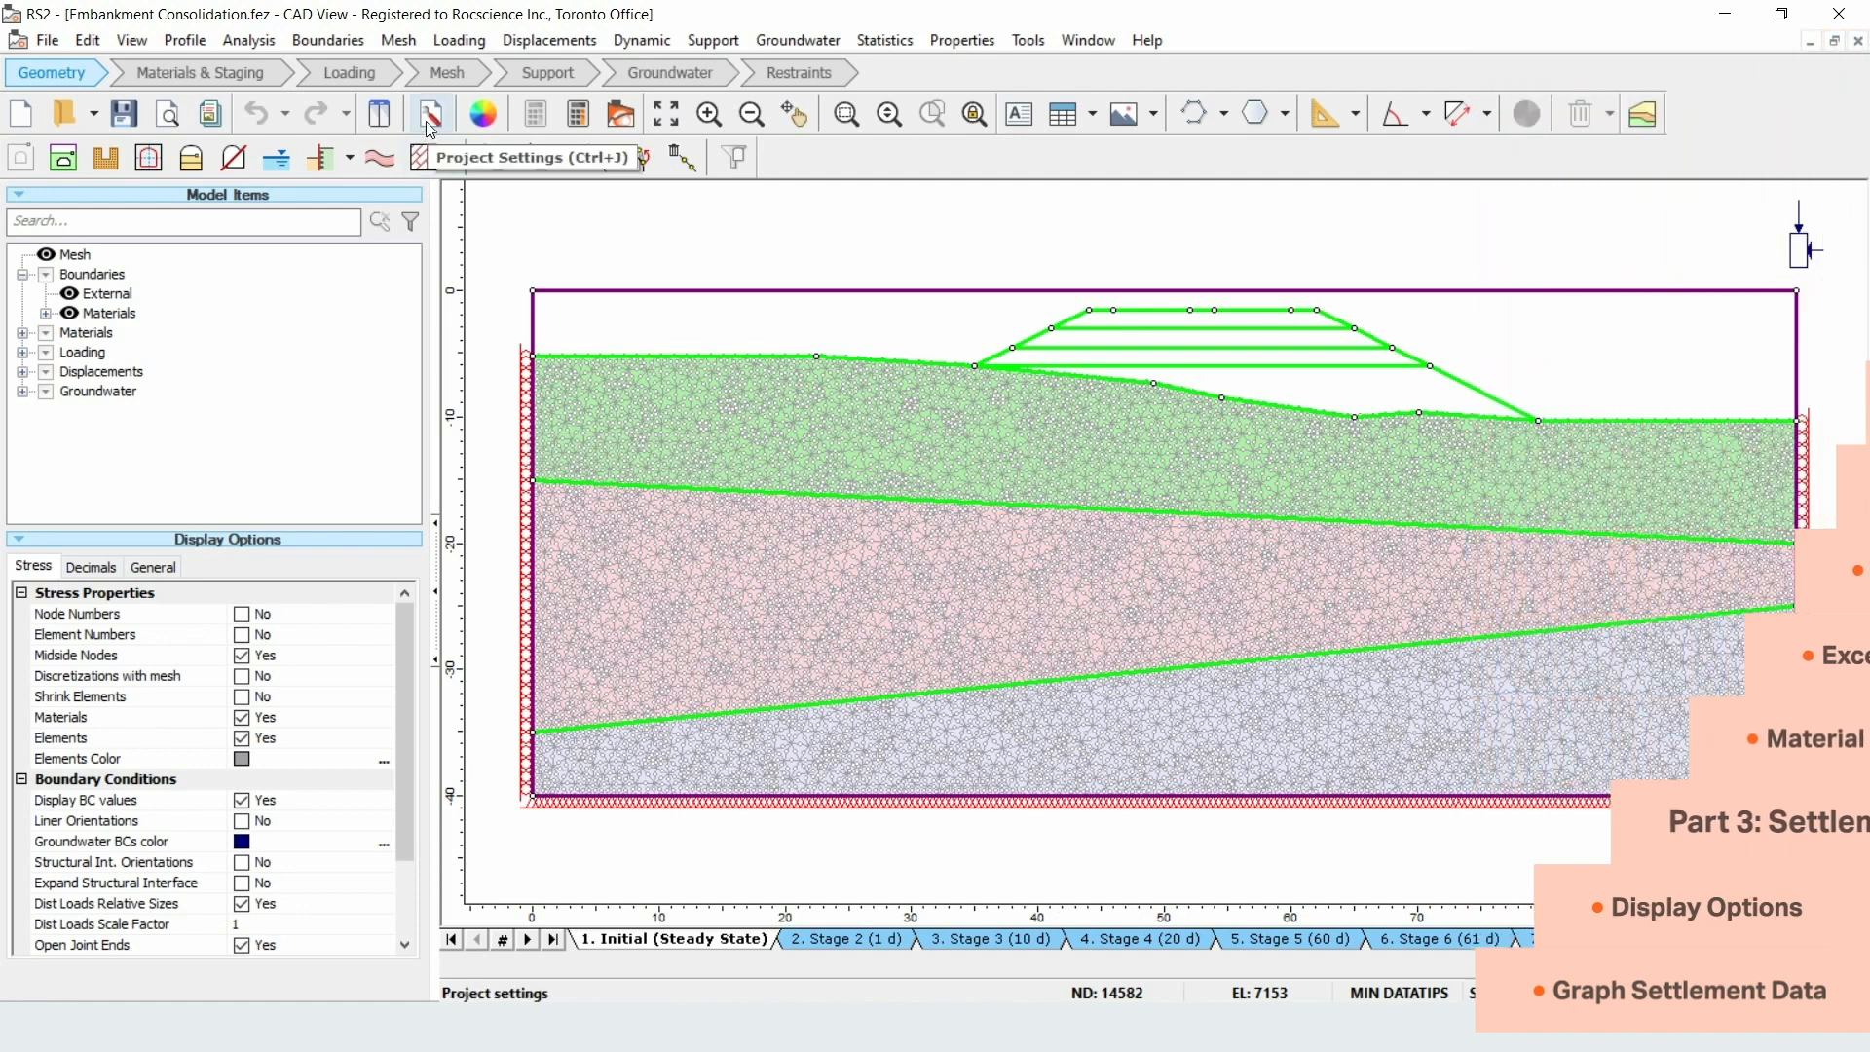
- In Project Settings keep consolidation as Coupled (Biot) and show the Stages page with names and times
{"action": "left_click", "coordinate": [429, 113]}
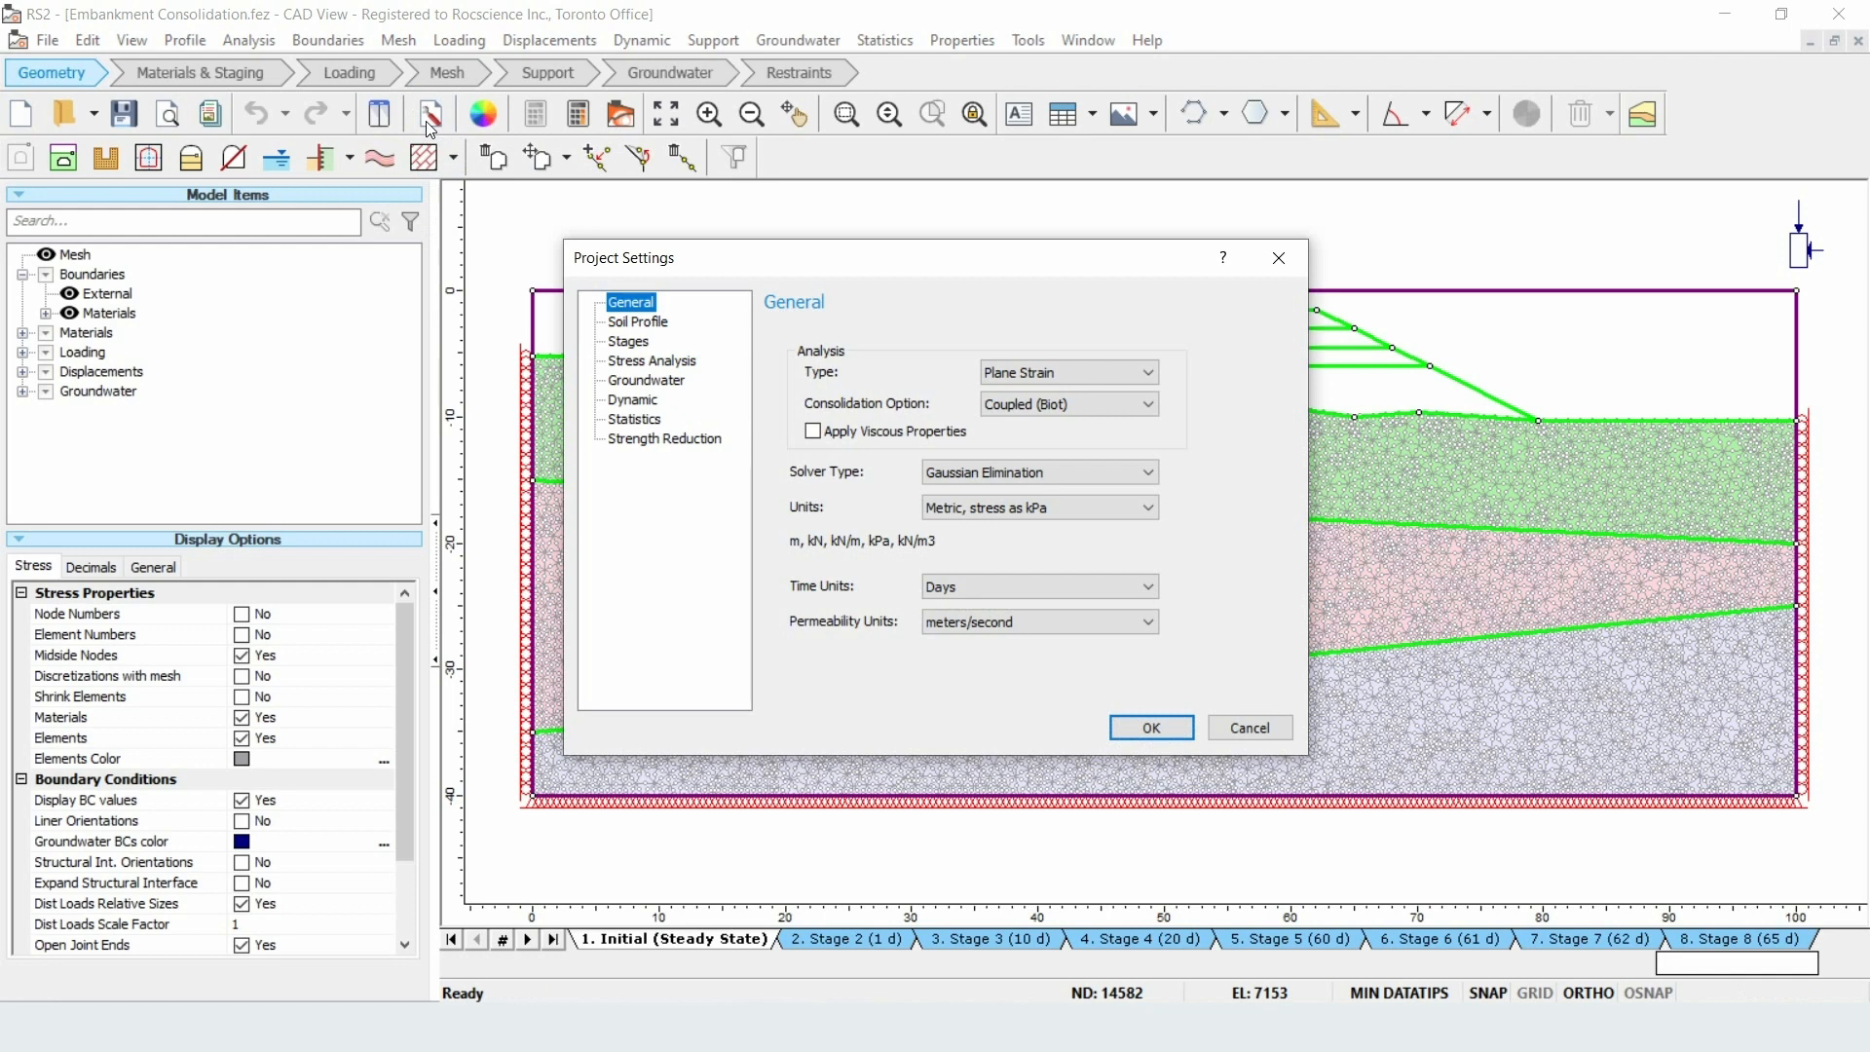
{"action": "mouse_move", "coordinate": [759, 331]}
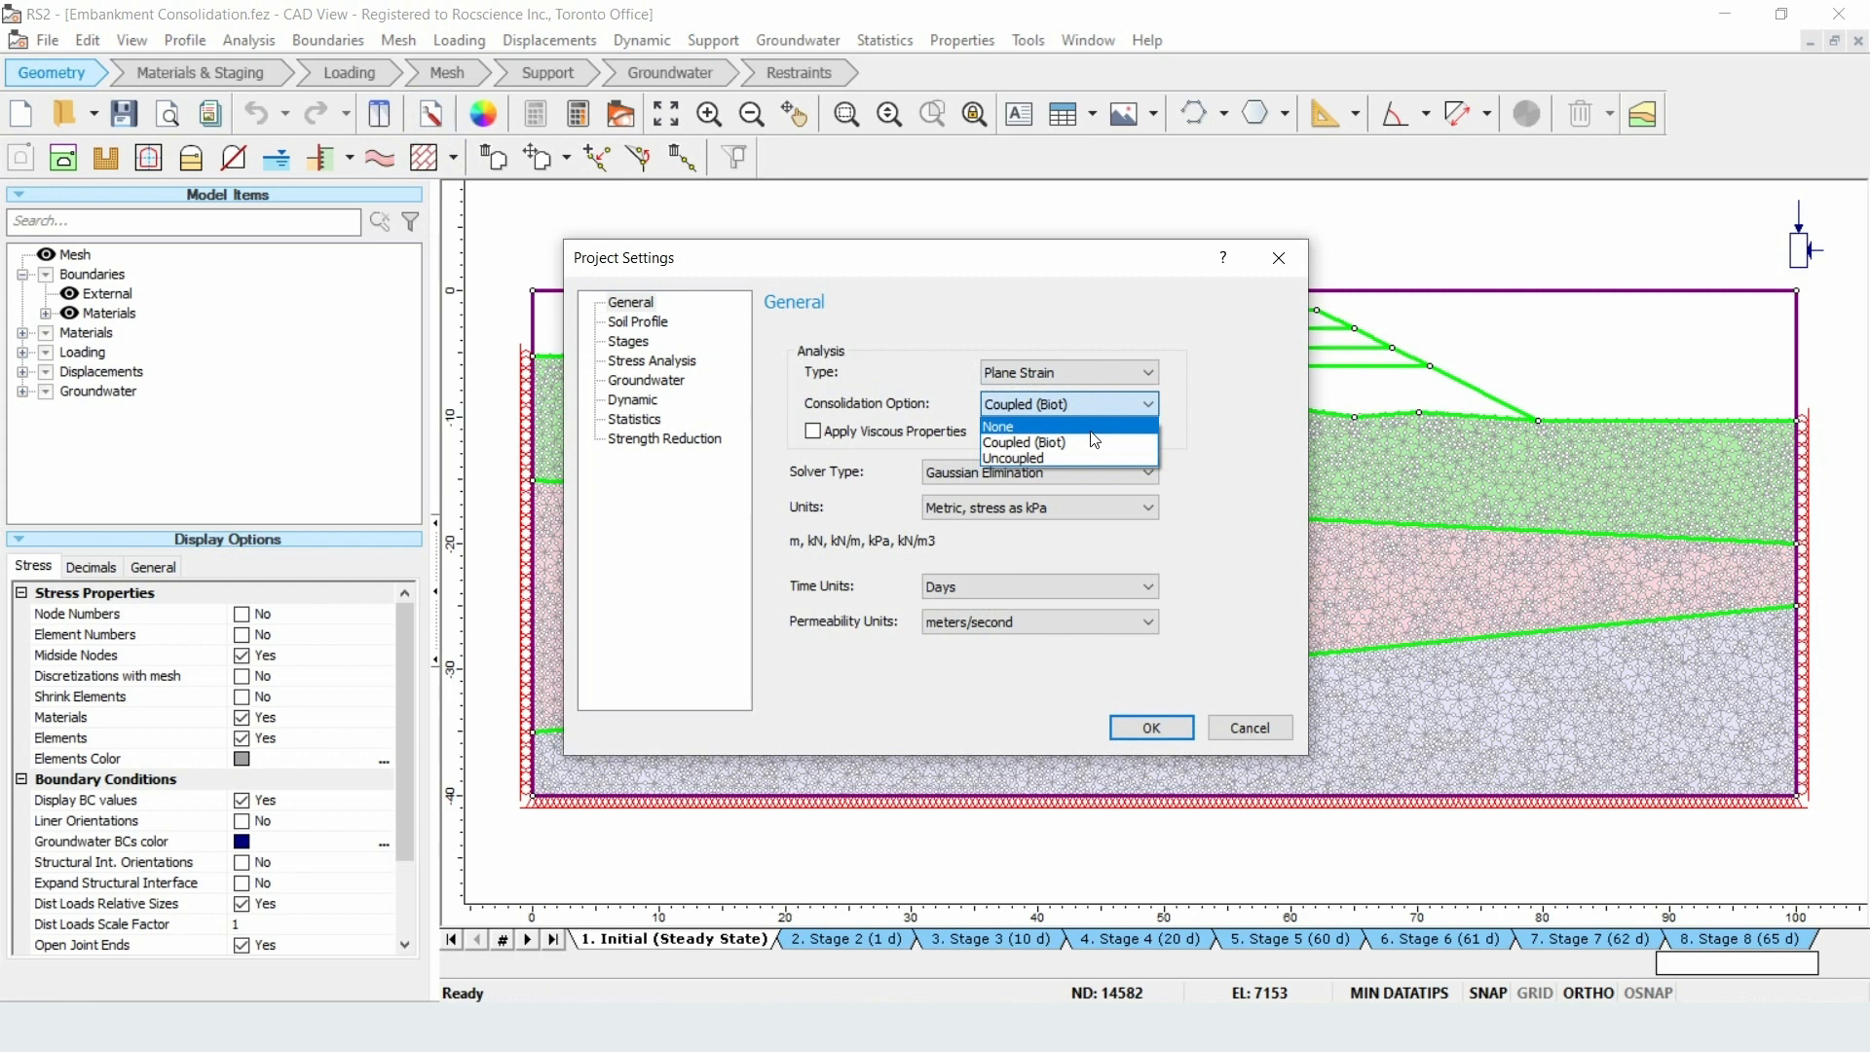
{"action": "mouse_move", "coordinate": [1088, 434]}
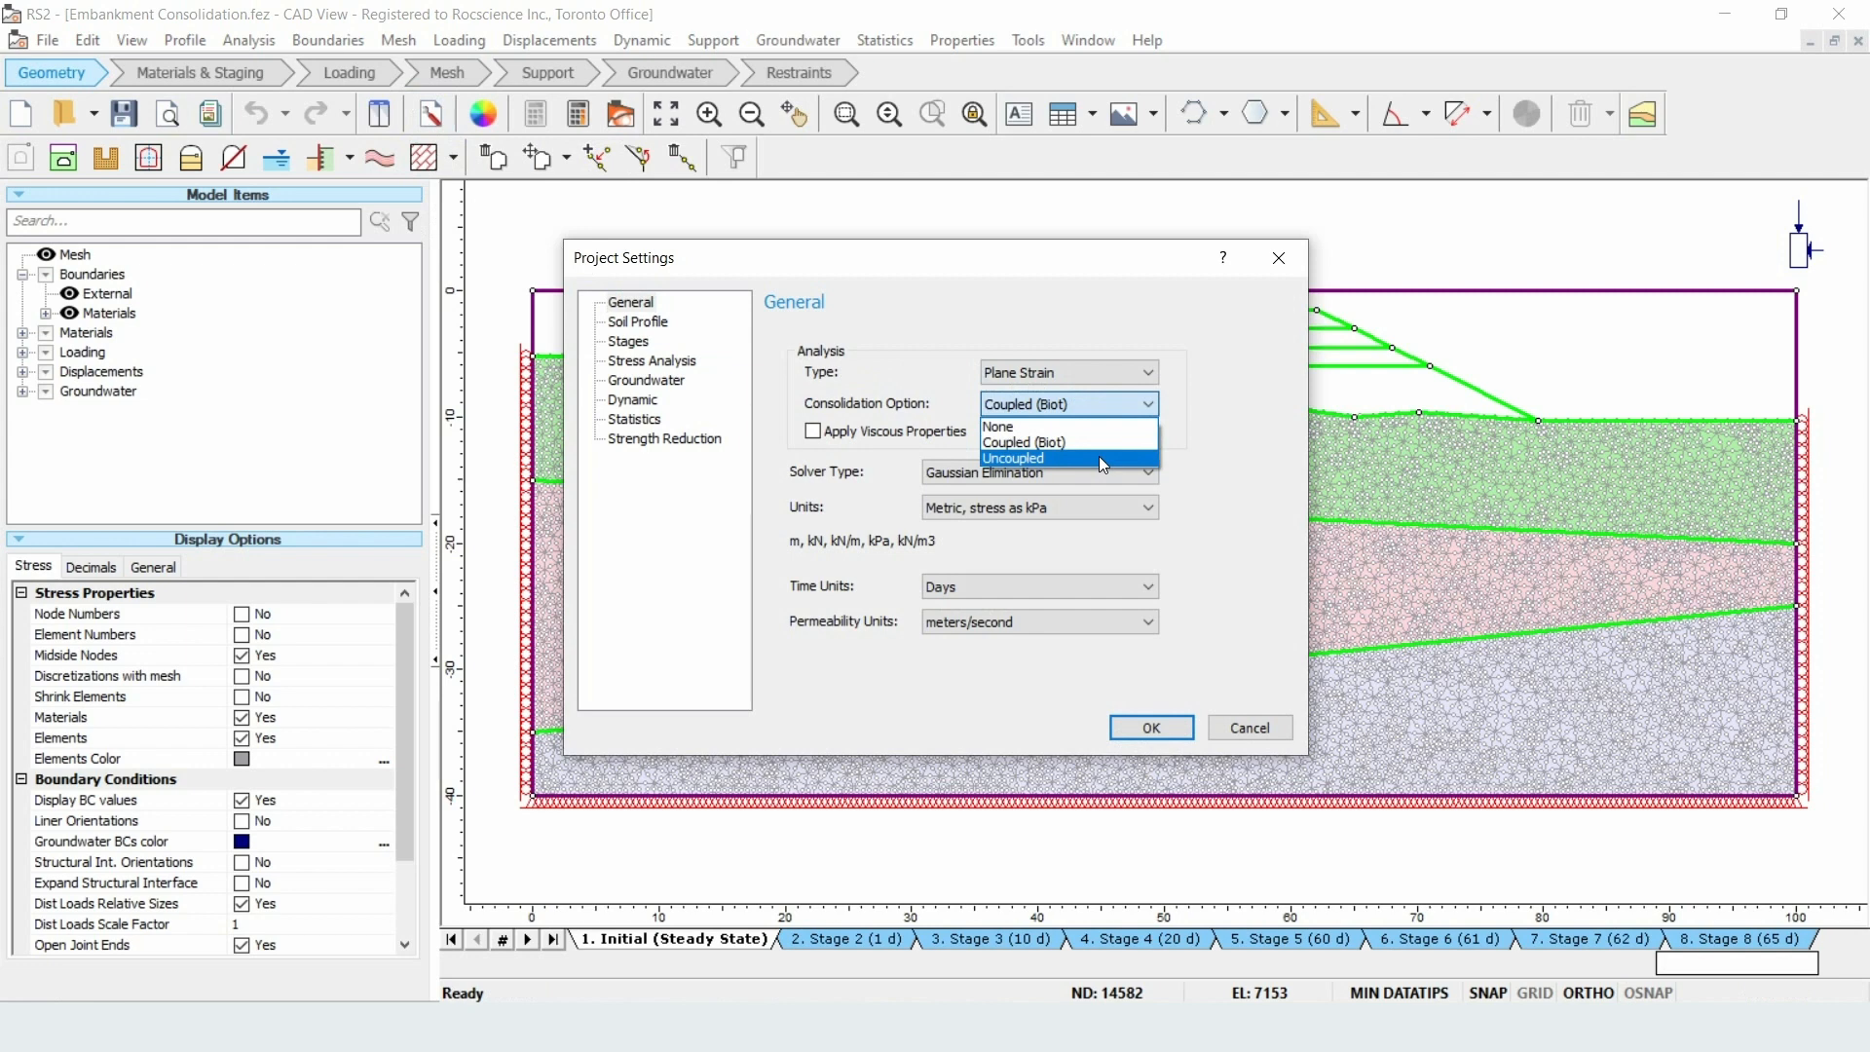
{"action": "mouse_move", "coordinate": [1094, 442]}
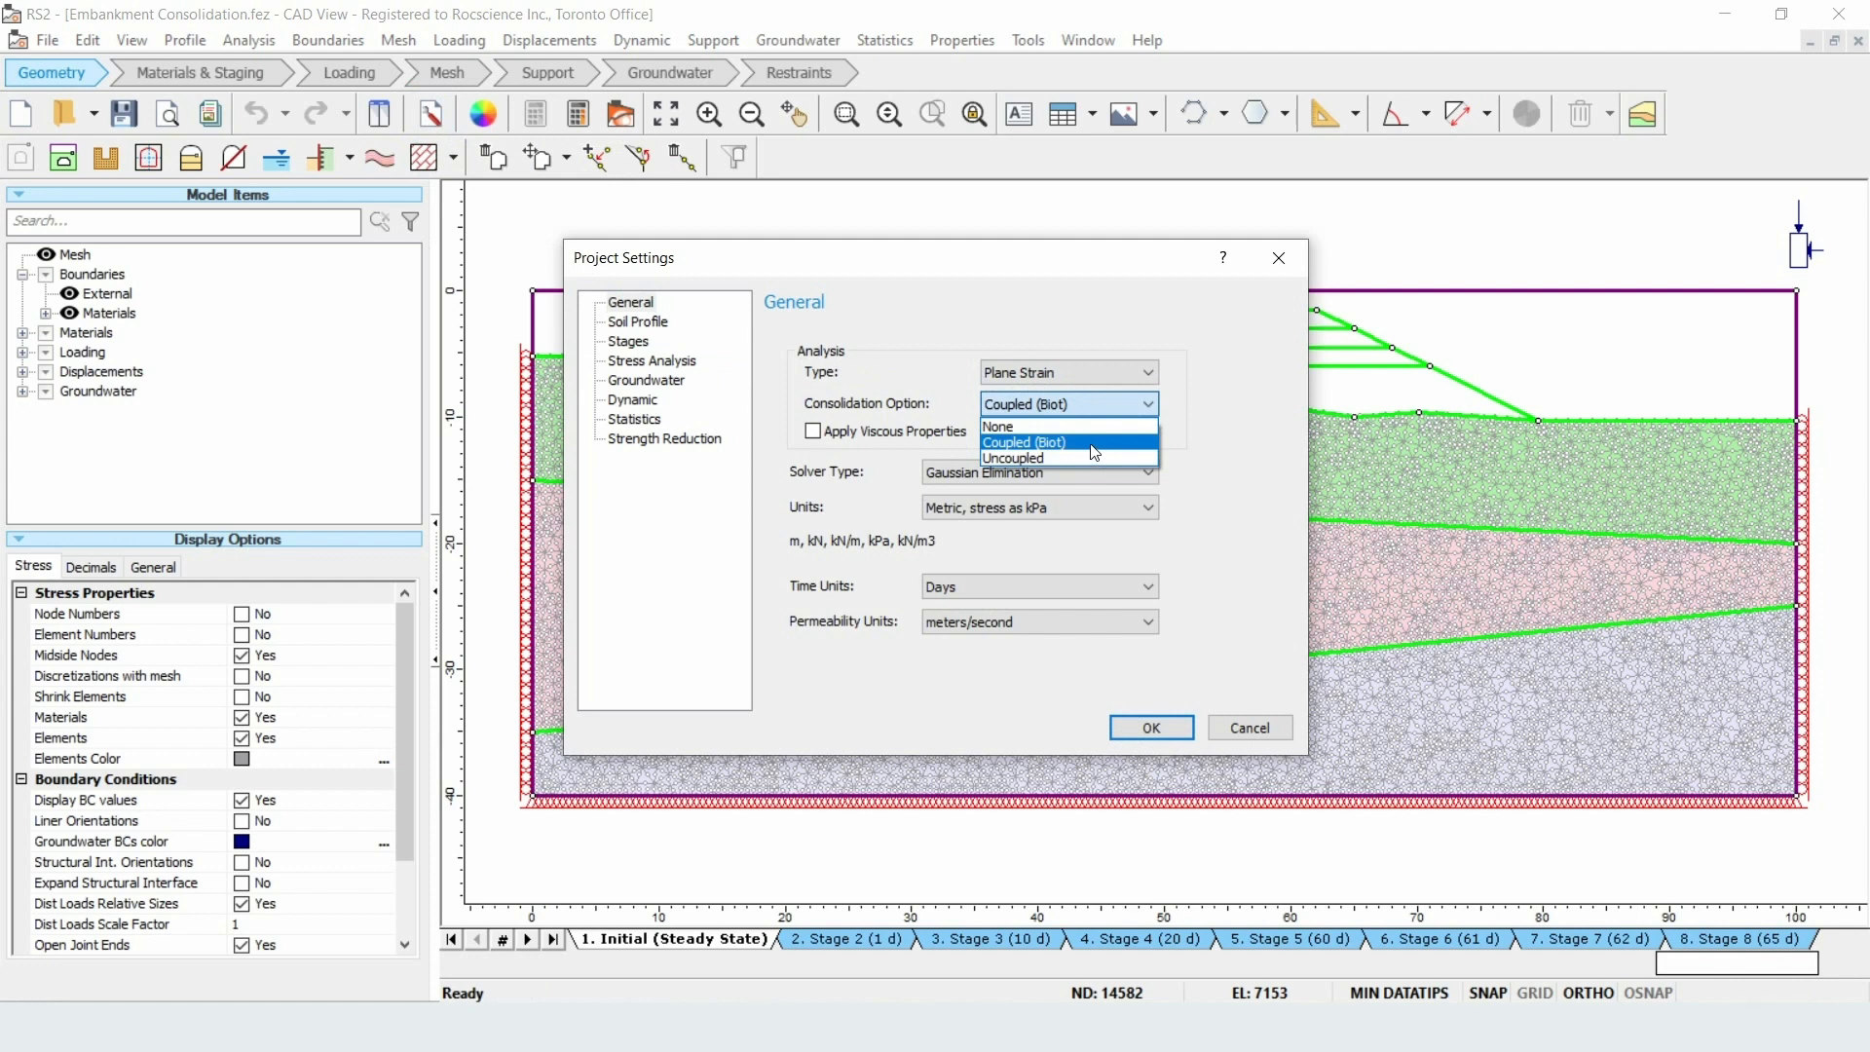
{"action": "left_click", "coordinate": [1022, 442]}
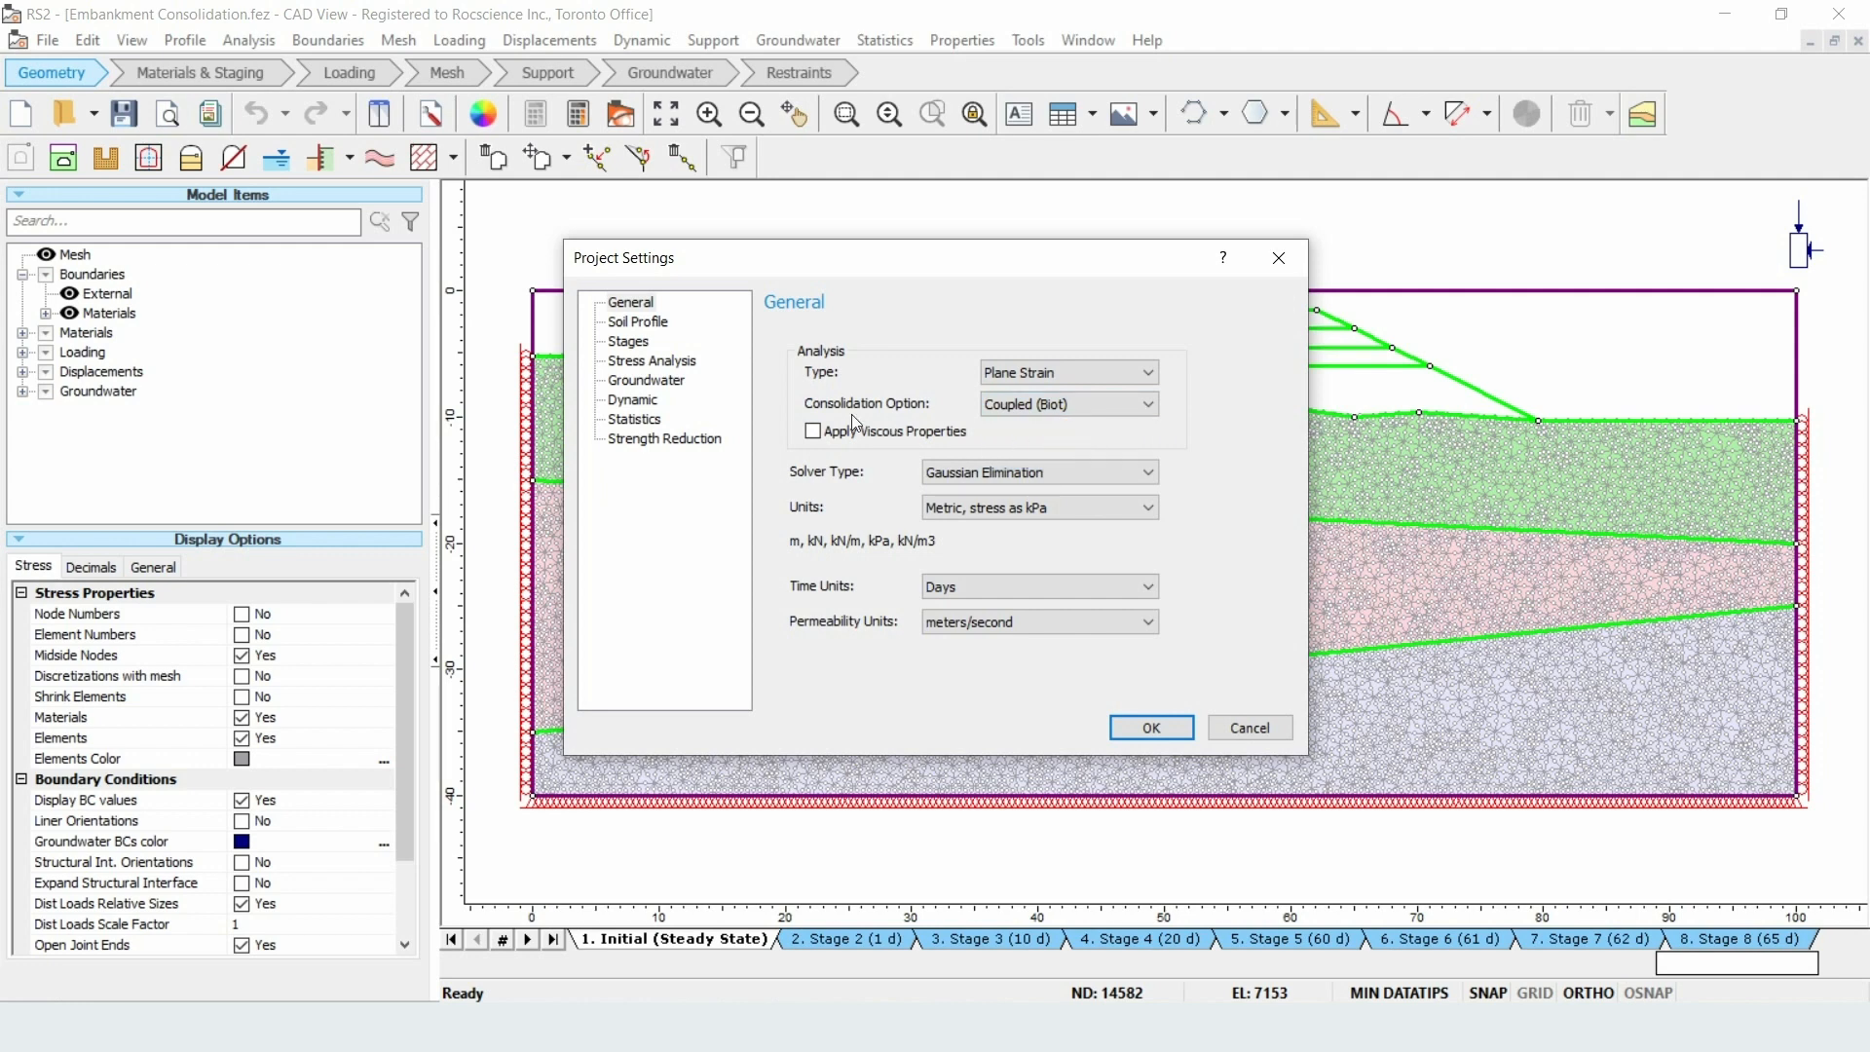
{"action": "left_click", "coordinate": [629, 341]}
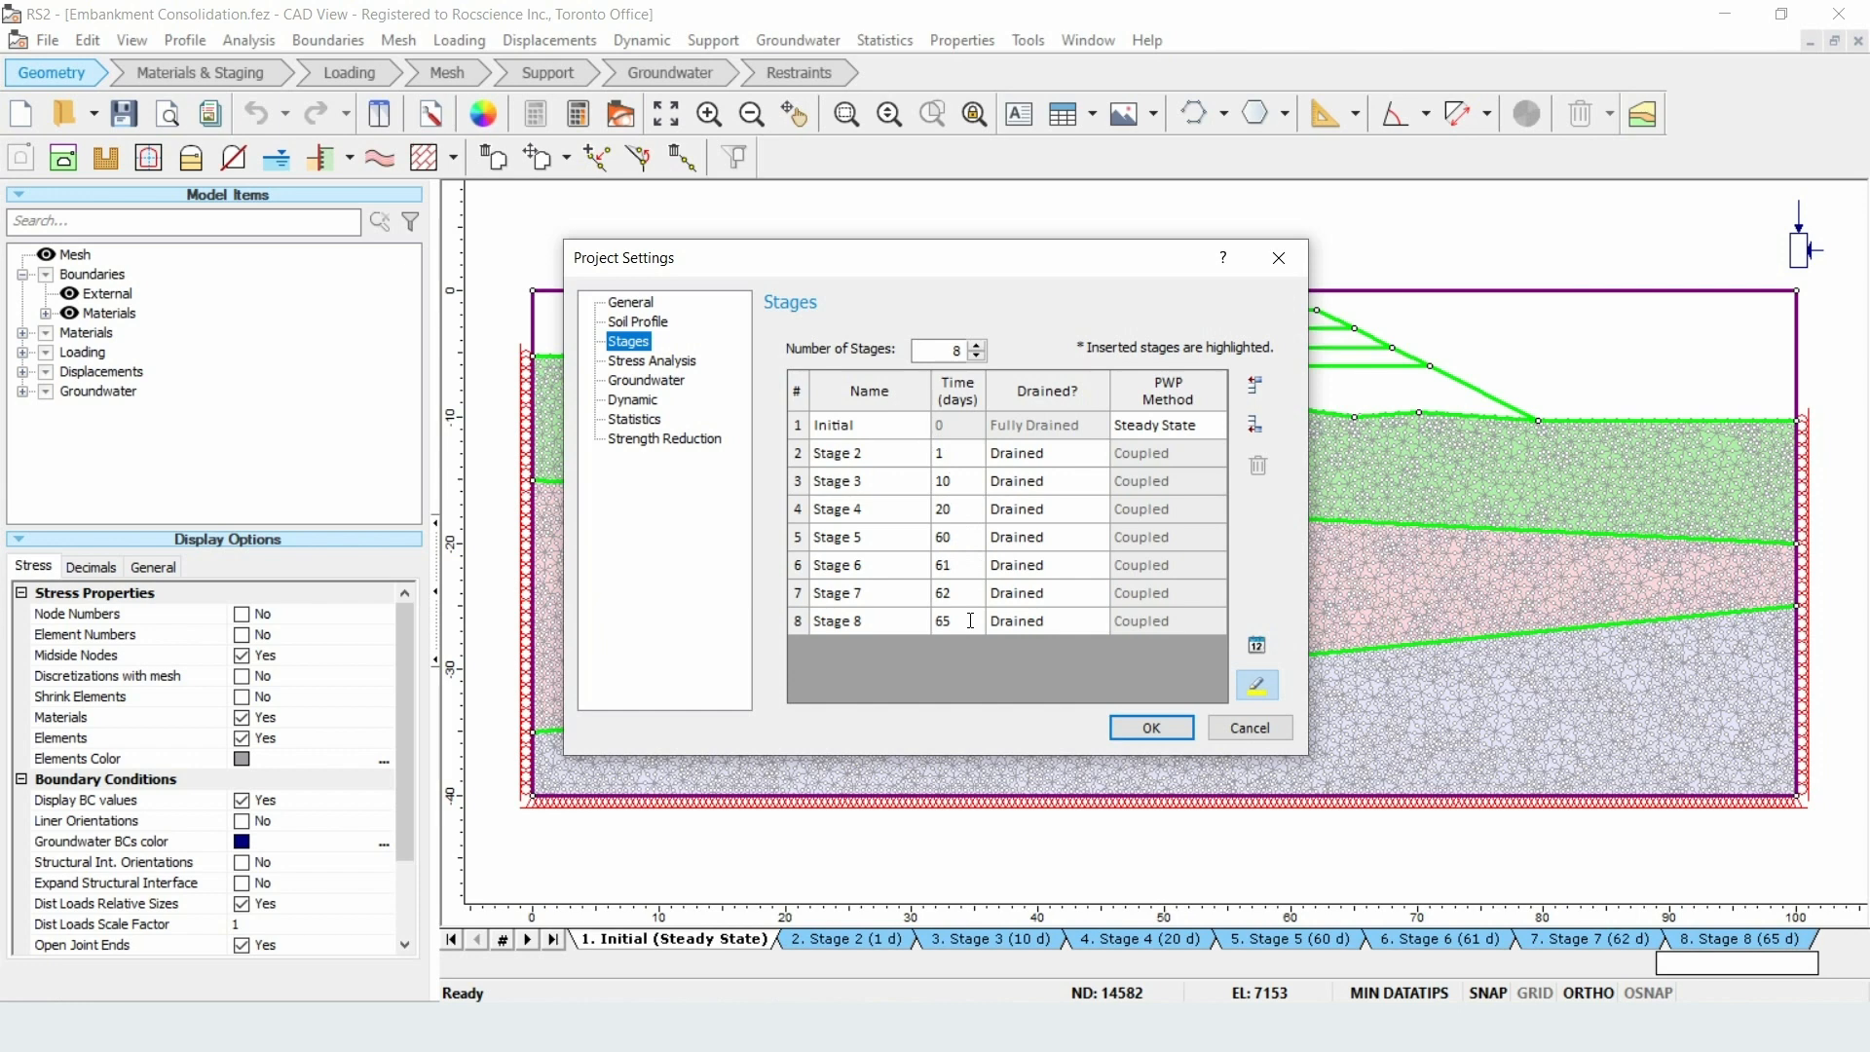
- Show the Groundwater page: transient FEA with pore pressure method defined by stage
{"action": "left_click", "coordinate": [646, 379]}
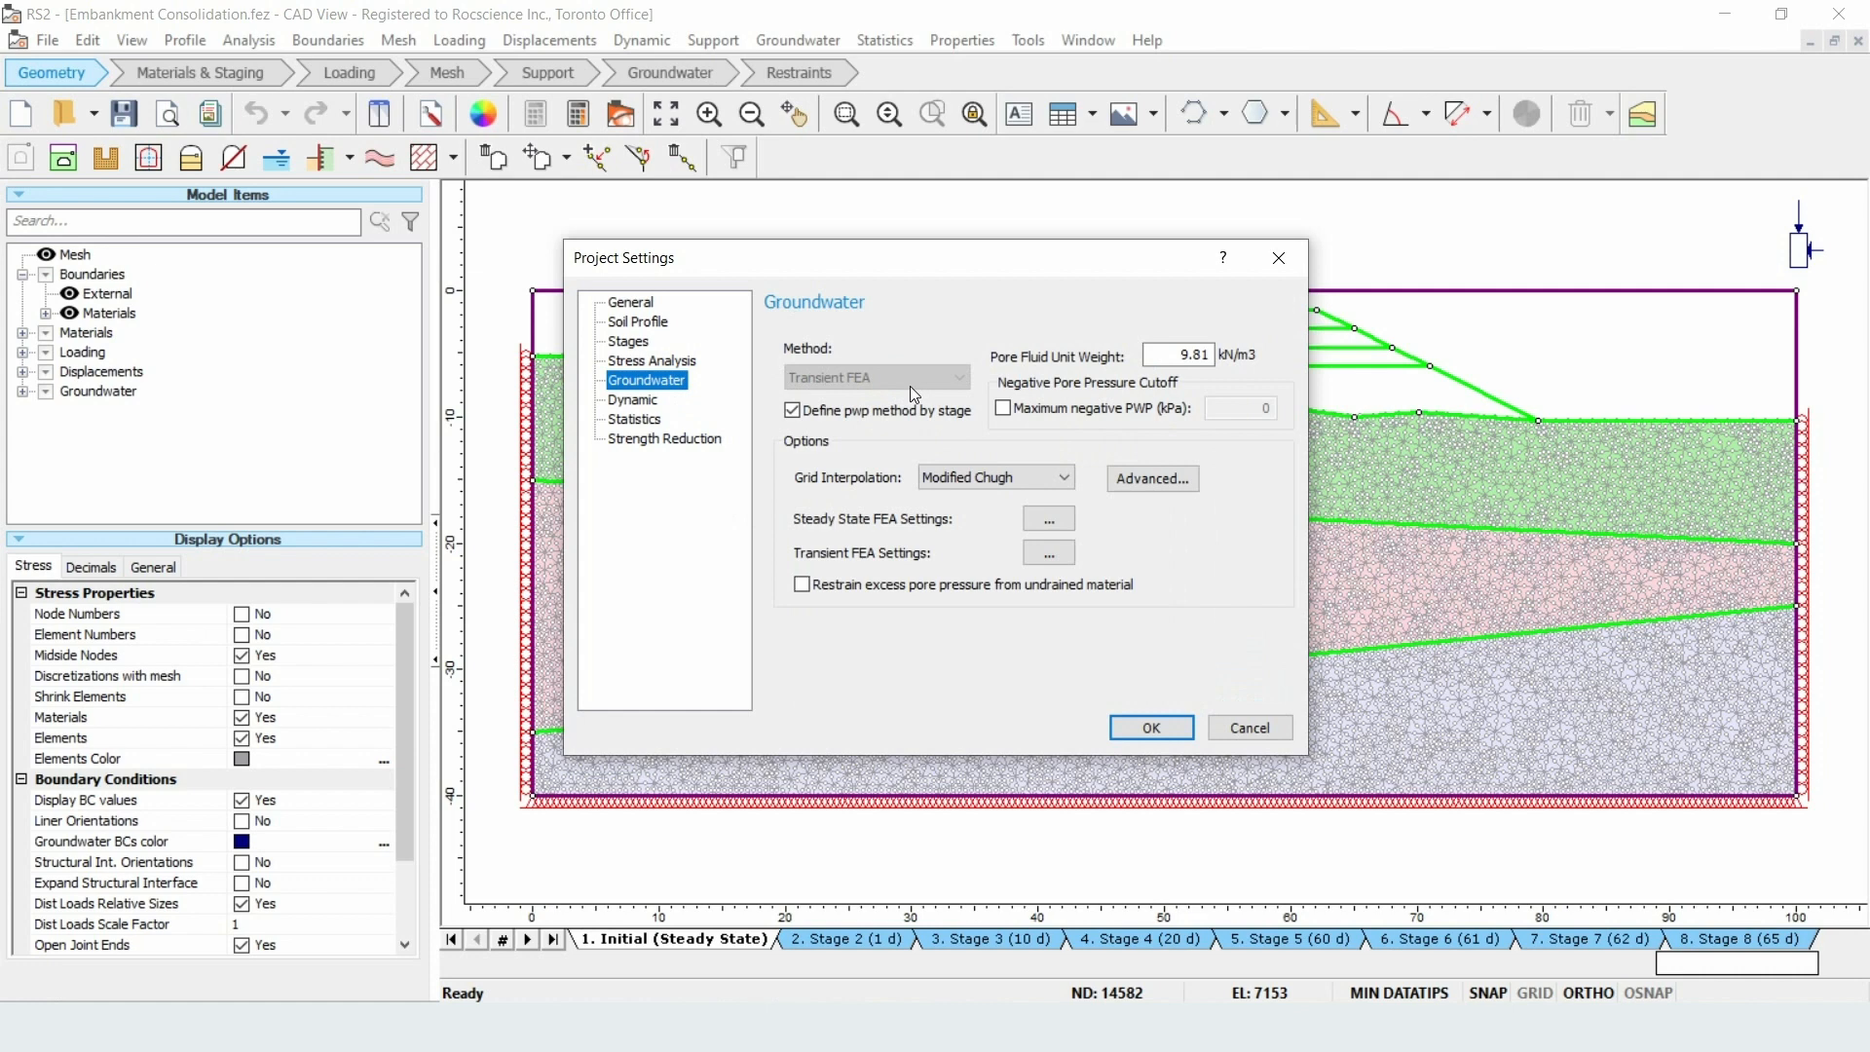
{"action": "mouse_move", "coordinate": [1036, 713]}
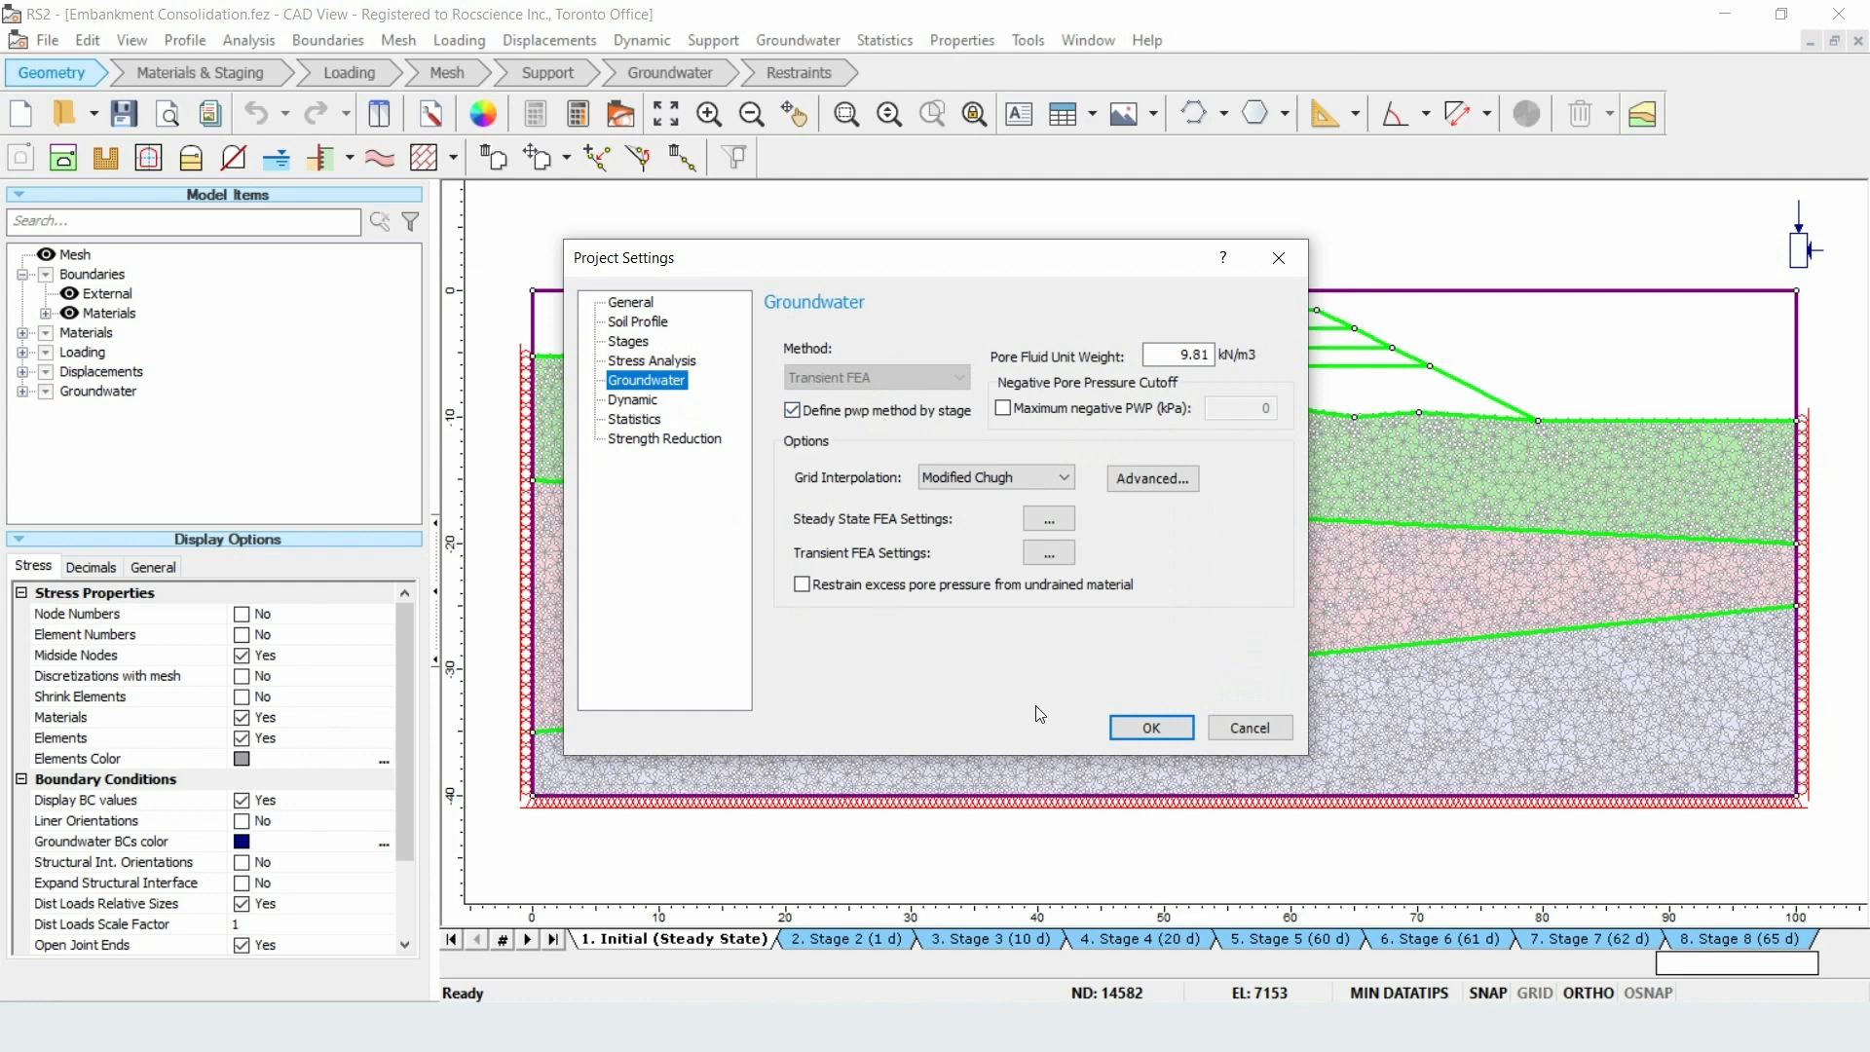
- Close Project Settings and view Stages 3, 4 and 6, checking groundwater boundaries and the 10 kN/m2 crest loads
{"action": "left_click", "coordinate": [1149, 727]}
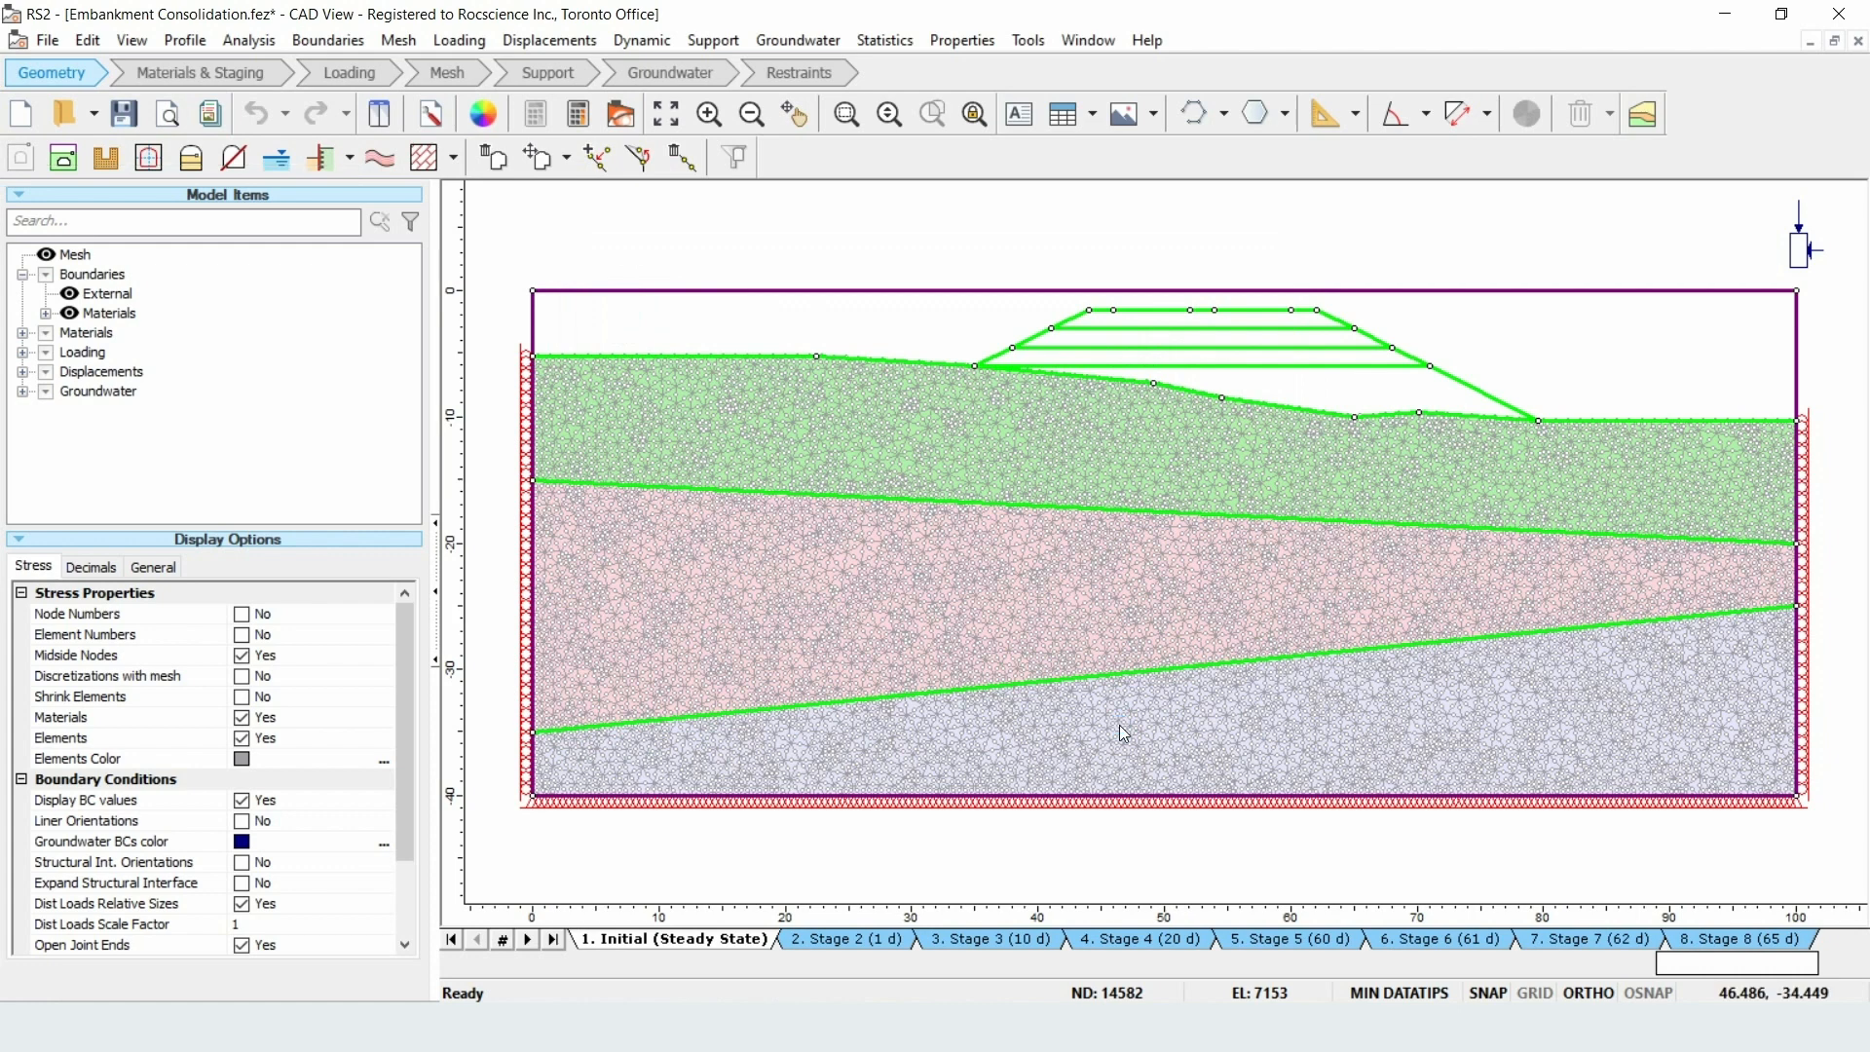
{"action": "mouse_move", "coordinate": [1068, 695]}
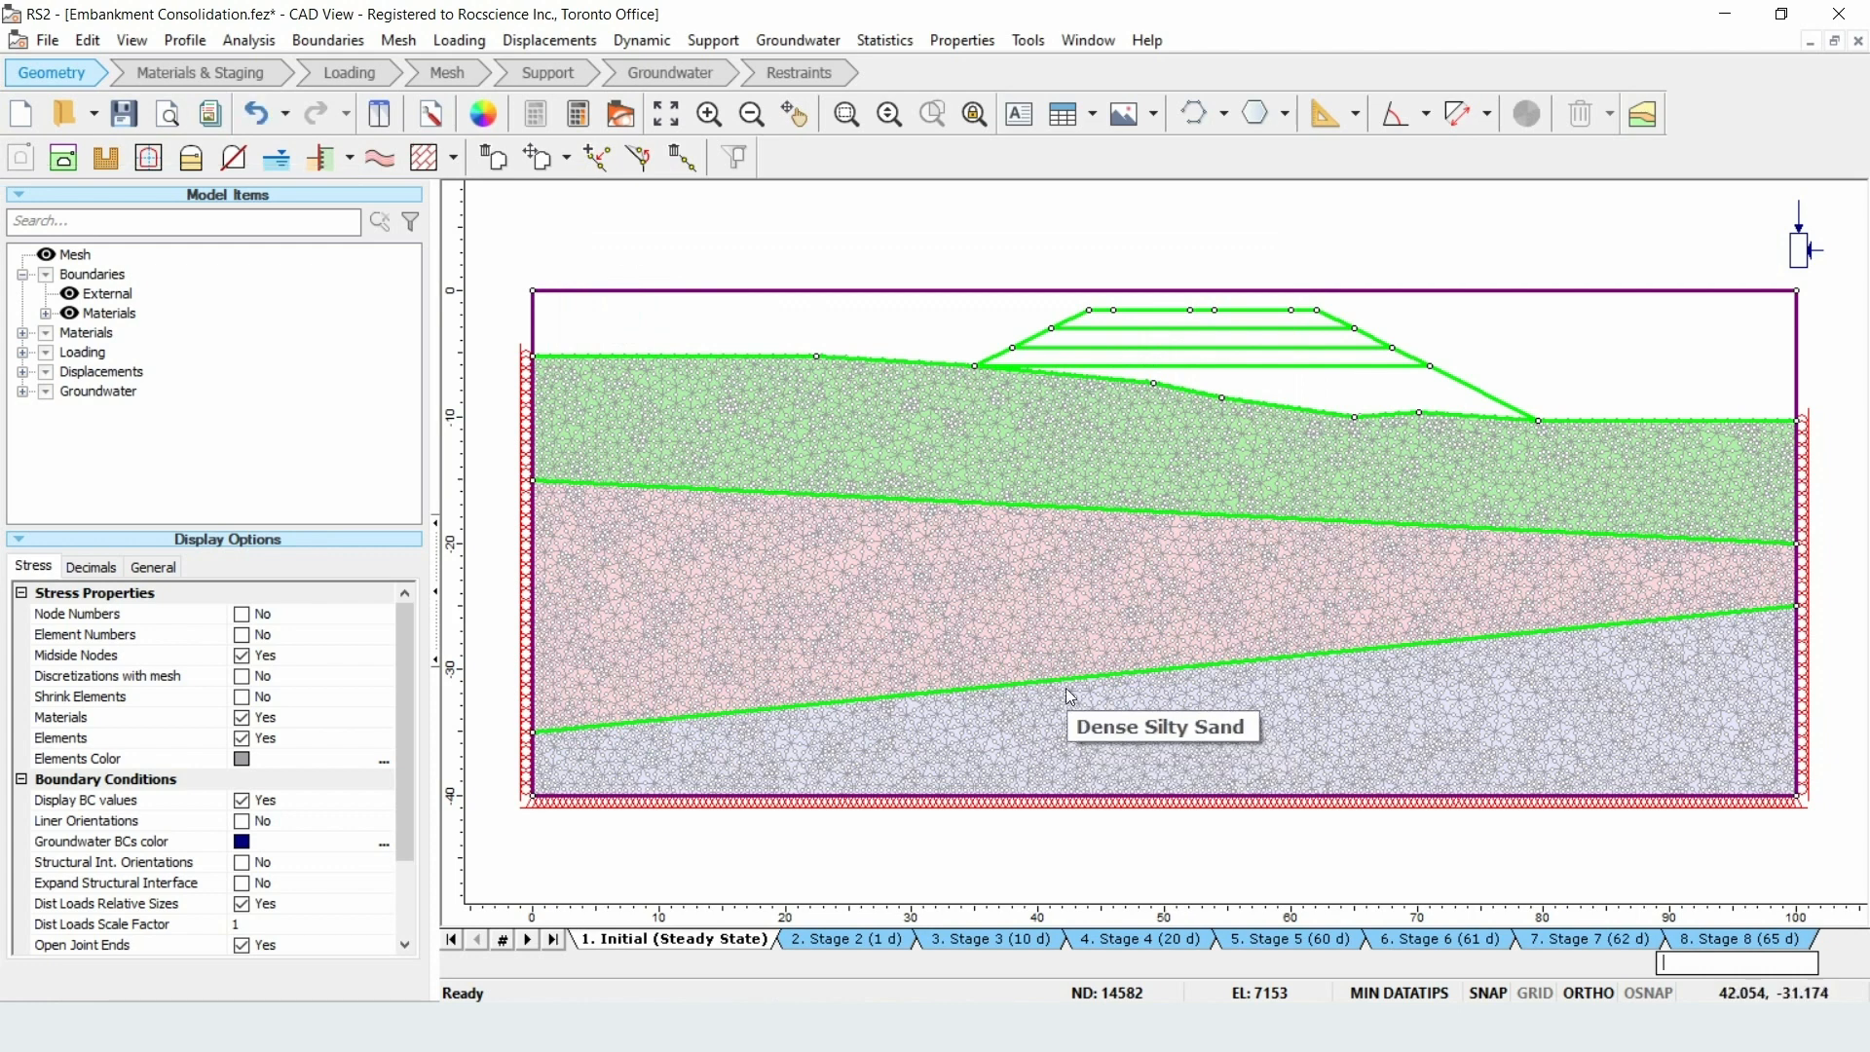
{"action": "mouse_move", "coordinate": [1245, 676]}
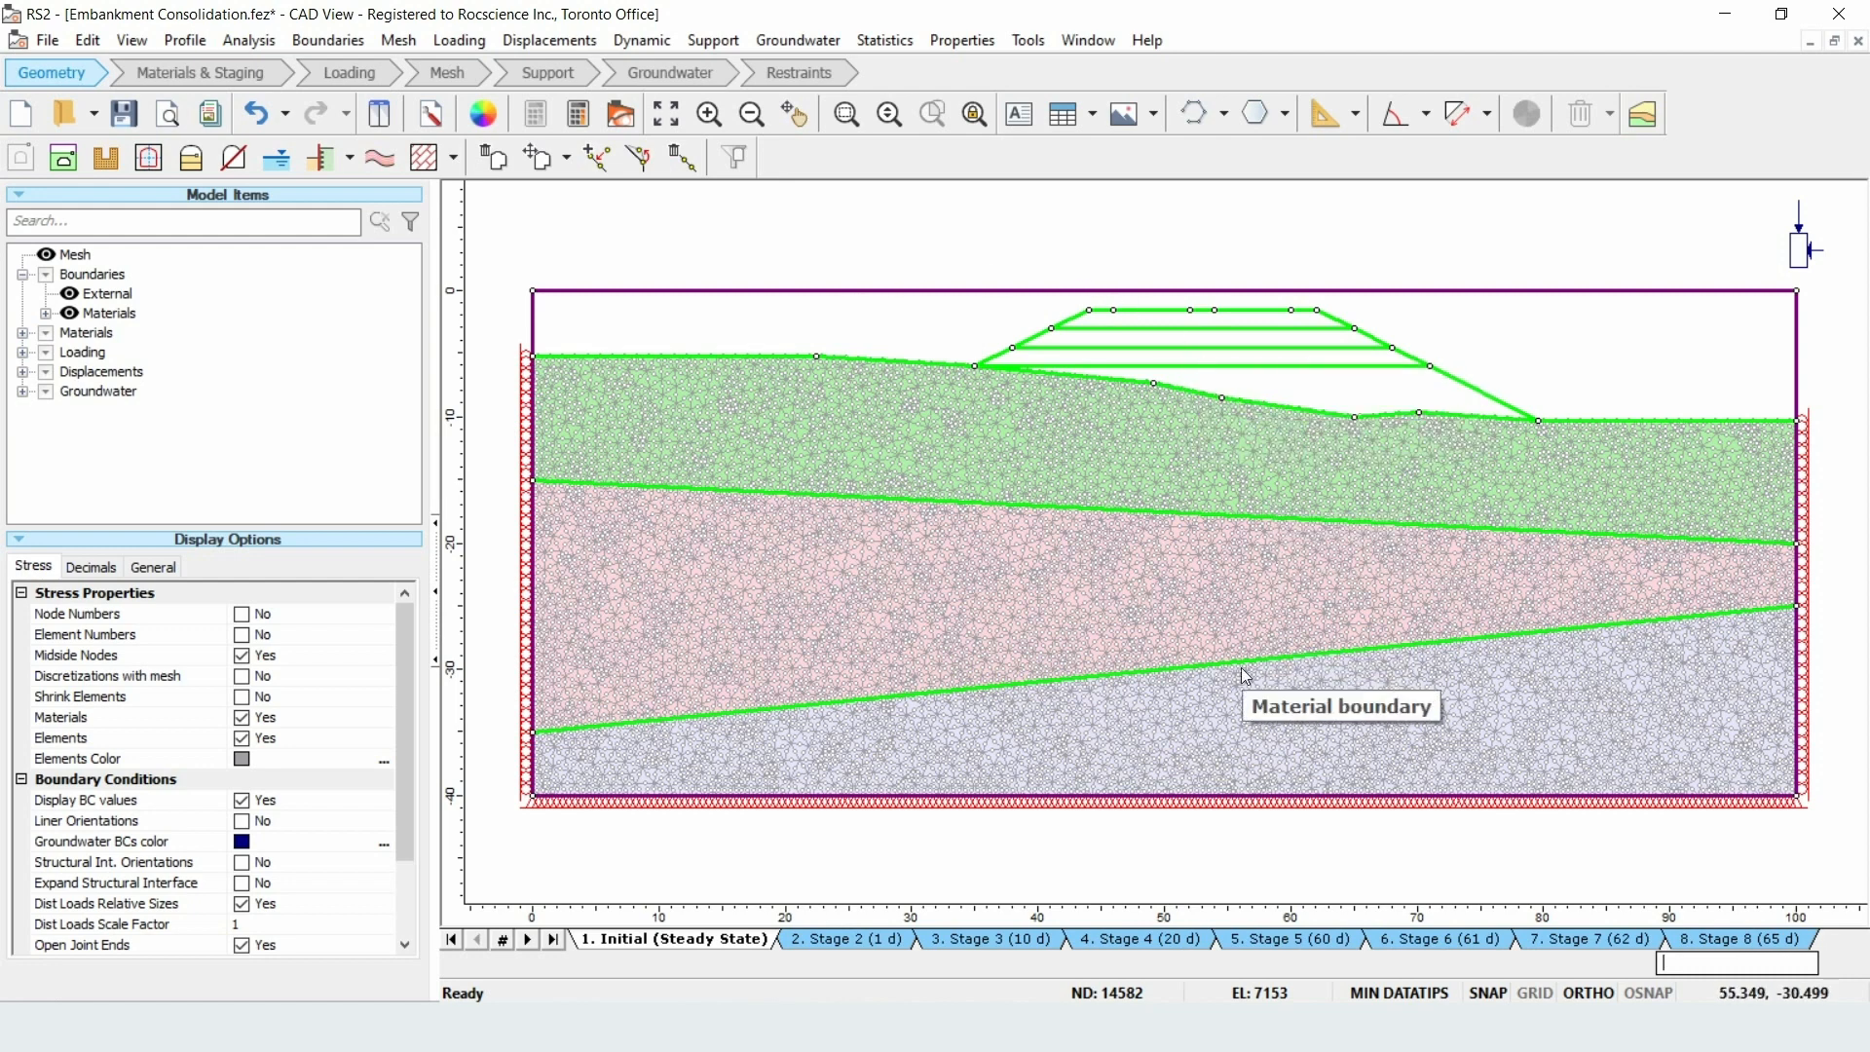
{"action": "mouse_move", "coordinate": [933, 703]}
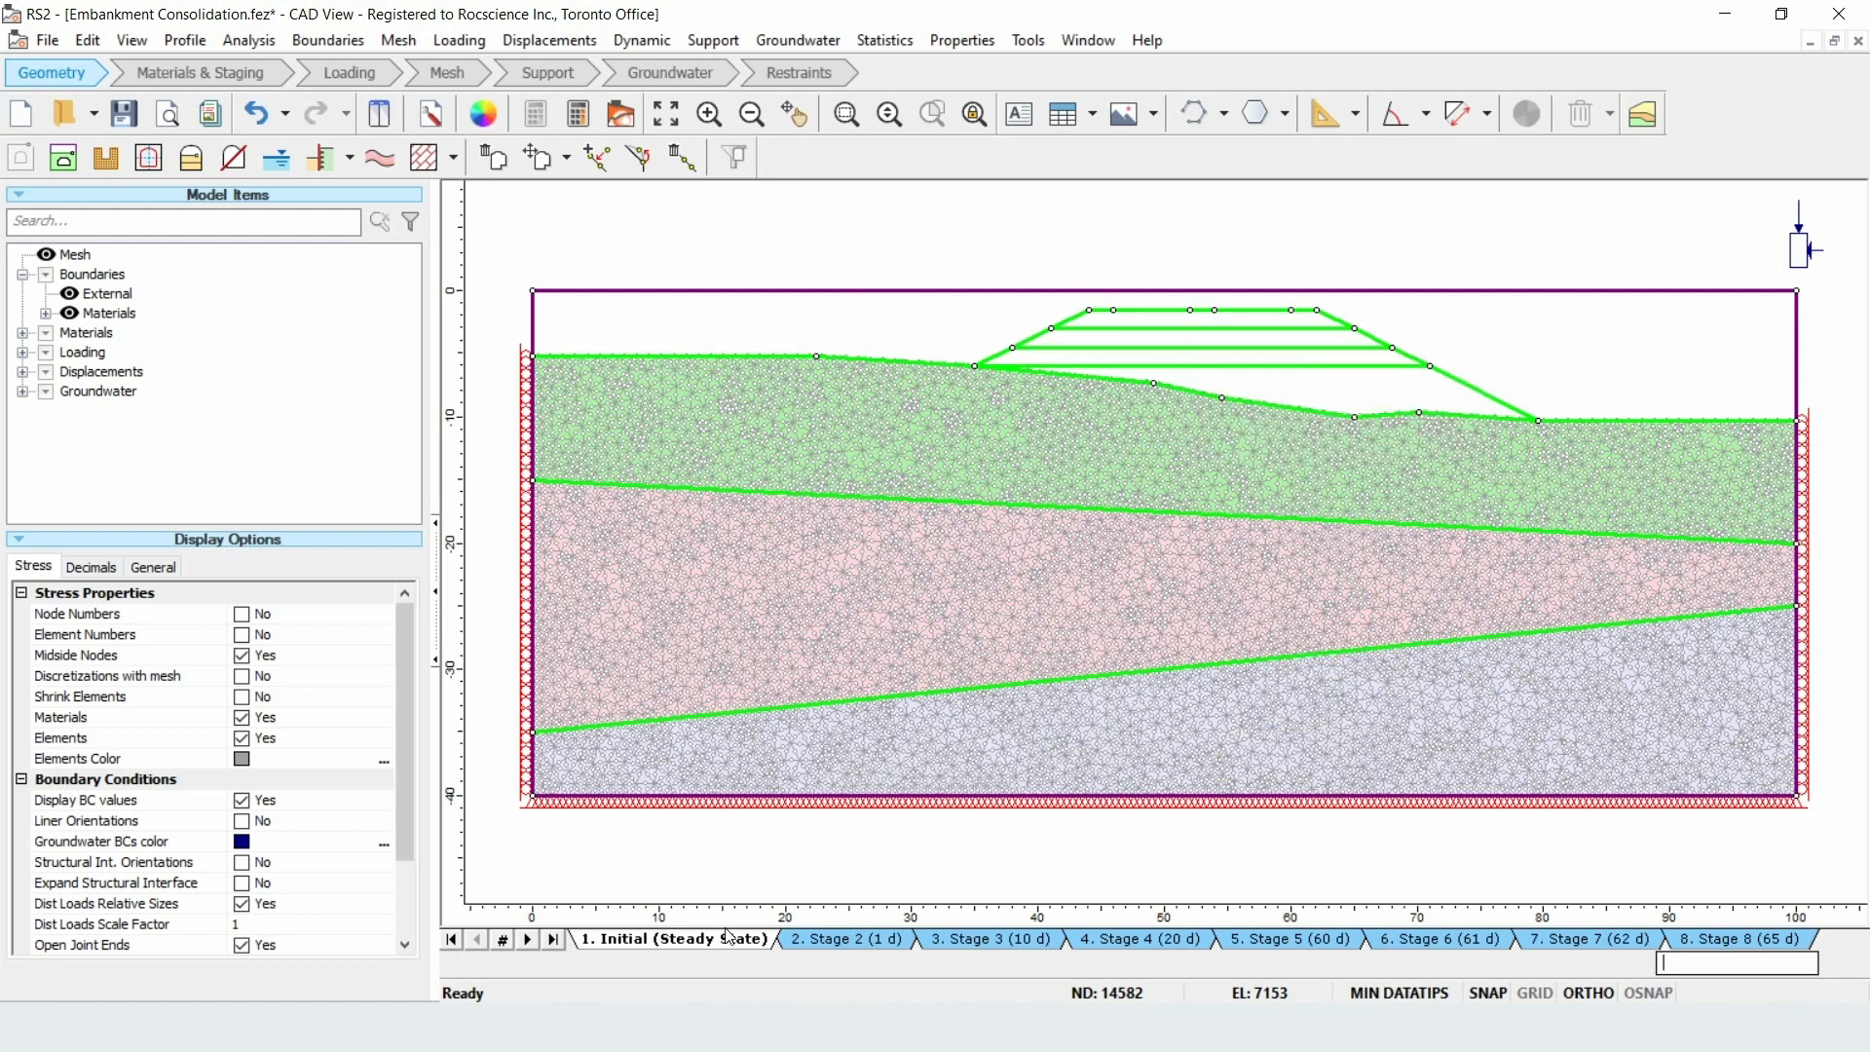
{"action": "left_click", "coordinate": [988, 939]}
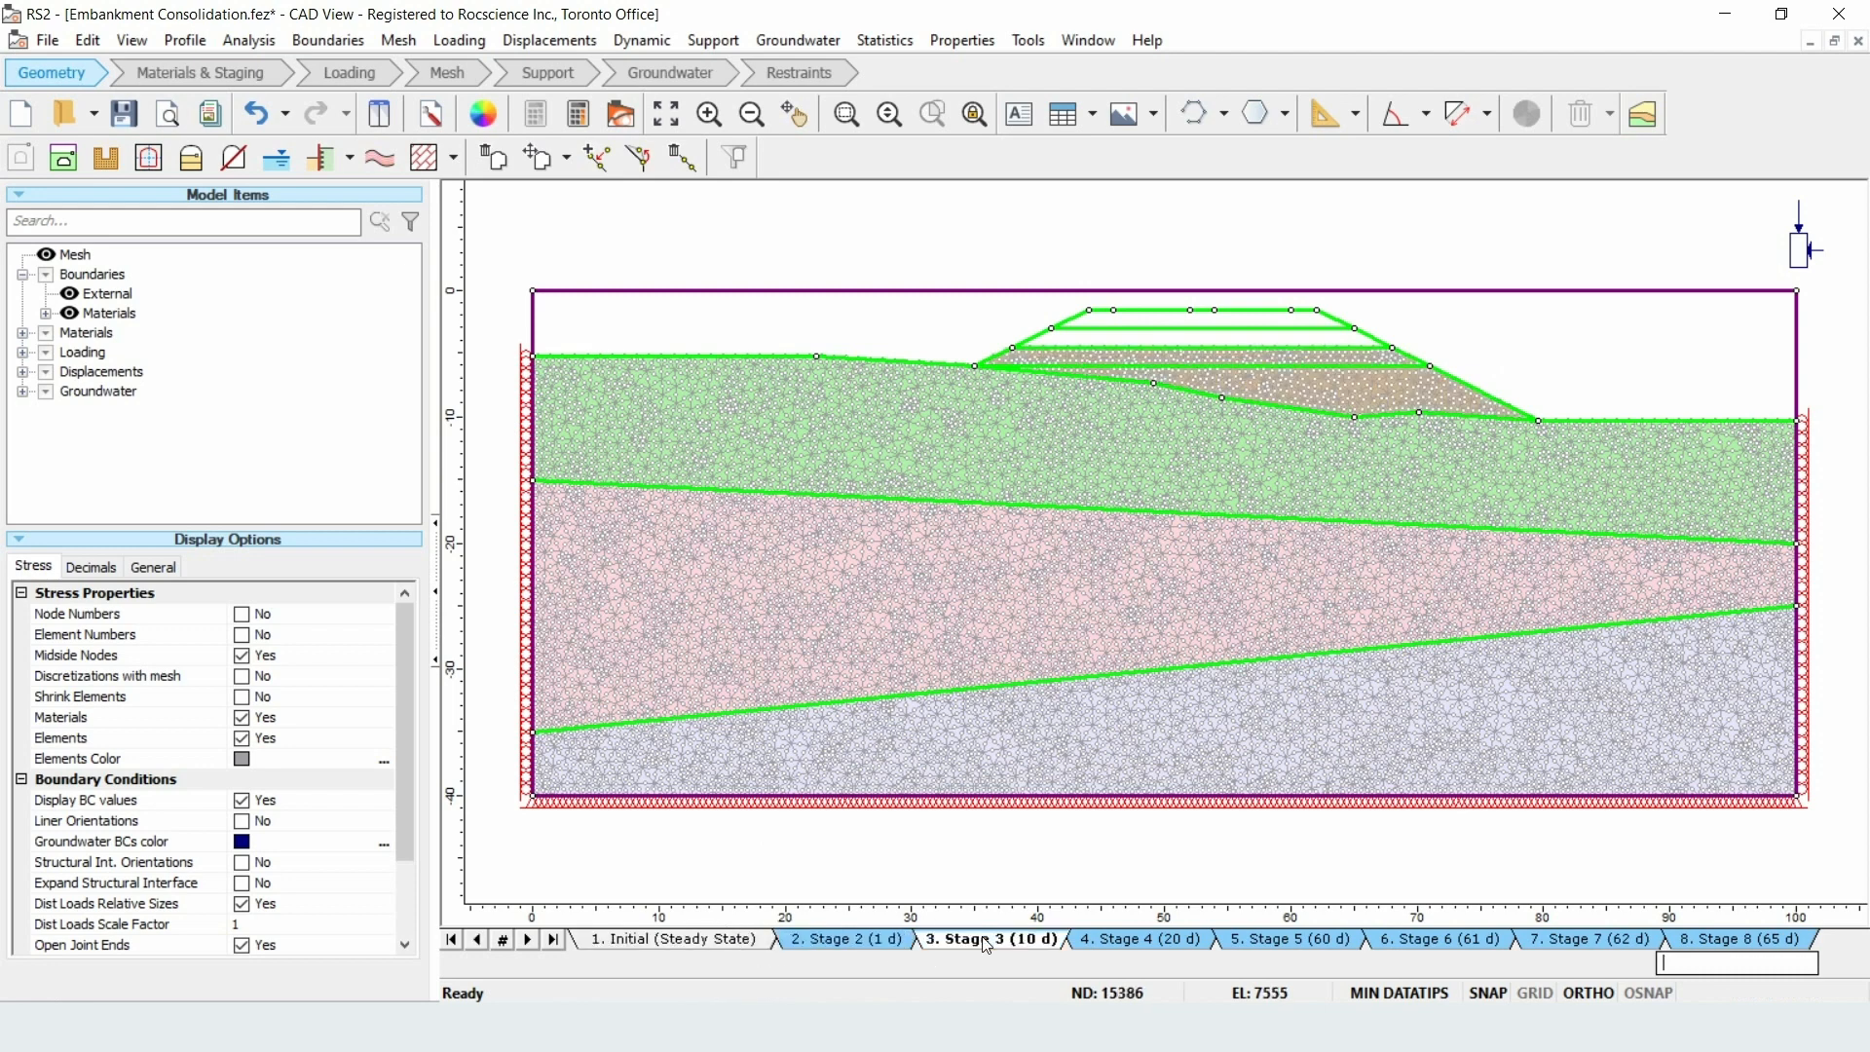
{"action": "left_click", "coordinate": [1136, 938]}
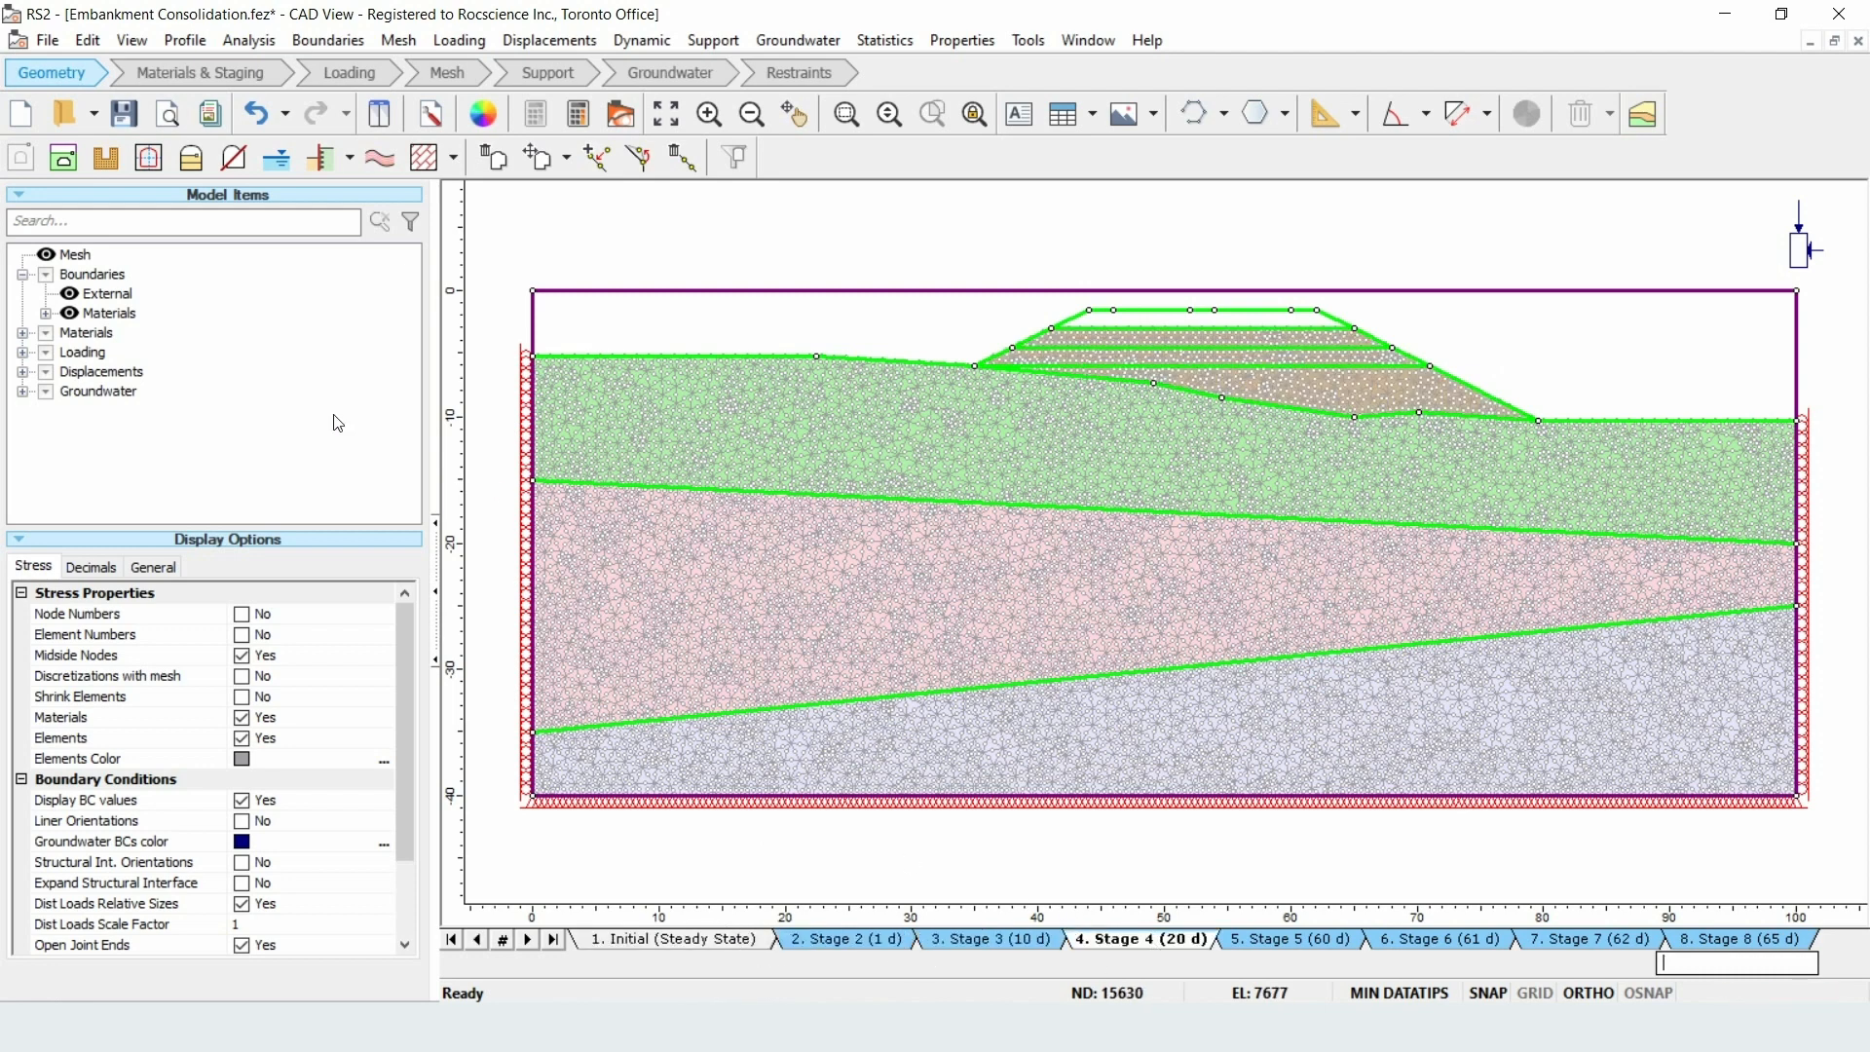
{"action": "left_click", "coordinate": [446, 72]}
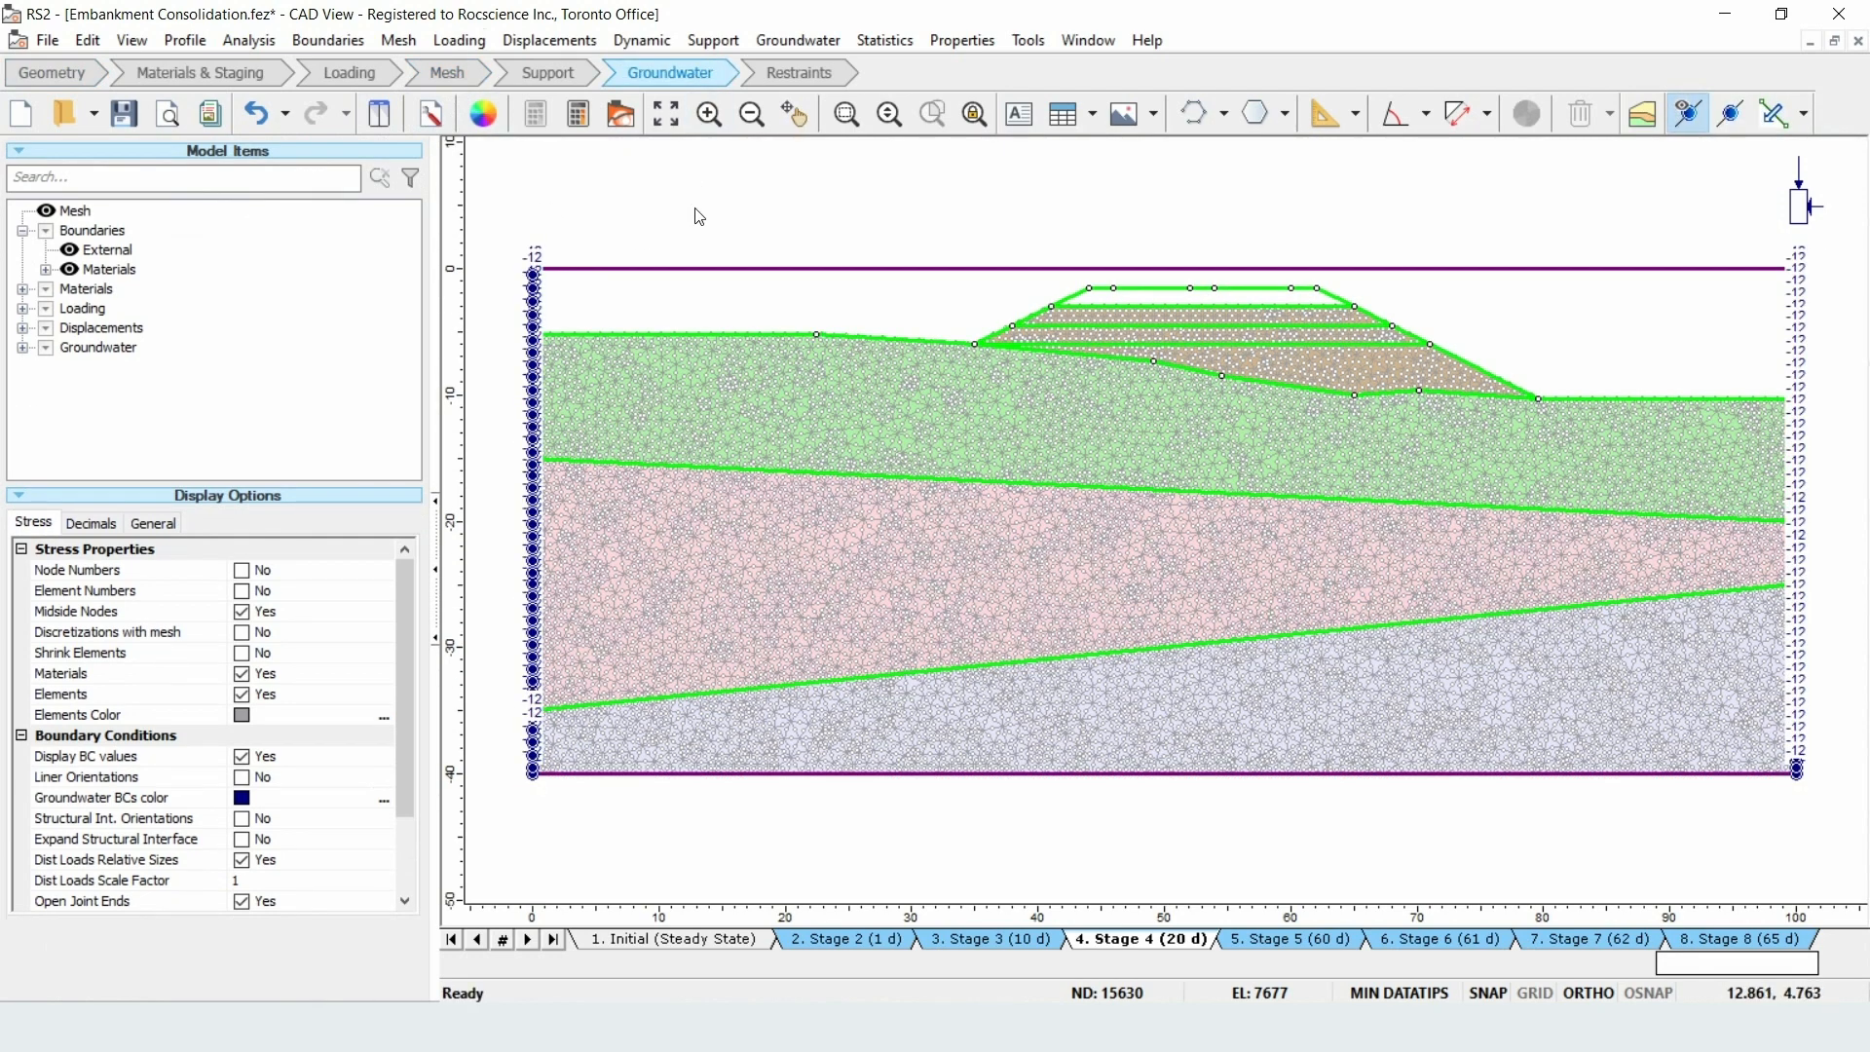
{"action": "mouse_move", "coordinate": [411, 178]}
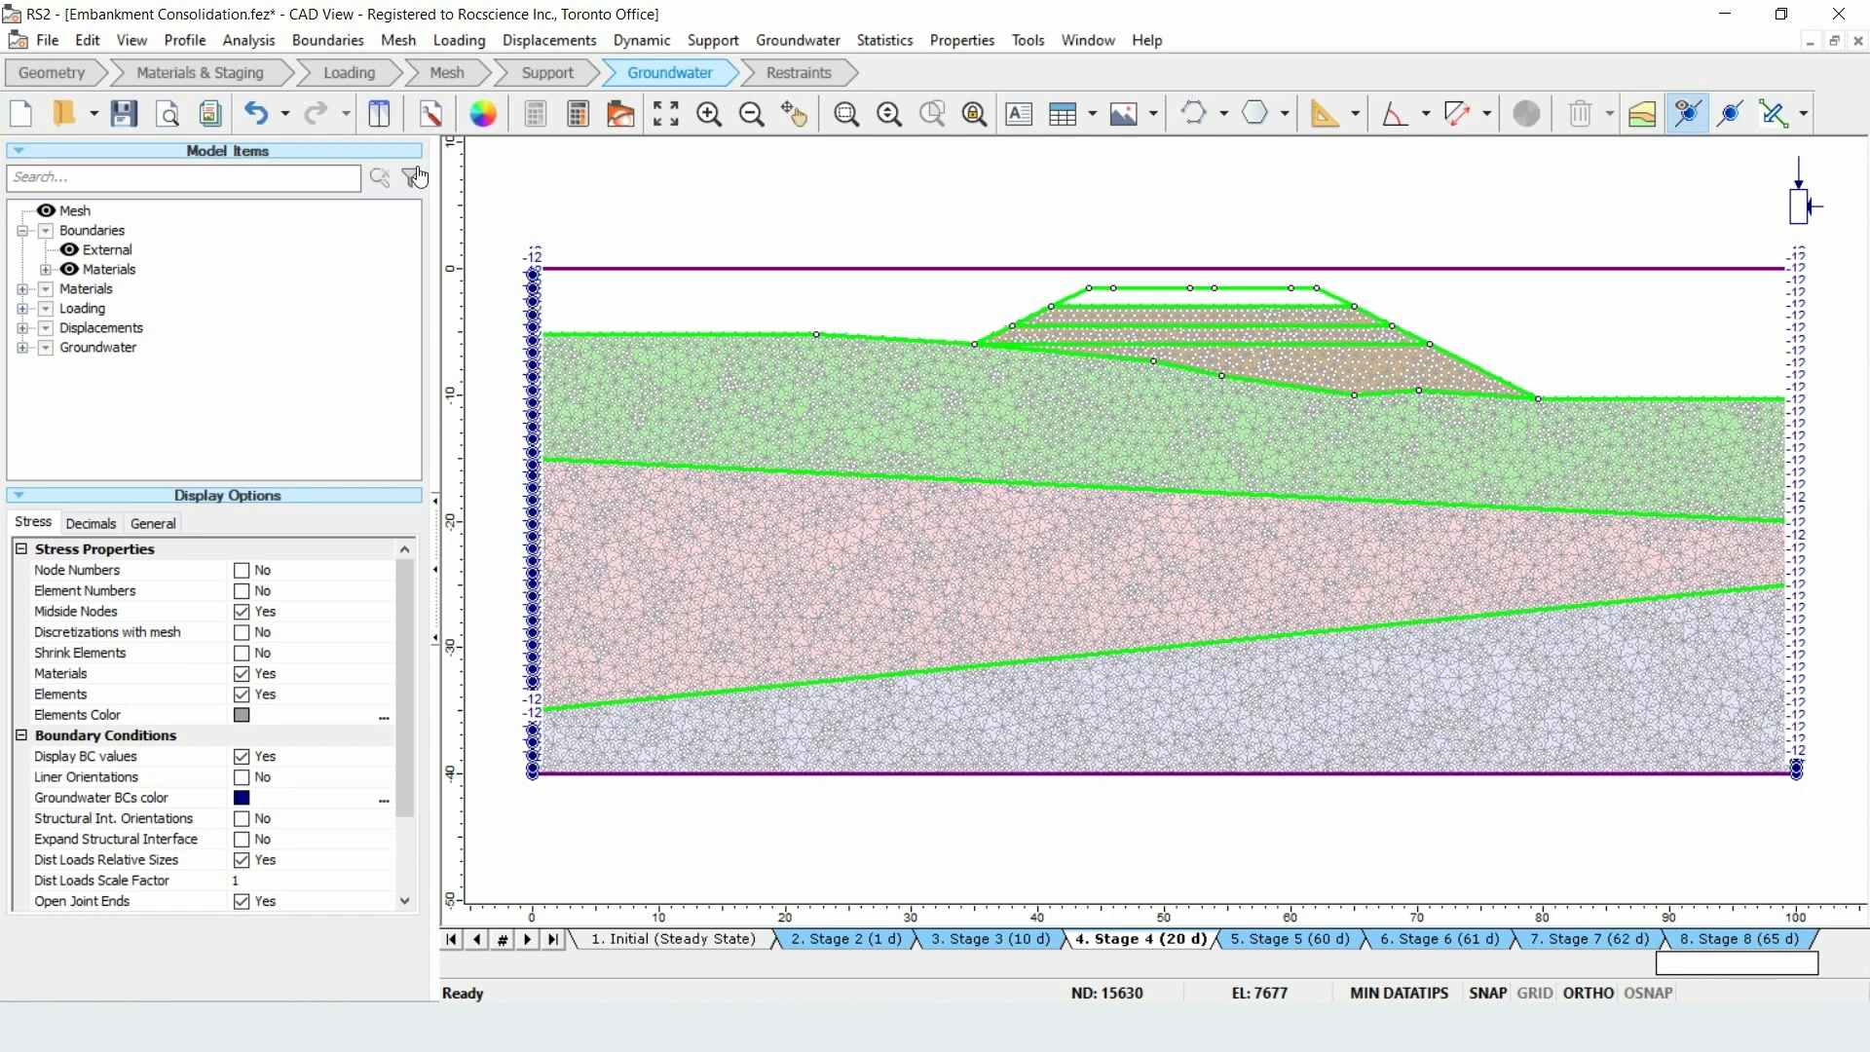
{"action": "left_click", "coordinate": [347, 73]}
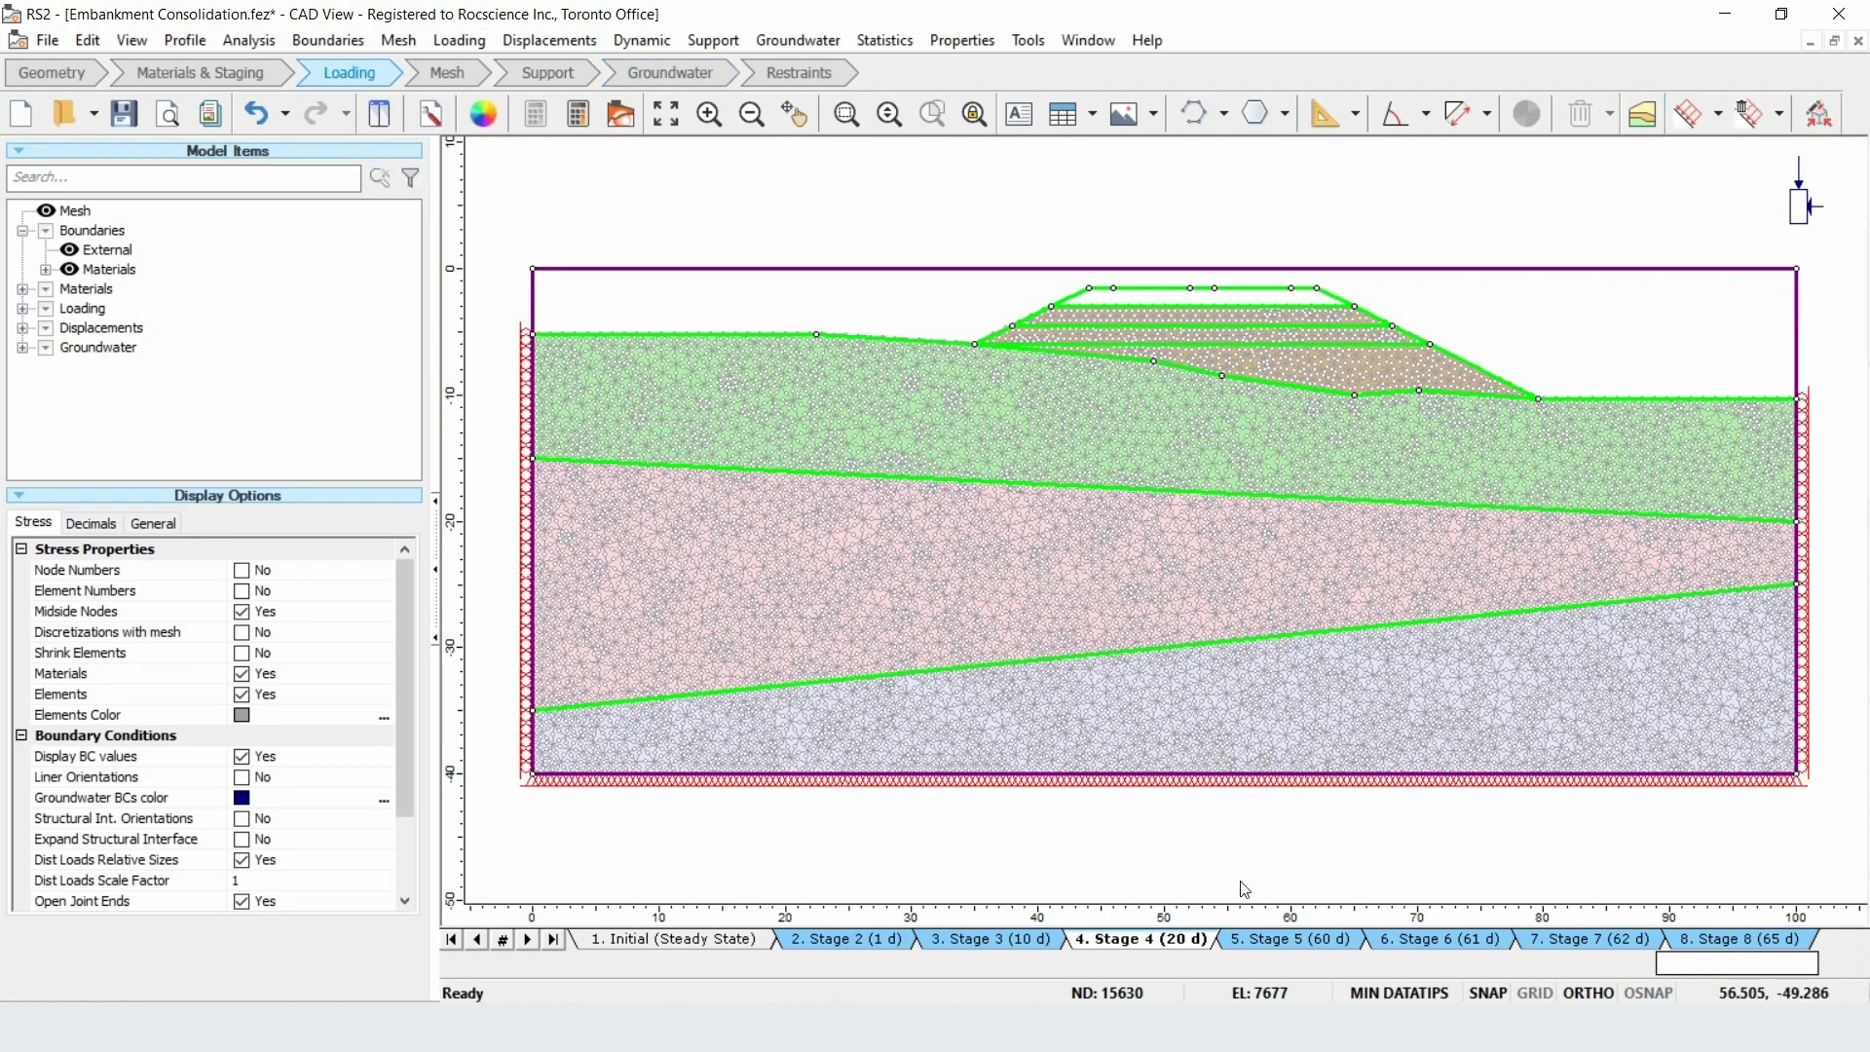
{"action": "left_click", "coordinate": [1436, 939]}
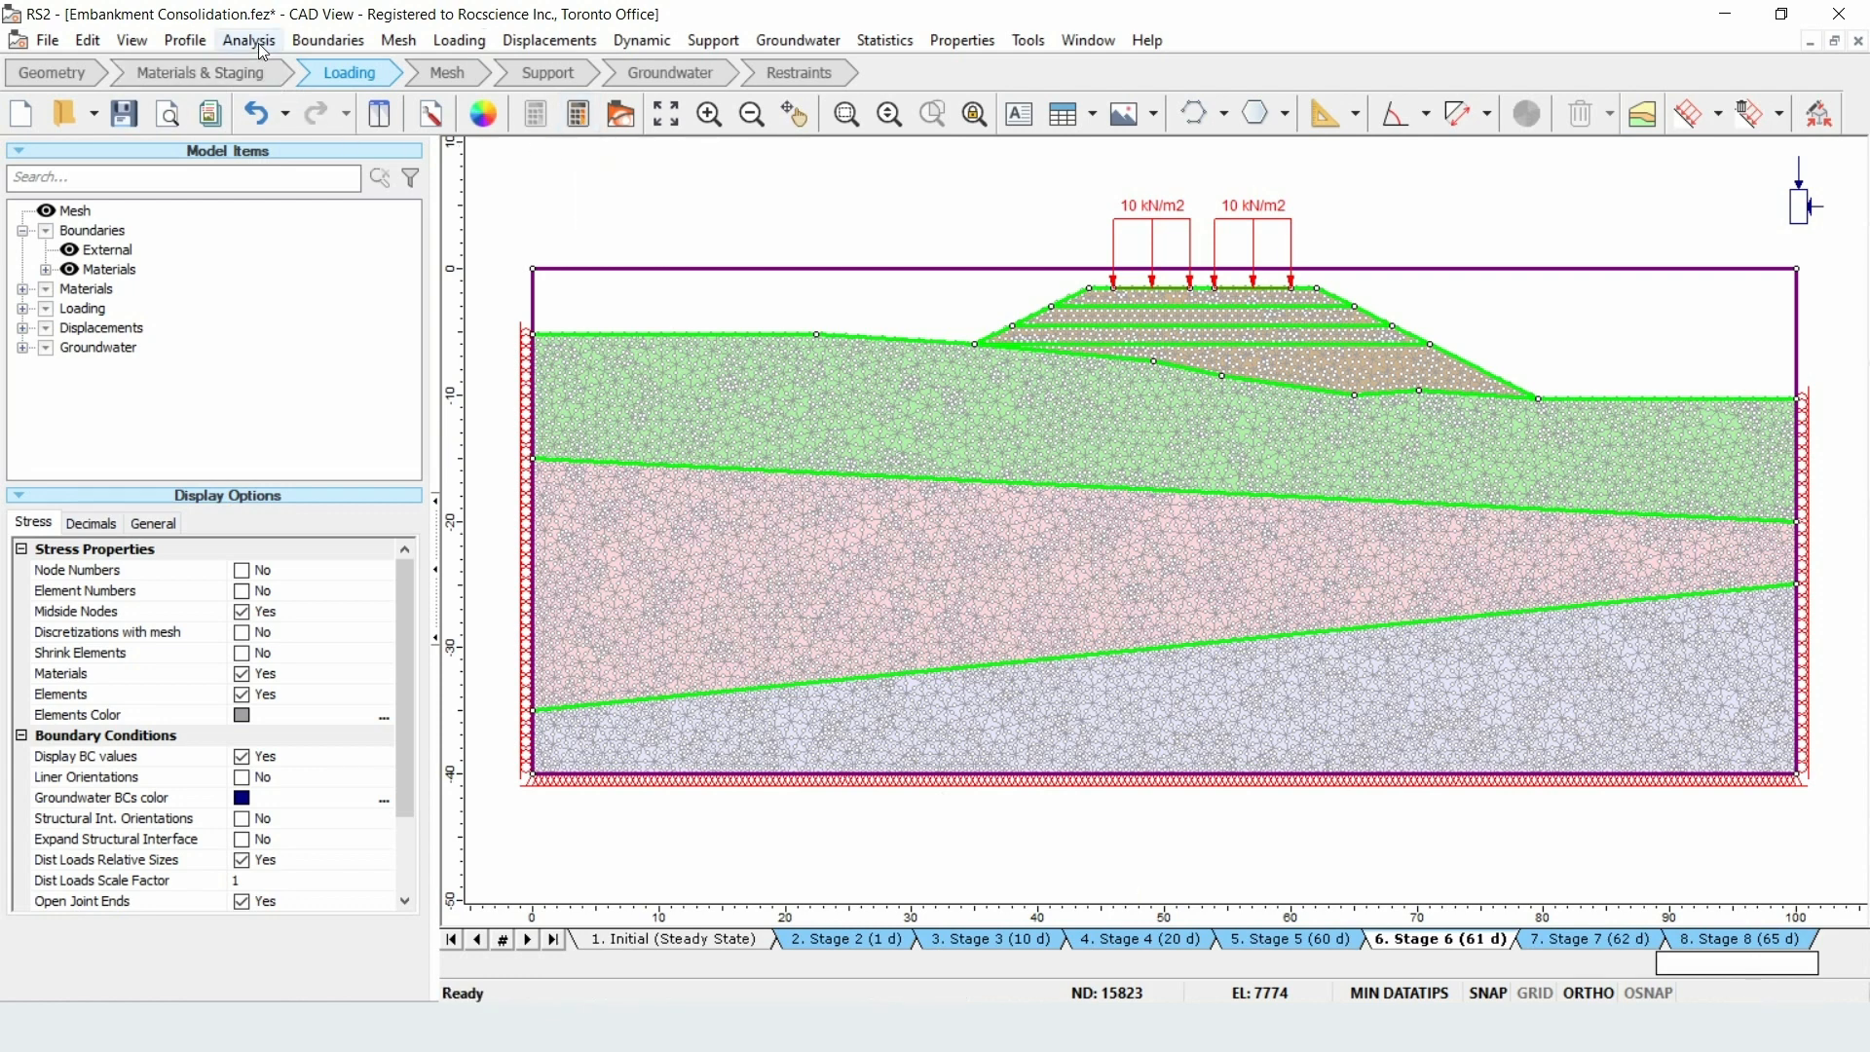
- Run Analysis > Compute, saving changes to Embankment Consolidation.fez first
{"action": "left_click", "coordinate": [248, 39]}
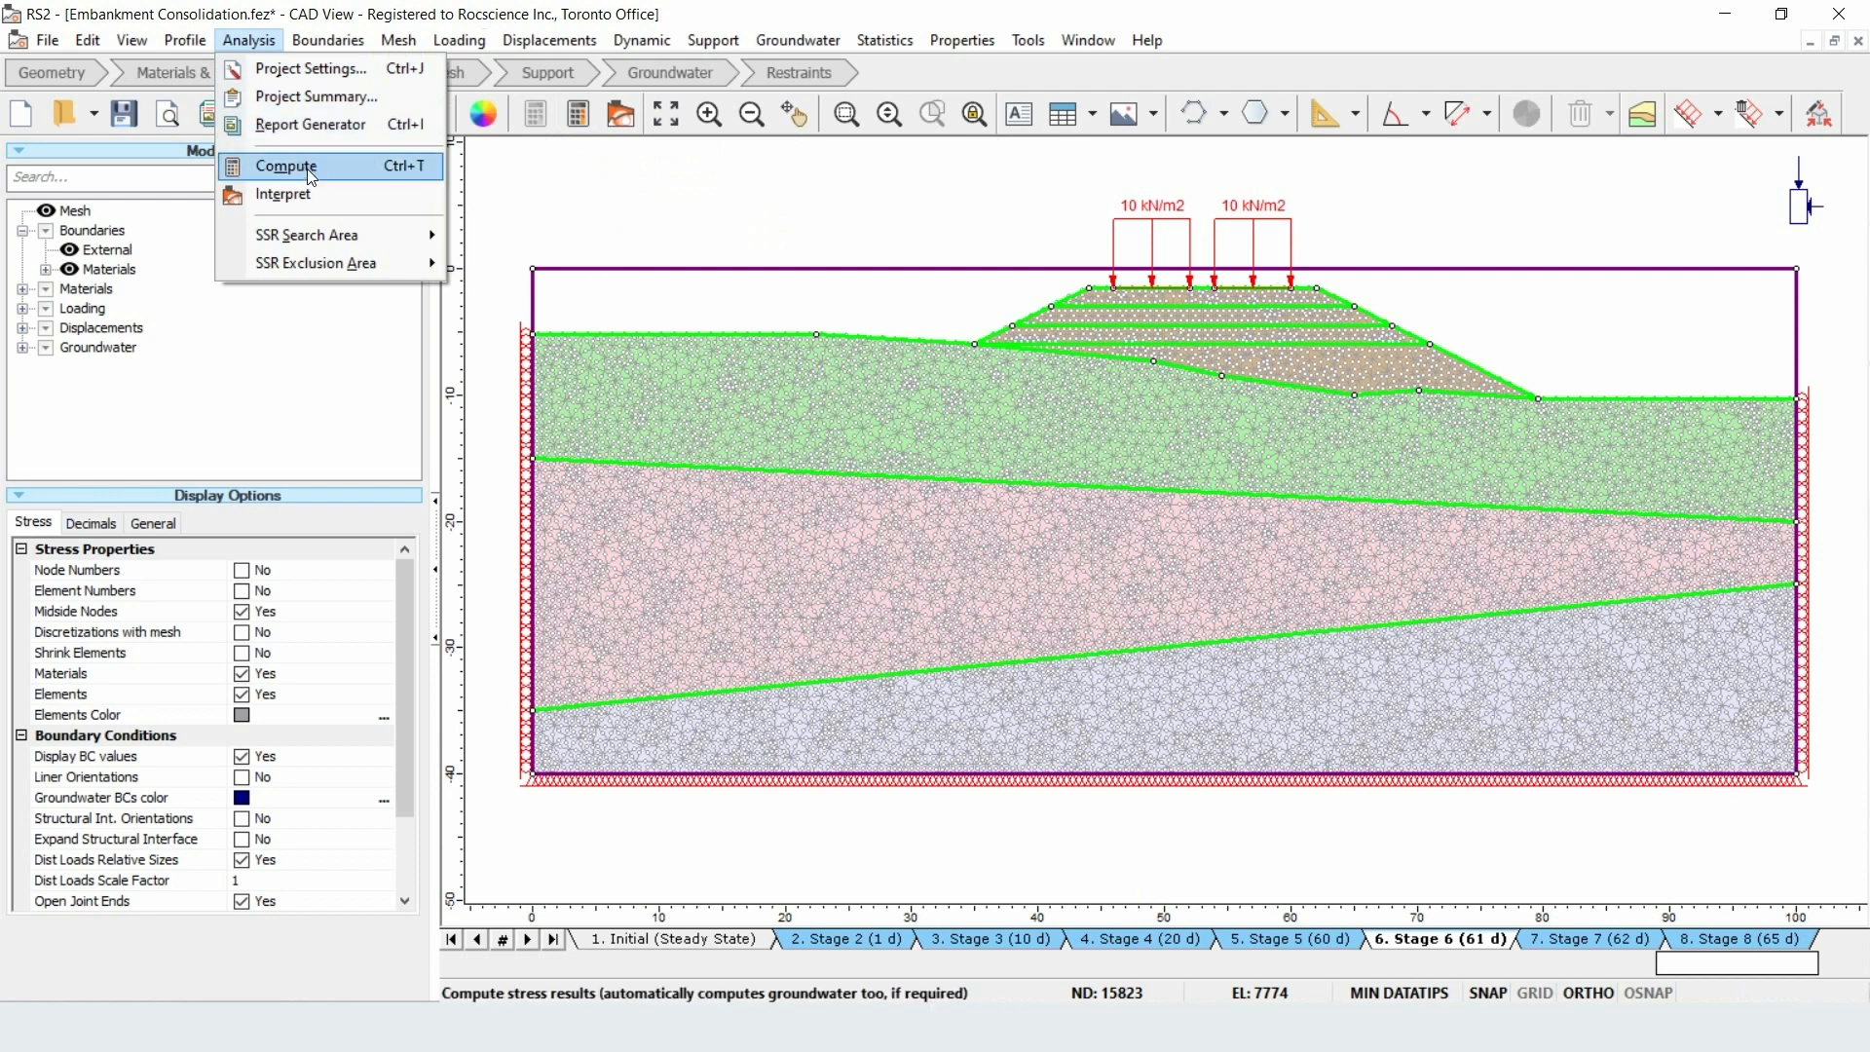
{"action": "left_click", "coordinate": [286, 166]}
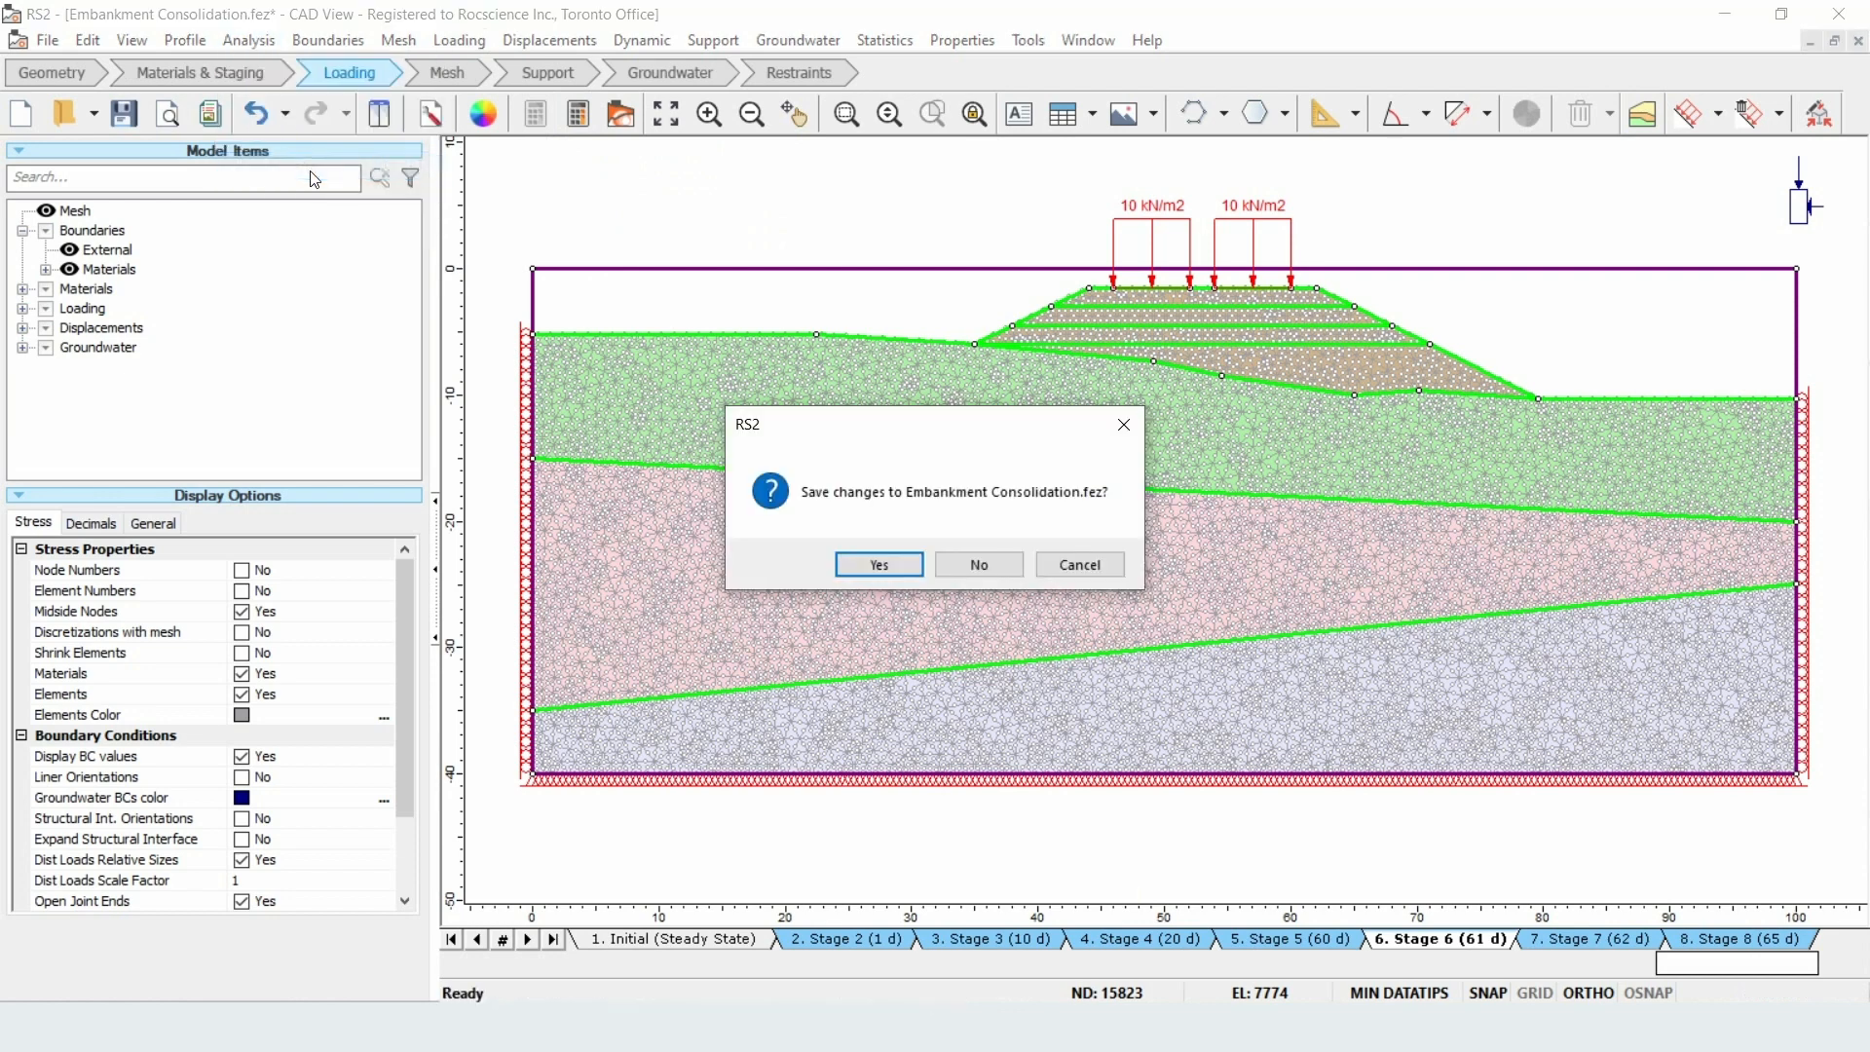
{"action": "left_click", "coordinate": [879, 565]}
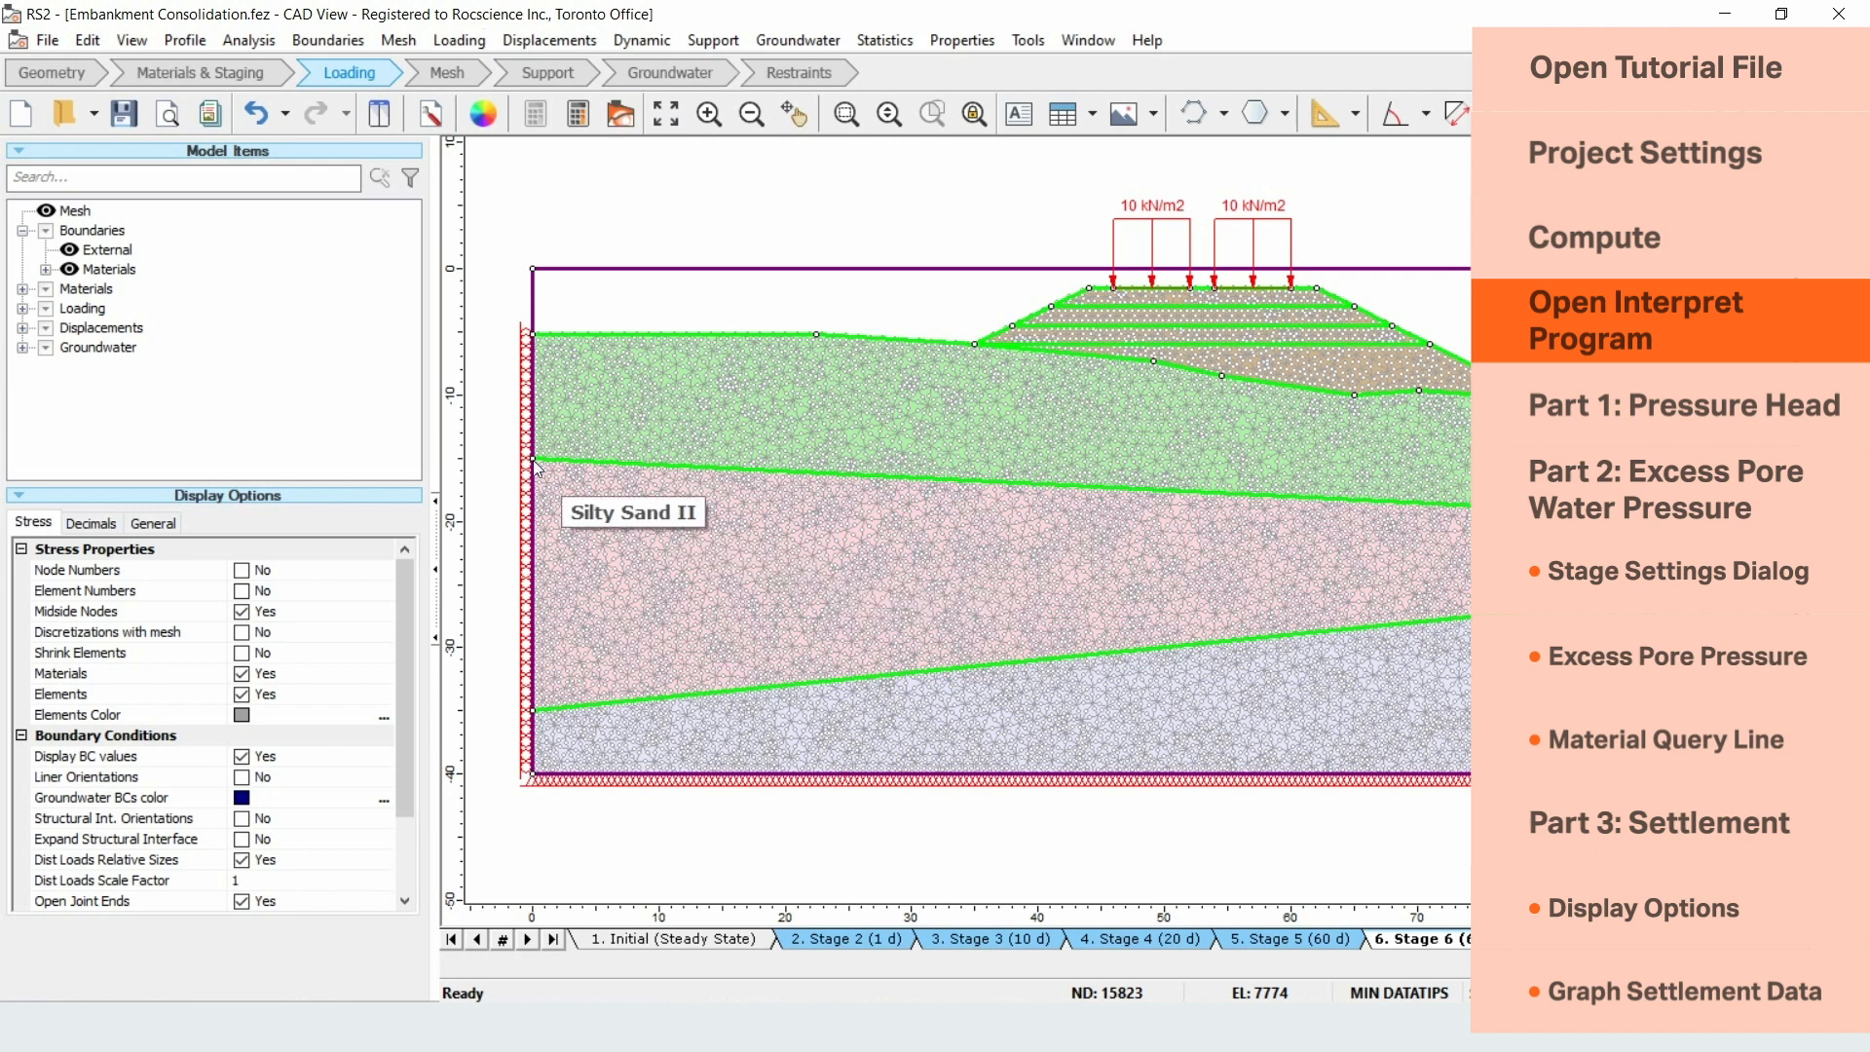
- Launch RS2 Interpret on the computed model, showing initial-stage pressure head contours
{"action": "left_click", "coordinate": [247, 39]}
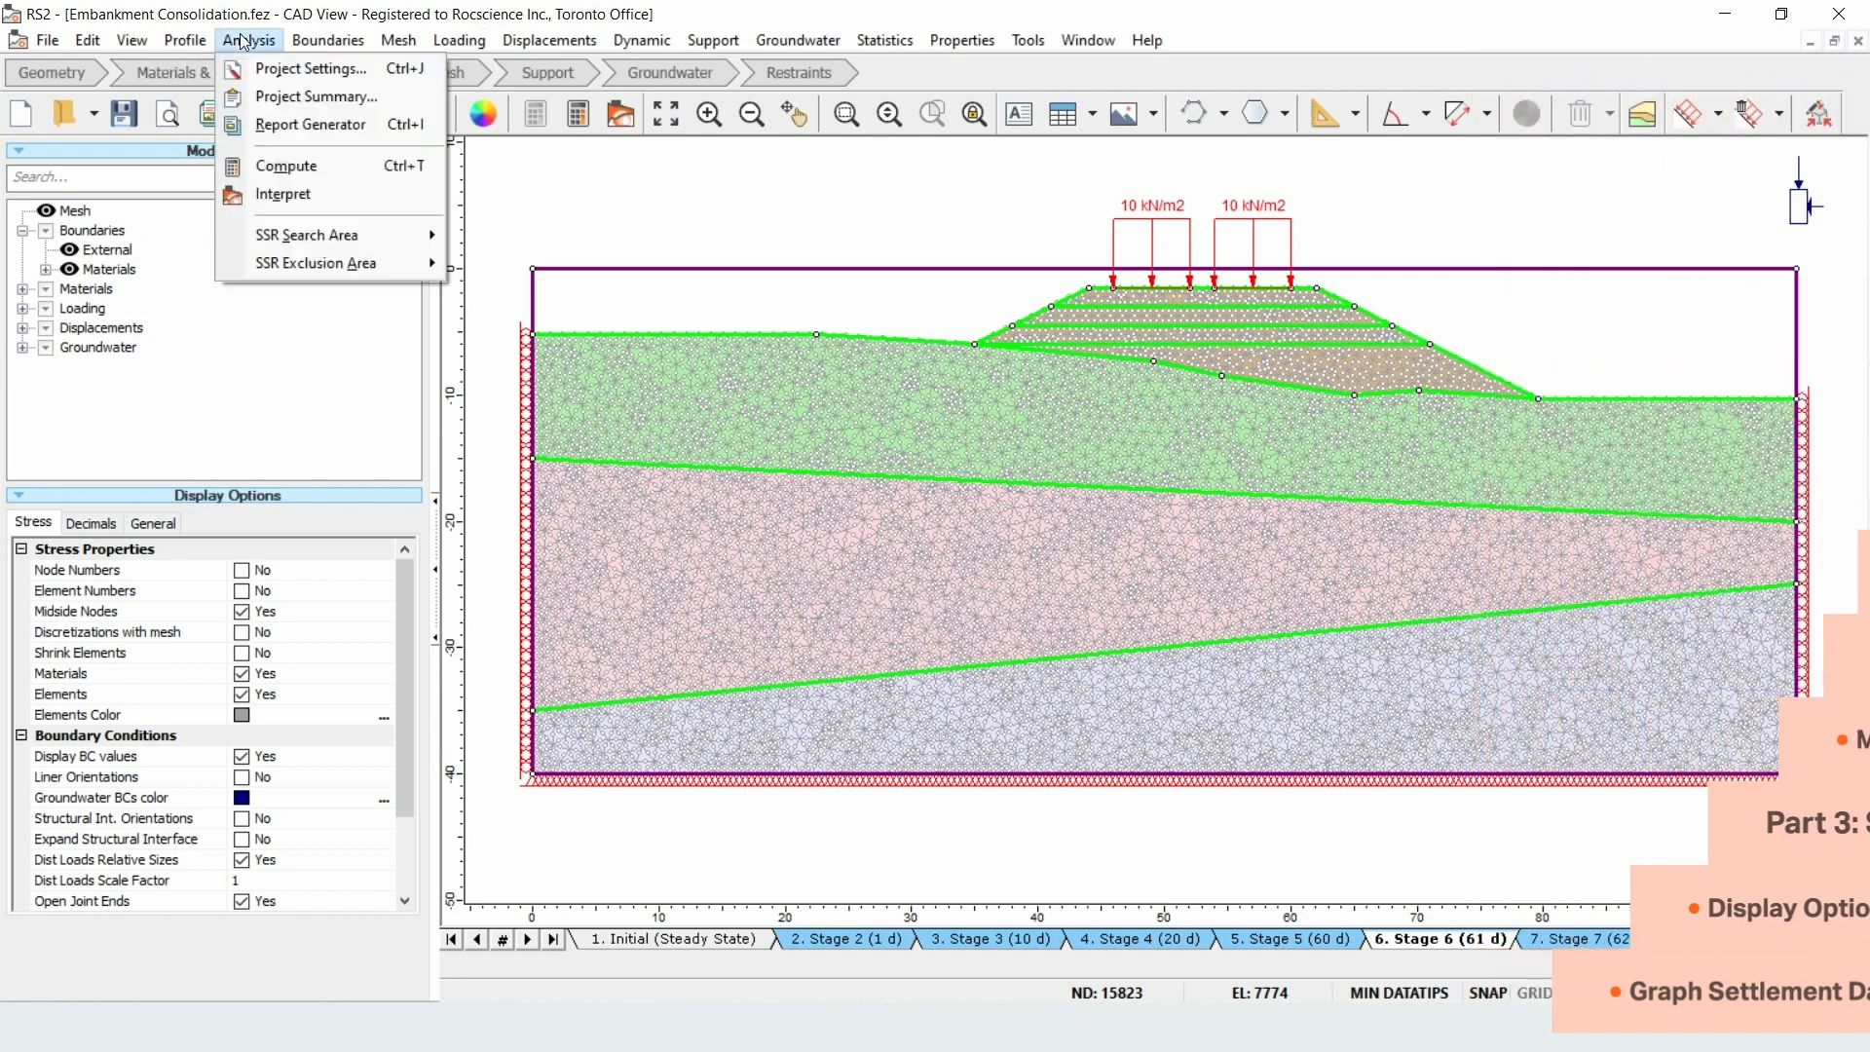
{"action": "mouse_move", "coordinate": [282, 193]}
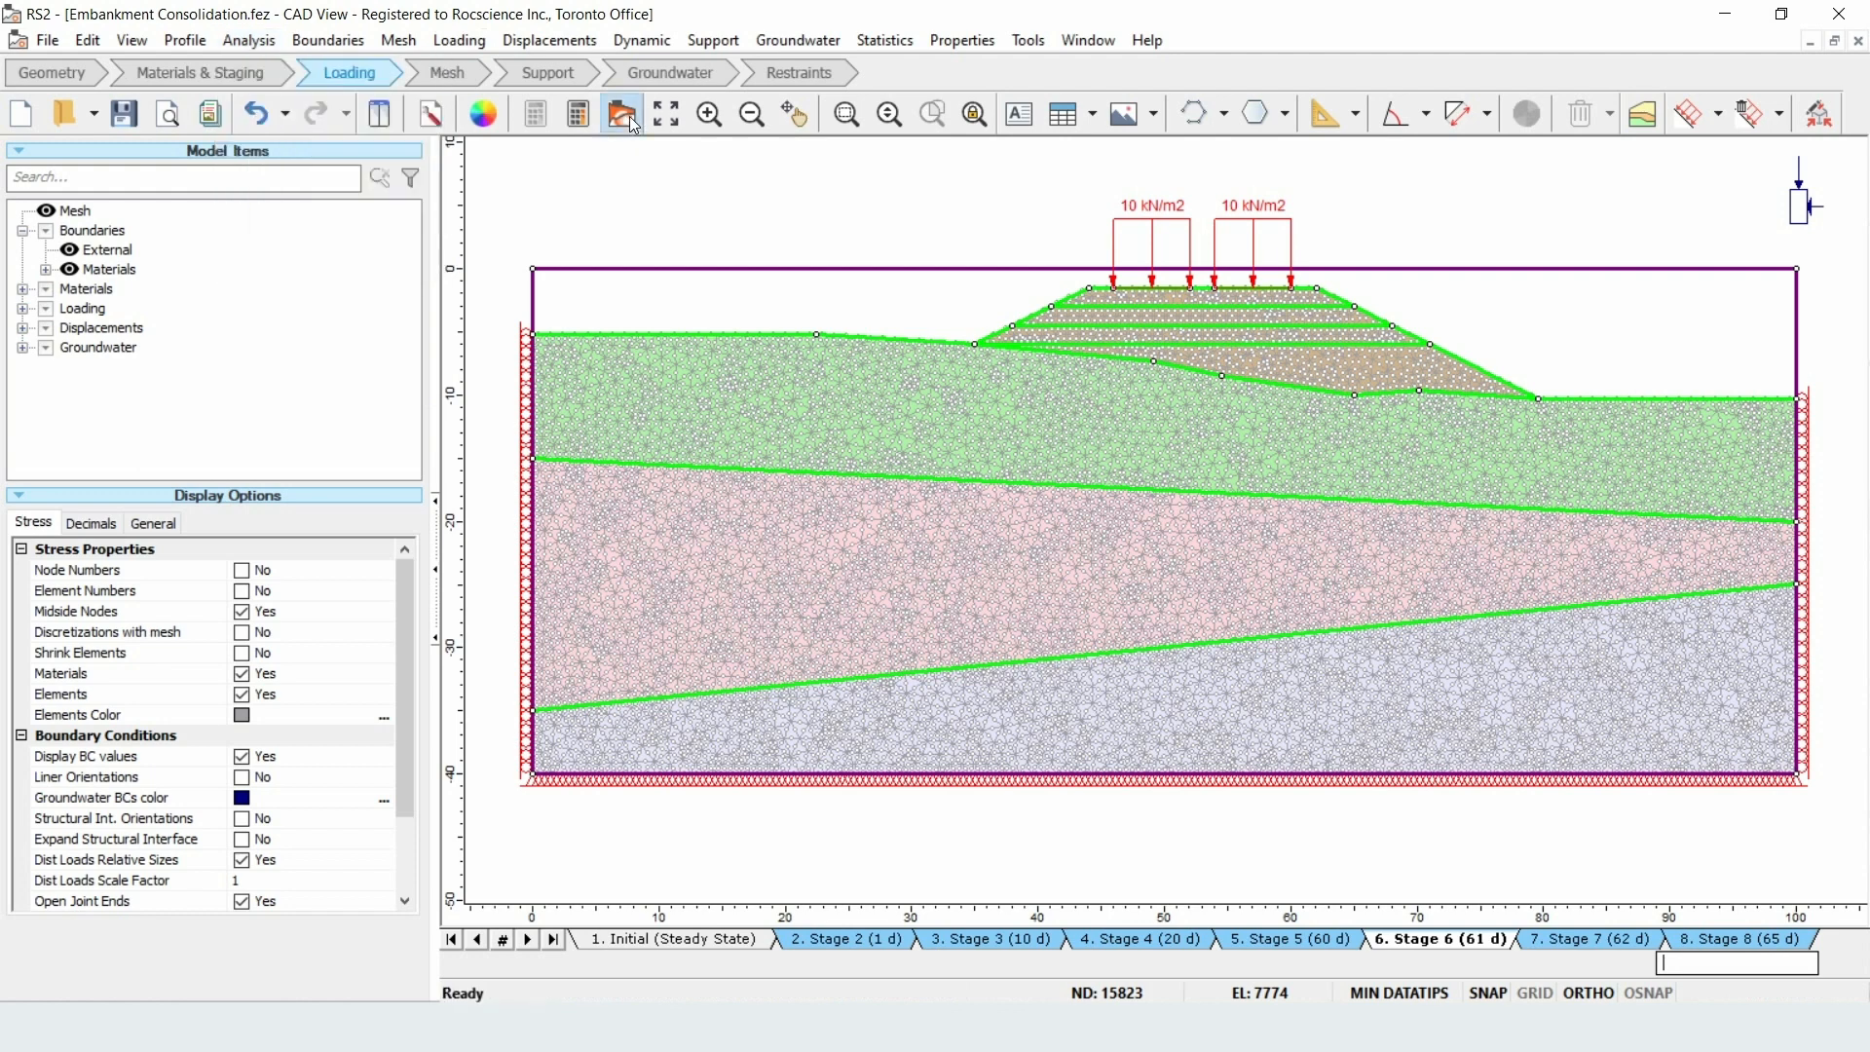
{"action": "left_click", "coordinate": [621, 113]}
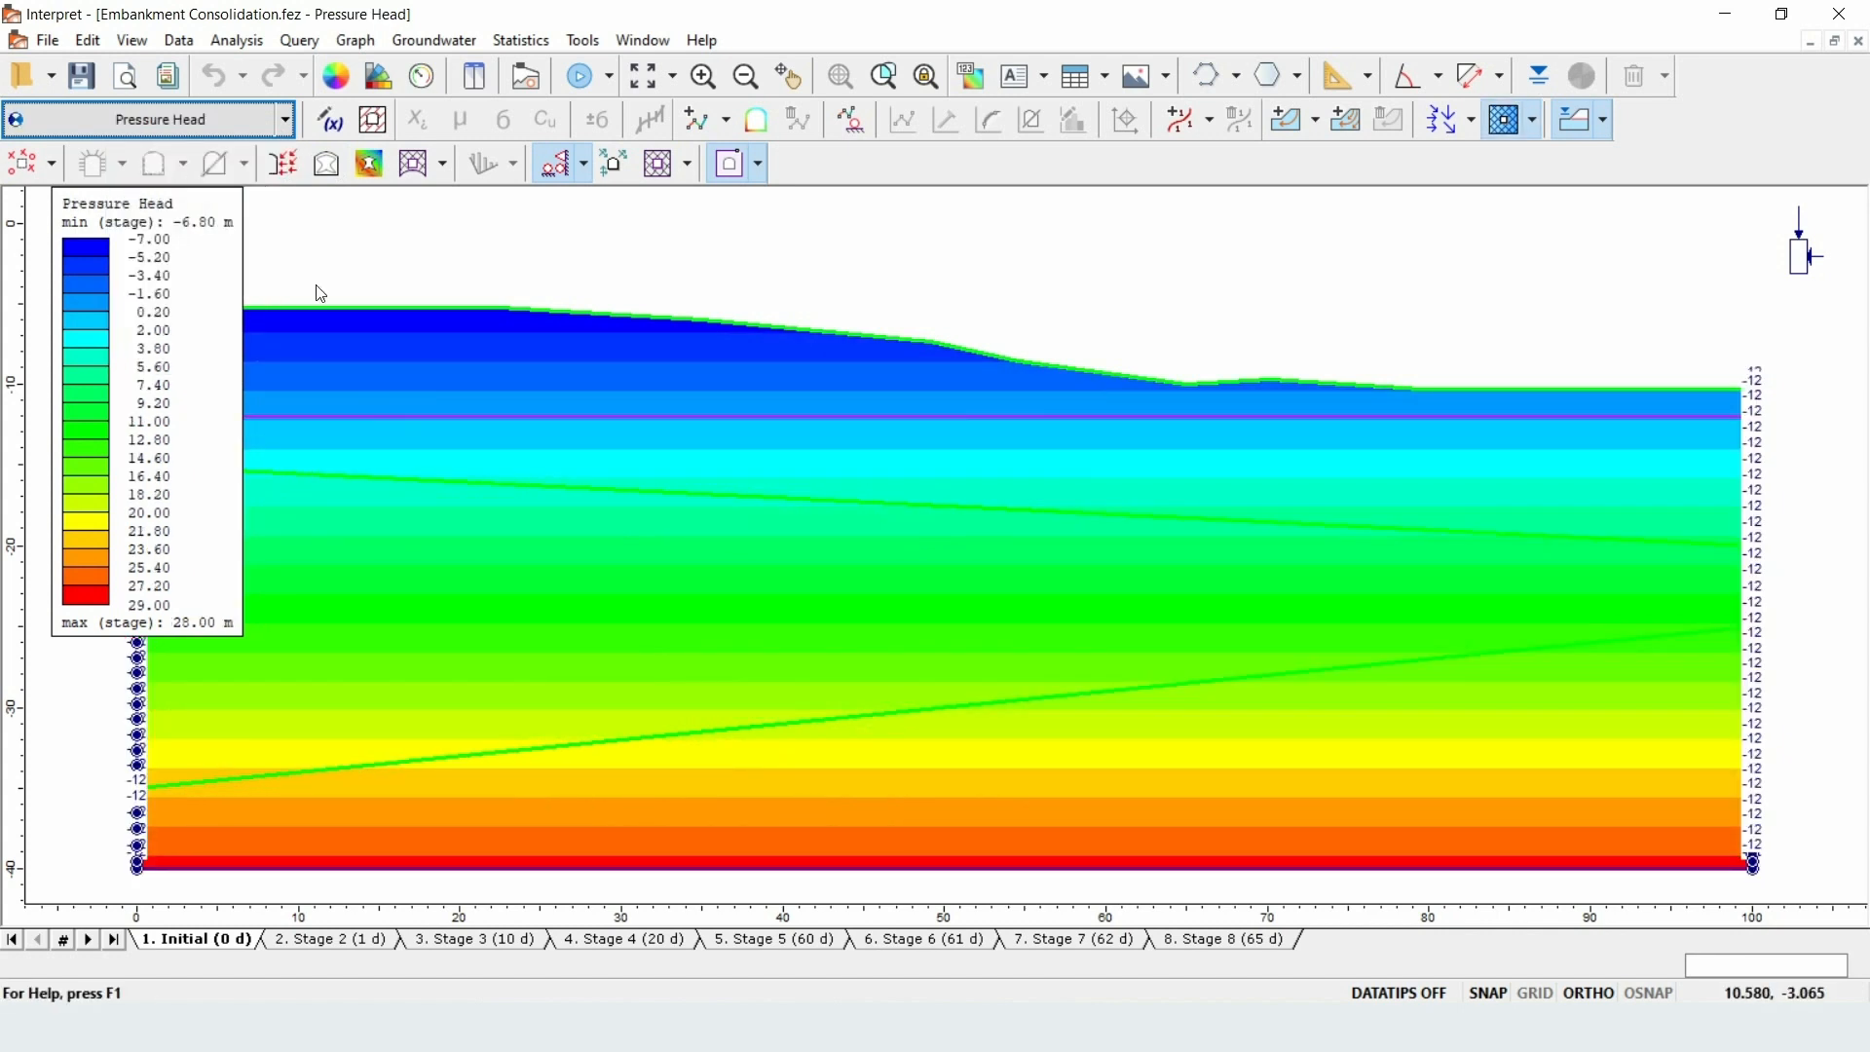
{"action": "mouse_move", "coordinate": [220, 473]}
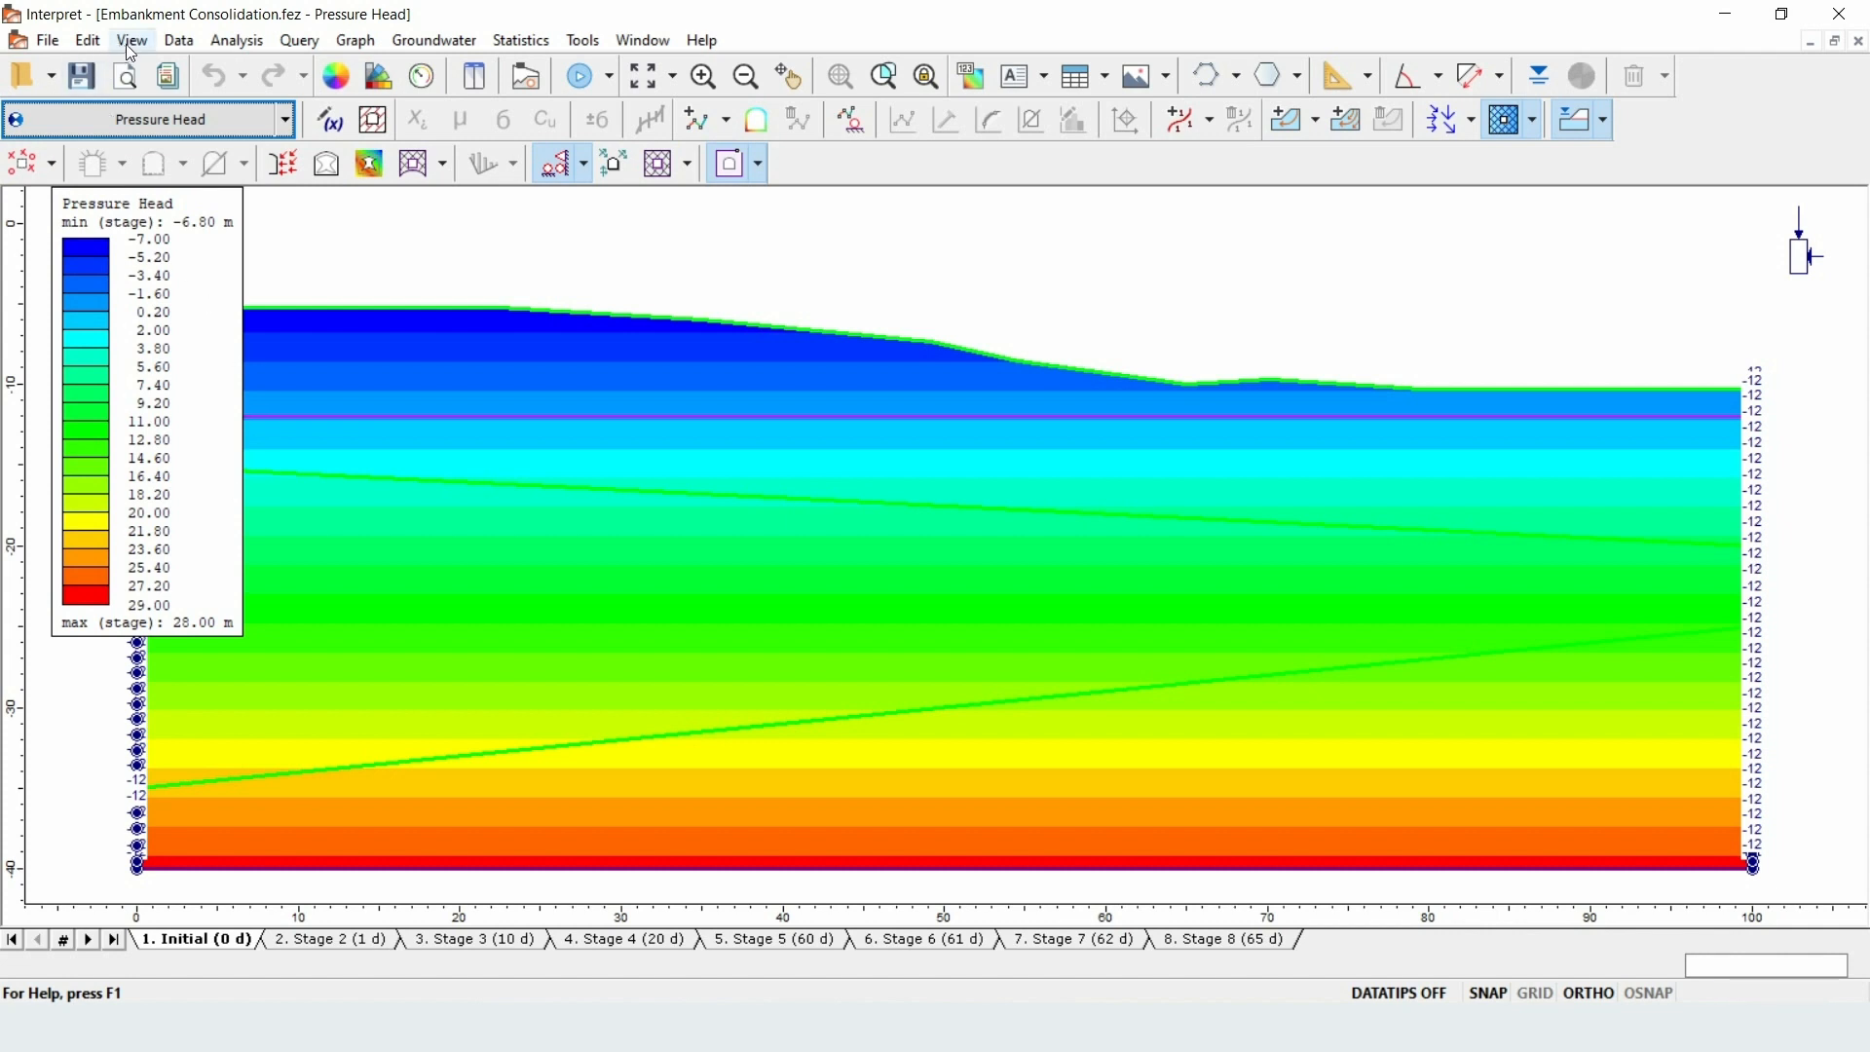
- Set Contour Options to Auto-Range (all stages), about -12 to 32
{"action": "left_click", "coordinate": [130, 39]}
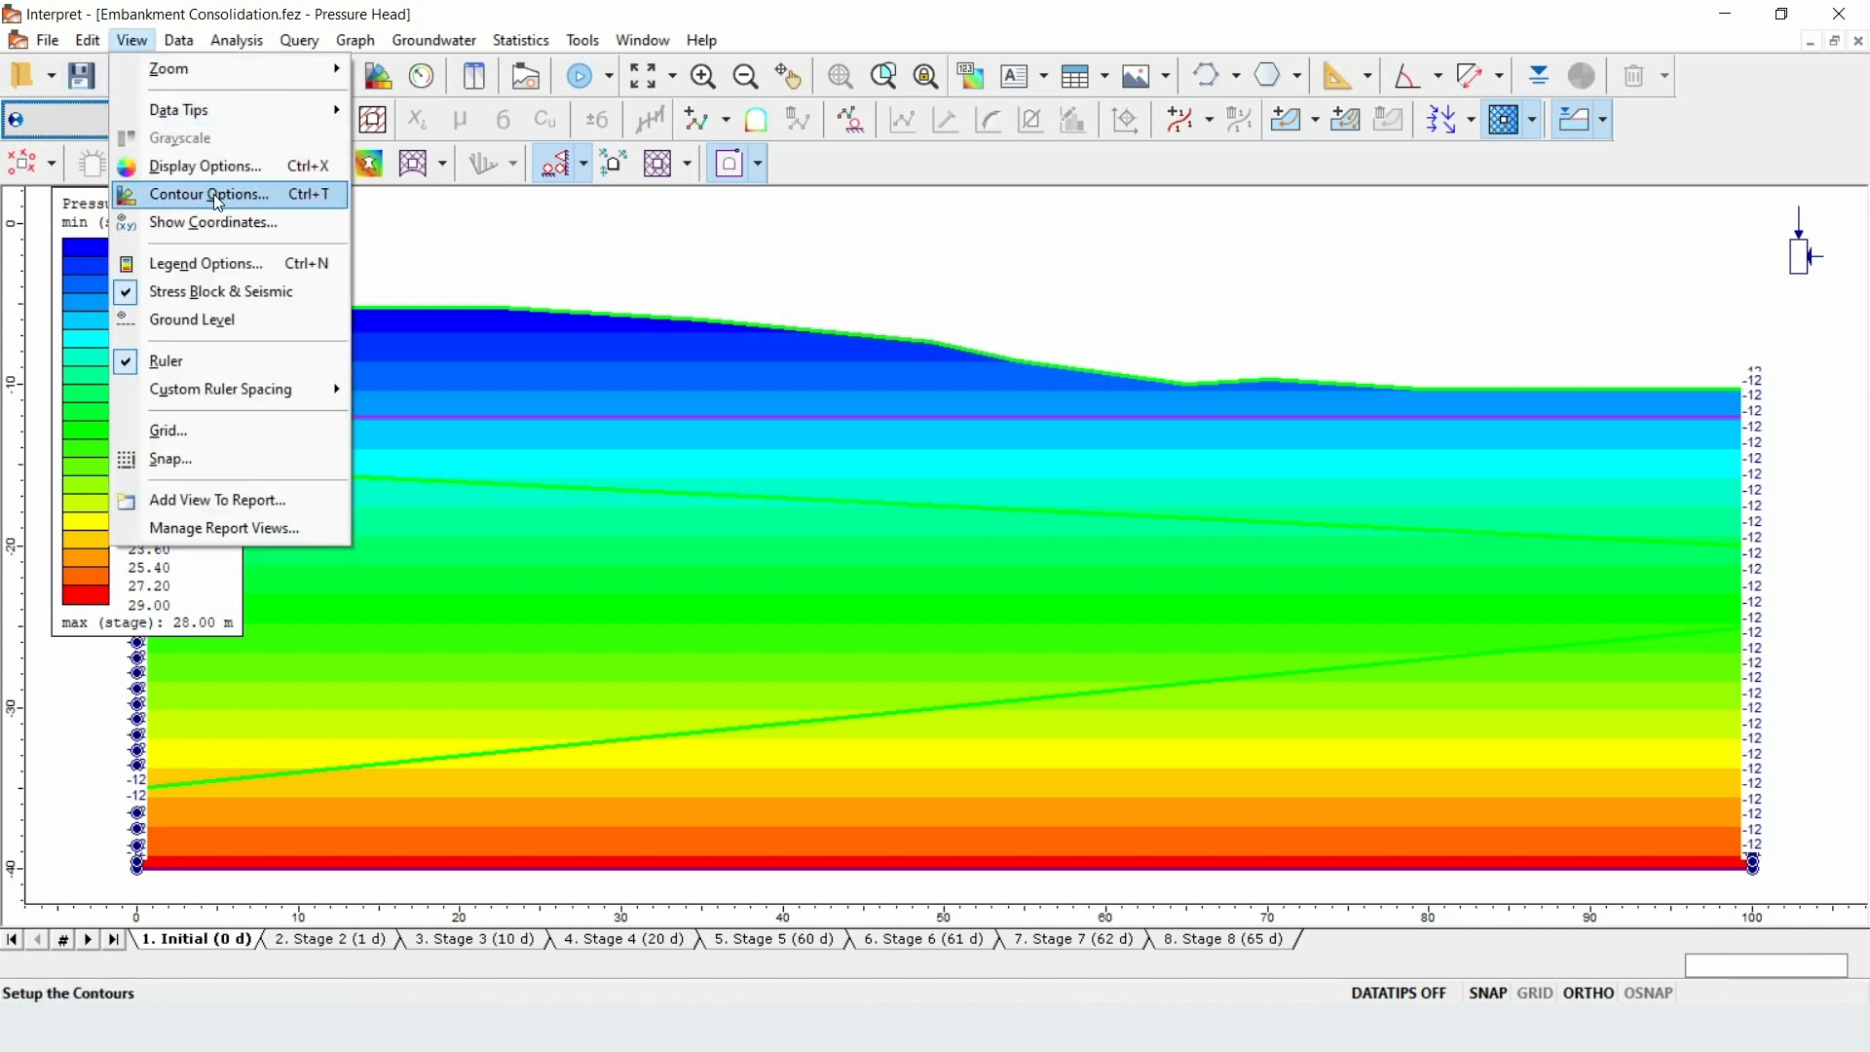
{"action": "left_click", "coordinate": [208, 195]}
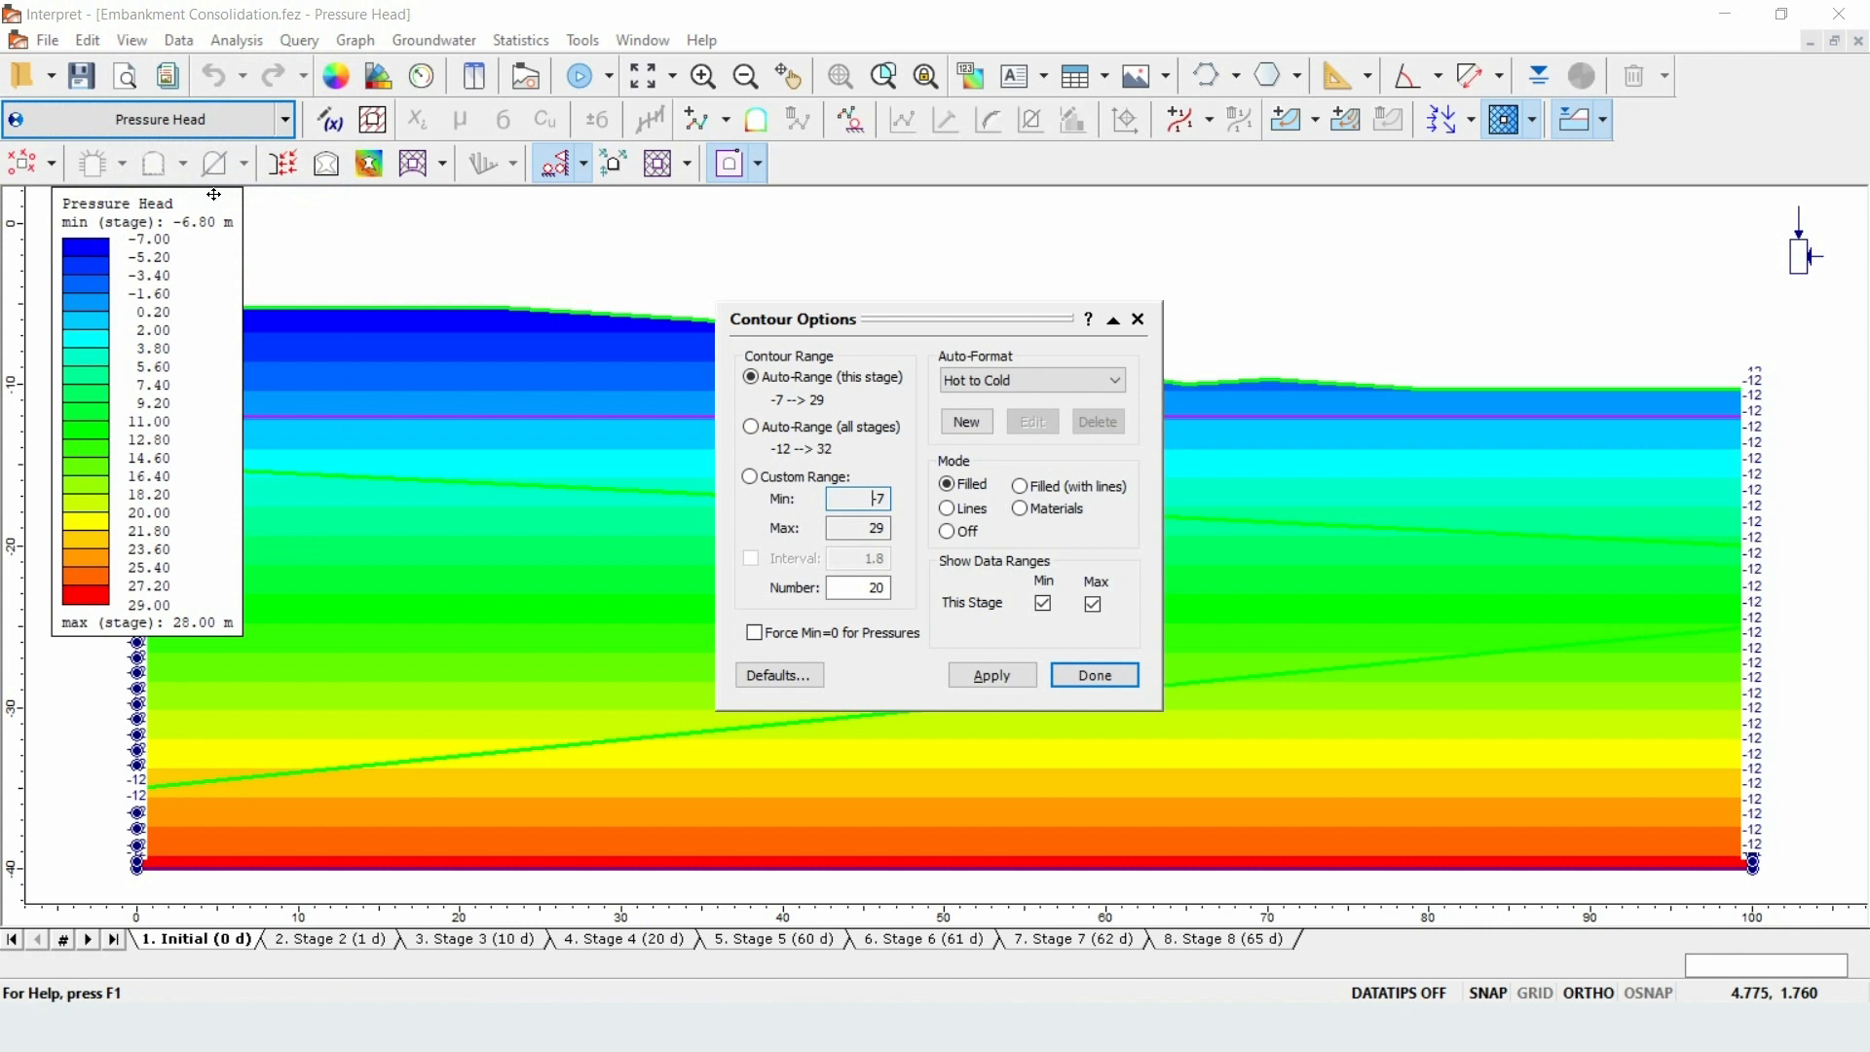
{"action": "mouse_move", "coordinate": [781, 397]}
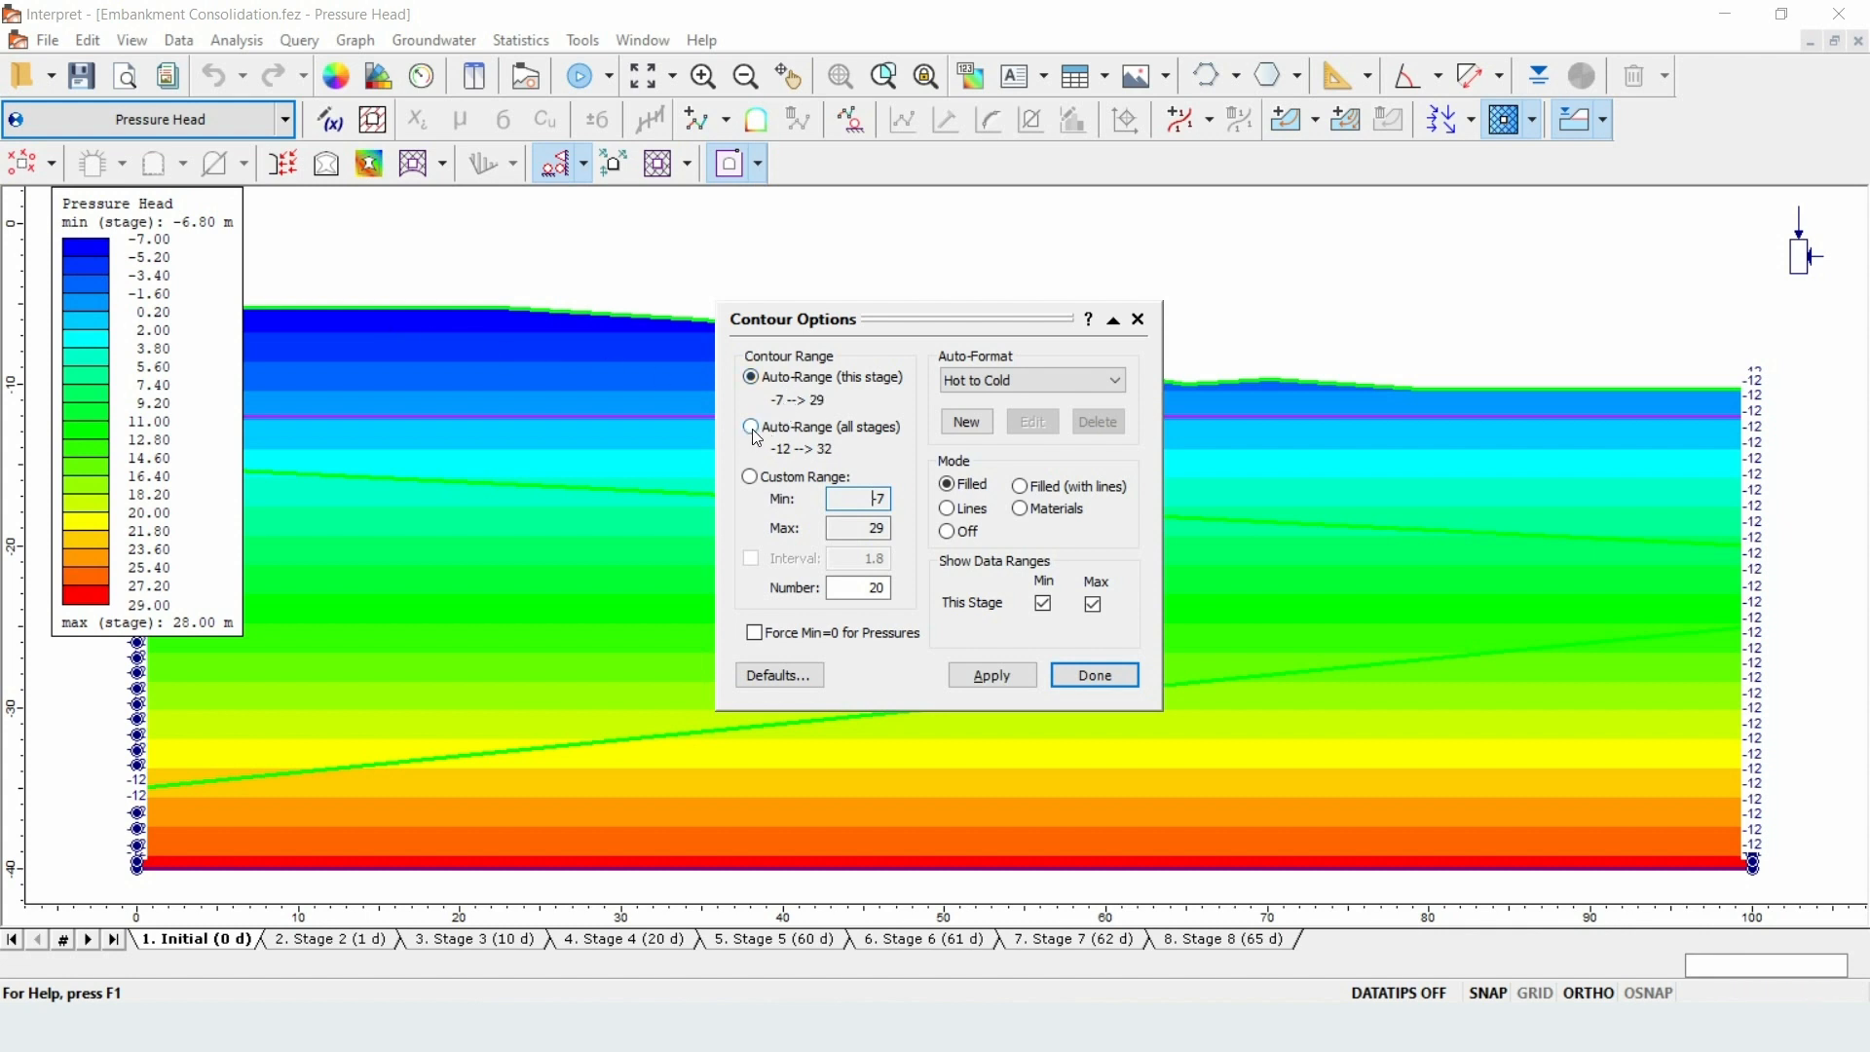
{"action": "left_click", "coordinate": [749, 427]}
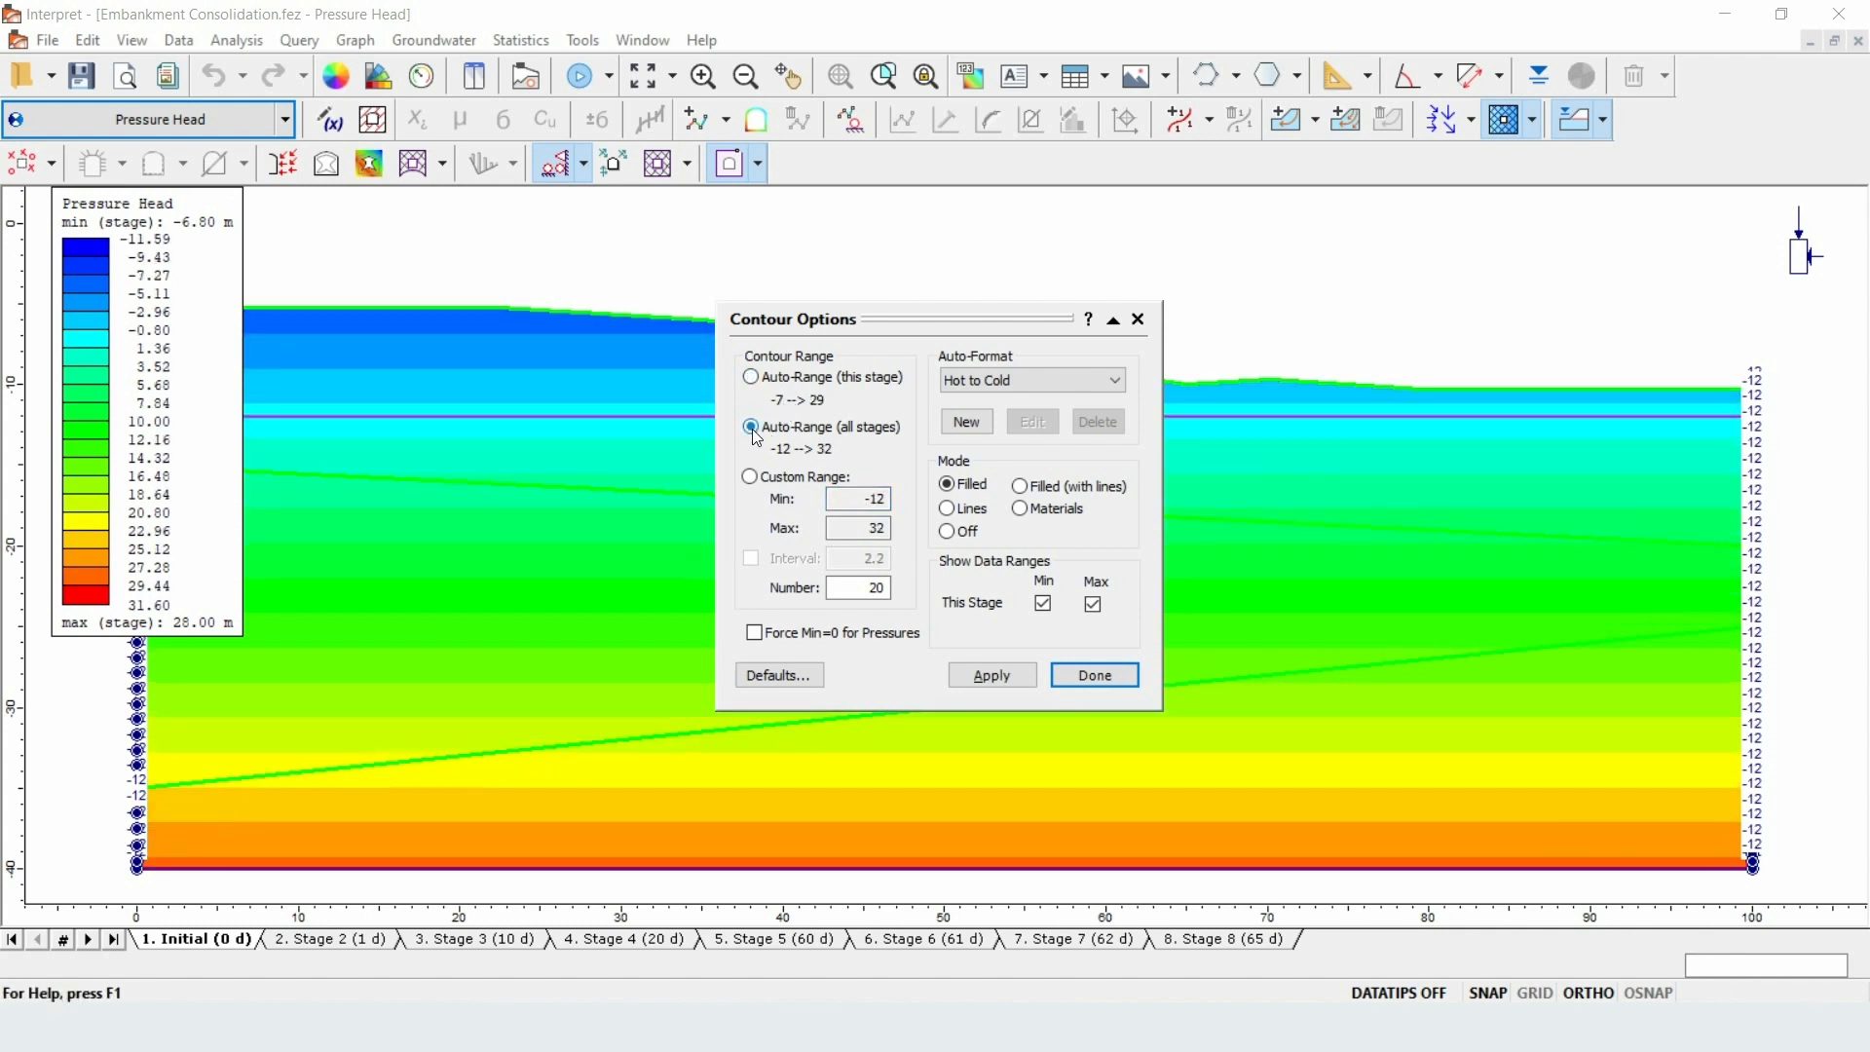
- Close Contour Options and place a contour label reading 7.84 near the section centre
{"action": "left_click", "coordinate": [1090, 676]}
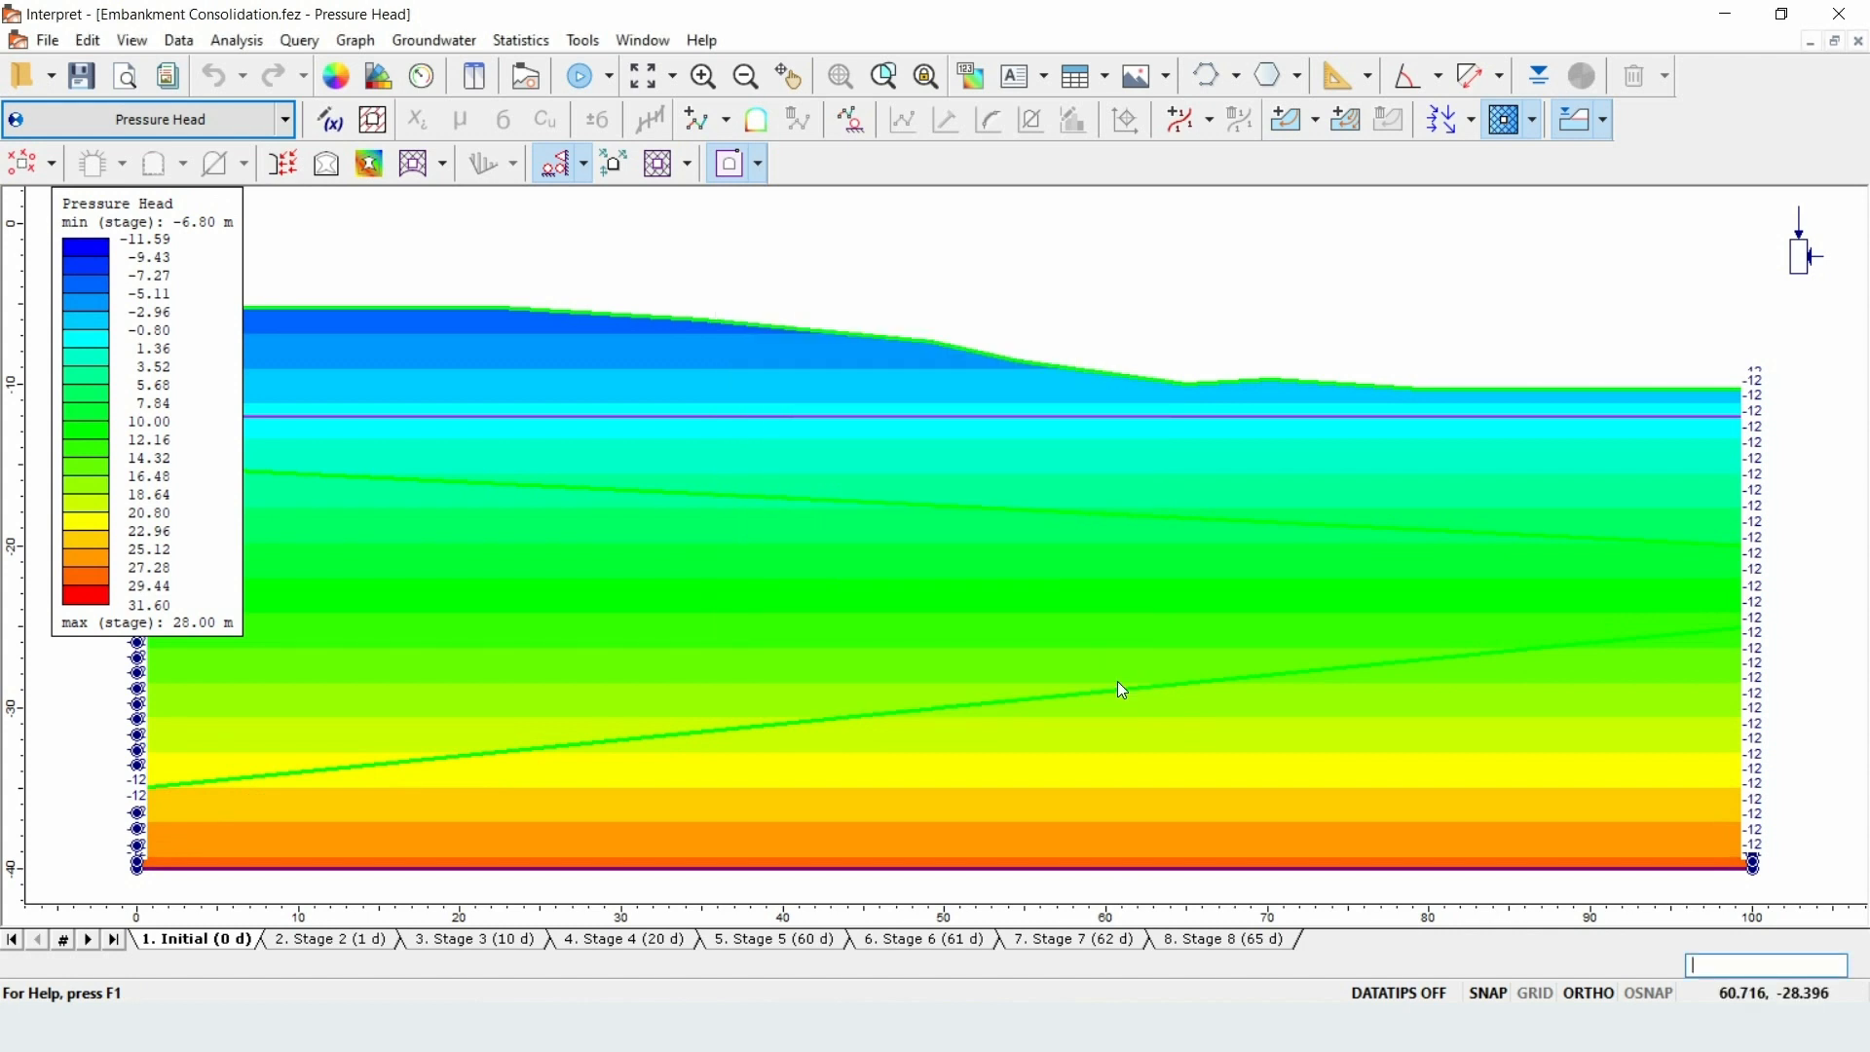
{"action": "mouse_move", "coordinate": [1001, 143]}
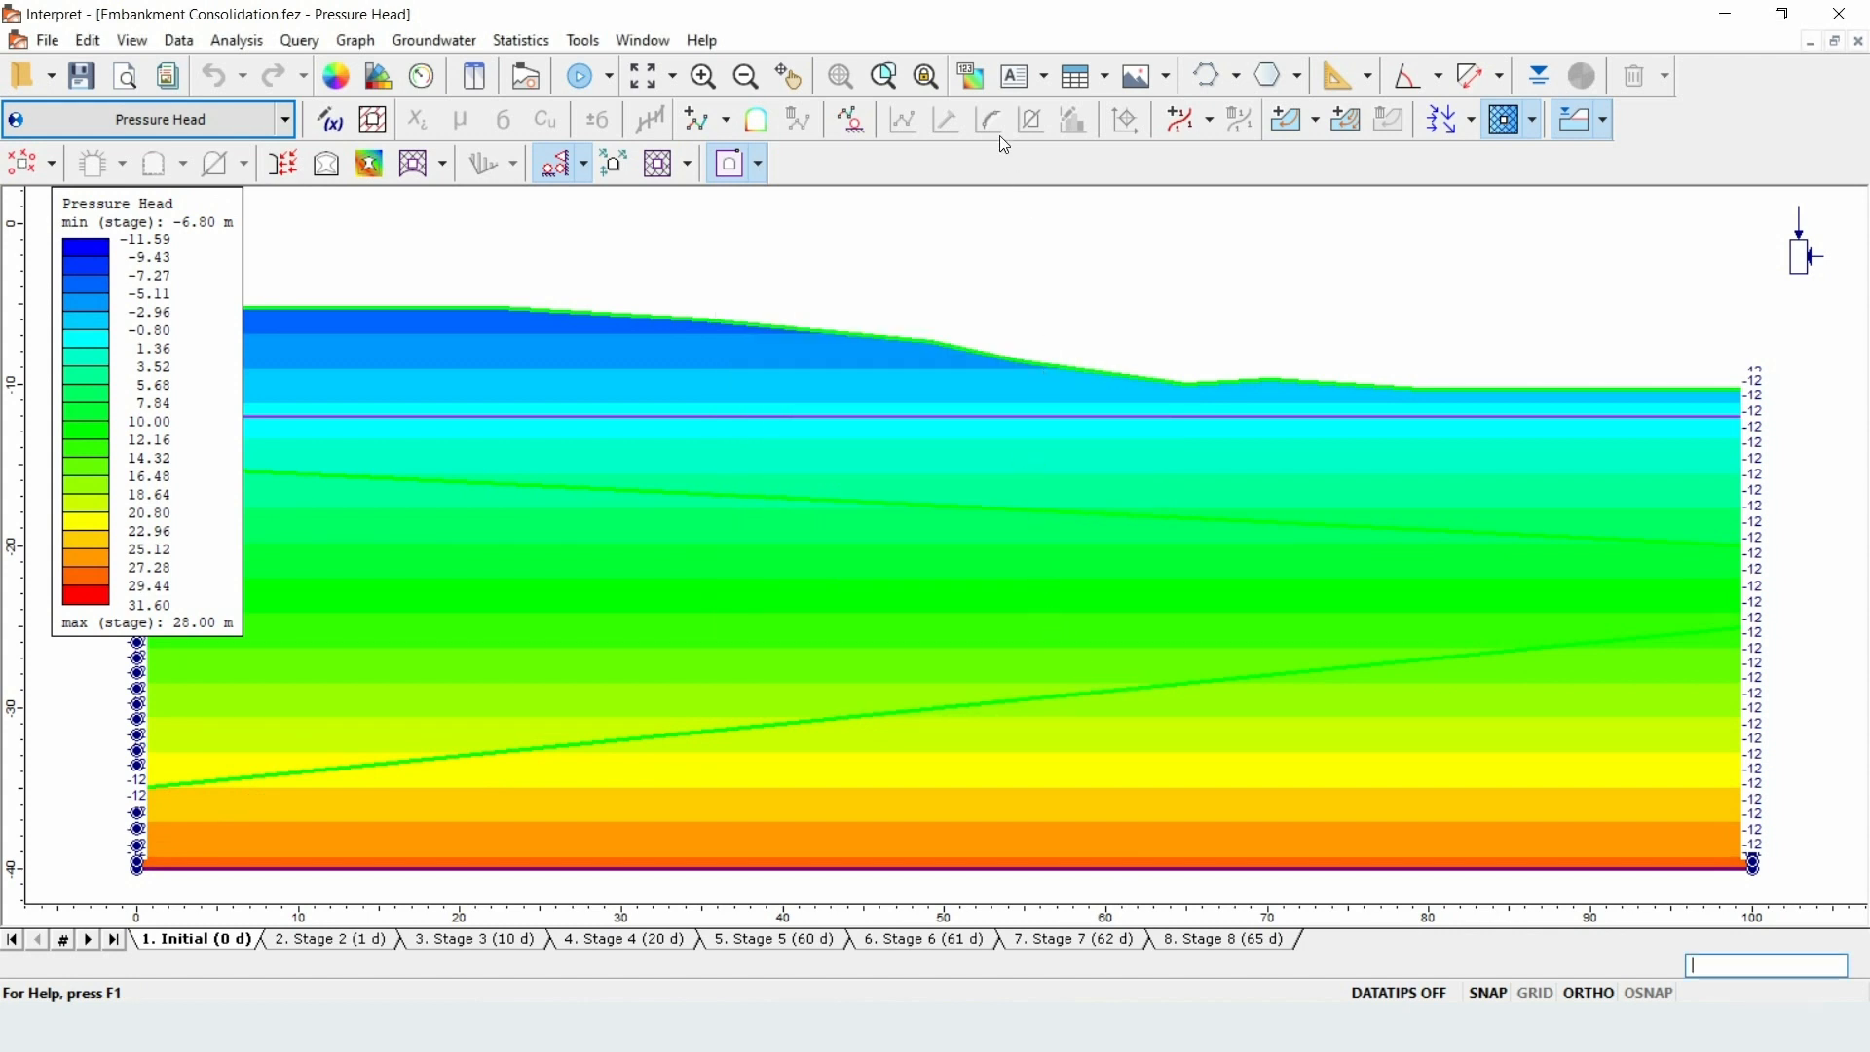
{"action": "left_click", "coordinate": [968, 76]}
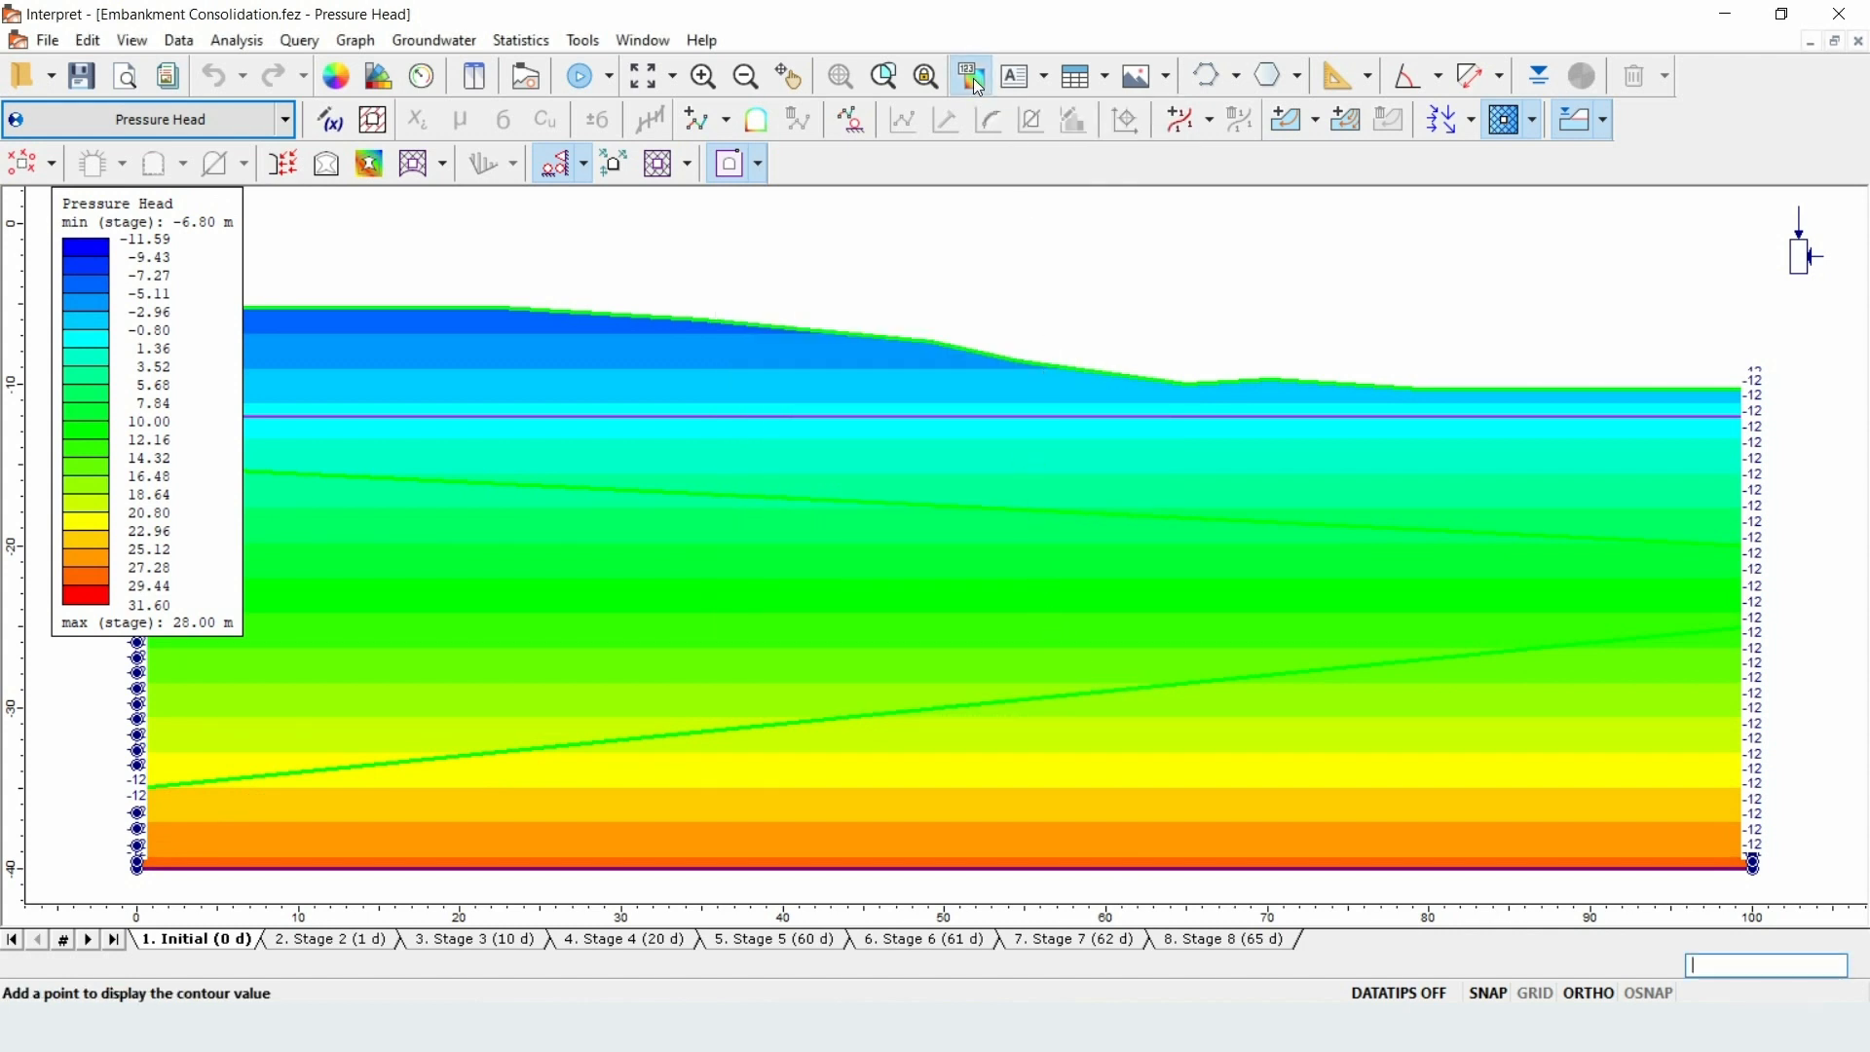
{"action": "left_click", "coordinate": [966, 76]}
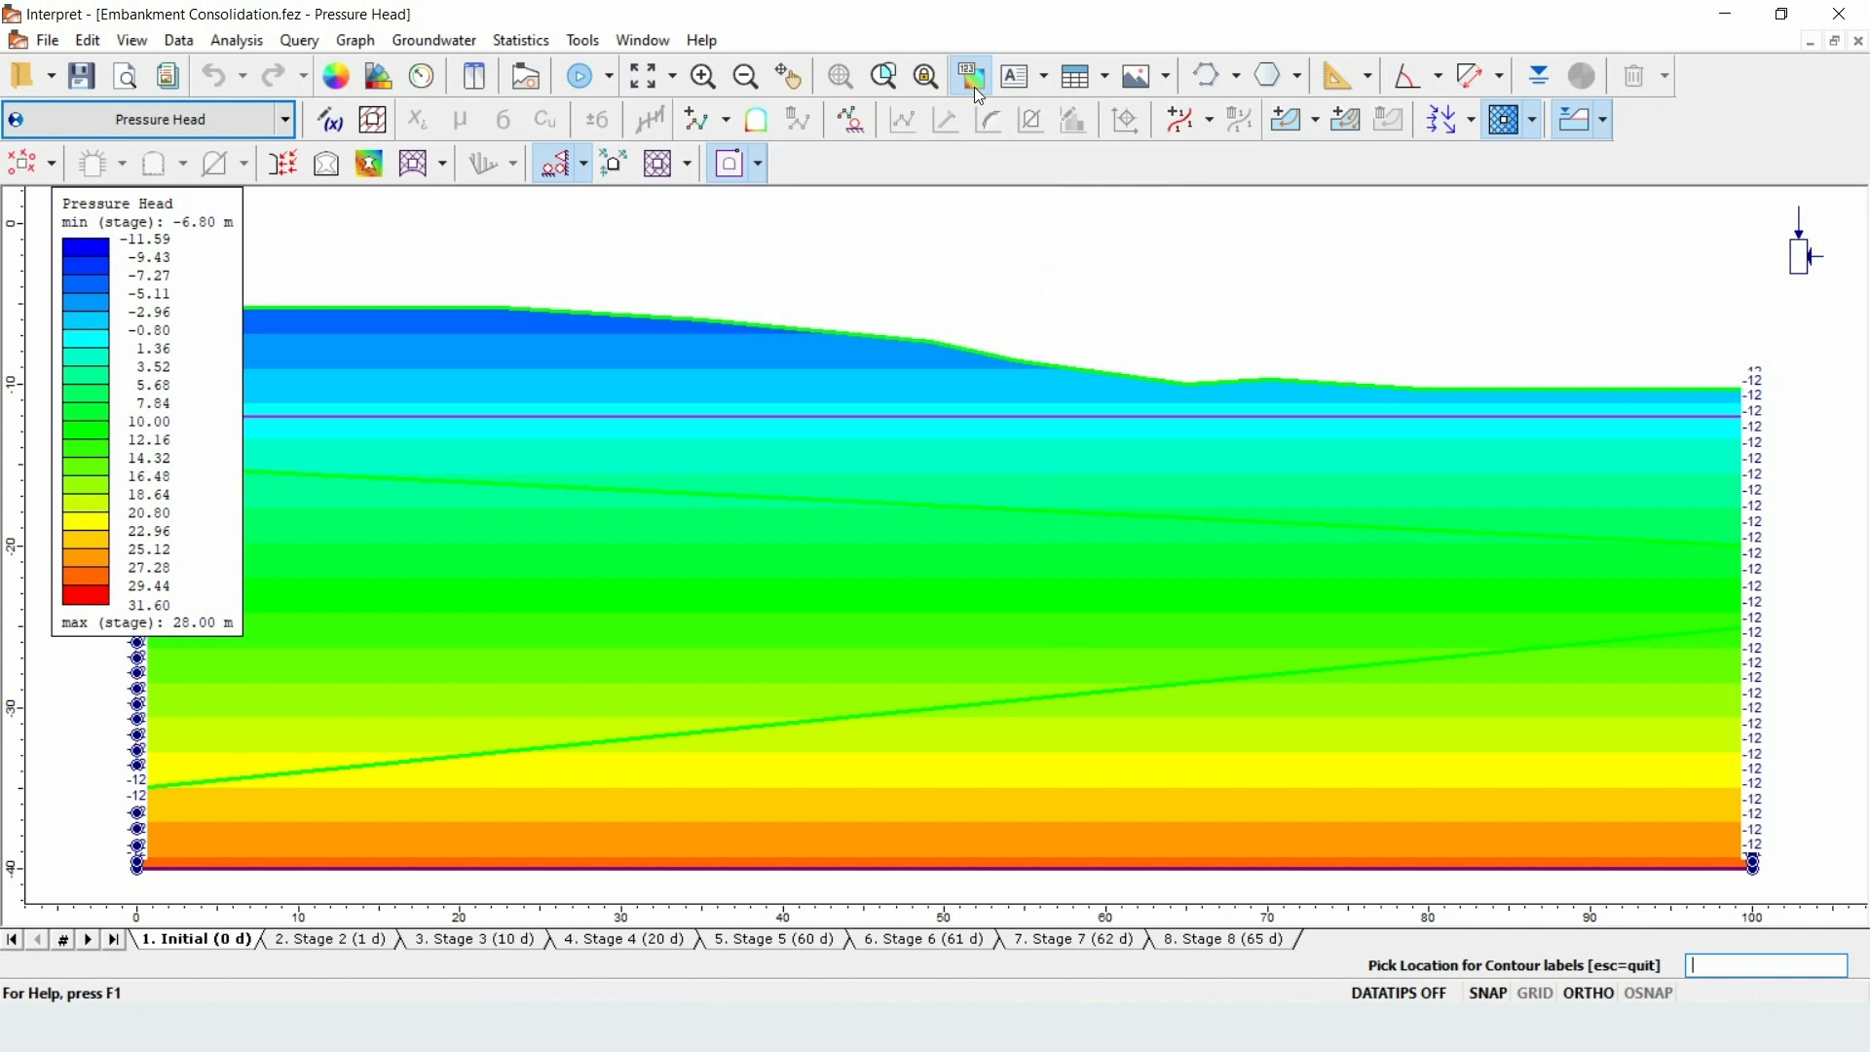
{"action": "mouse_move", "coordinate": [1034, 540]}
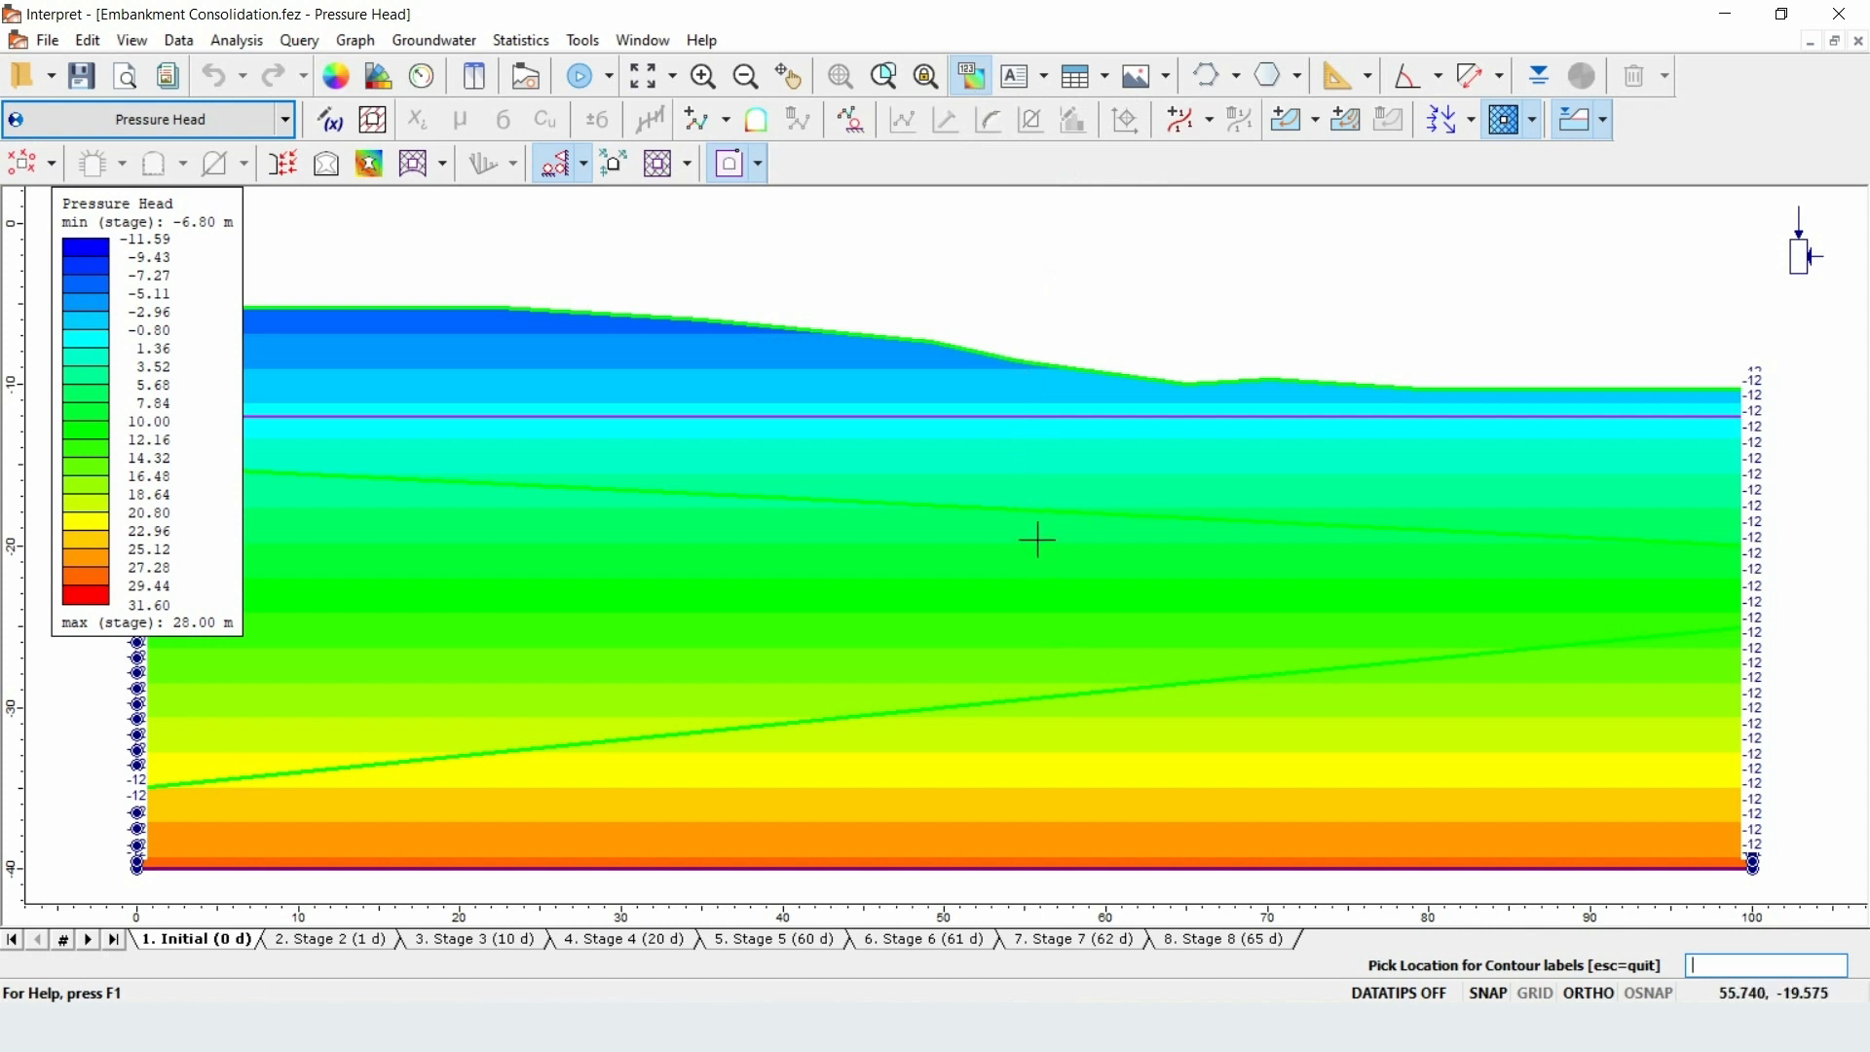
{"action": "left_click", "coordinate": [1034, 540]}
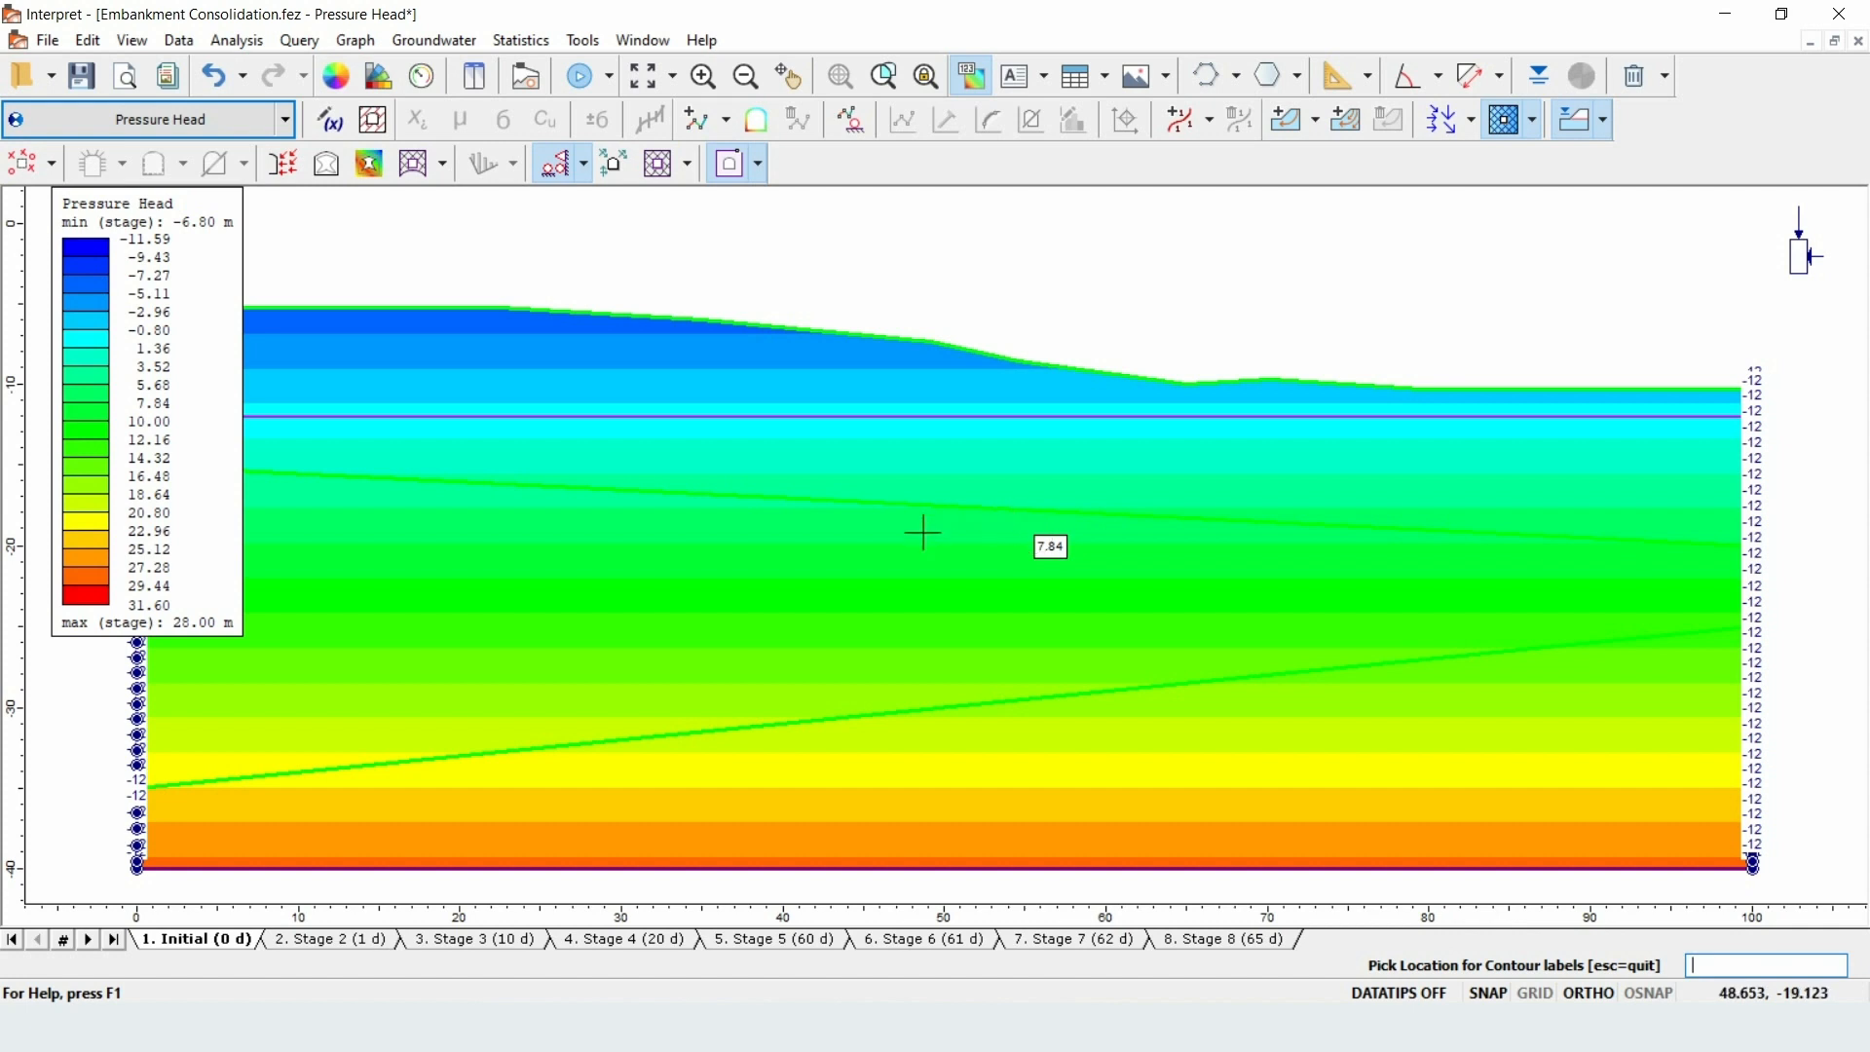
{"action": "mouse_move", "coordinate": [571, 724]}
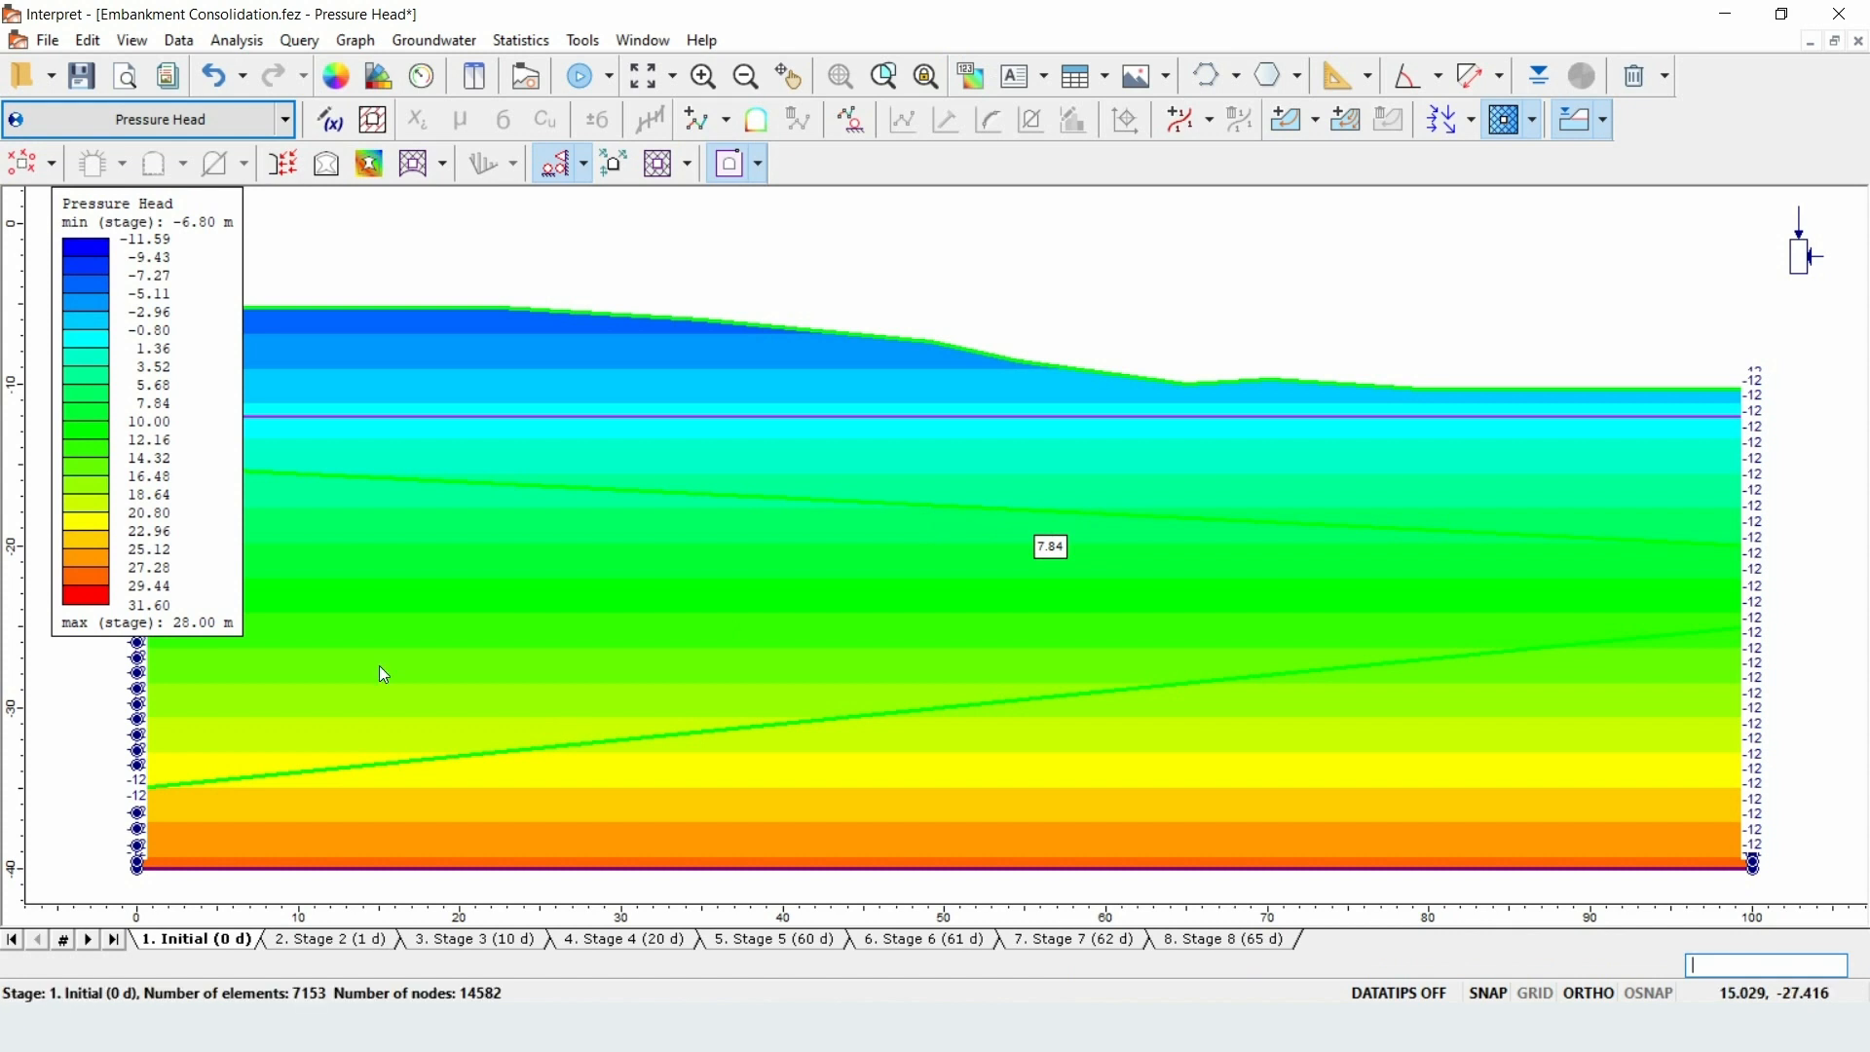
- Compare pressure head contours across Stages 2, 3, 5, 7 and 8, ending on Stage 8 (65 d)
{"action": "left_click", "coordinate": [329, 938]}
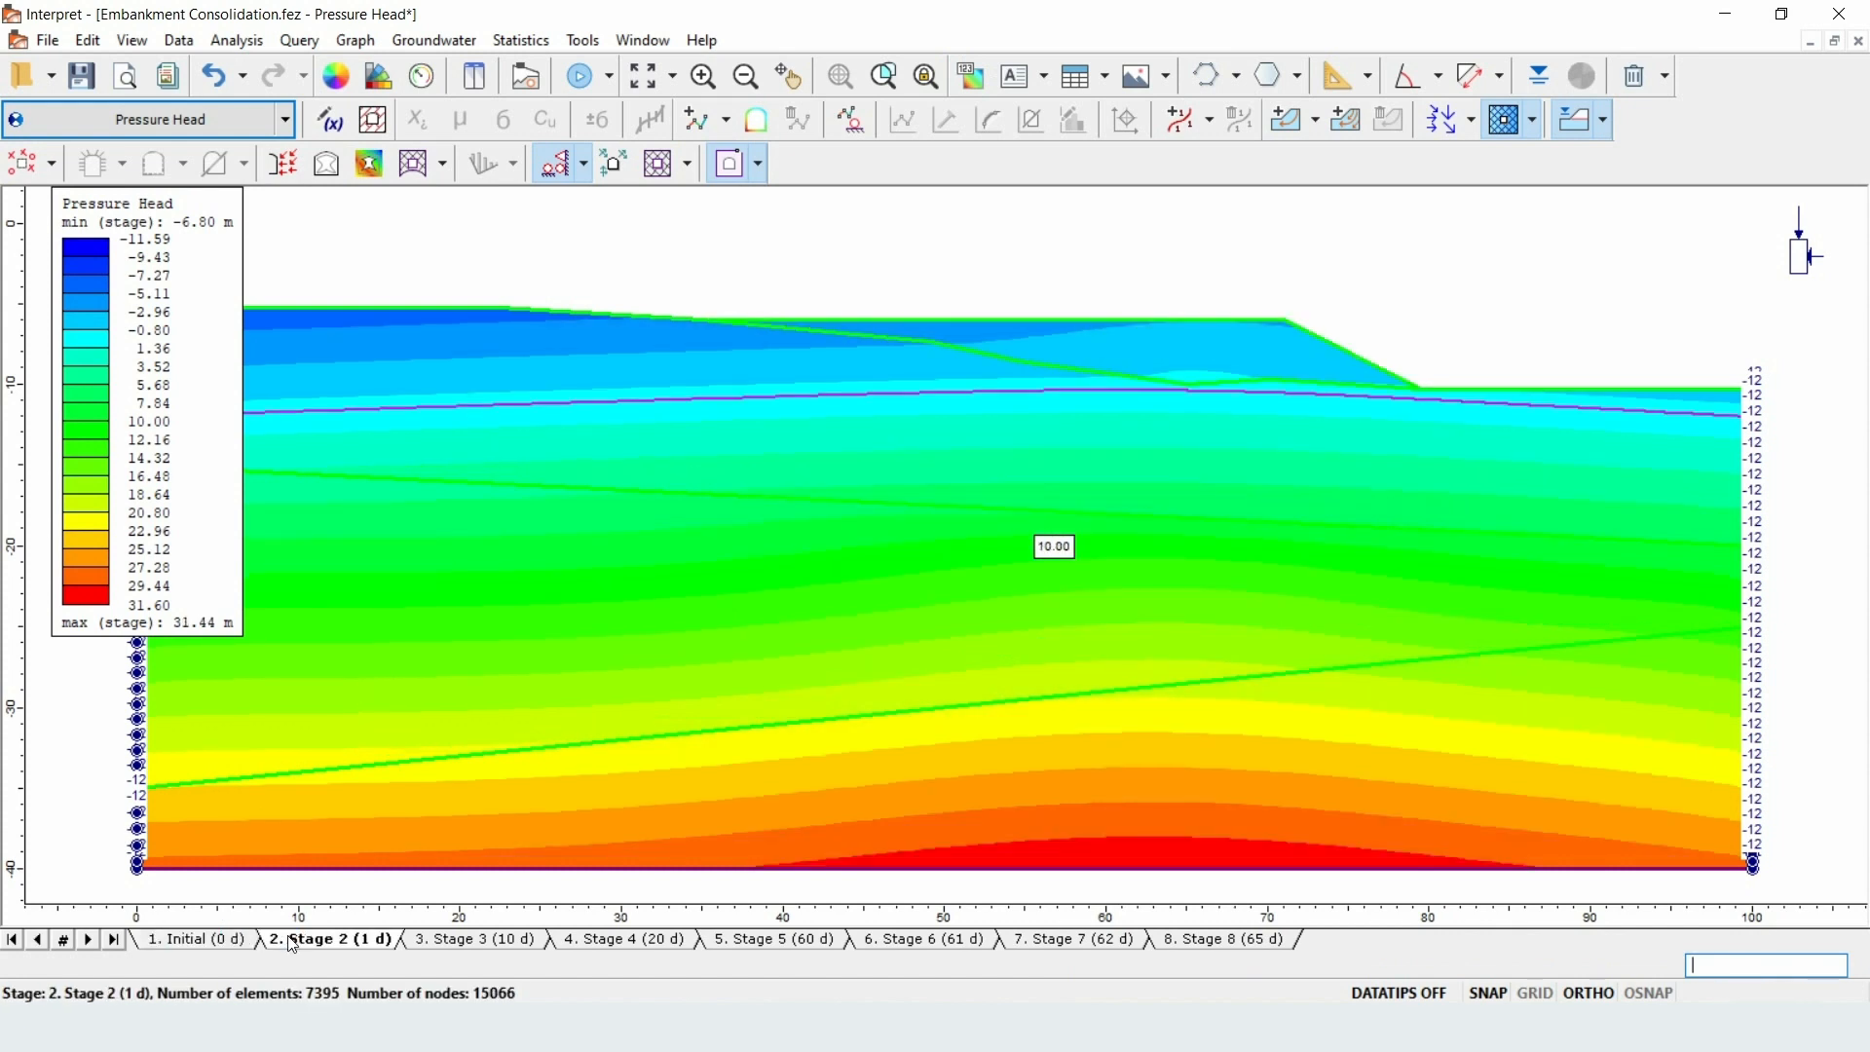
{"action": "left_click", "coordinate": [475, 939]}
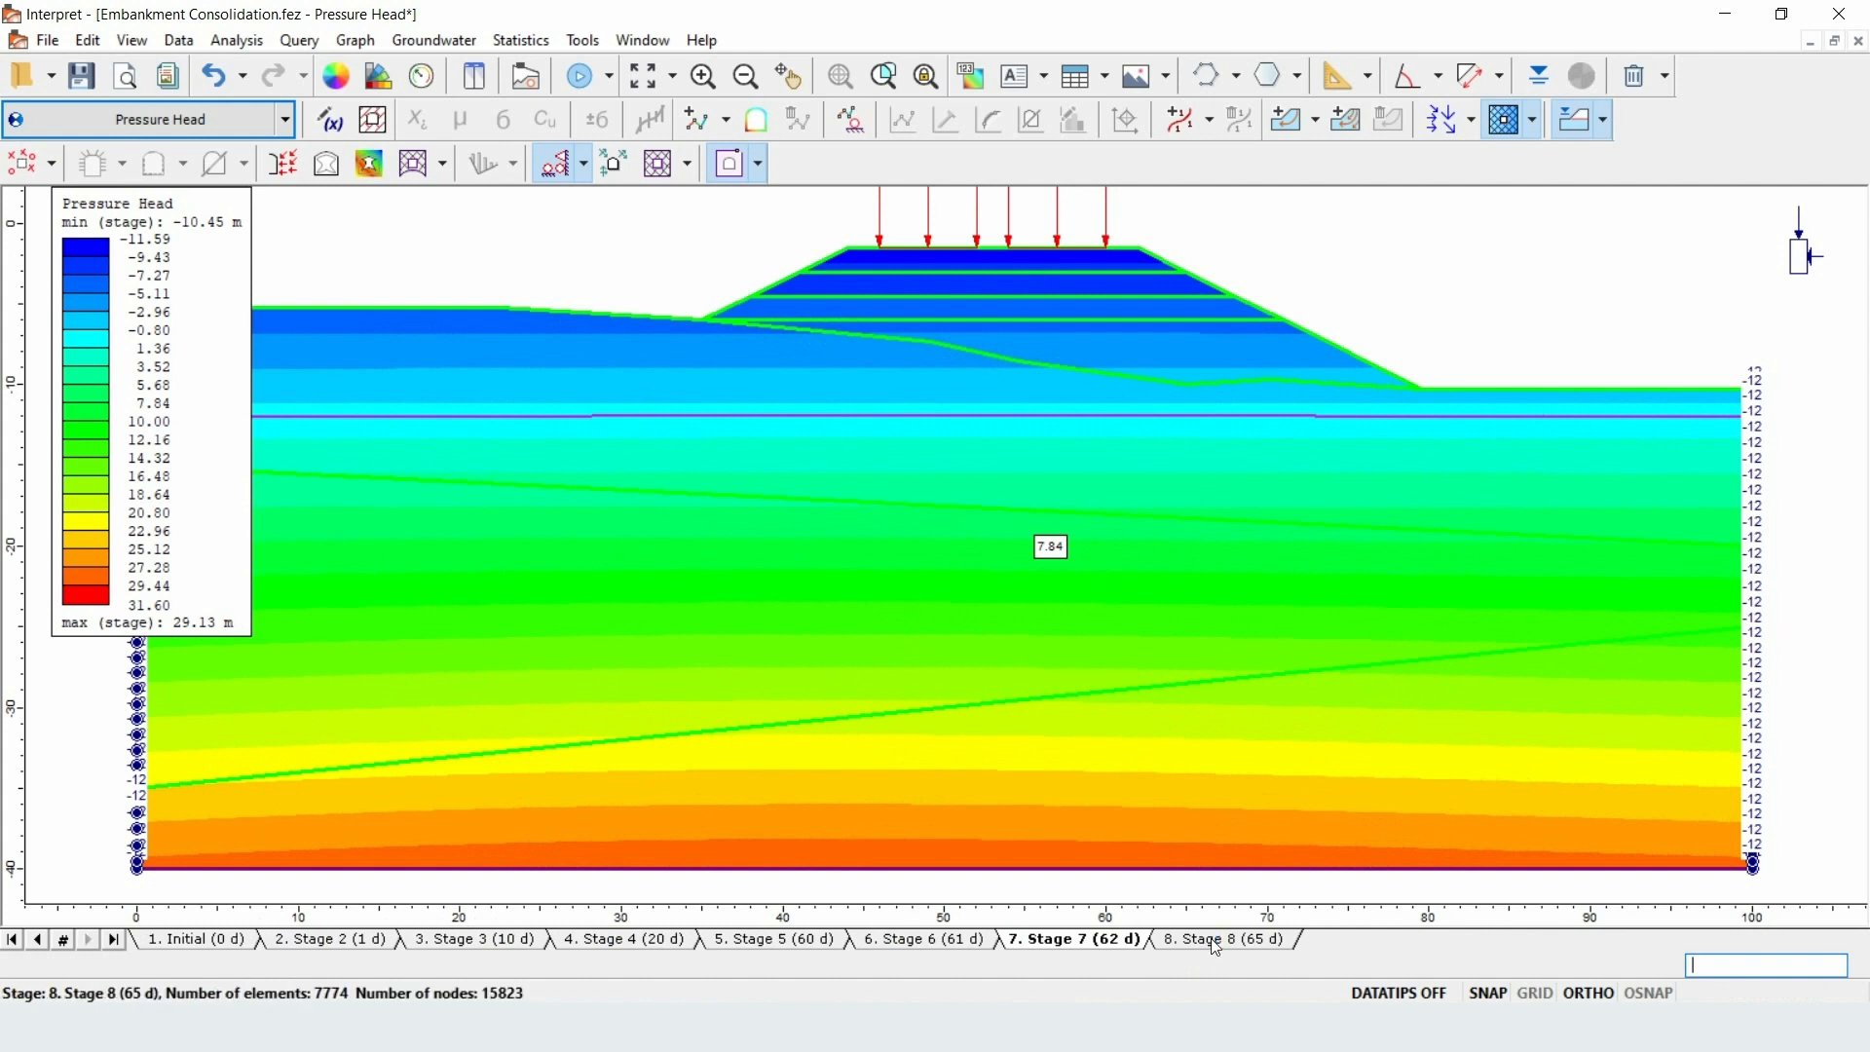
{"action": "left_click", "coordinate": [1221, 938]}
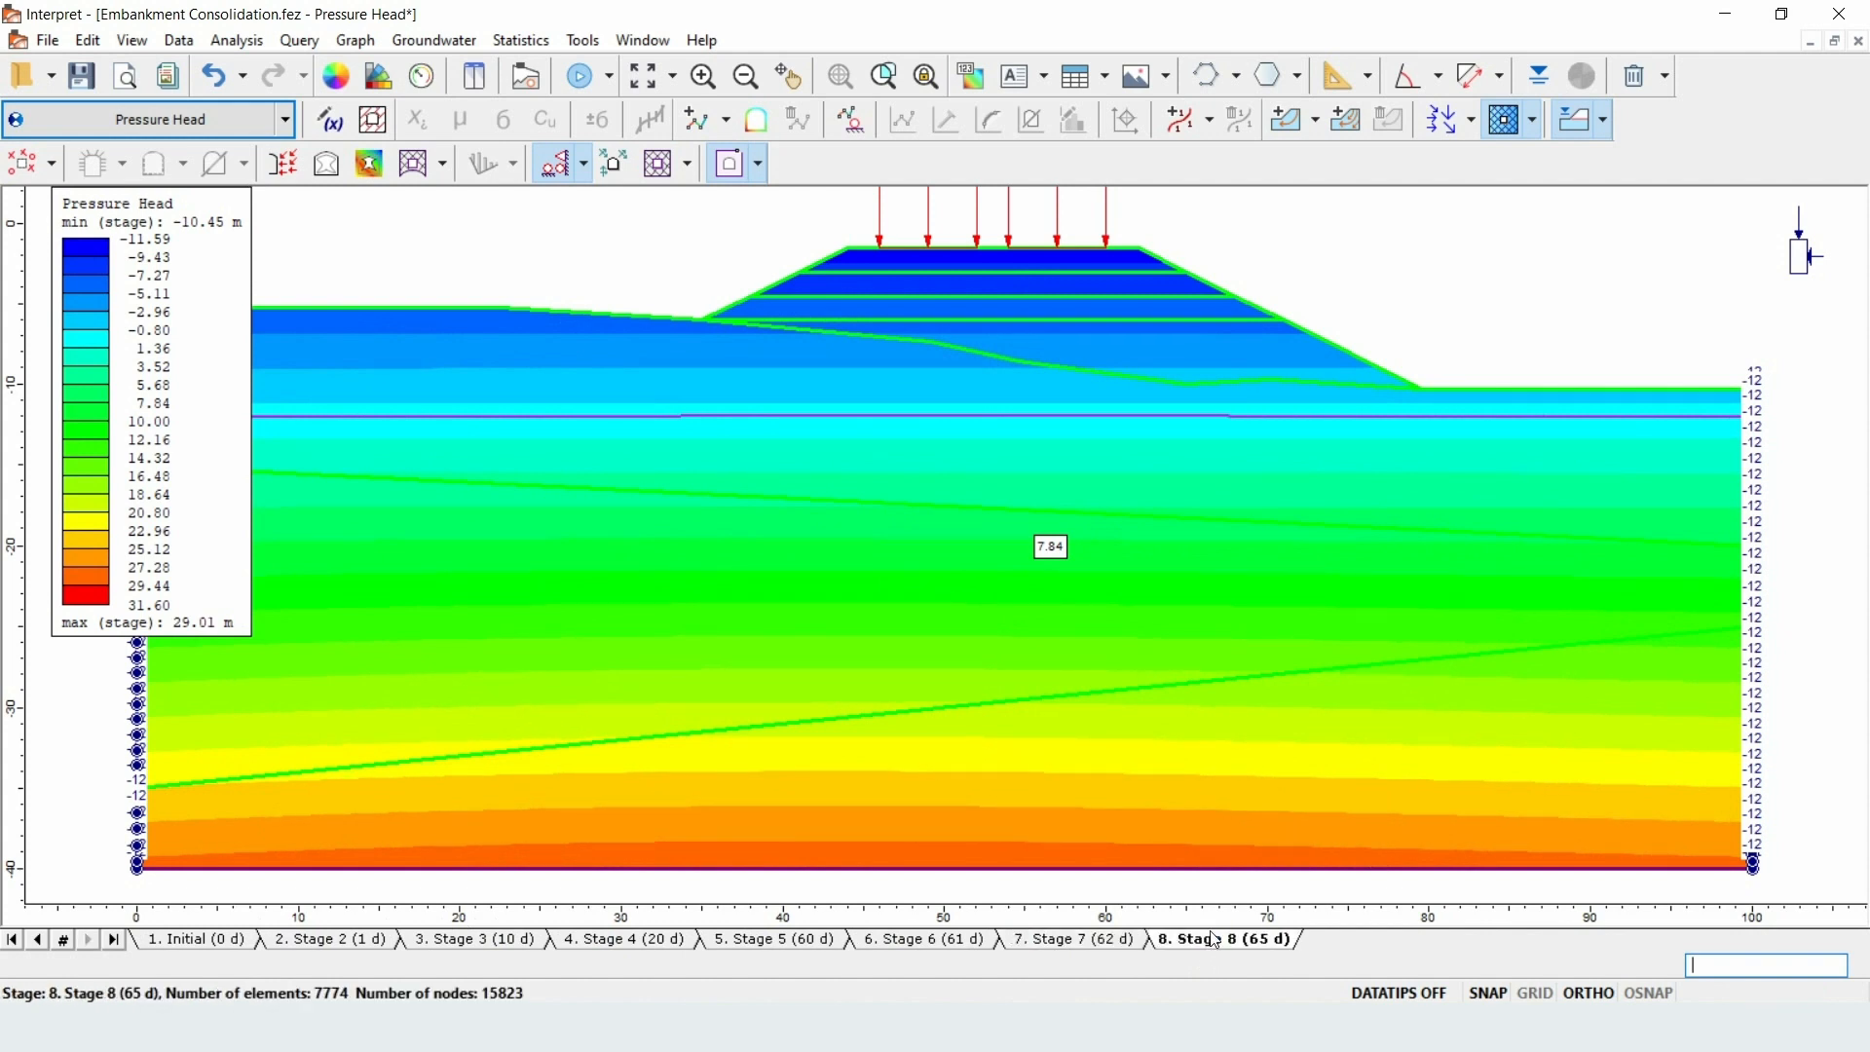
{"action": "mouse_move", "coordinate": [613, 428]}
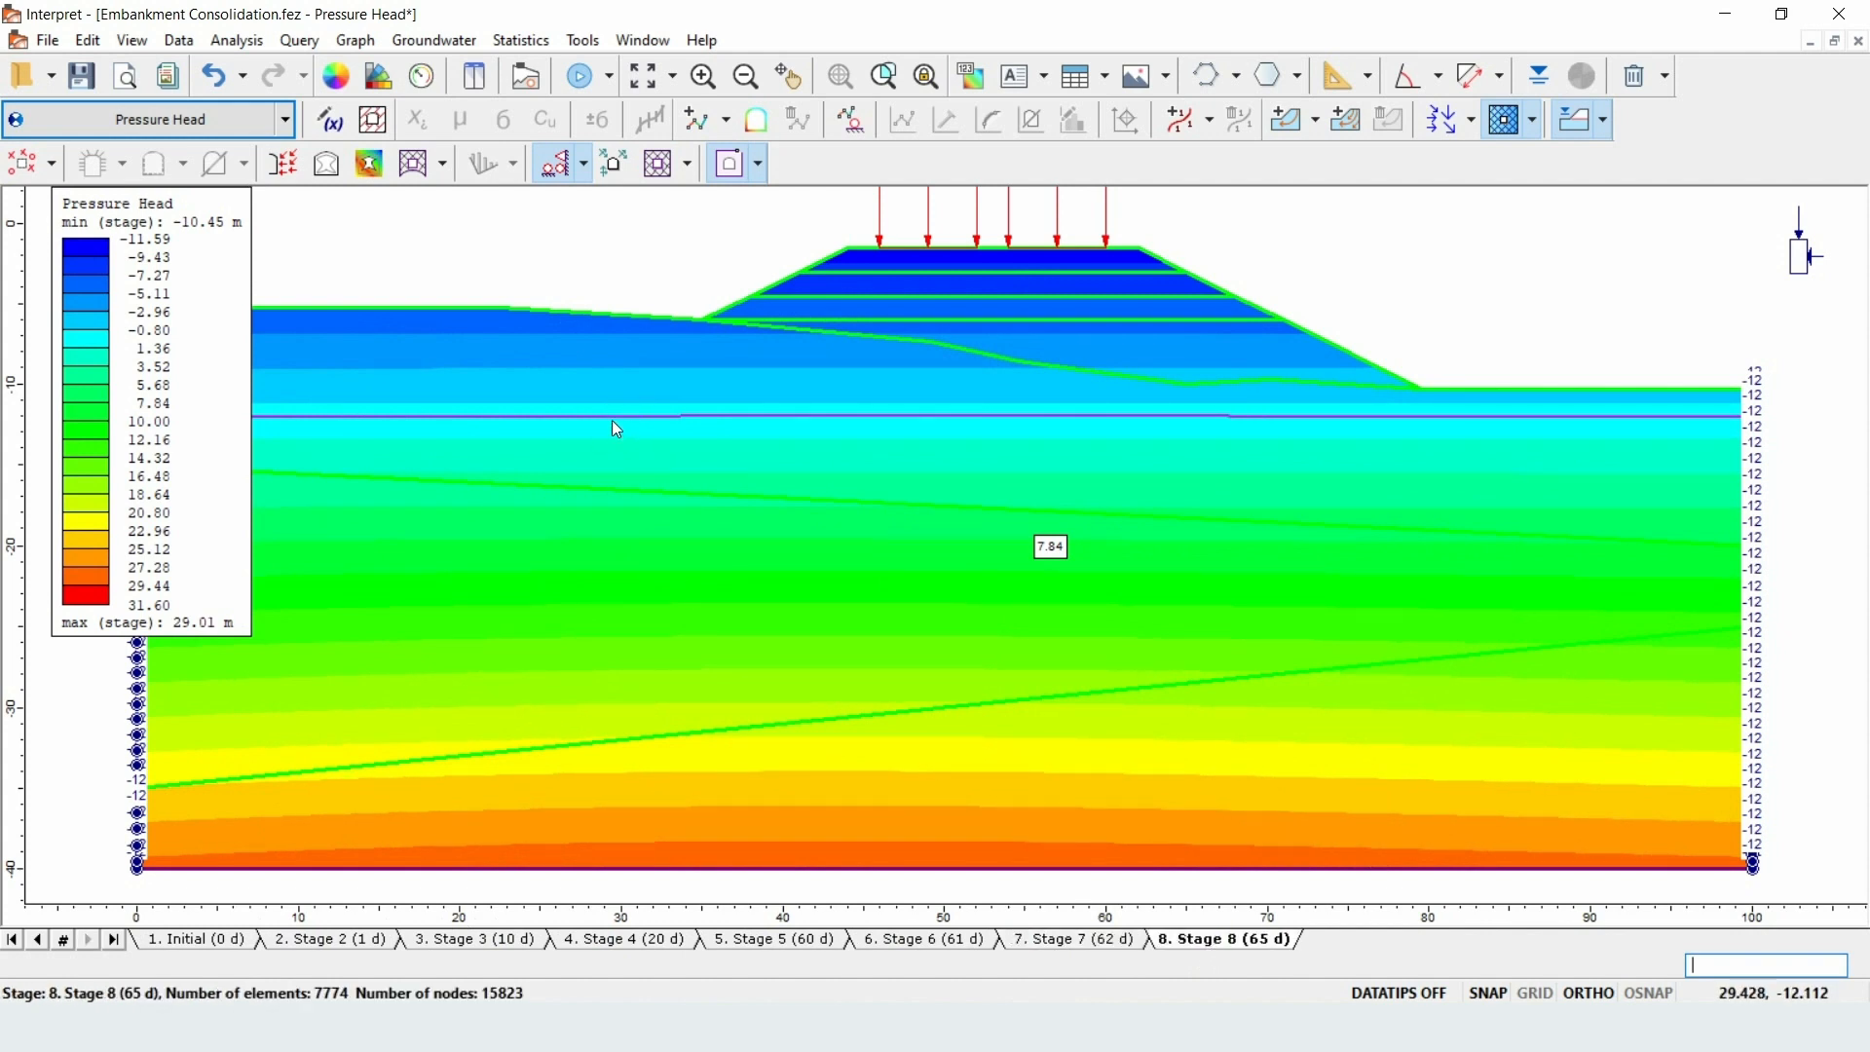
{"action": "mouse_move", "coordinate": [943, 418]}
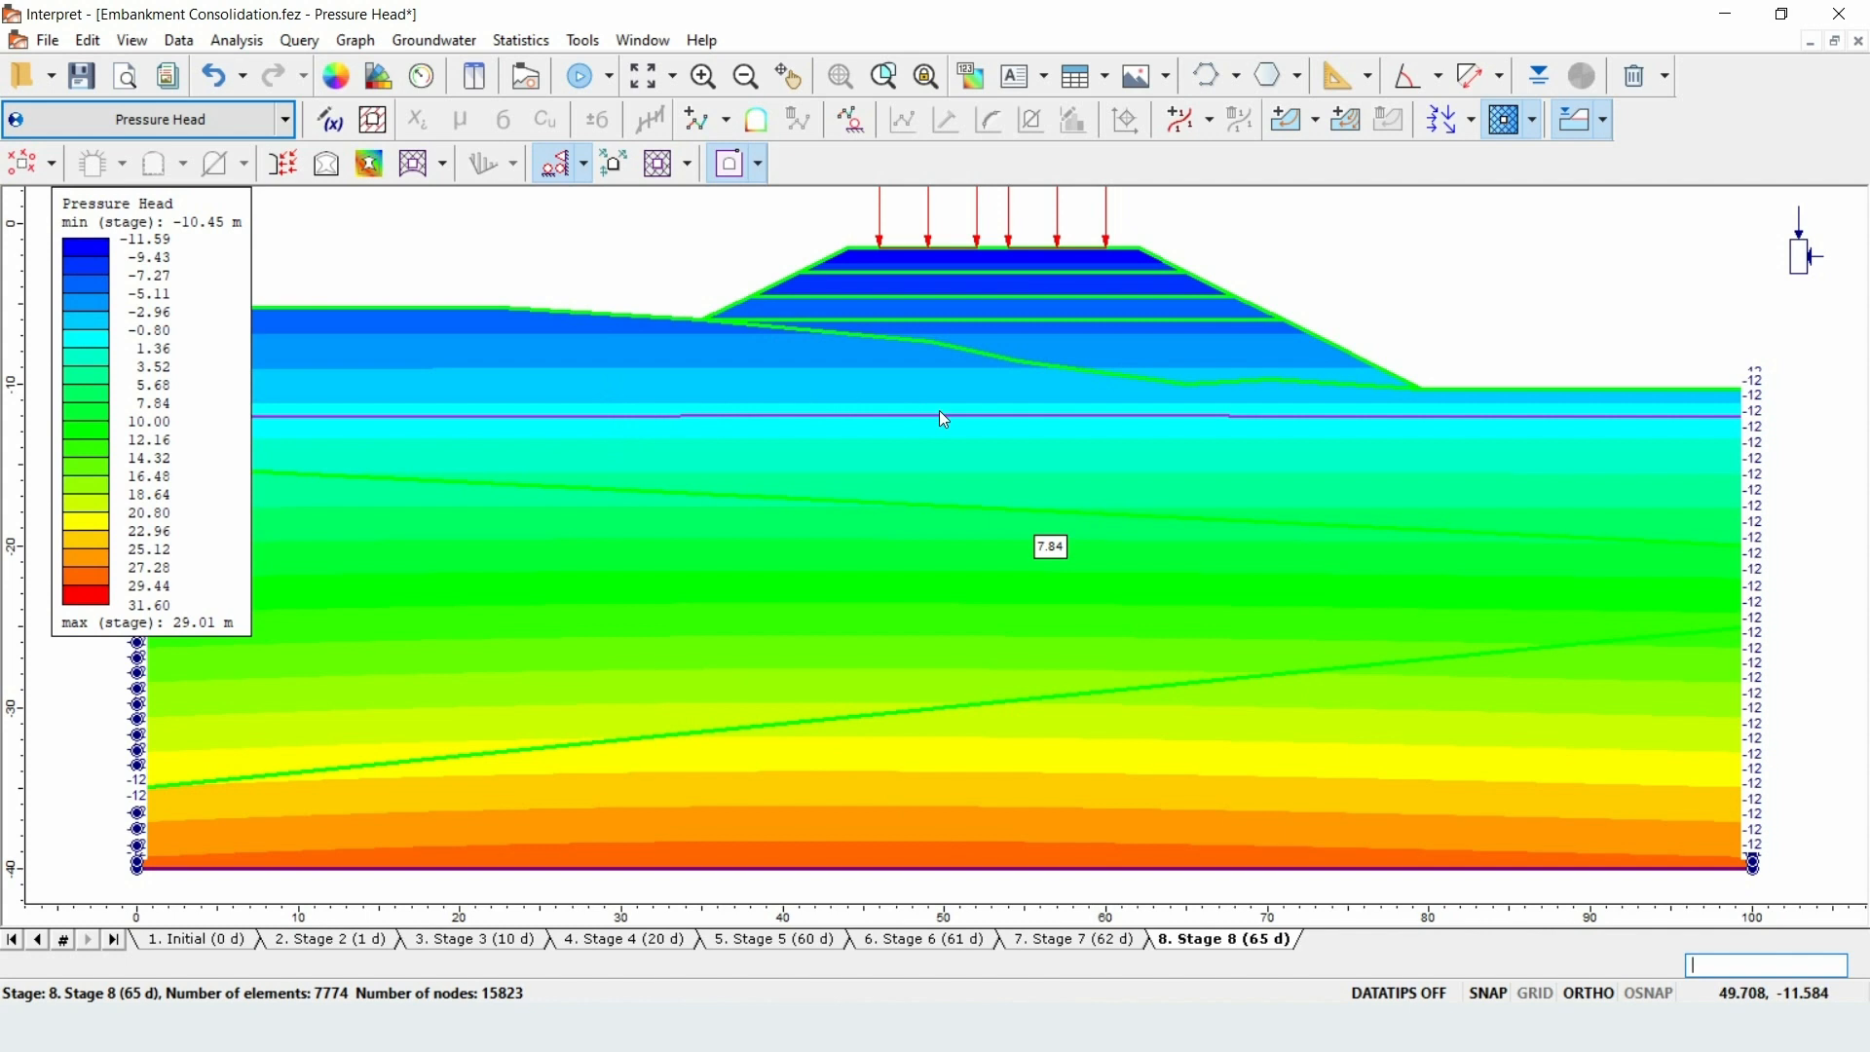
{"action": "left_click", "coordinate": [773, 939]}
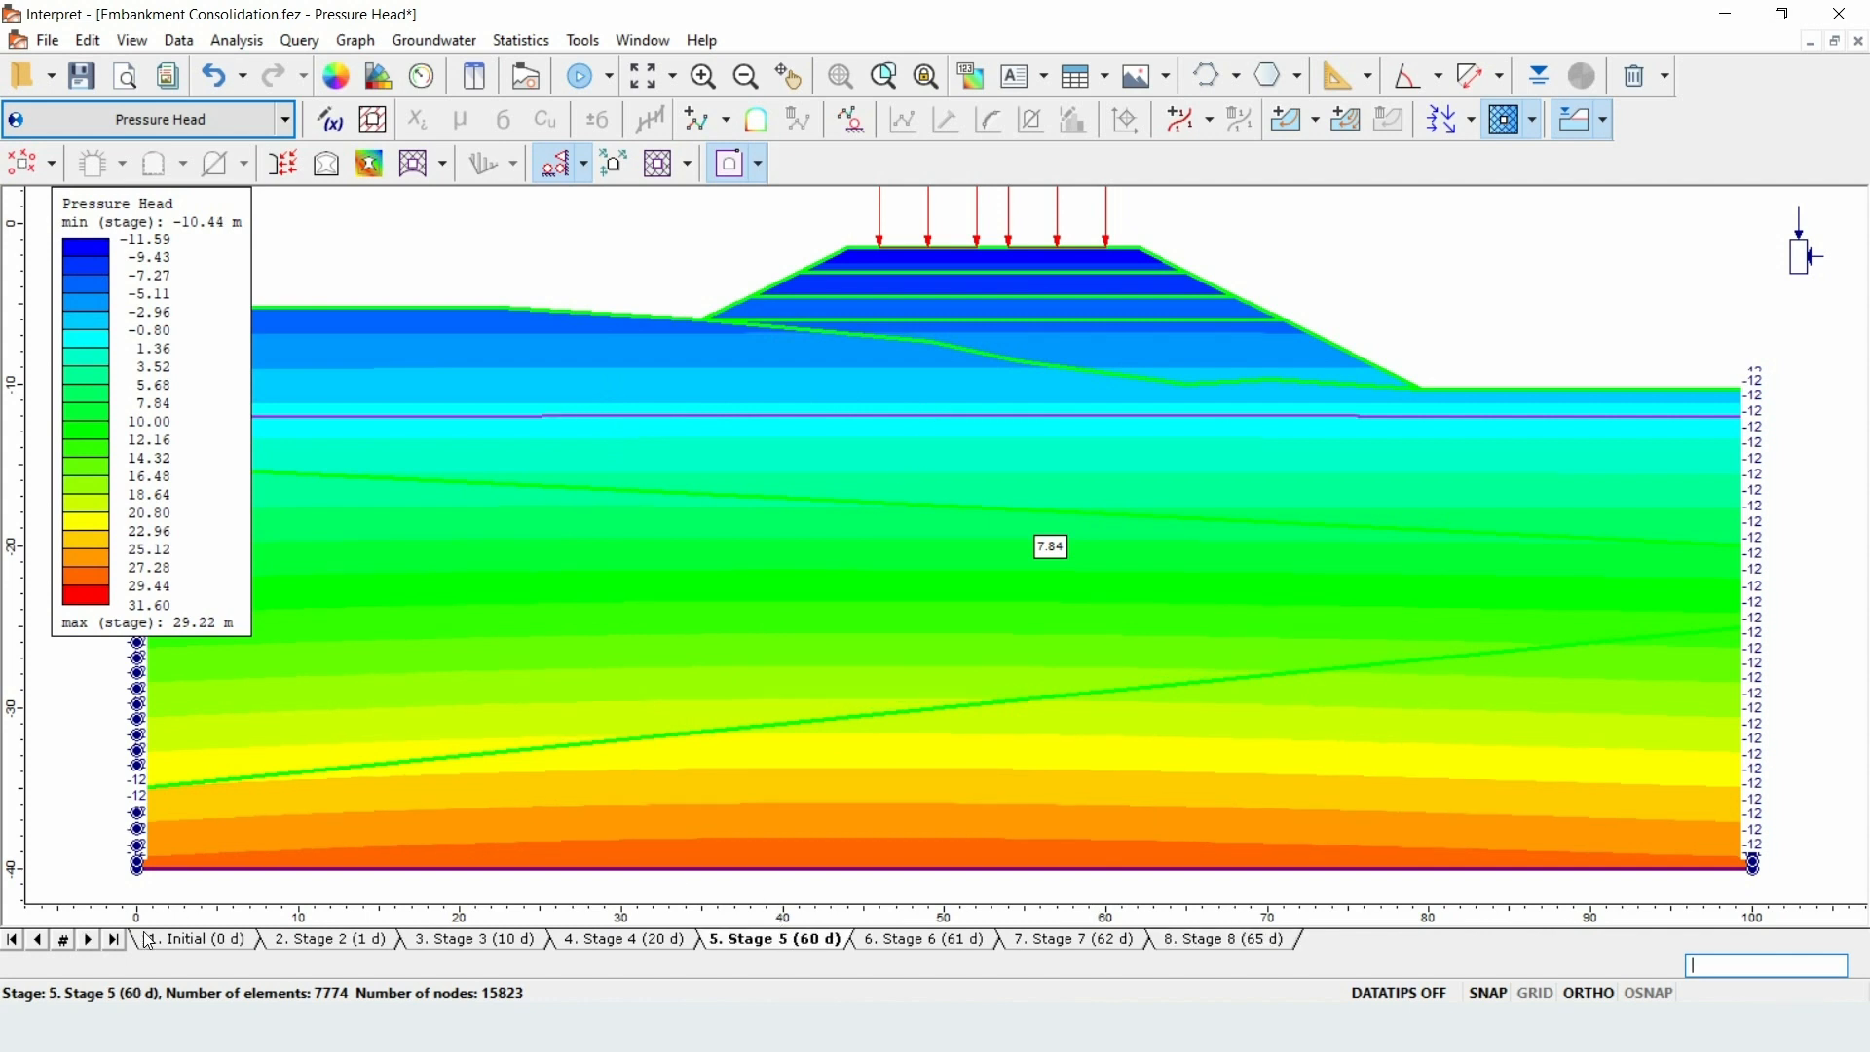
{"action": "left_click", "coordinate": [475, 939]}
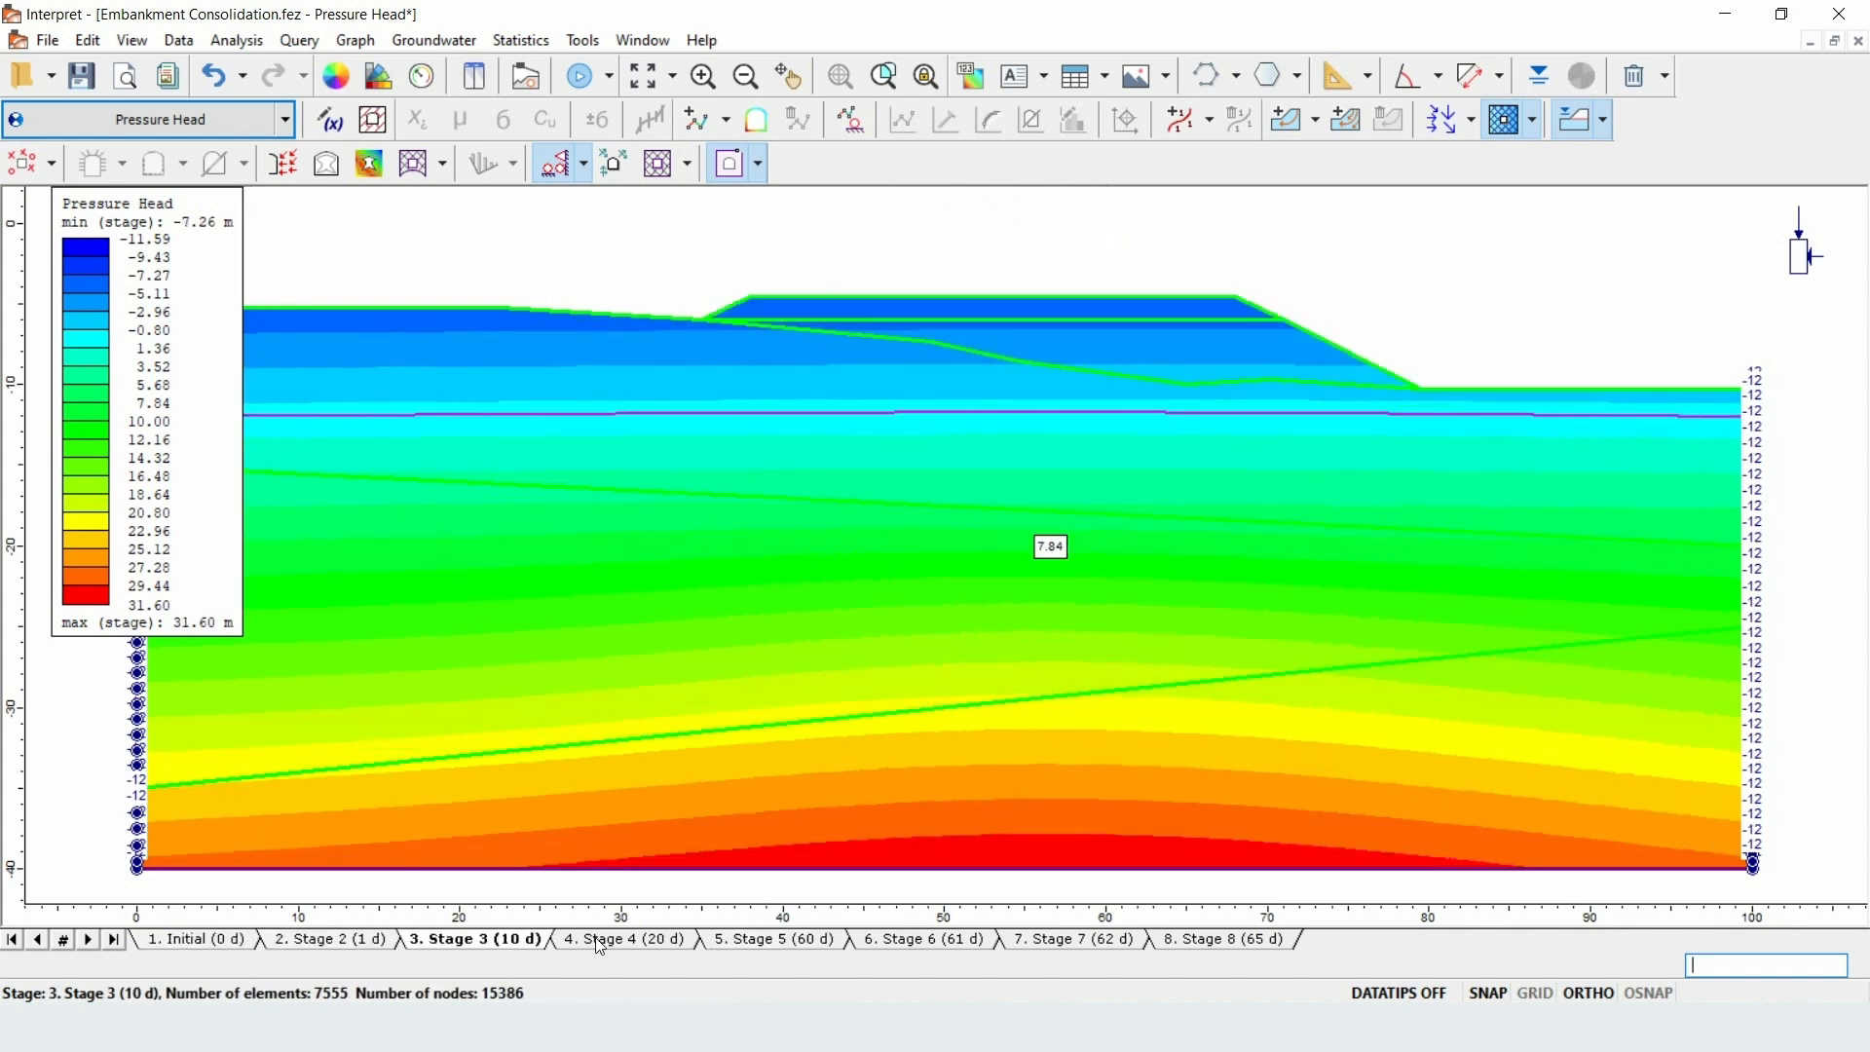
{"action": "left_click", "coordinate": [773, 939]}
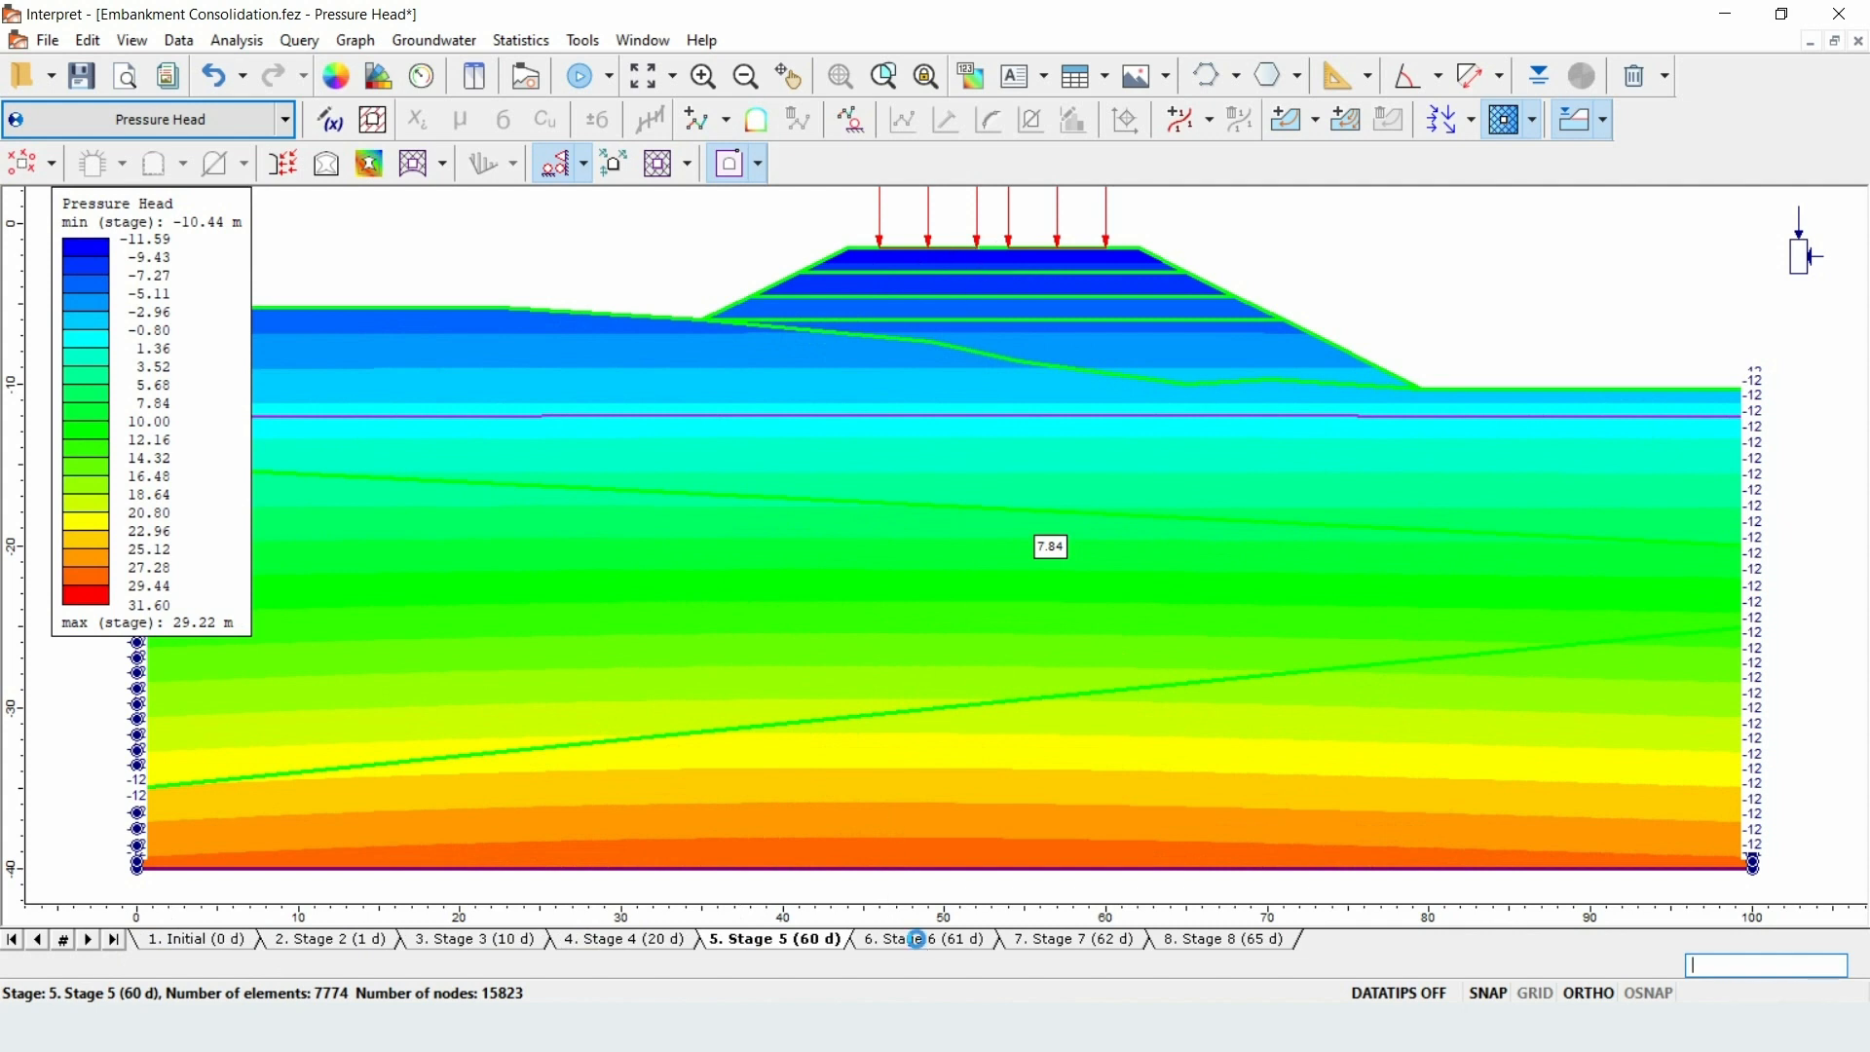
{"action": "left_click", "coordinate": [1071, 939]}
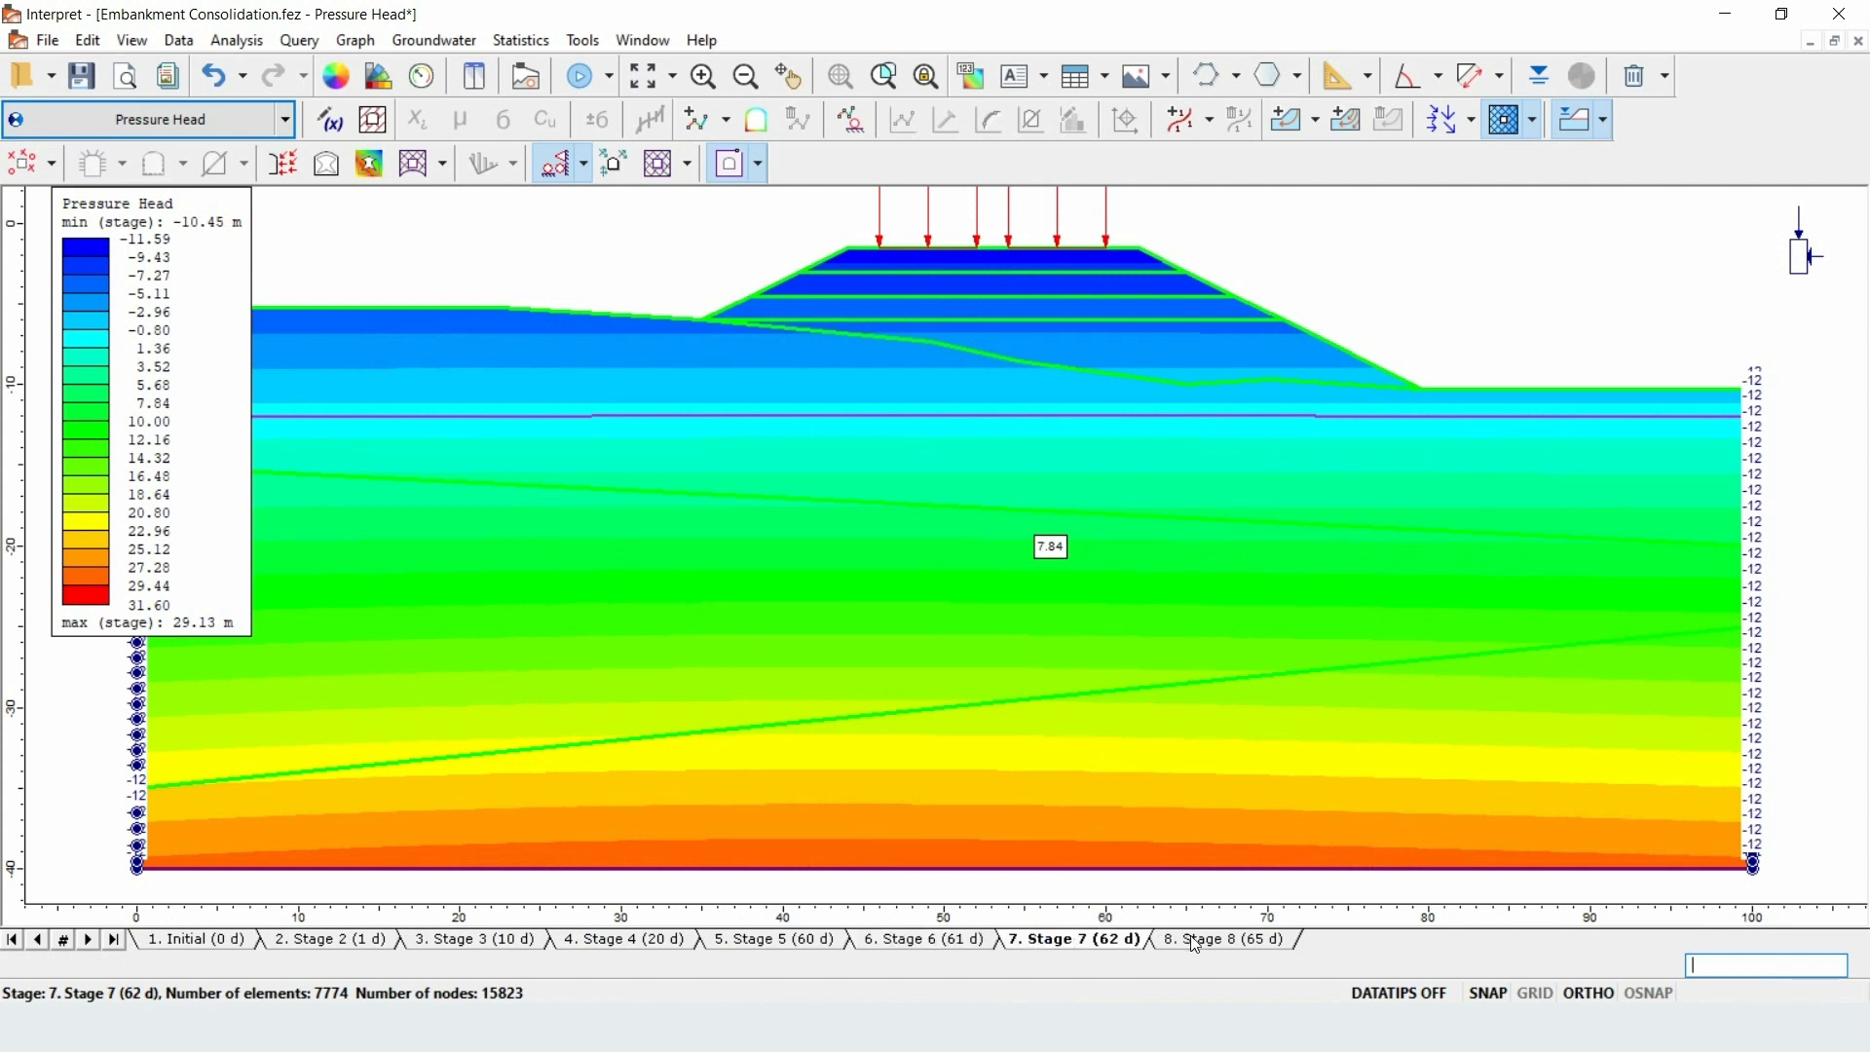
{"action": "left_click", "coordinate": [1223, 939]}
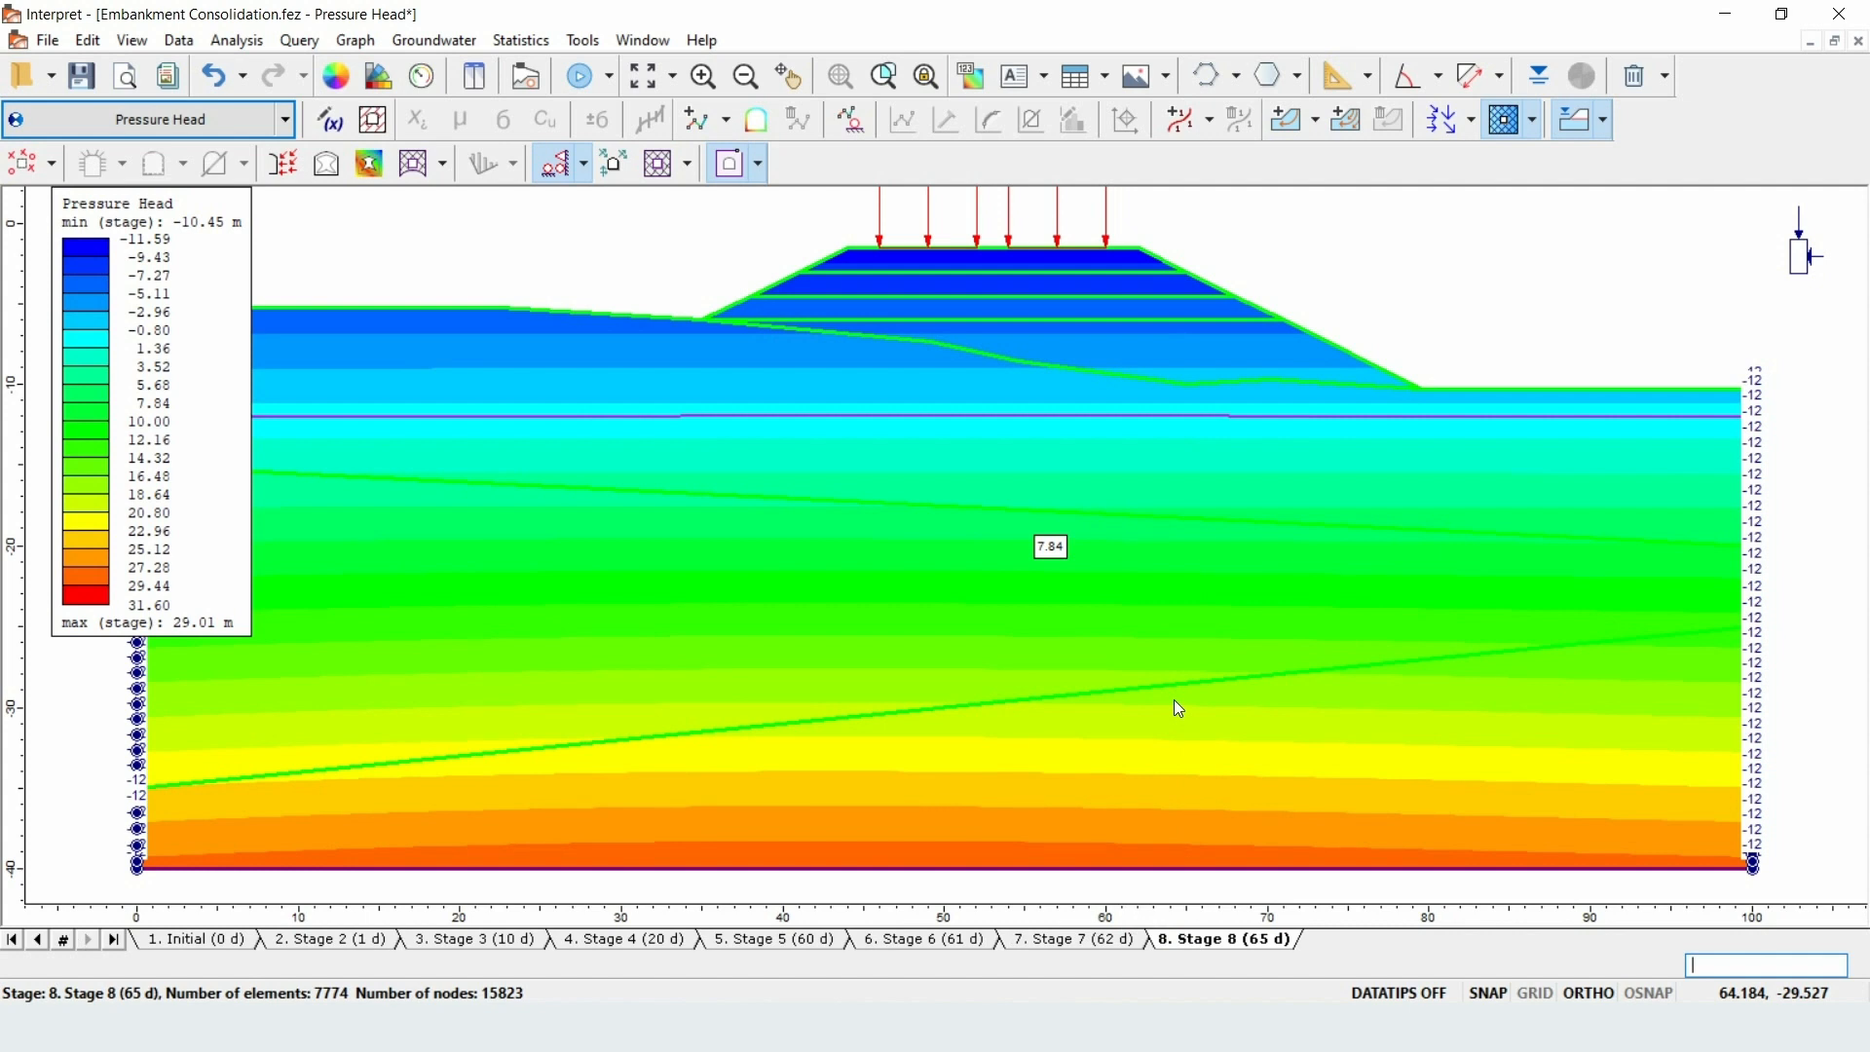
- In Stage Settings make Stage 2 visible with the Initial stage as reference
{"action": "right_click", "coordinate": [191, 939]}
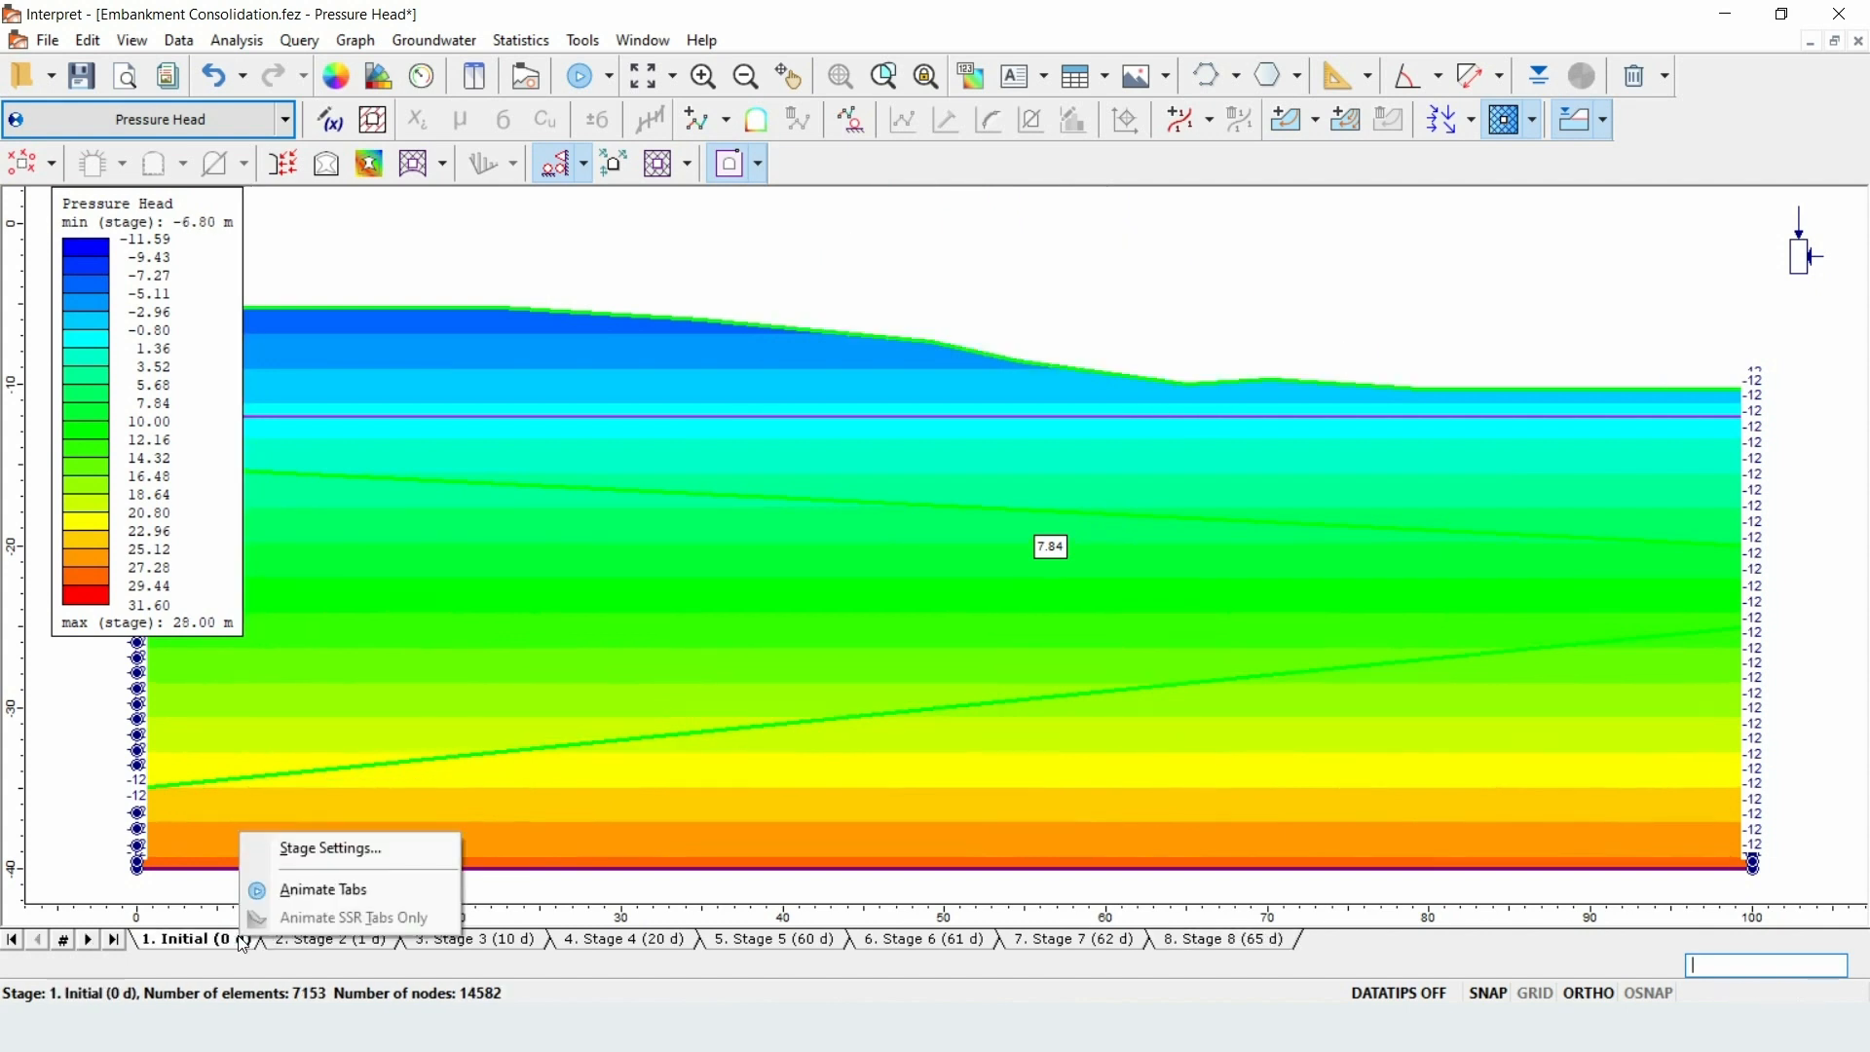
{"action": "mouse_move", "coordinate": [331, 848]}
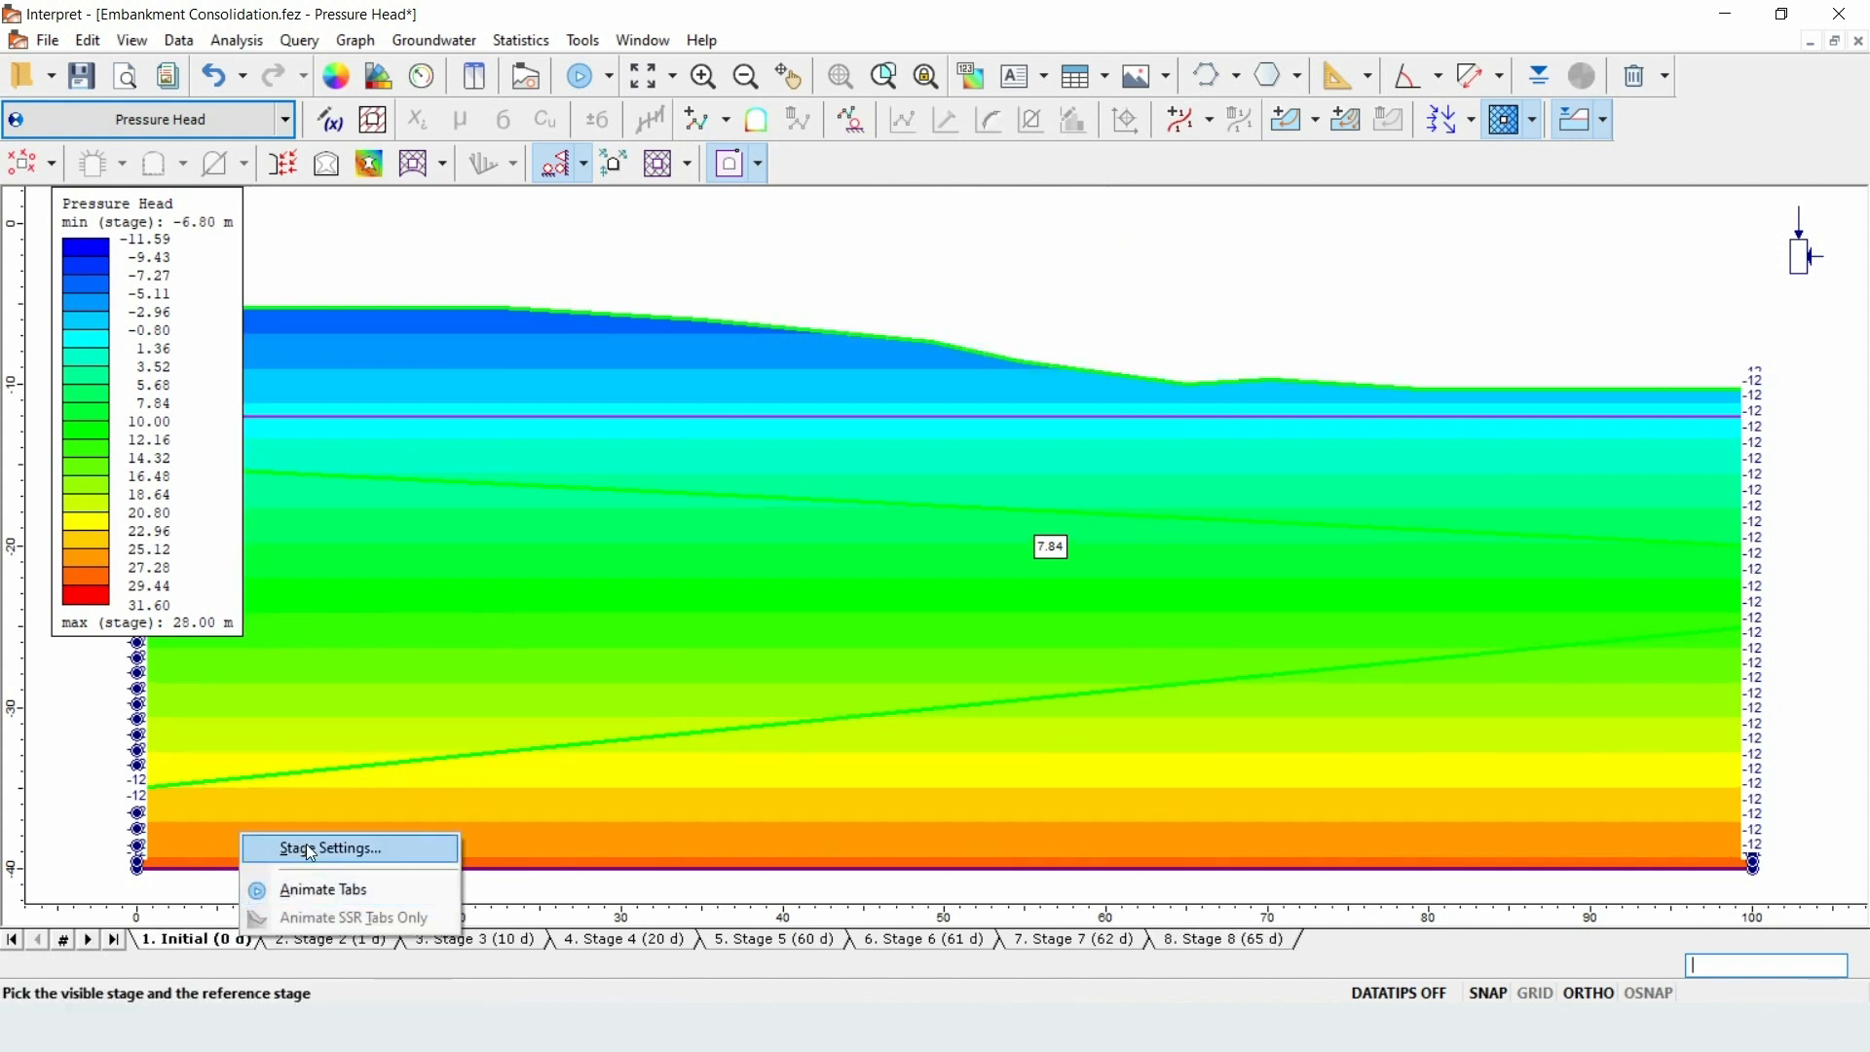
{"action": "left_click", "coordinate": [331, 847]}
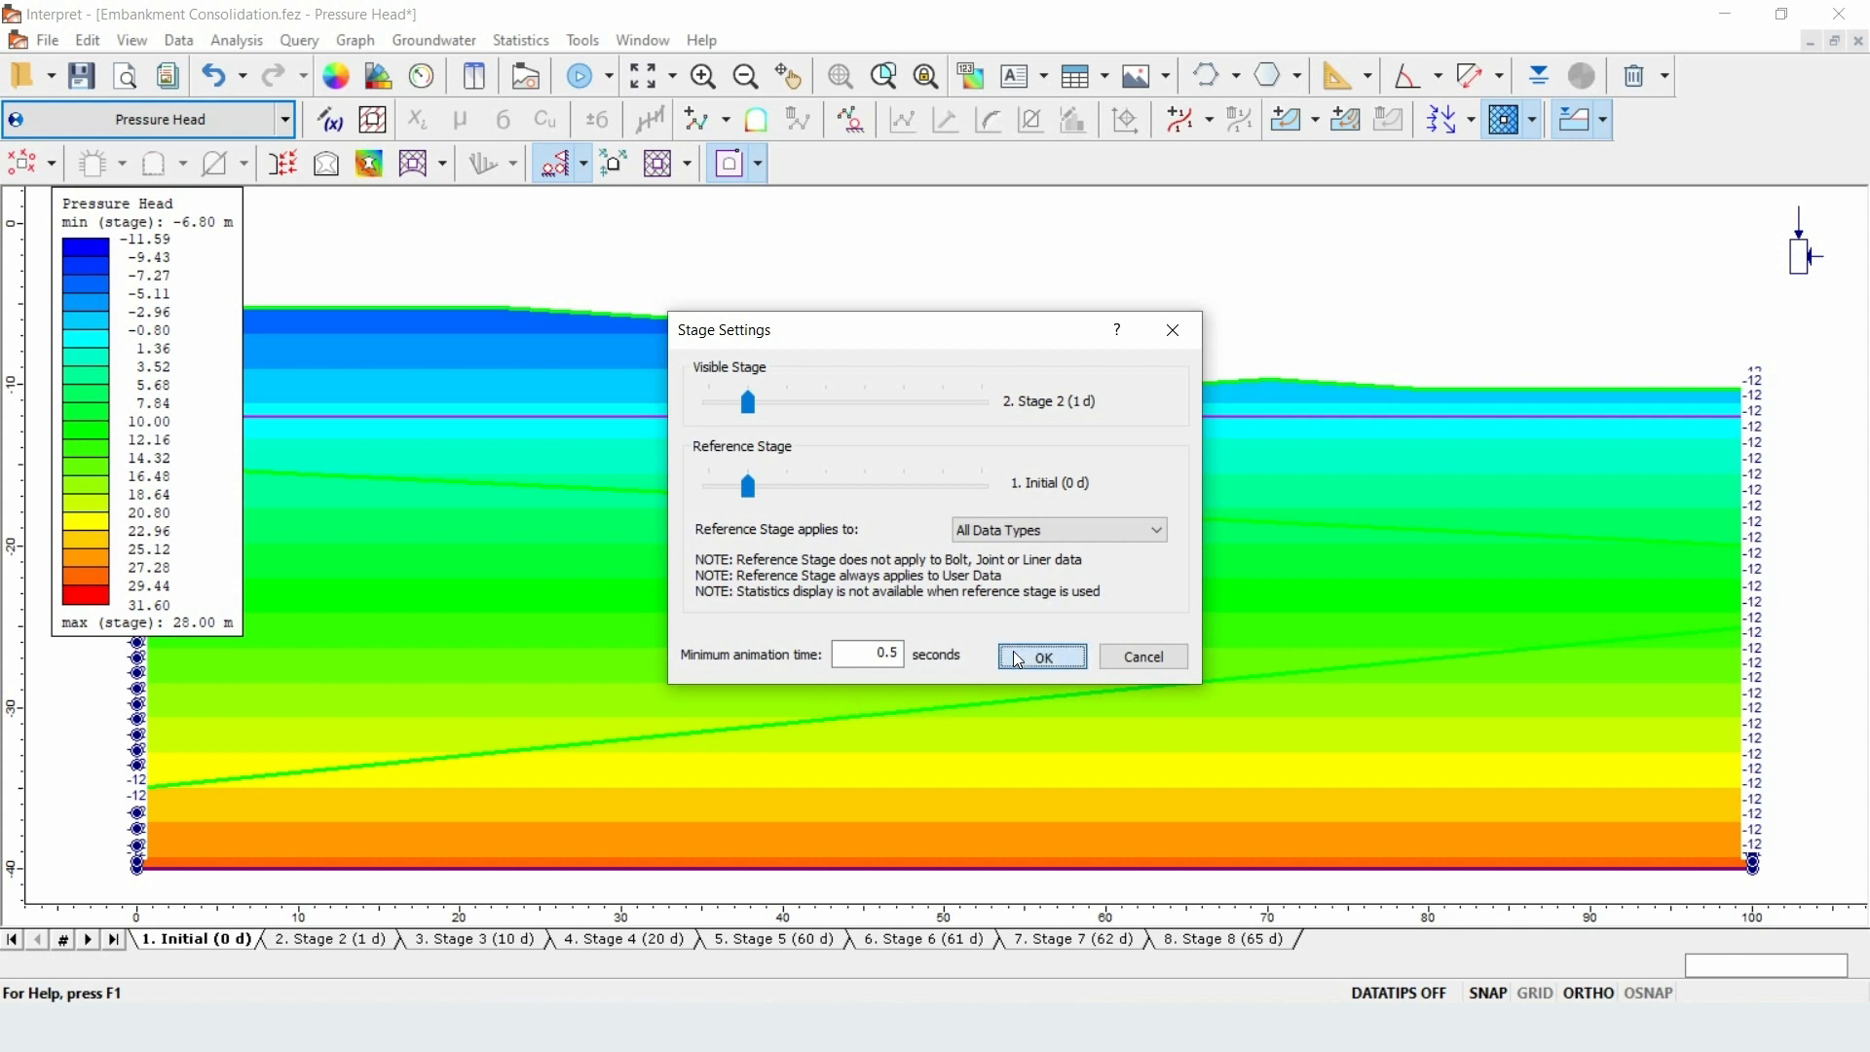
{"action": "left_click", "coordinate": [1040, 656]}
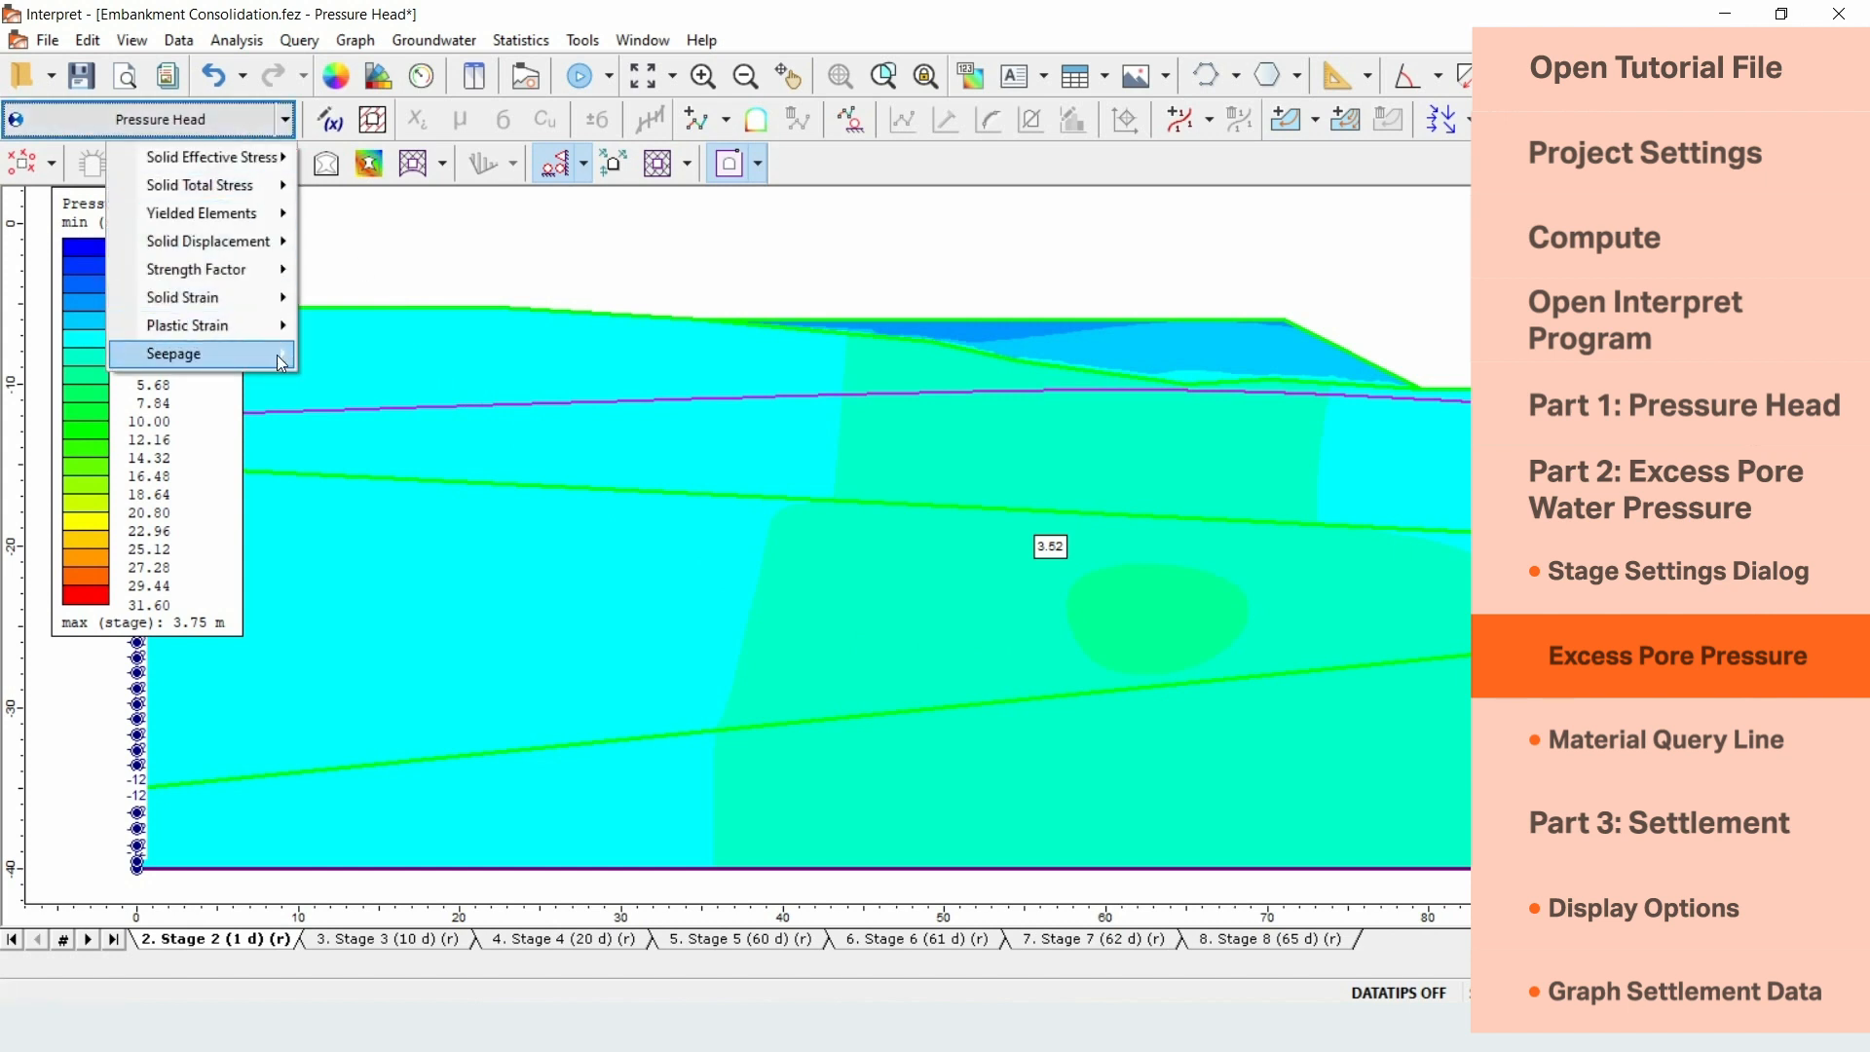
- Contour Seepage > Excess Pore Pressure results
{"action": "left_click", "coordinate": [173, 353]}
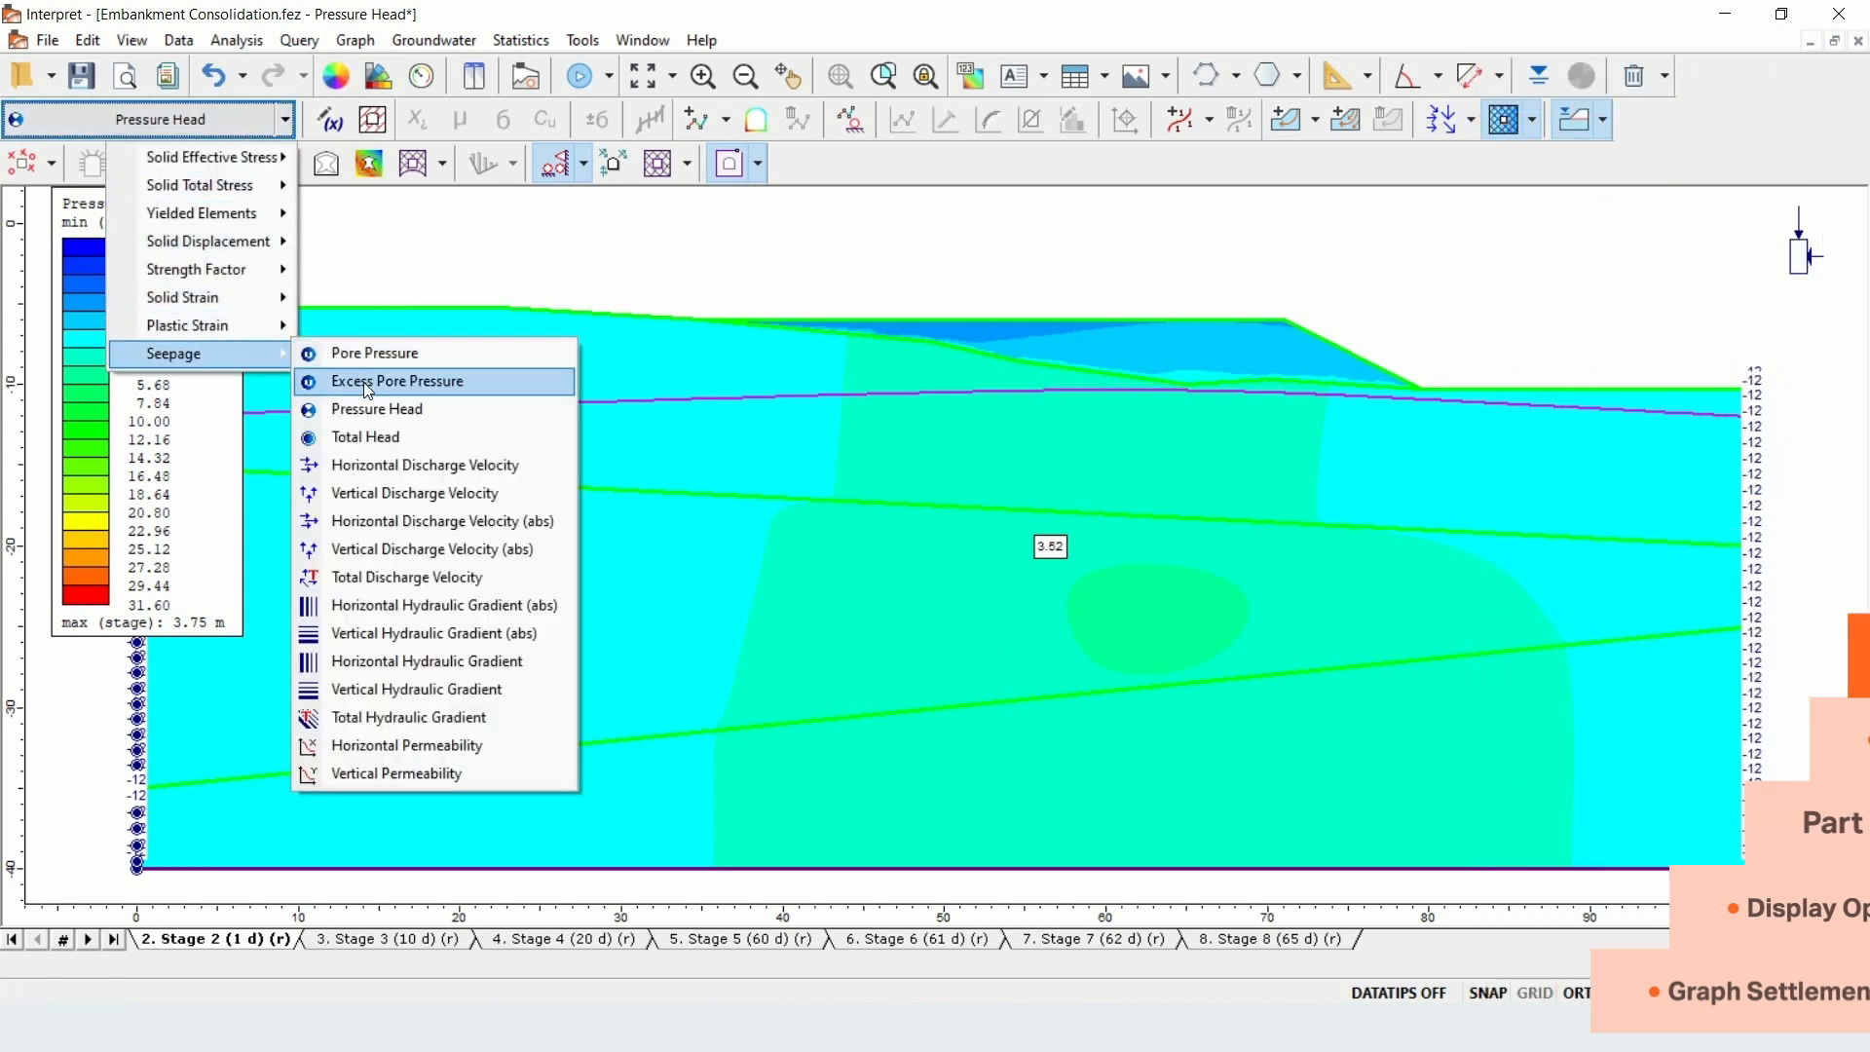
{"action": "left_click", "coordinate": [397, 380]}
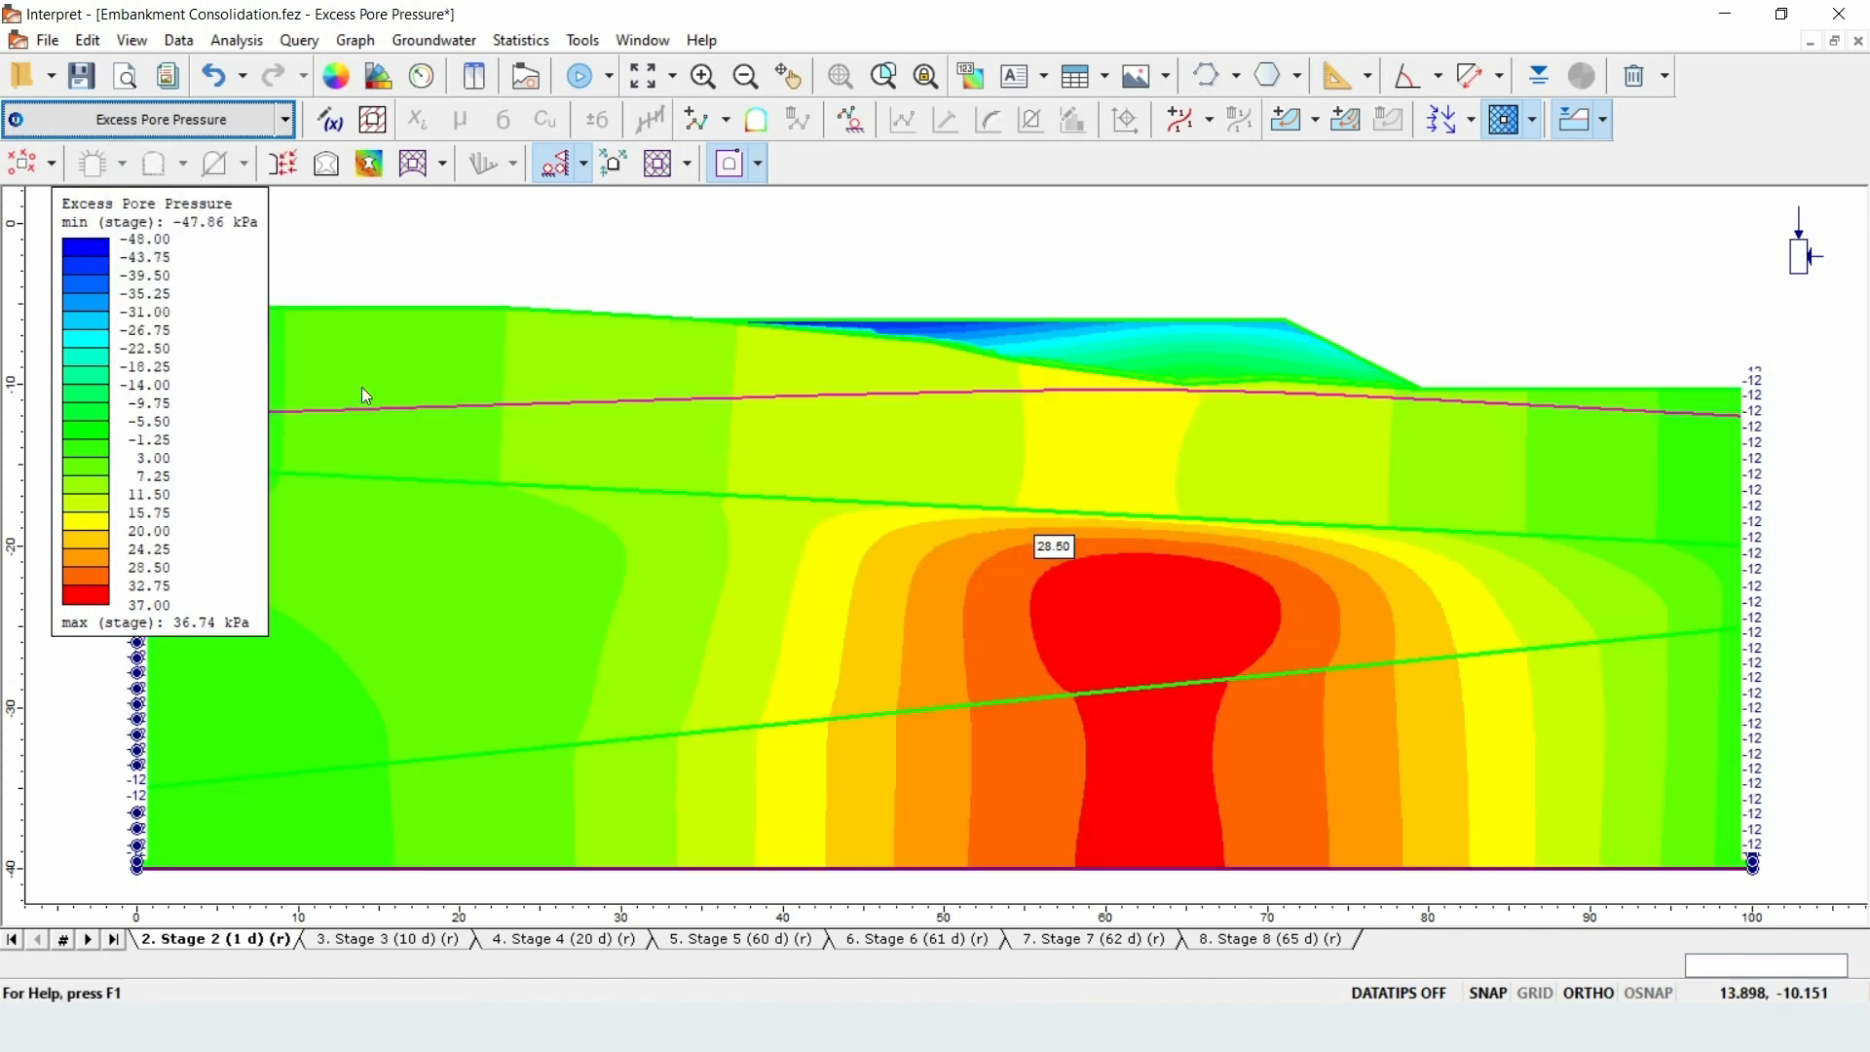
- View excess pore pressure contours for Stages 3 (10 d) through 8 (65 d) in turn
{"action": "left_click", "coordinate": [383, 939]}
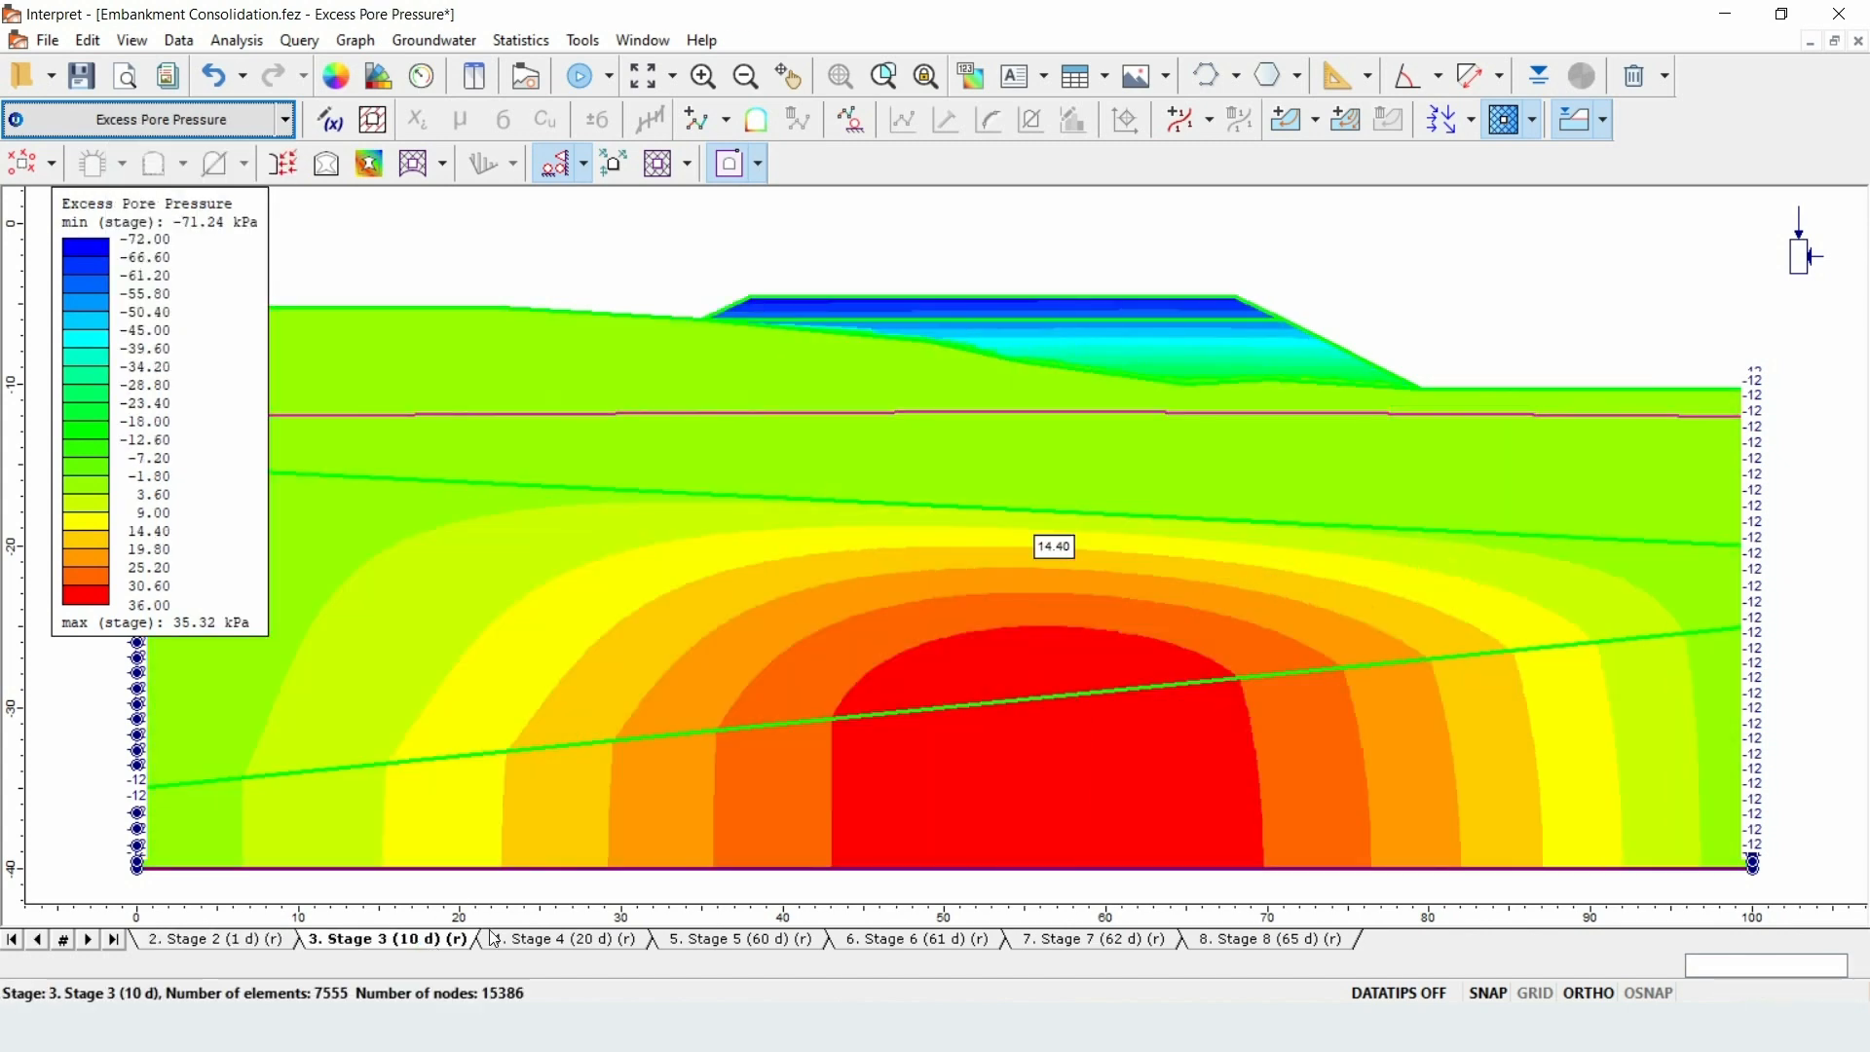
{"action": "left_click", "coordinate": [561, 939]}
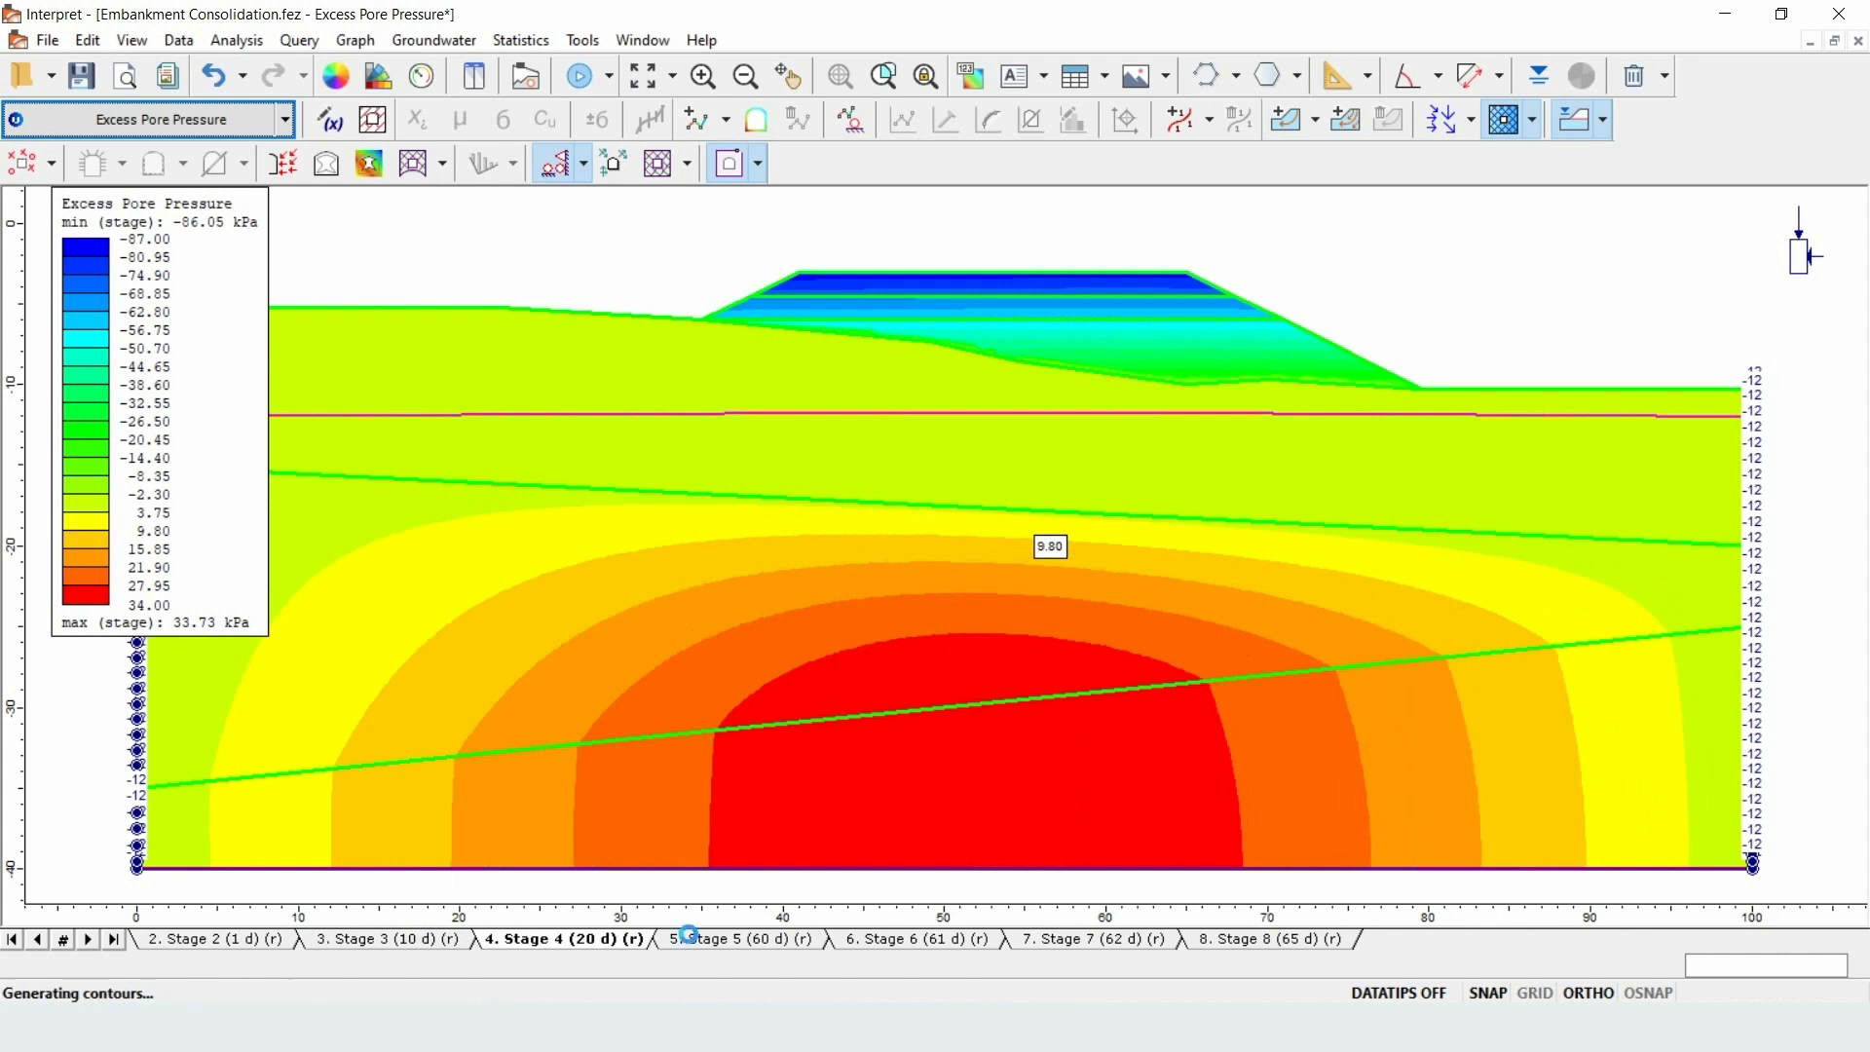
{"action": "left_click", "coordinate": [740, 938]}
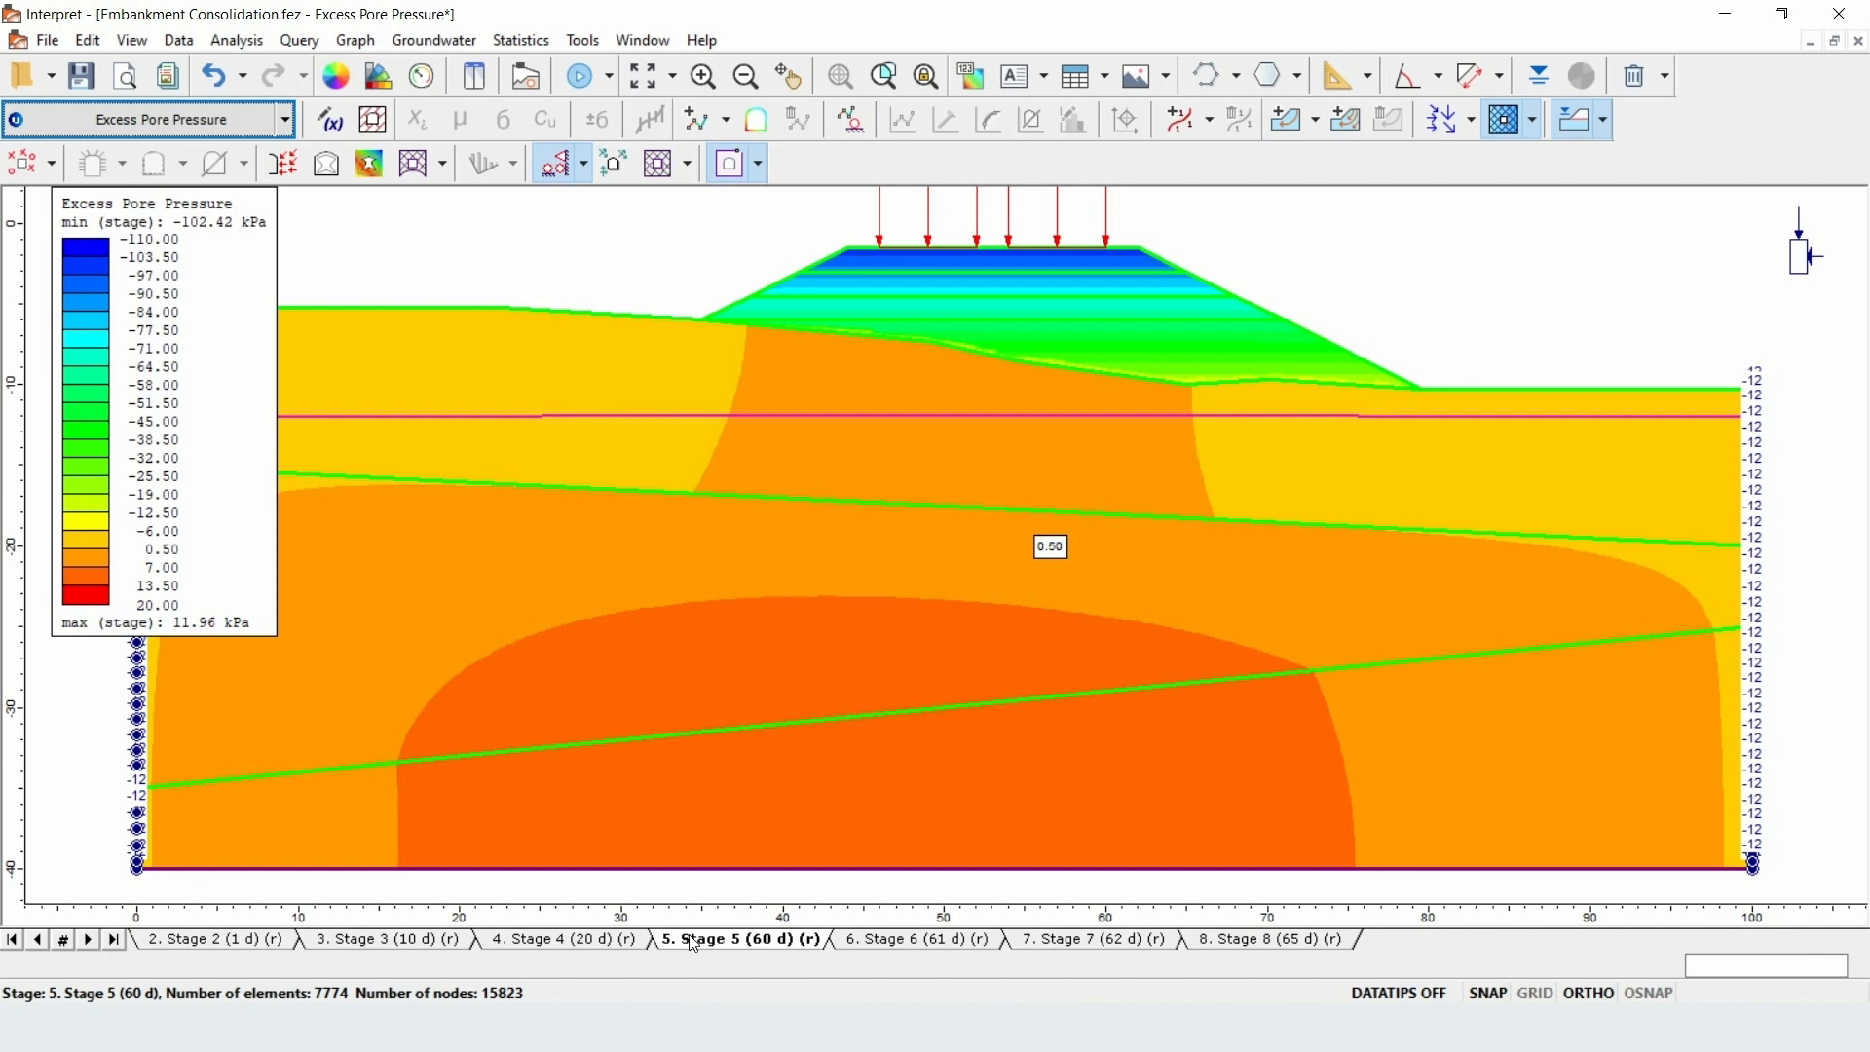
{"action": "left_click", "coordinate": [910, 939]}
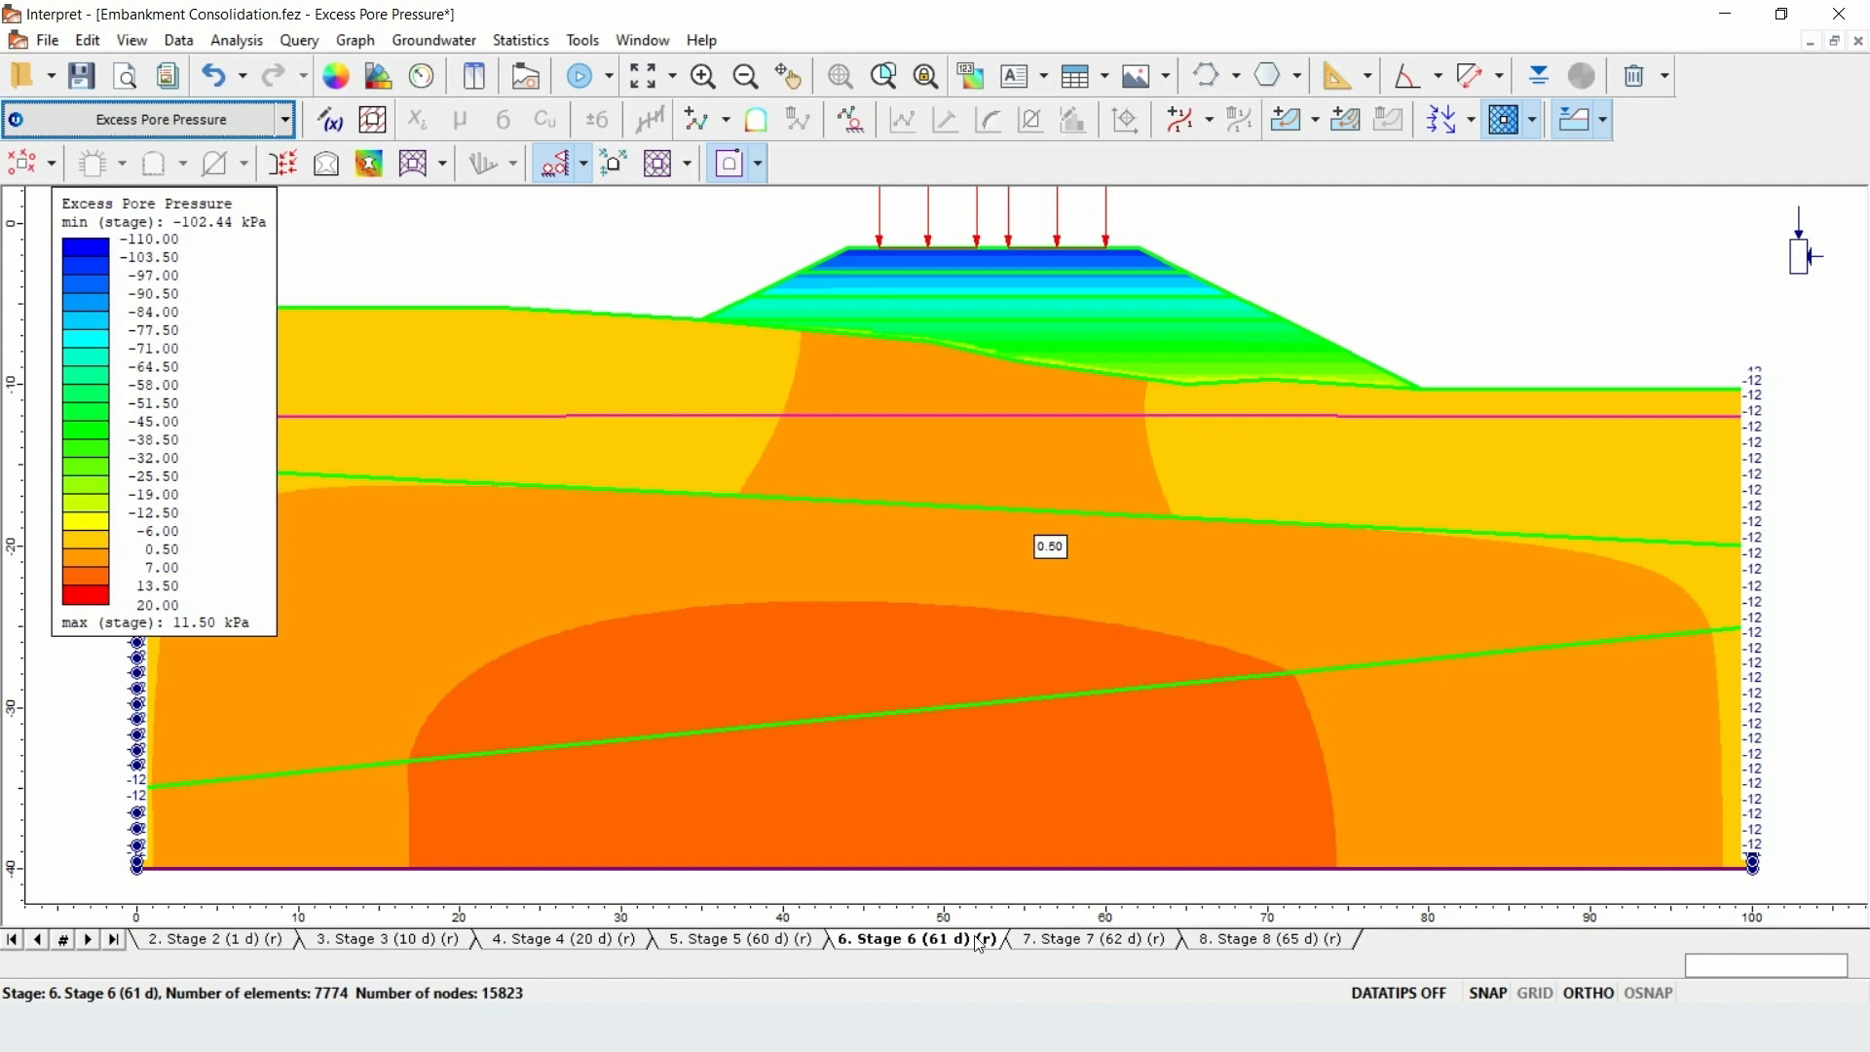
{"action": "left_click", "coordinate": [1088, 939]}
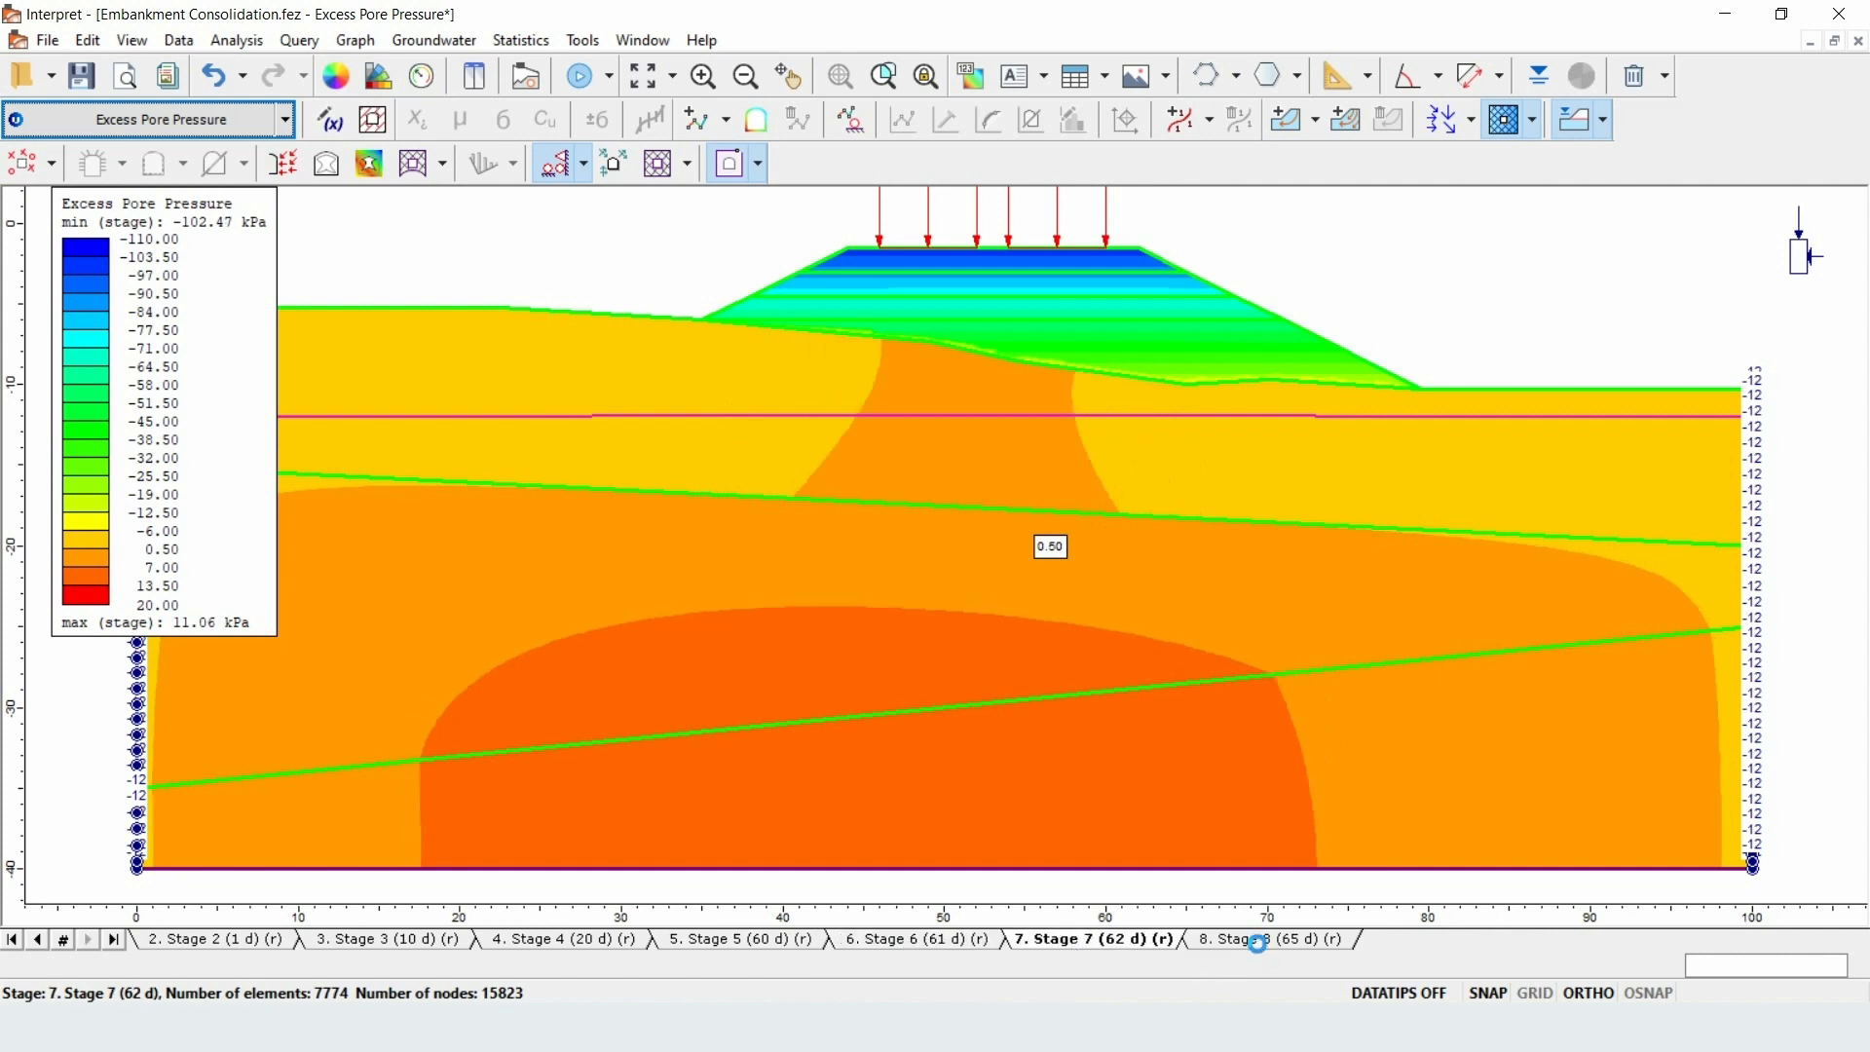
{"action": "left_click", "coordinate": [1268, 939]}
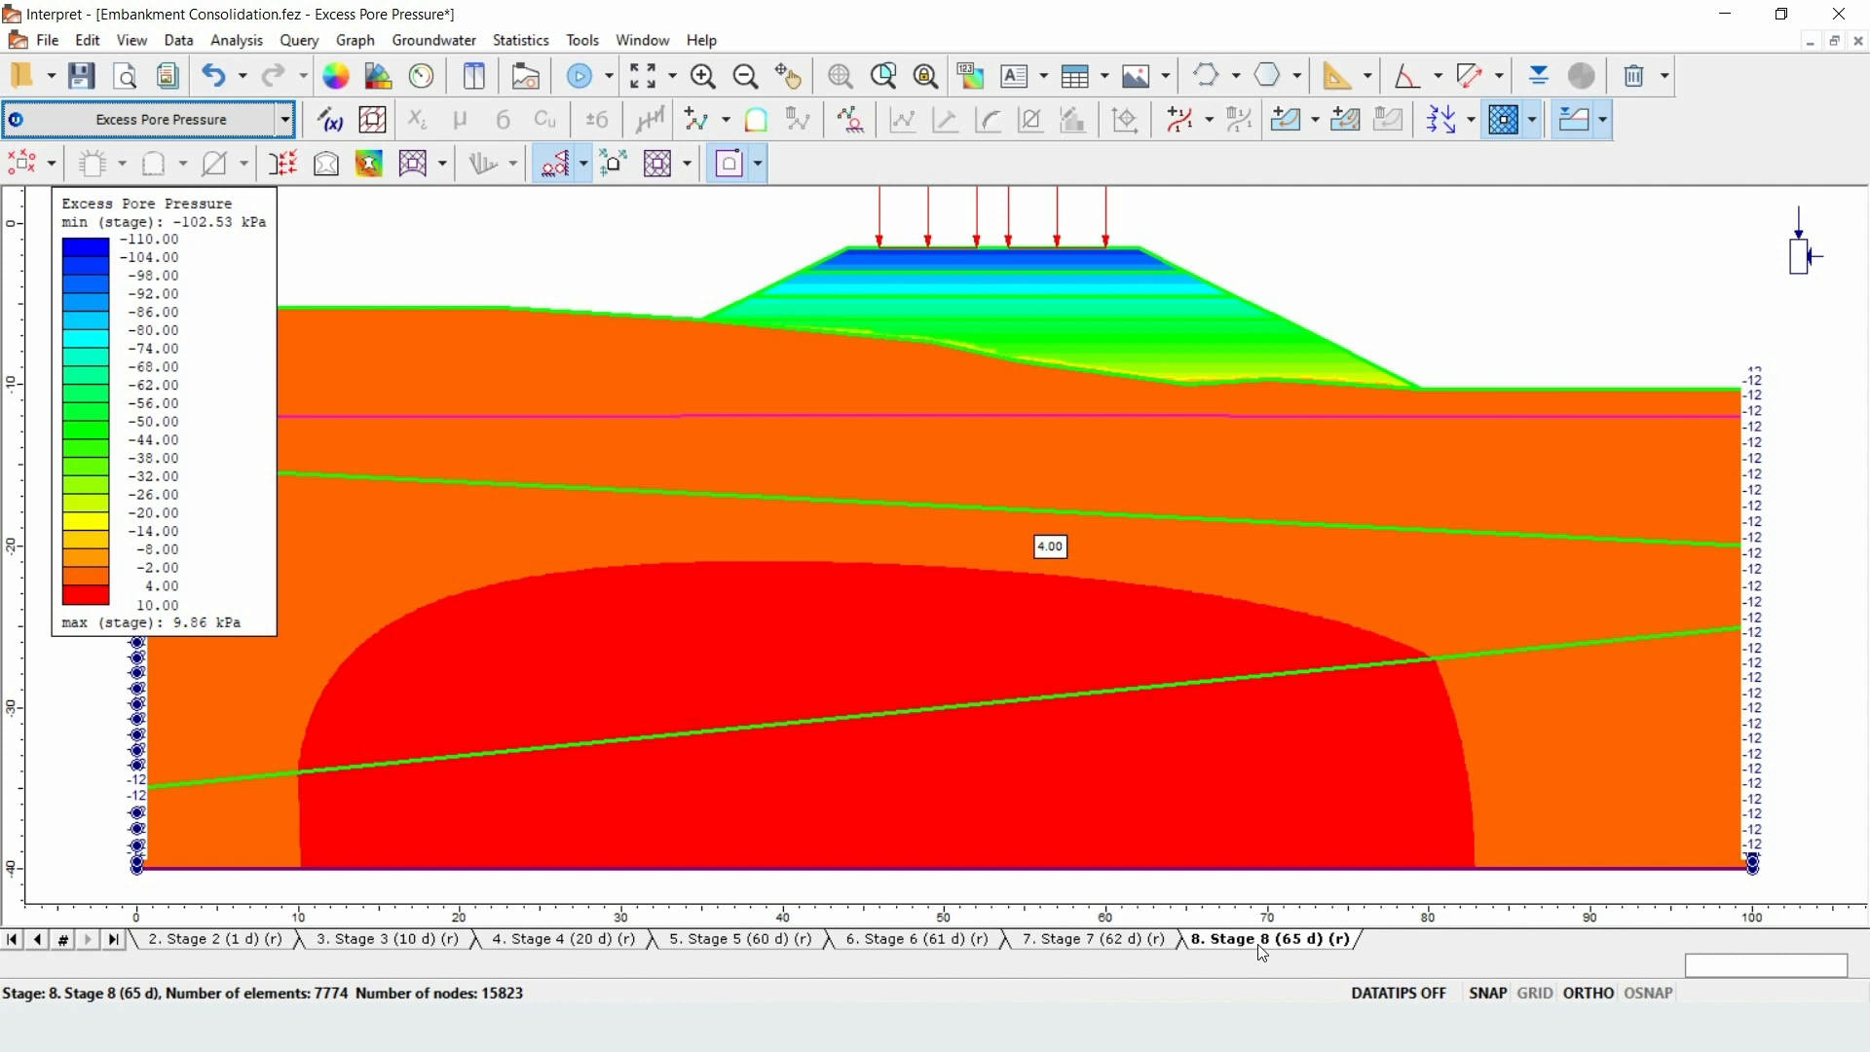
{"action": "mouse_move", "coordinate": [598, 485]}
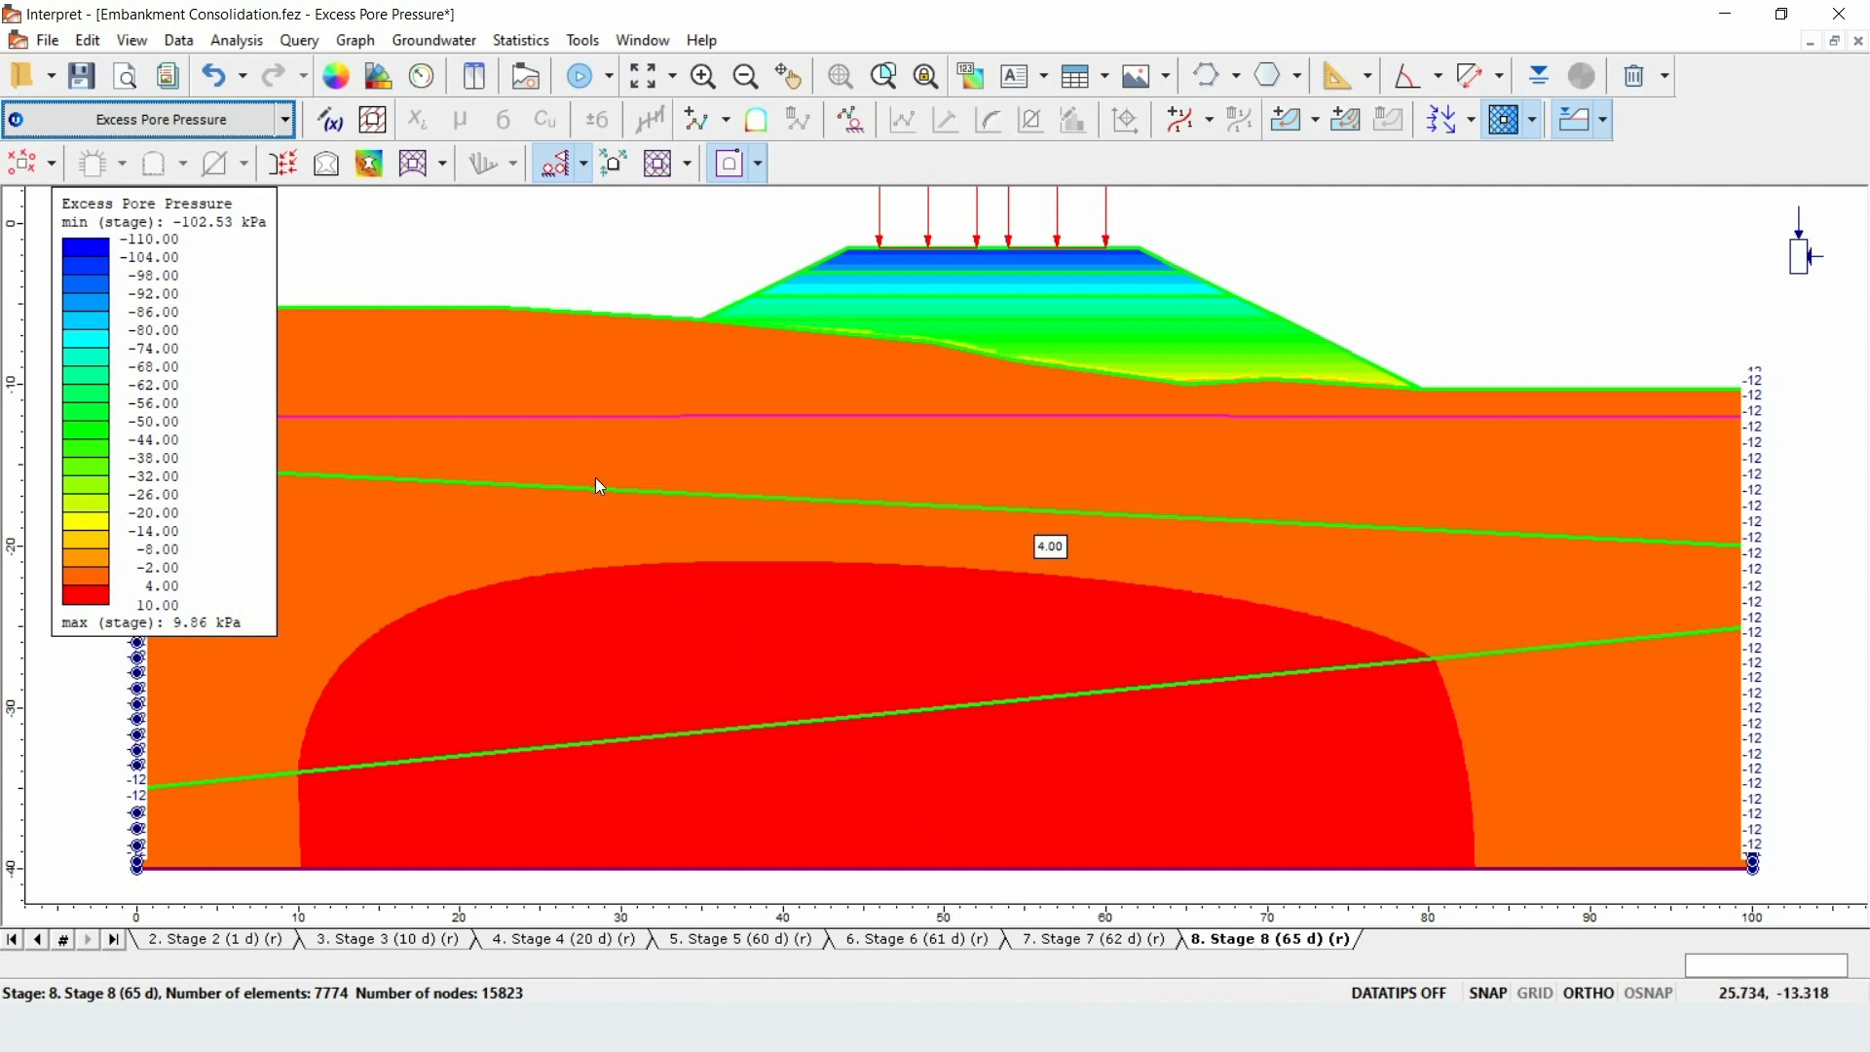
{"action": "mouse_move", "coordinate": [300, 39]}
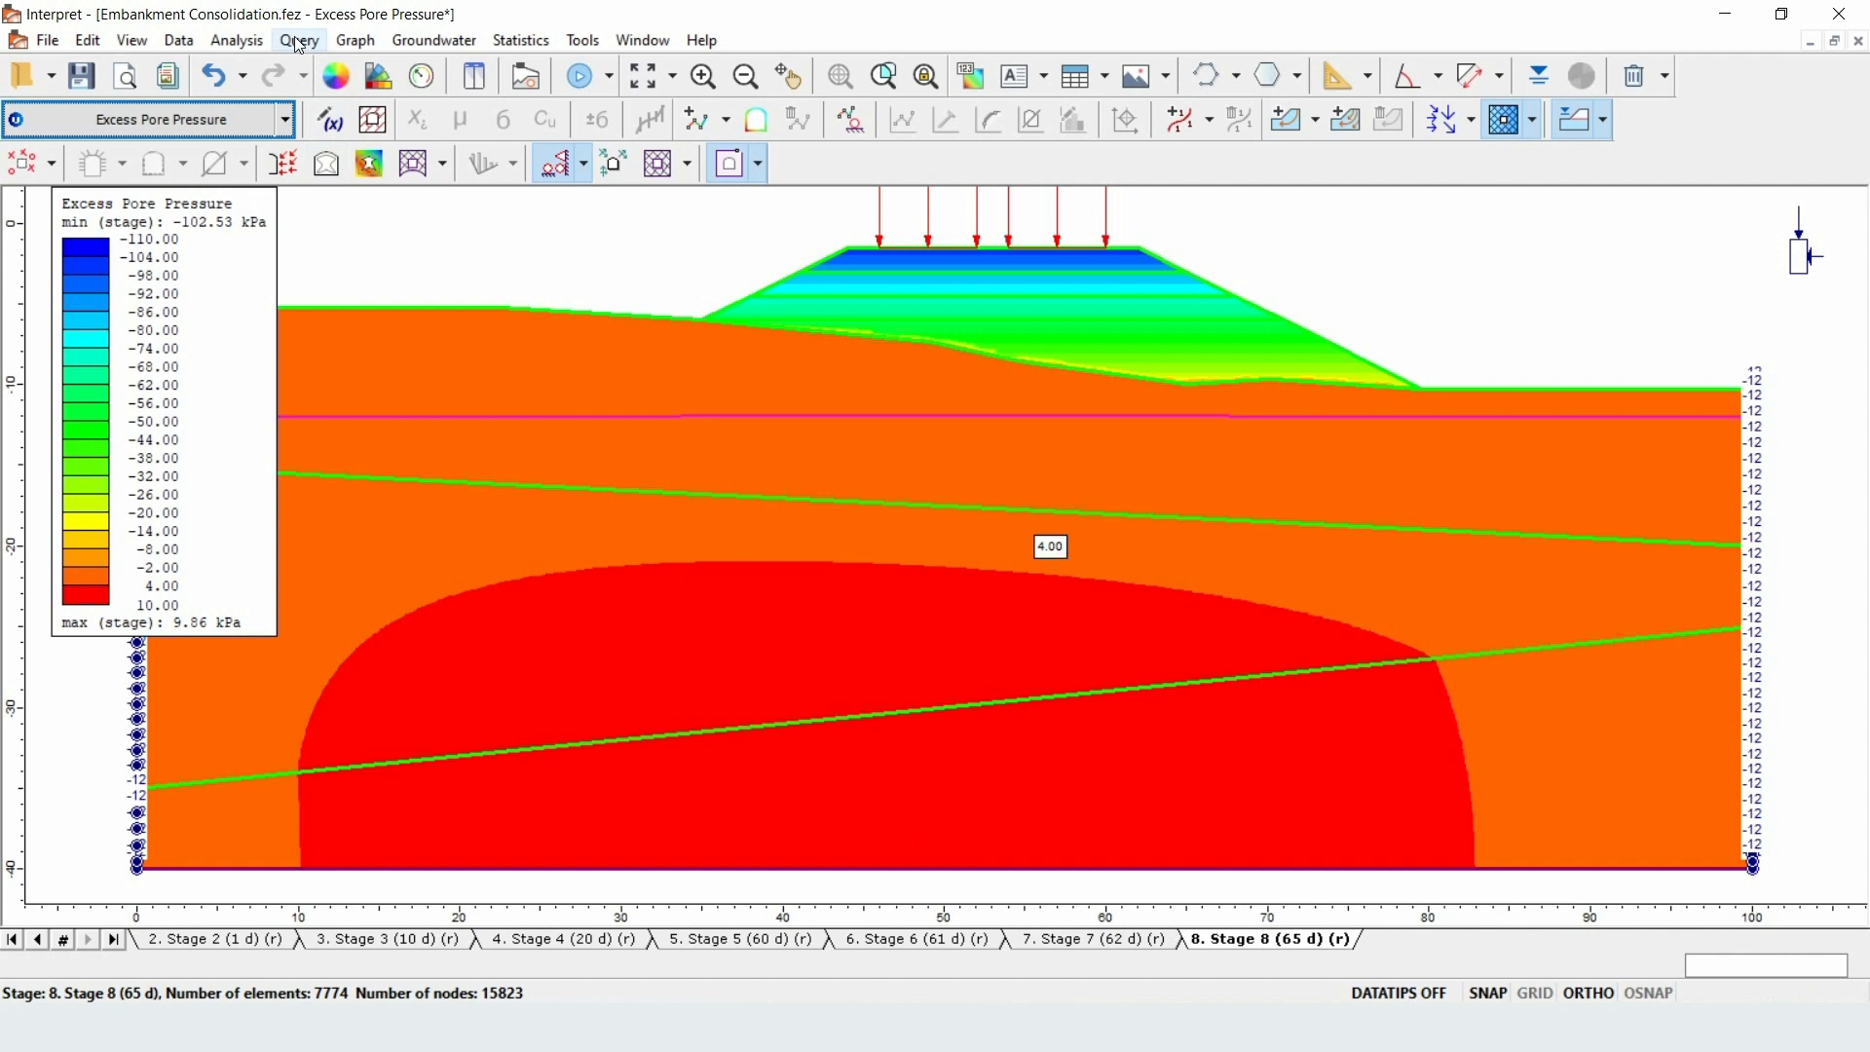
- Draw a vertical material query line at x = 65 from y = -1, sampled at 30 evenly spaced locations
{"action": "left_click", "coordinate": [300, 39]}
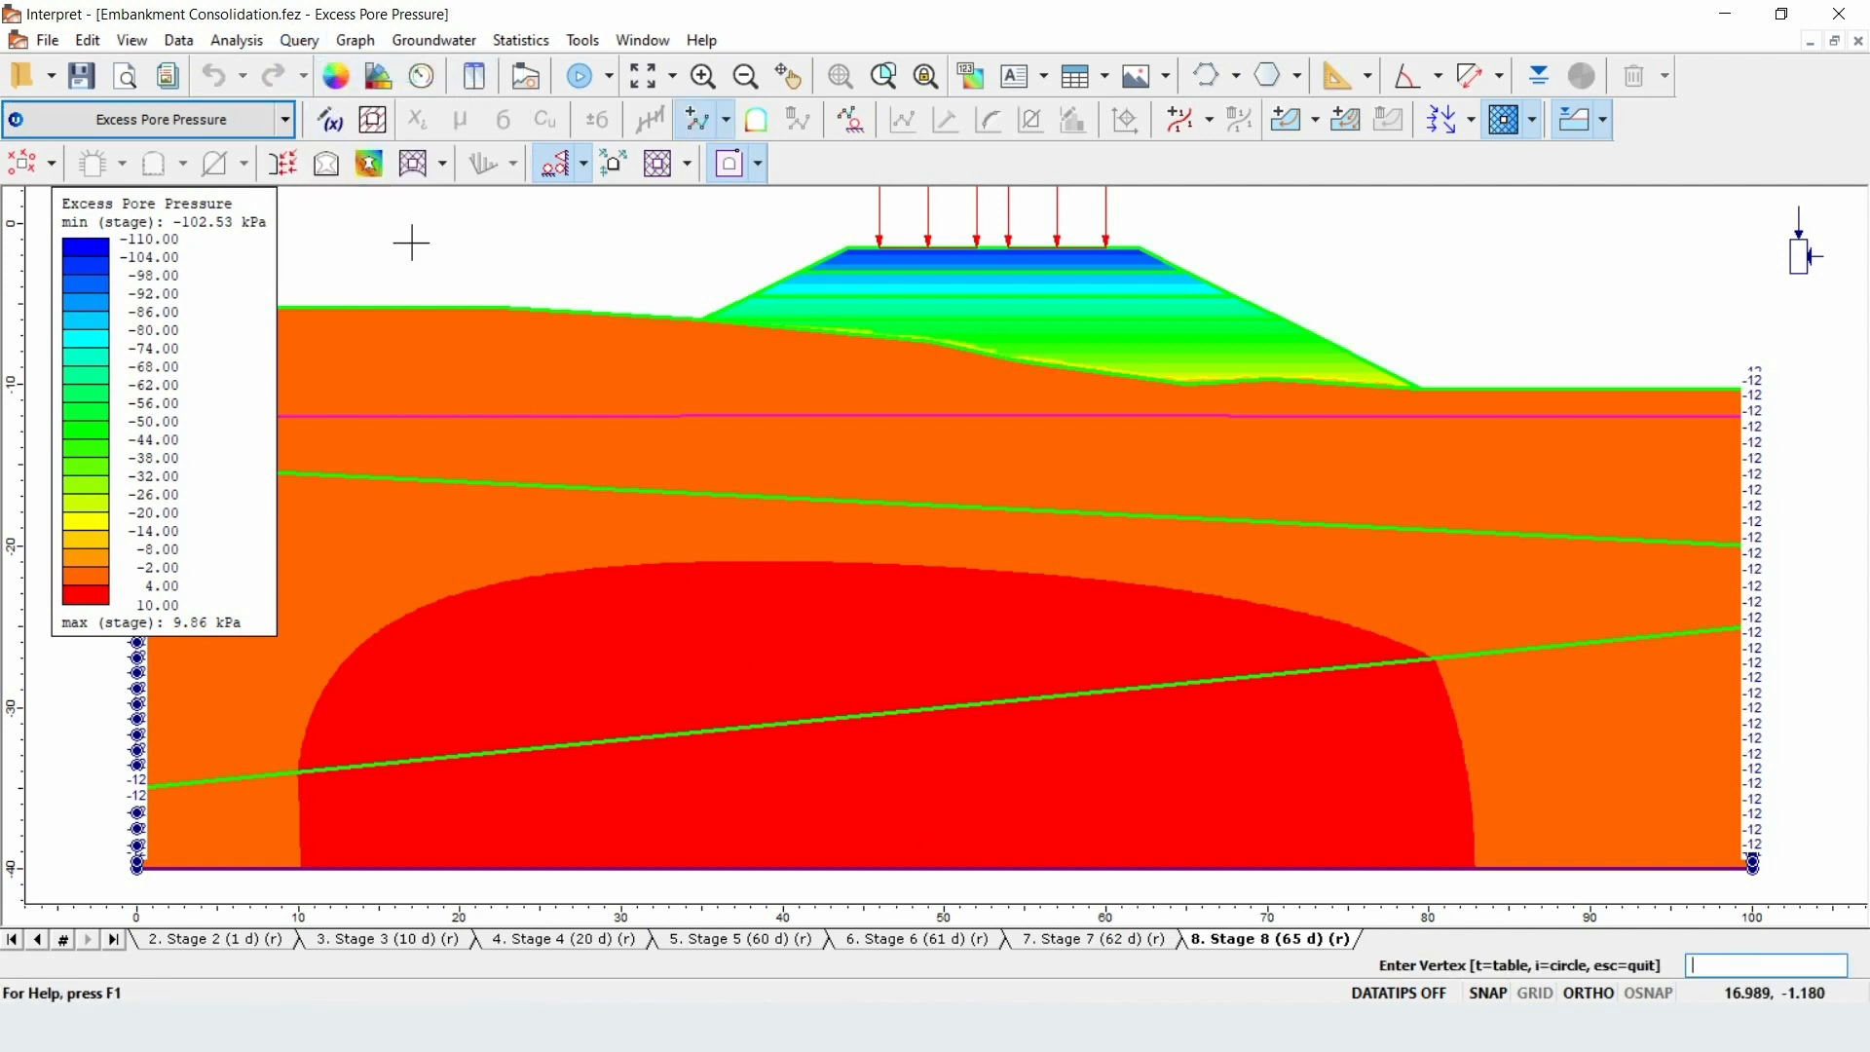
{"action": "type", "text": "65"}
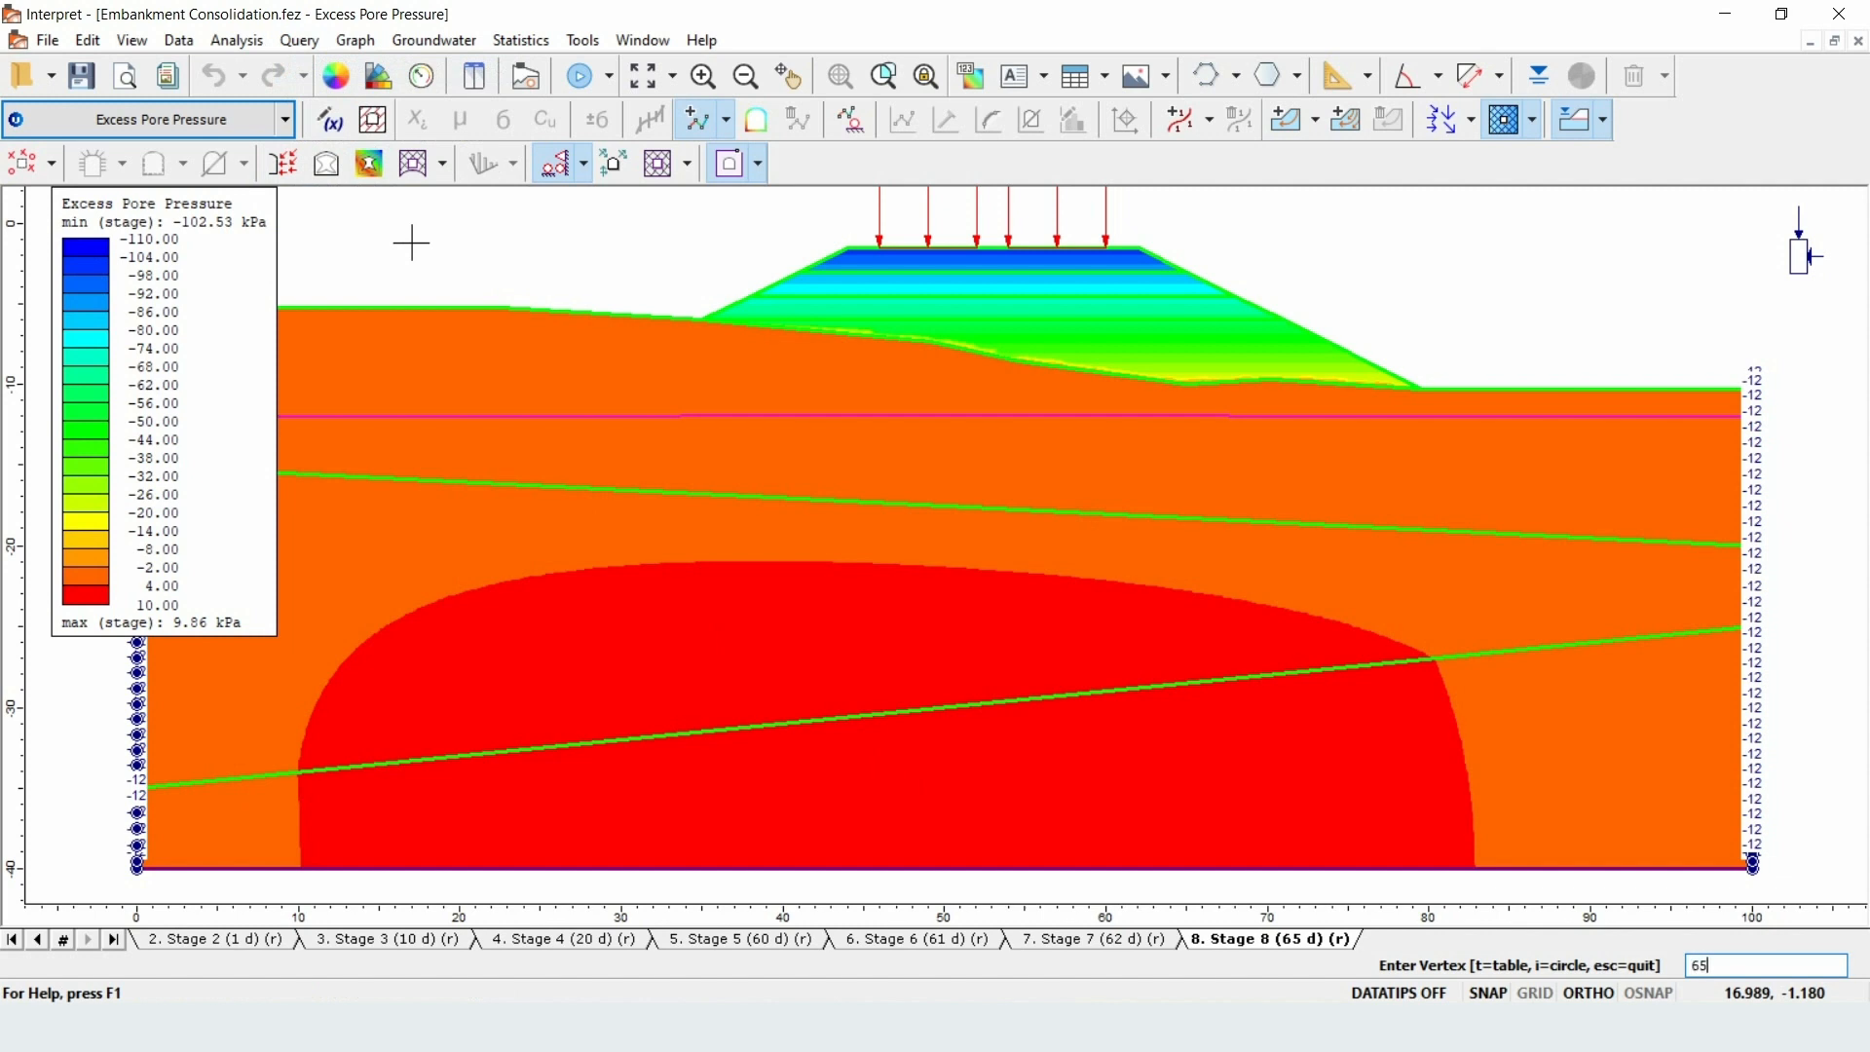
{"action": "type", "text": ", -1"}
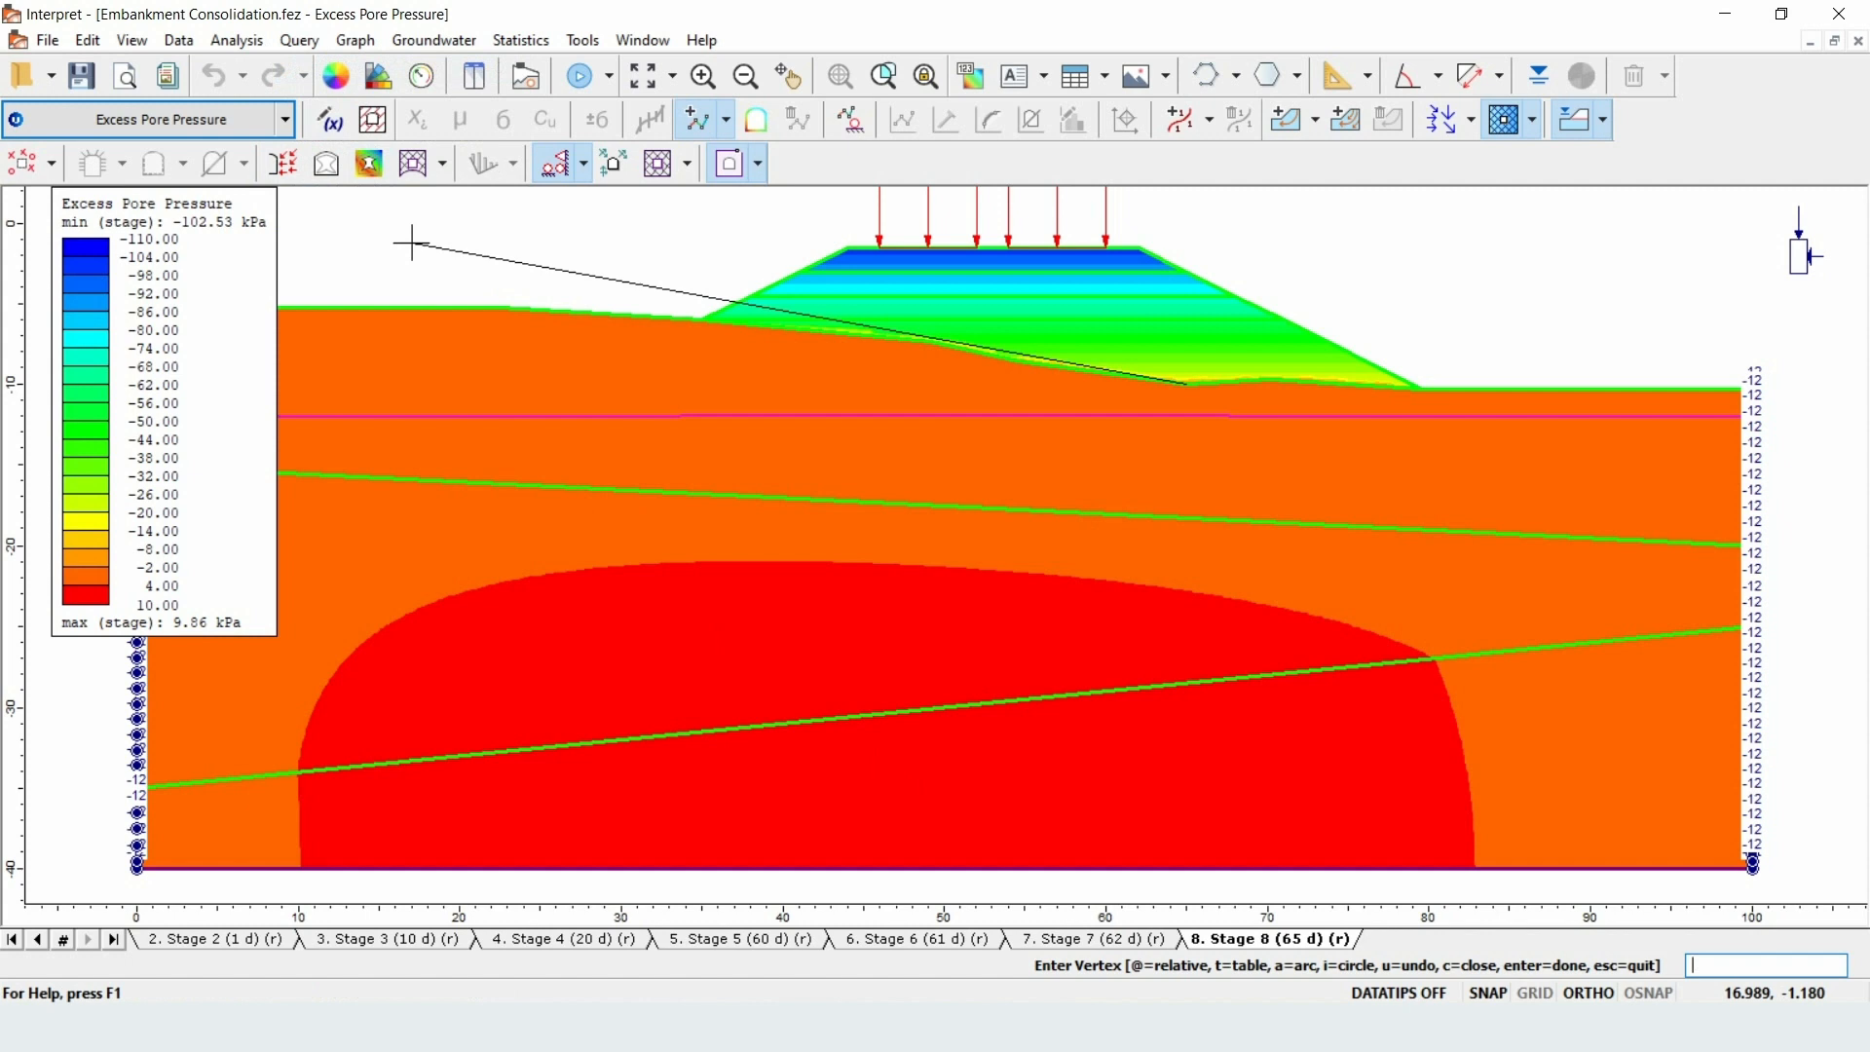
{"action": "type", "text": "65,"}
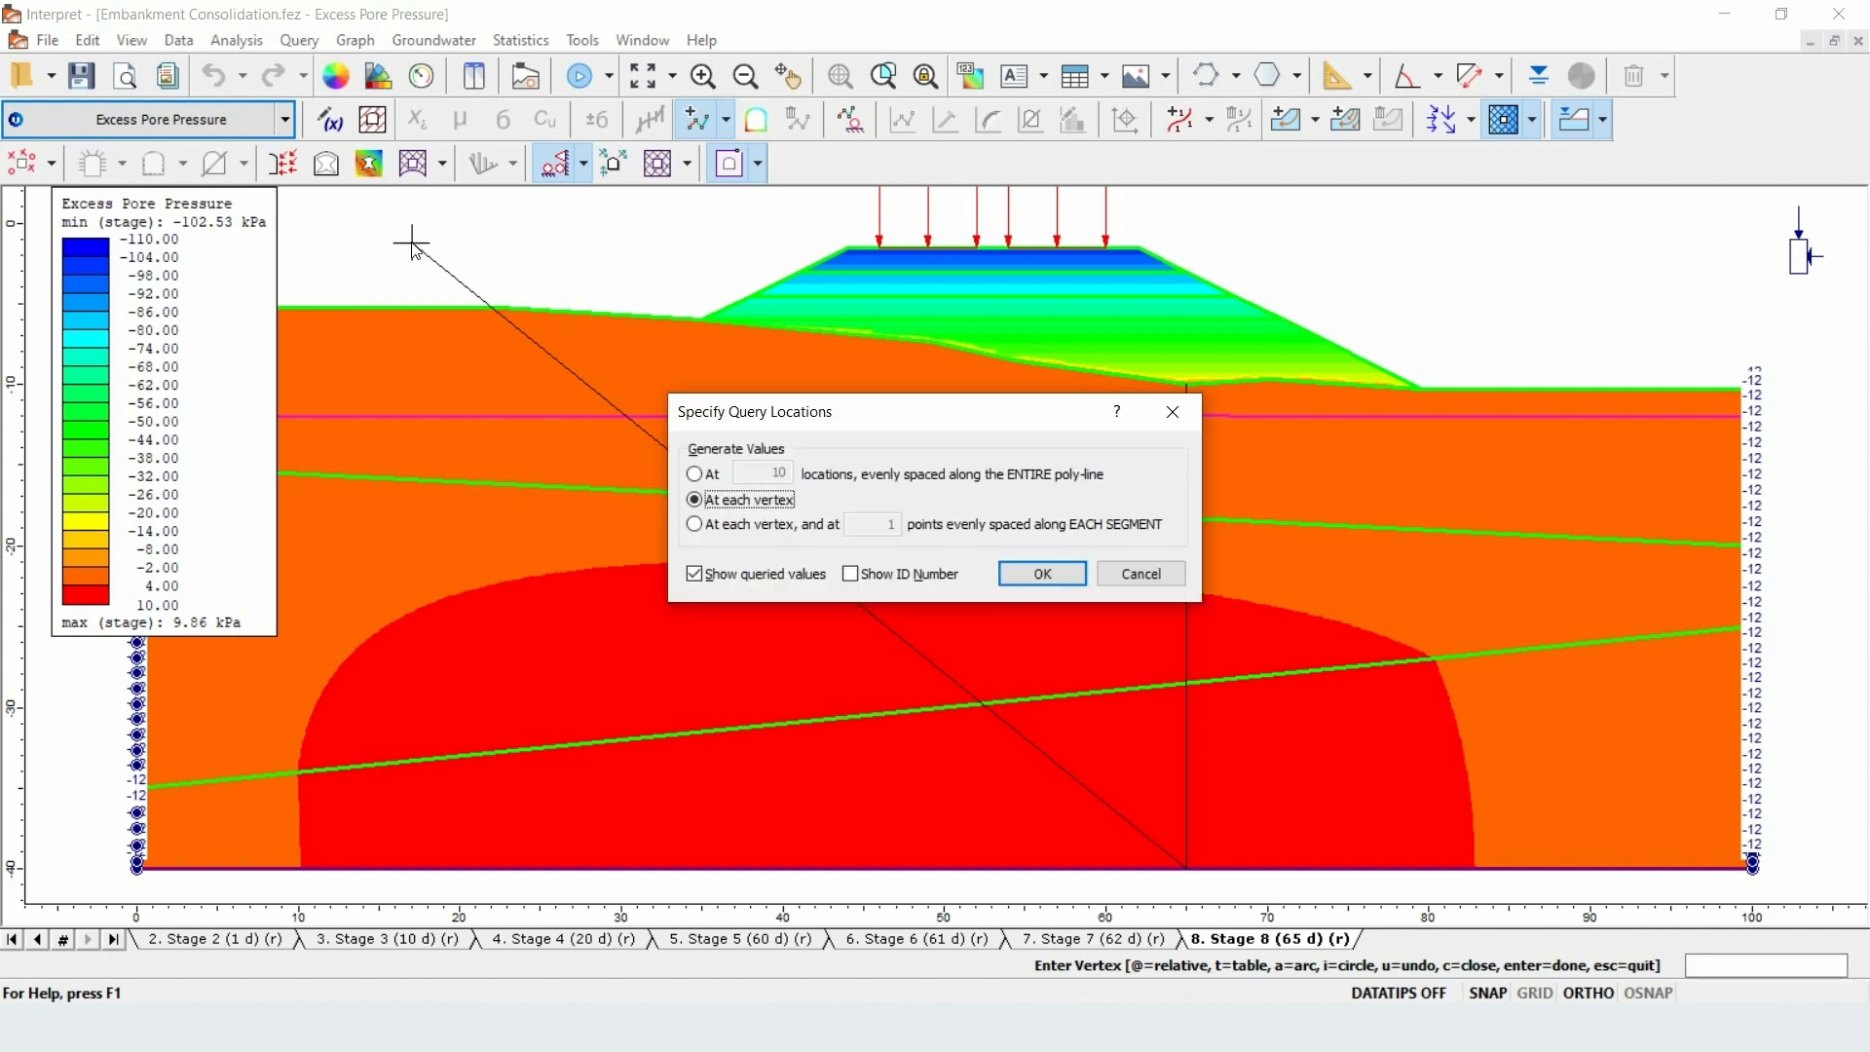
{"action": "mouse_move", "coordinate": [621, 439]}
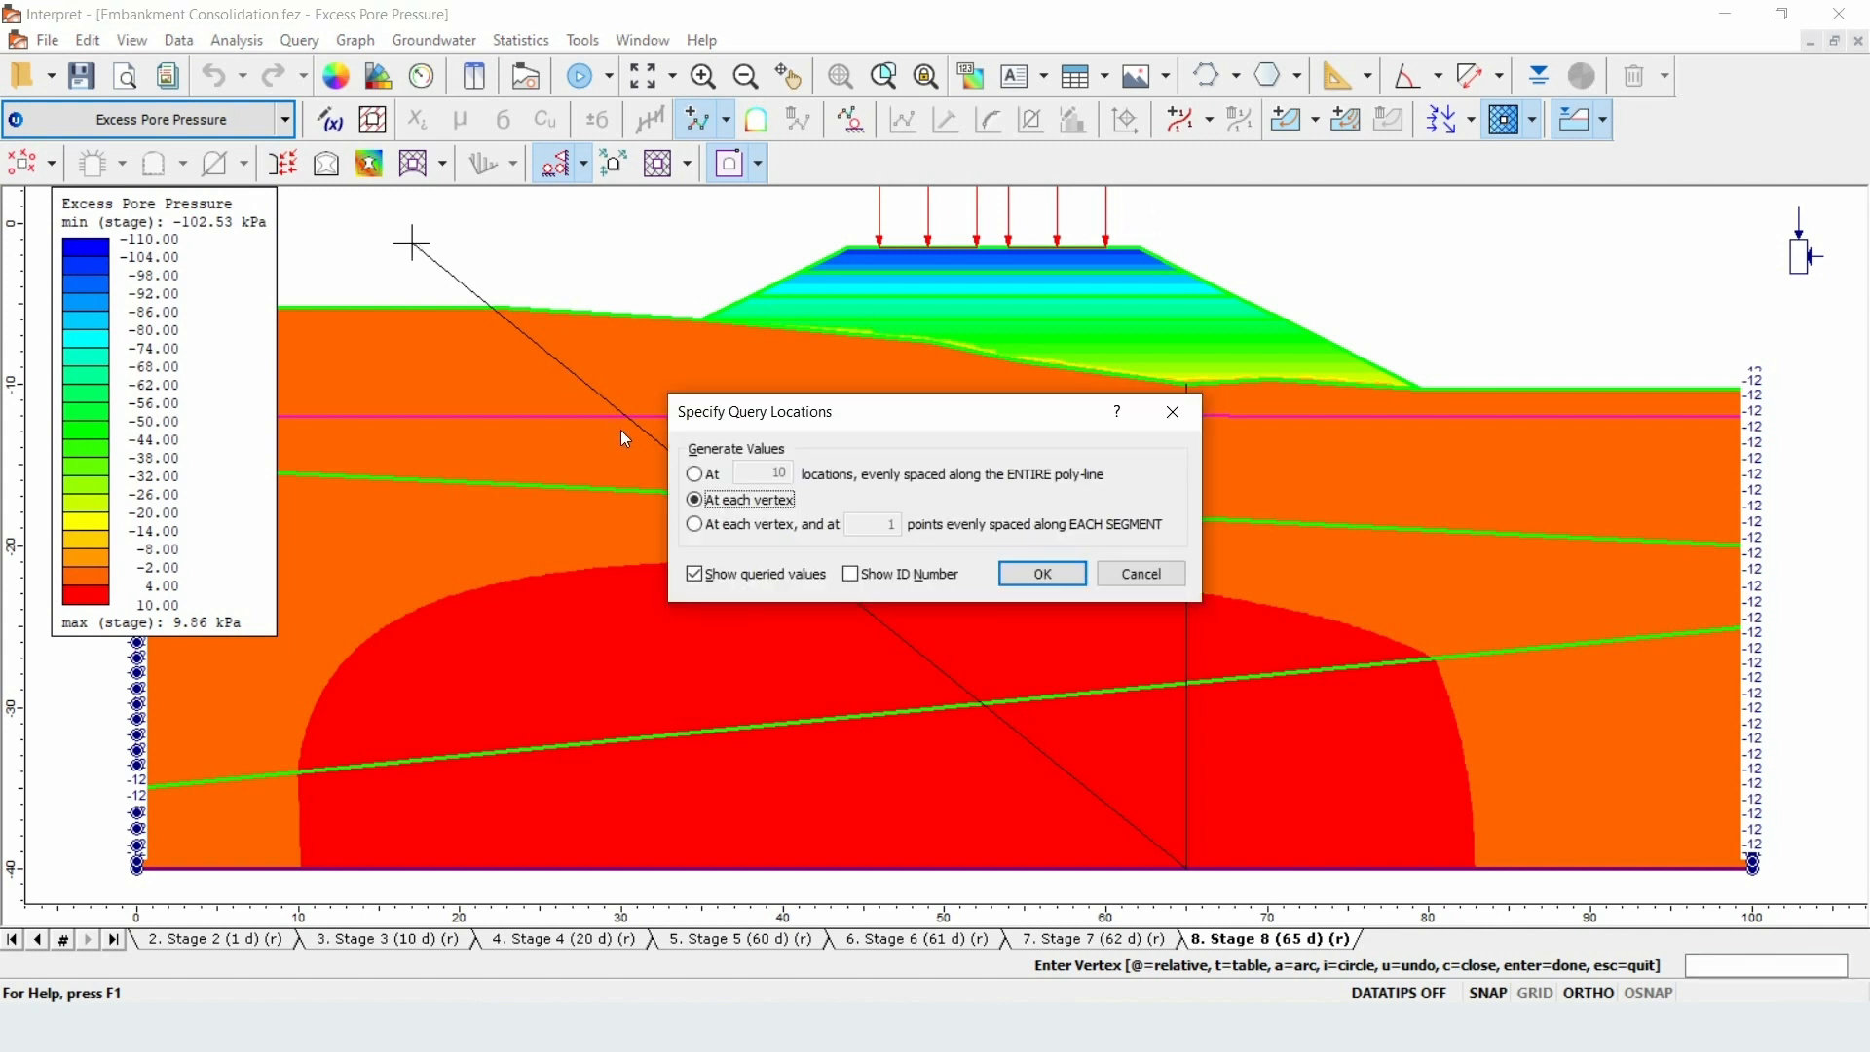
{"action": "left_click", "coordinate": [693, 473]}
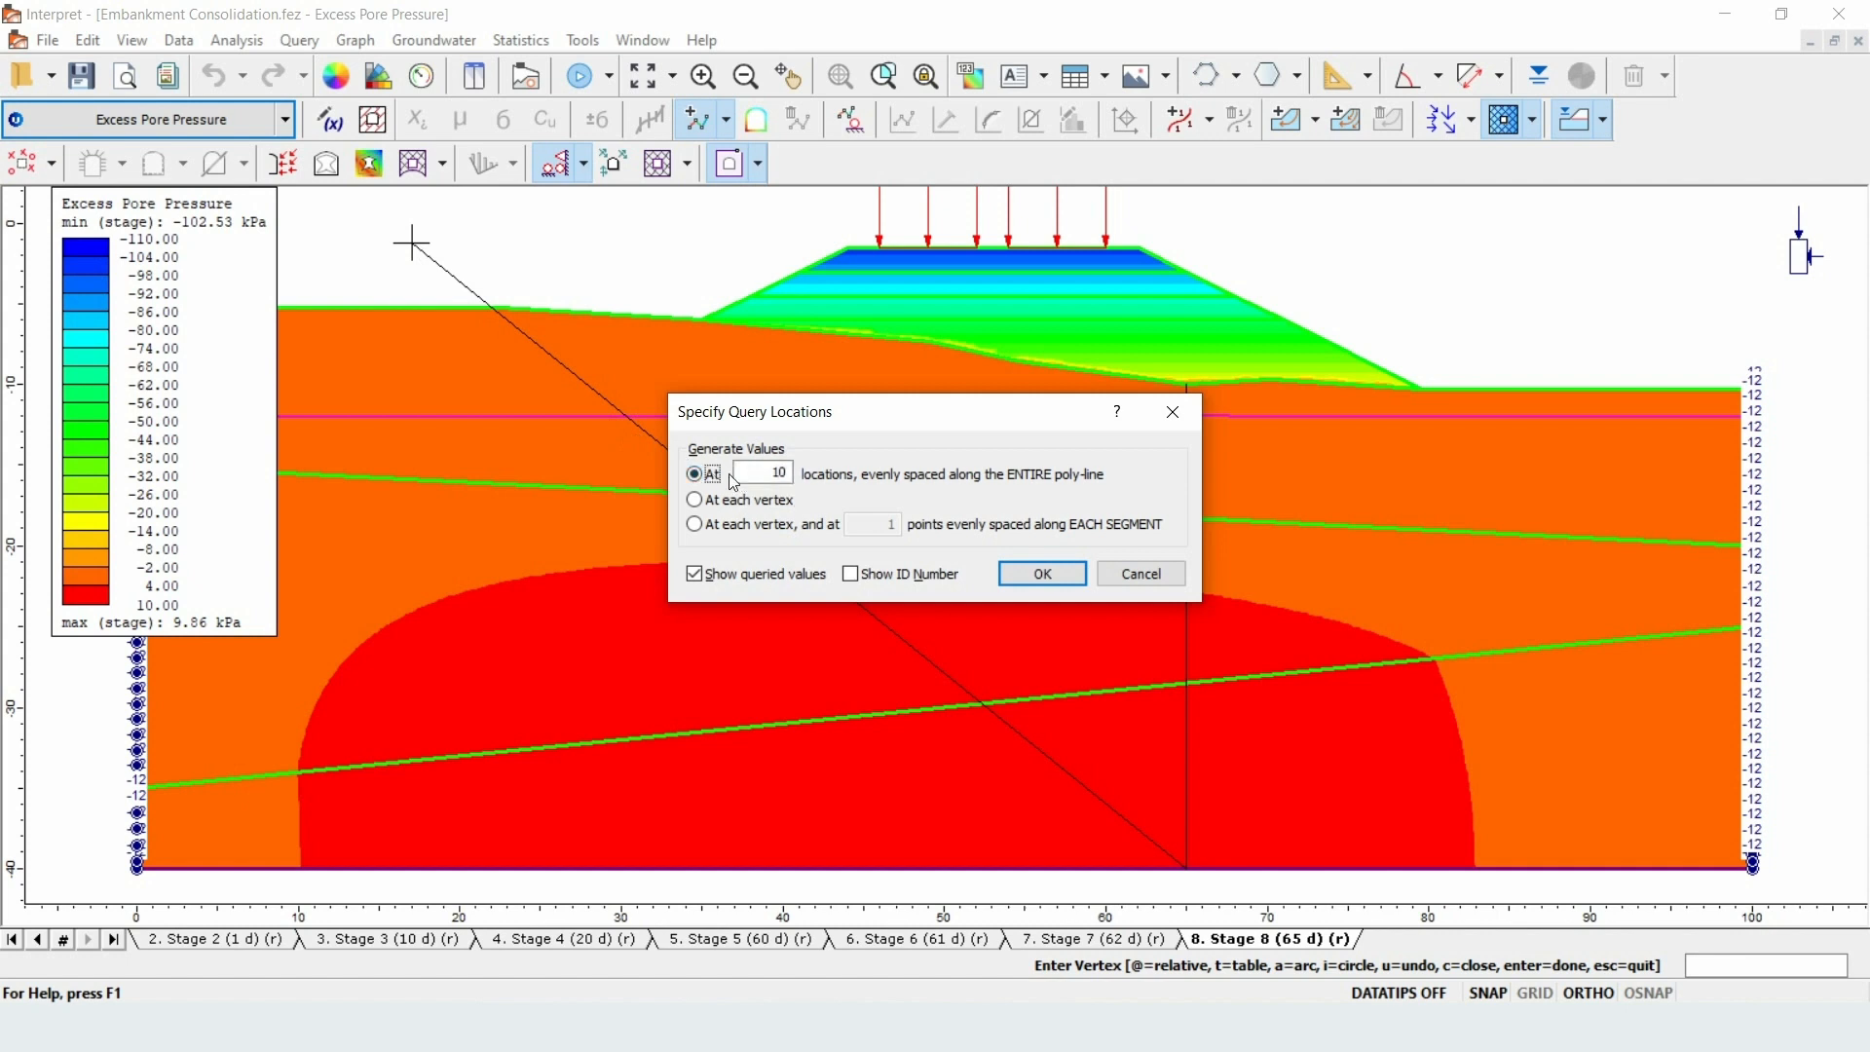
{"action": "type", "text": "30"}
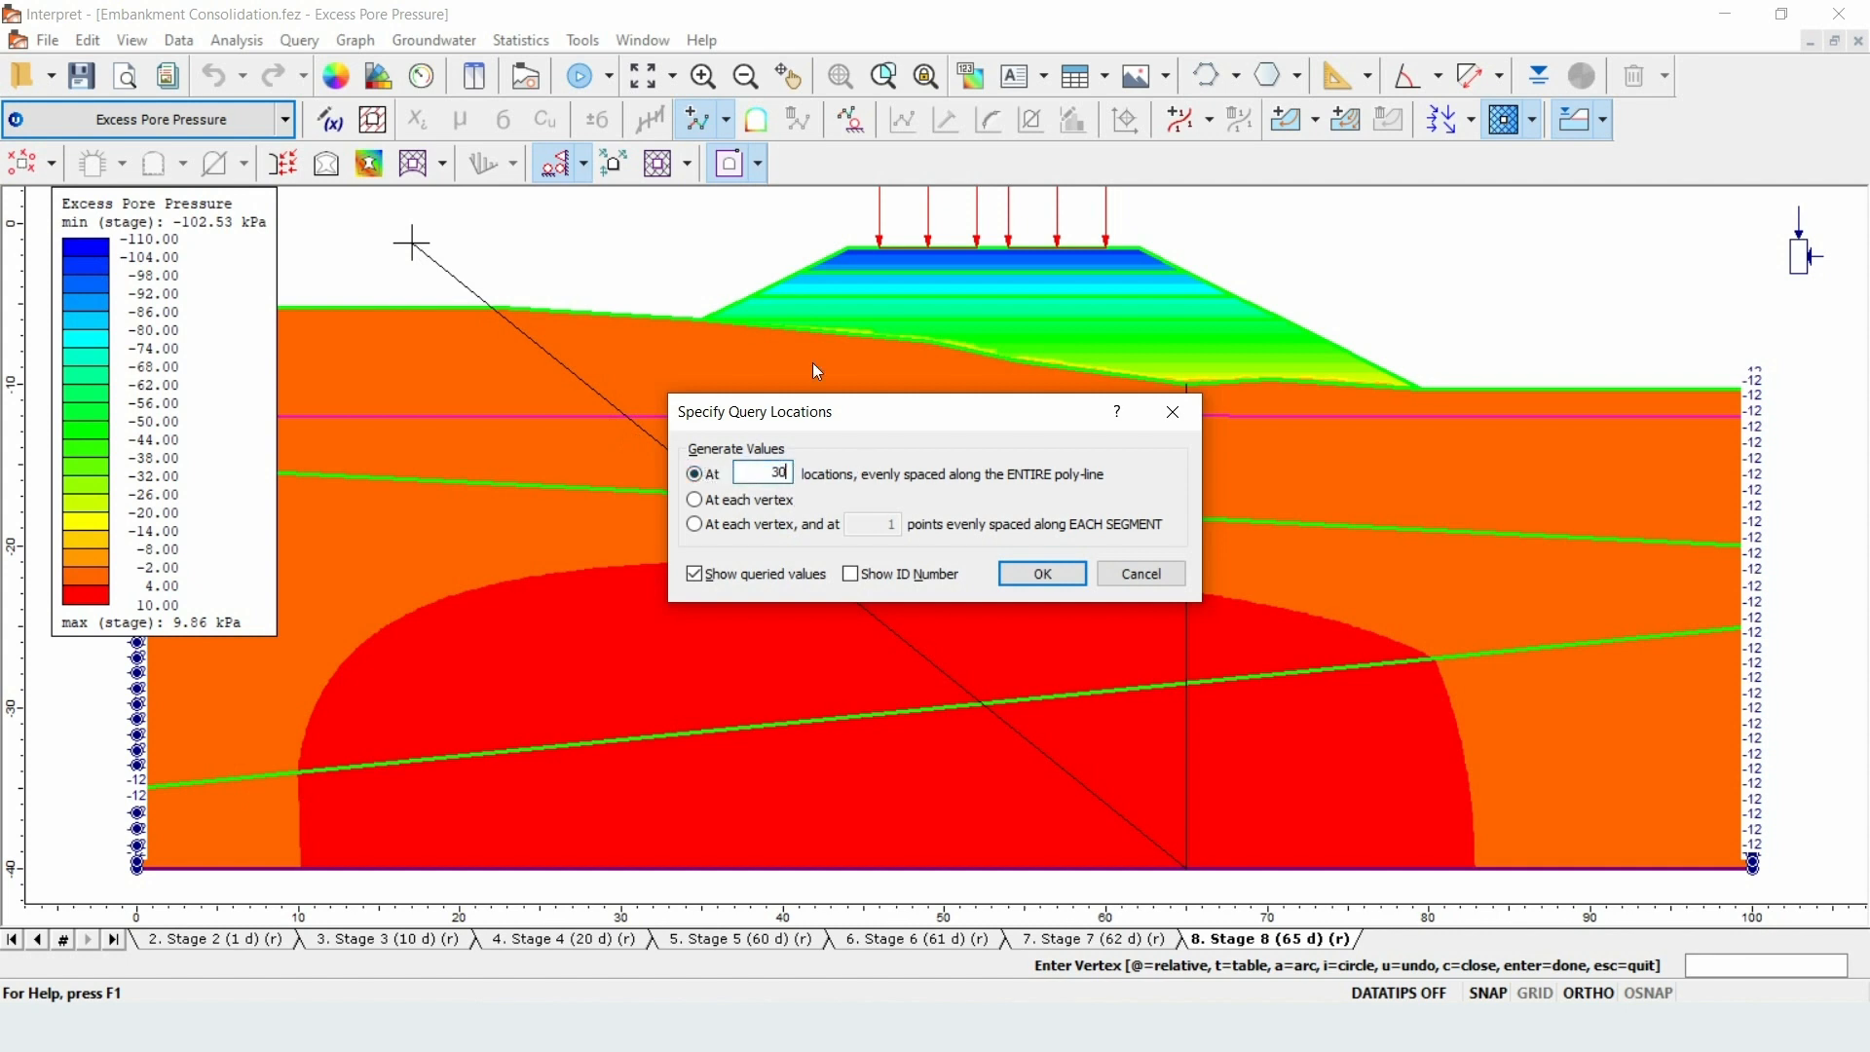
{"action": "mouse_move", "coordinate": [761, 499]}
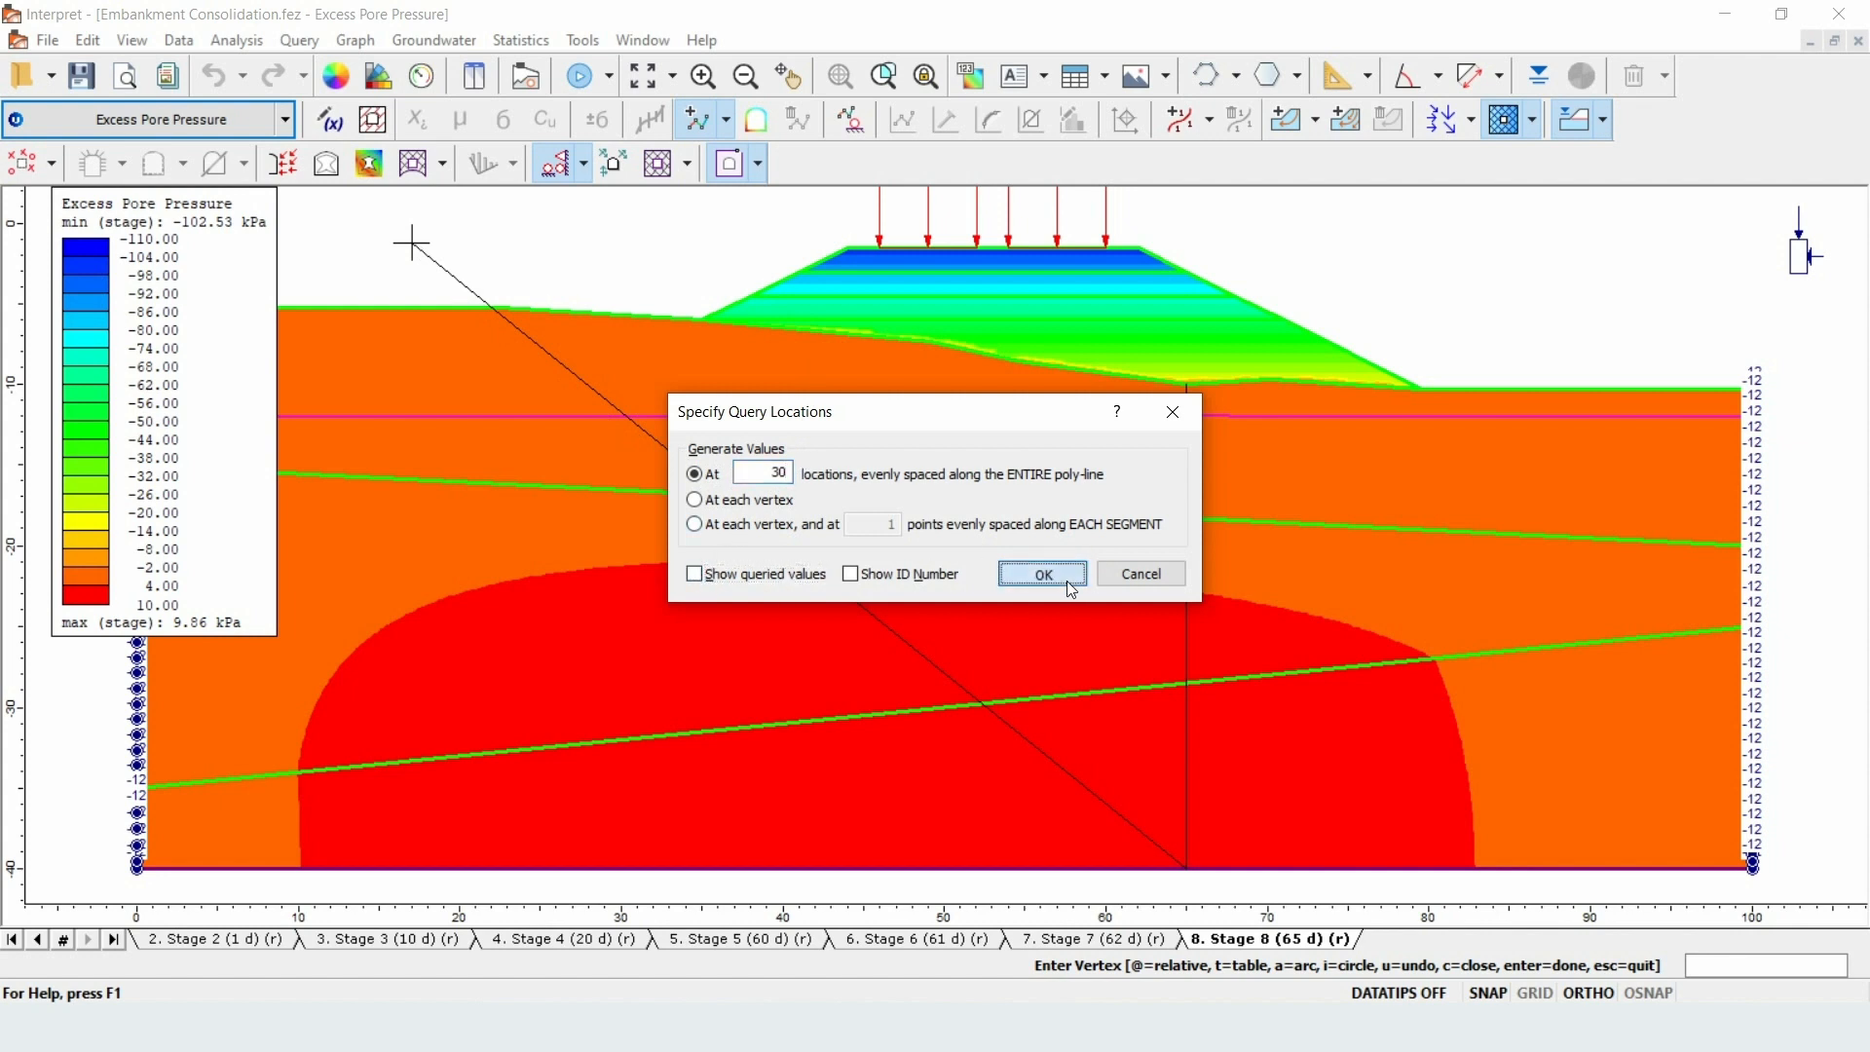
{"action": "left_click", "coordinate": [1040, 573]}
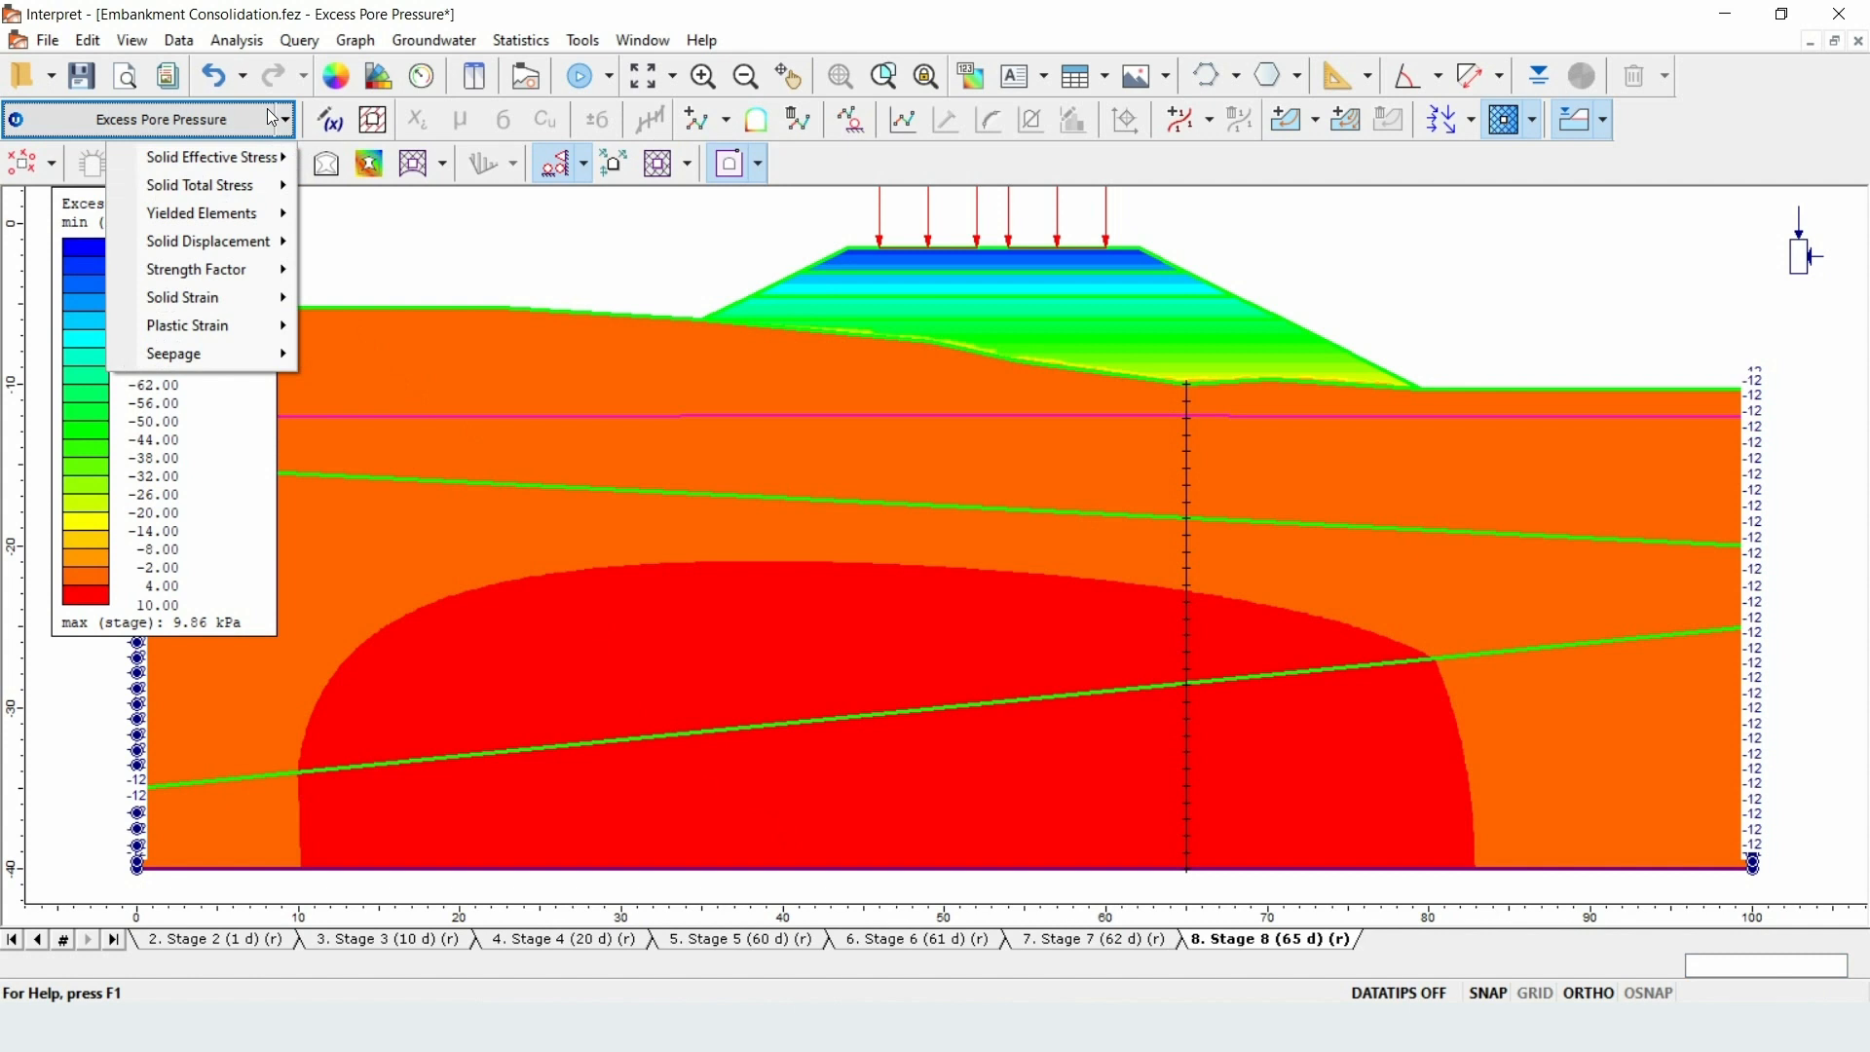
{"action": "mouse_move", "coordinate": [208, 241]}
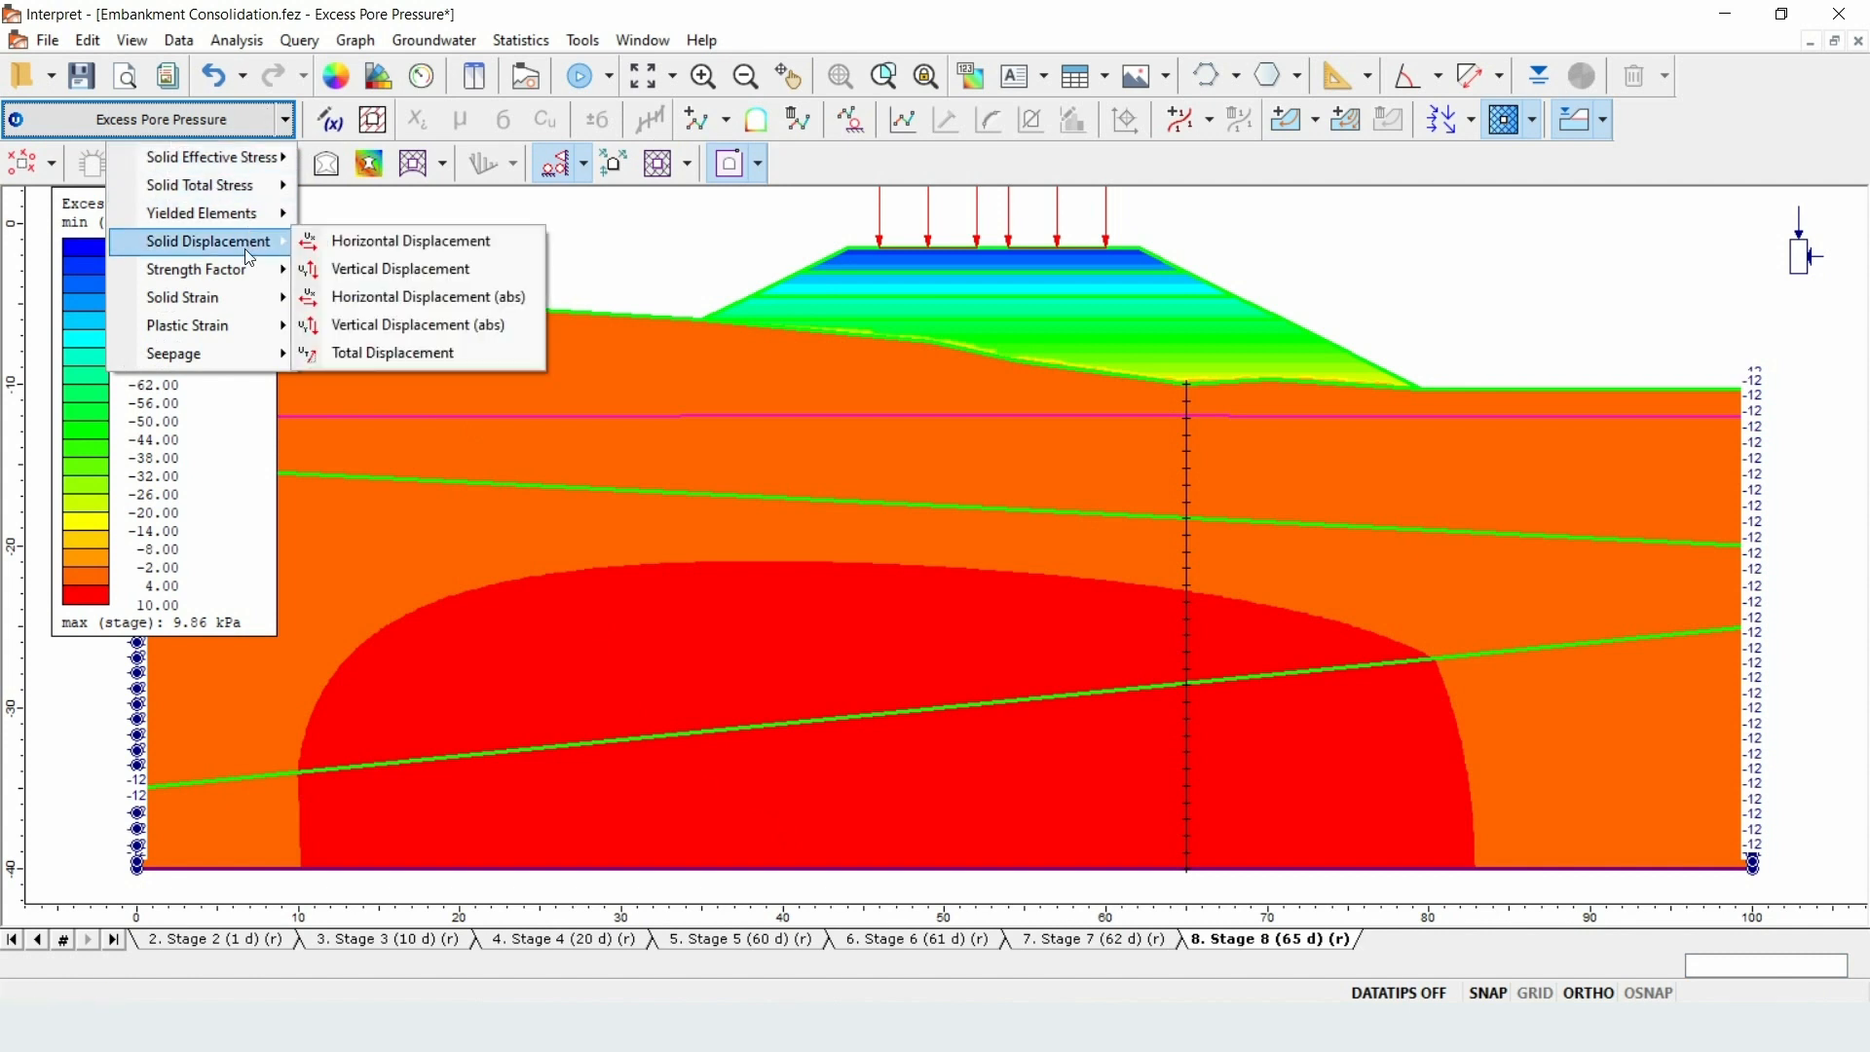
- Switch the contoured data type from excess pore pressure to Vertical Displacement
{"action": "left_click", "coordinate": [400, 269]}
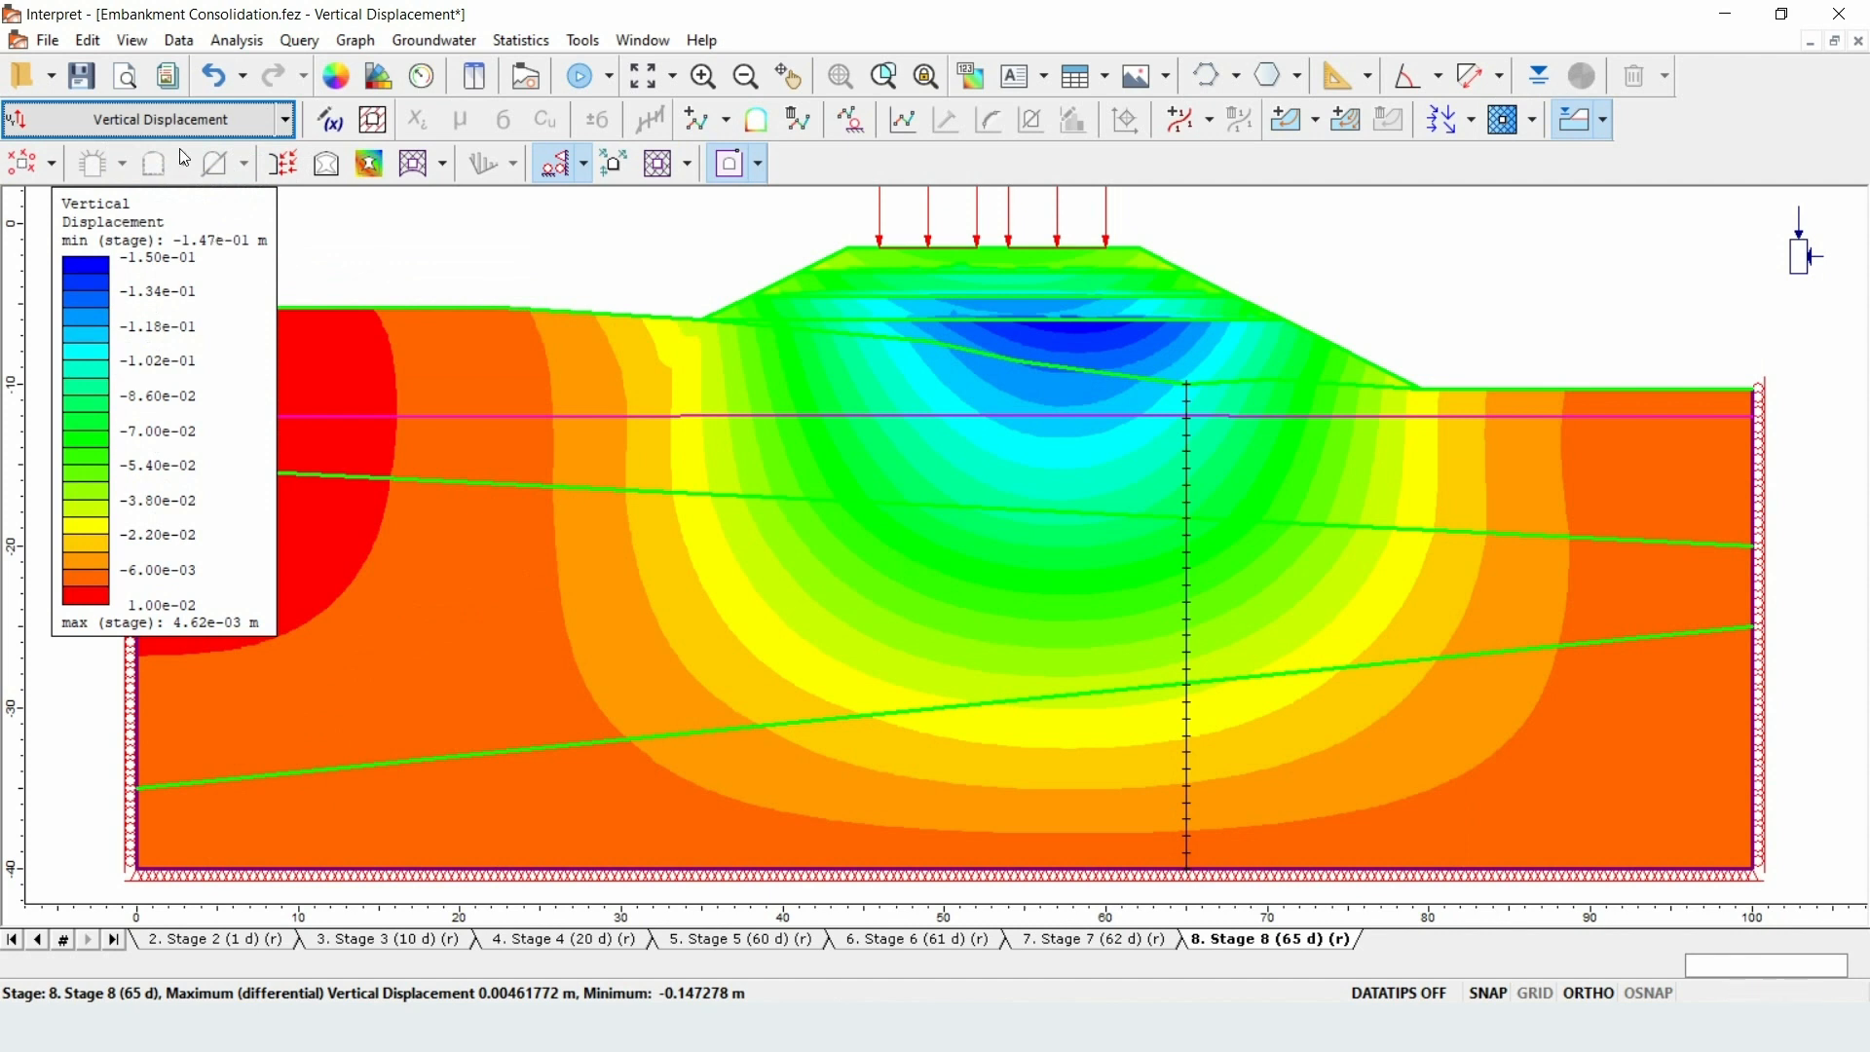
- Use the cold-to-hot contour colour scheme and show Stage 8 (65 d) vertical displacement
{"action": "left_click", "coordinate": [378, 76]}
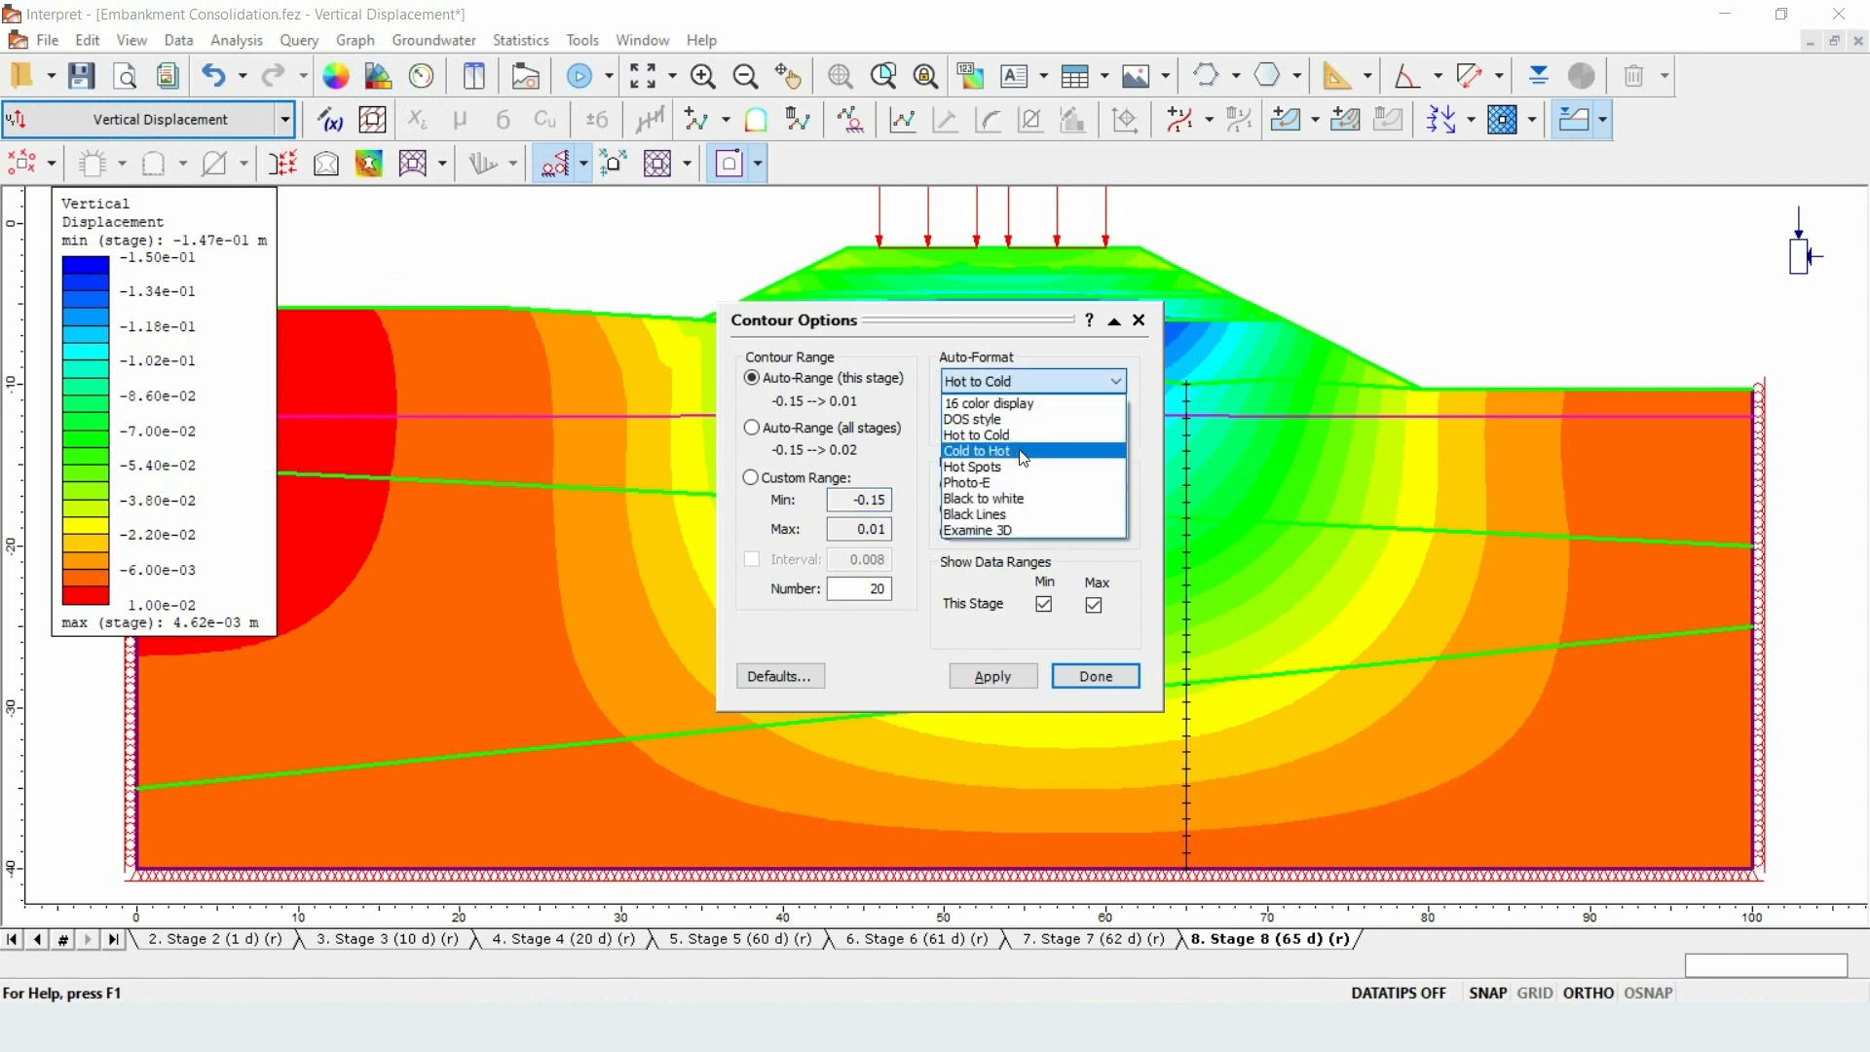
{"action": "left_click", "coordinate": [976, 450]}
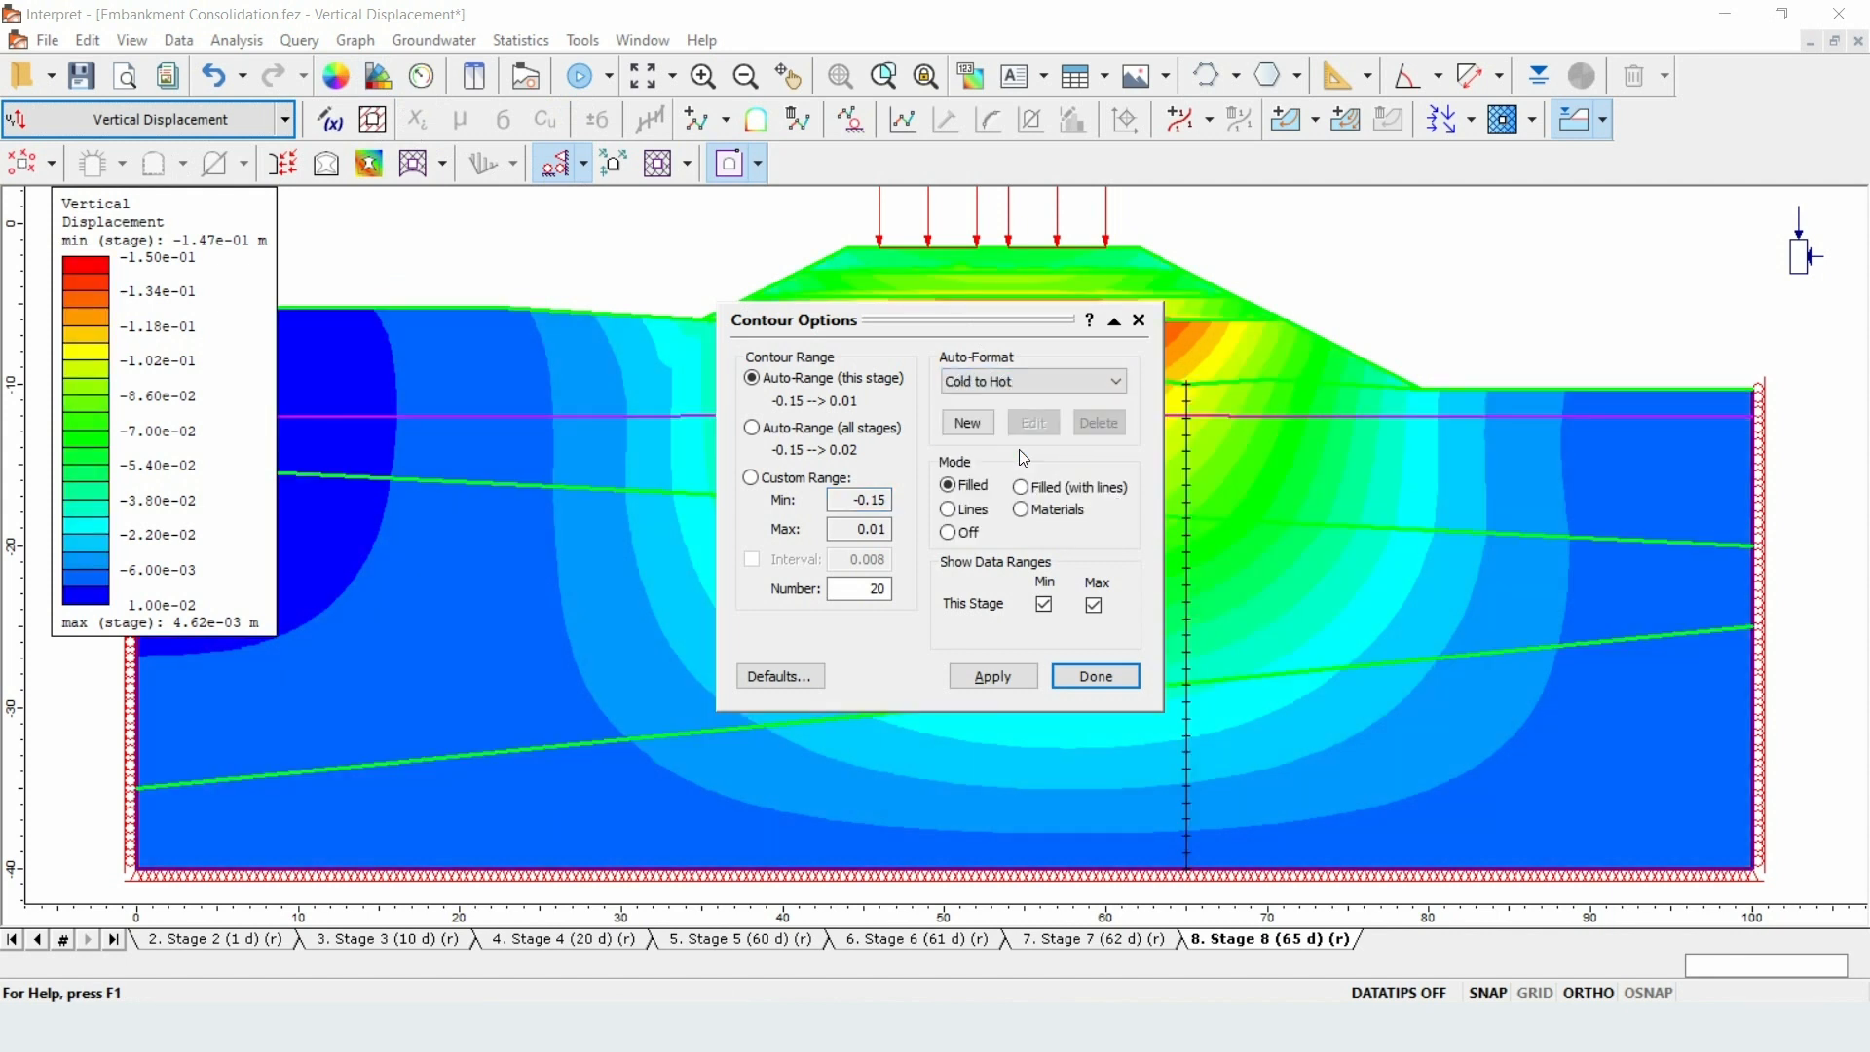
{"action": "left_click", "coordinate": [1093, 676]}
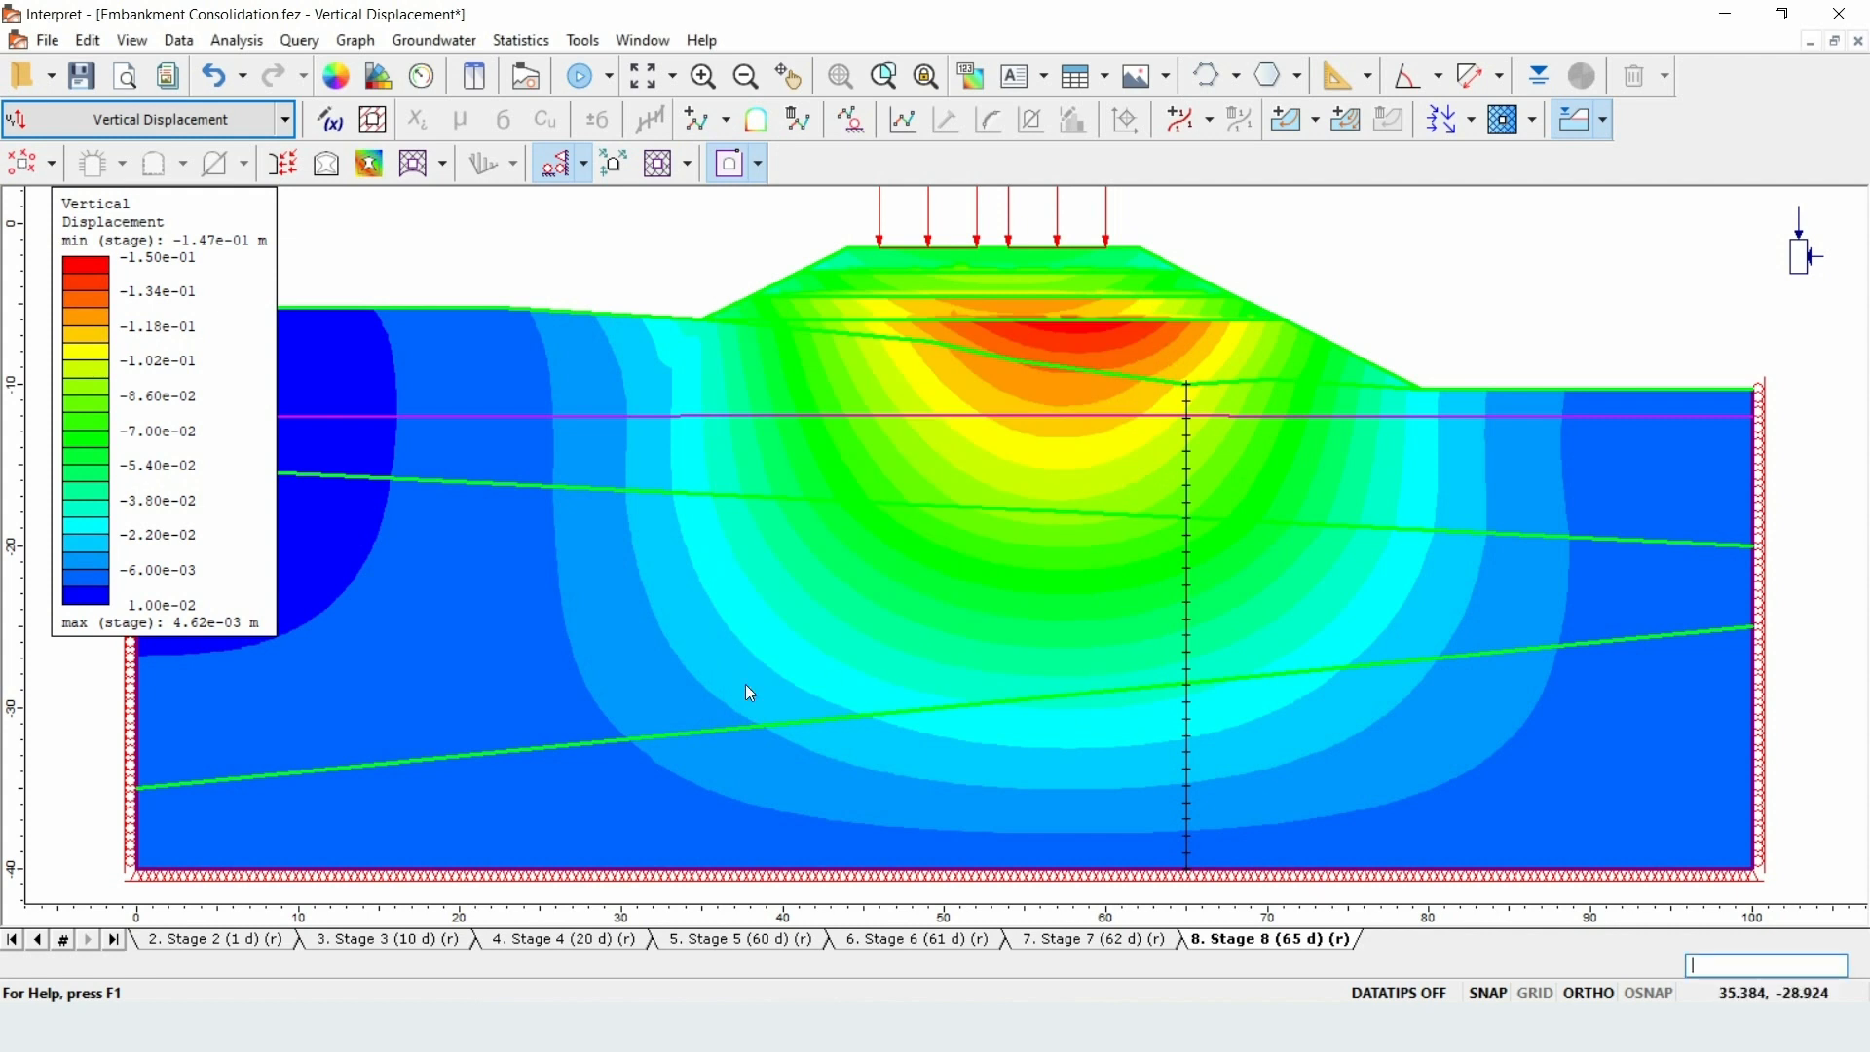
- View vertical displacement contours for Stages 2 (1 d), 3, 4 and 5 (60 d) in turn
{"action": "left_click", "coordinate": [214, 939]}
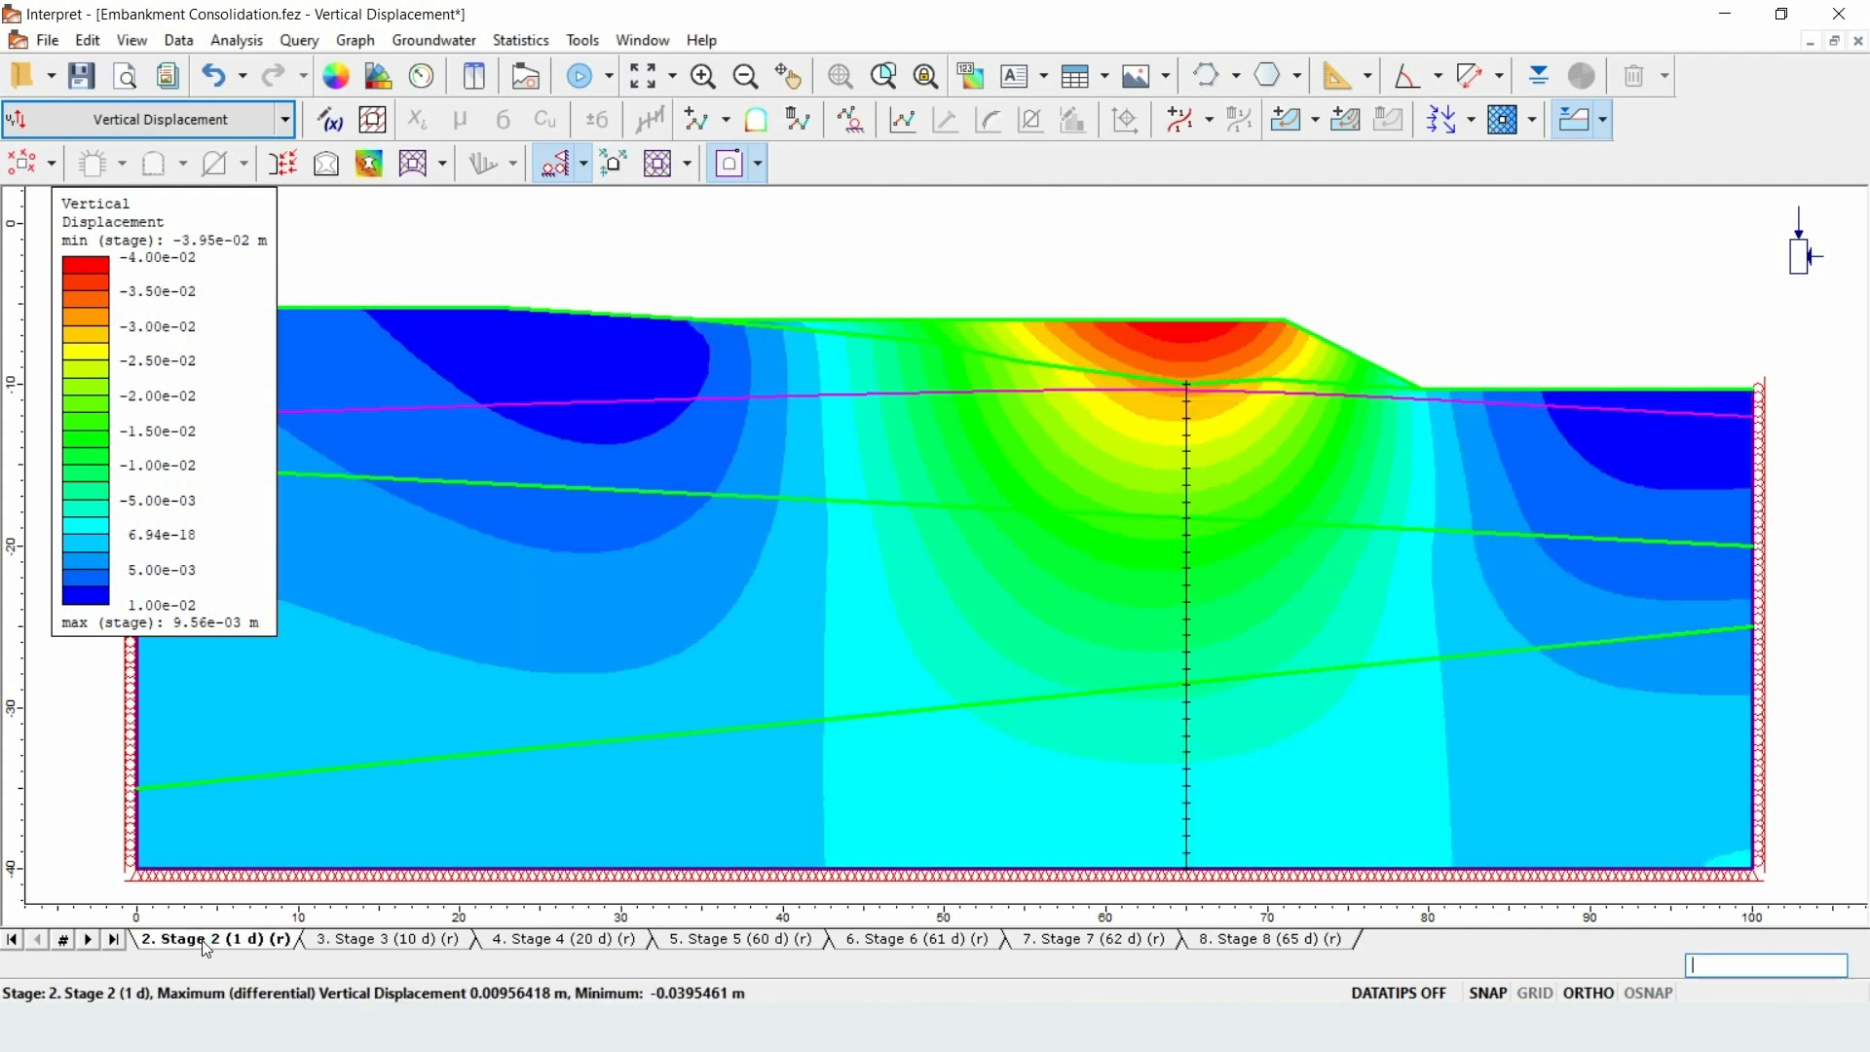
{"action": "mouse_move", "coordinate": [997, 622]}
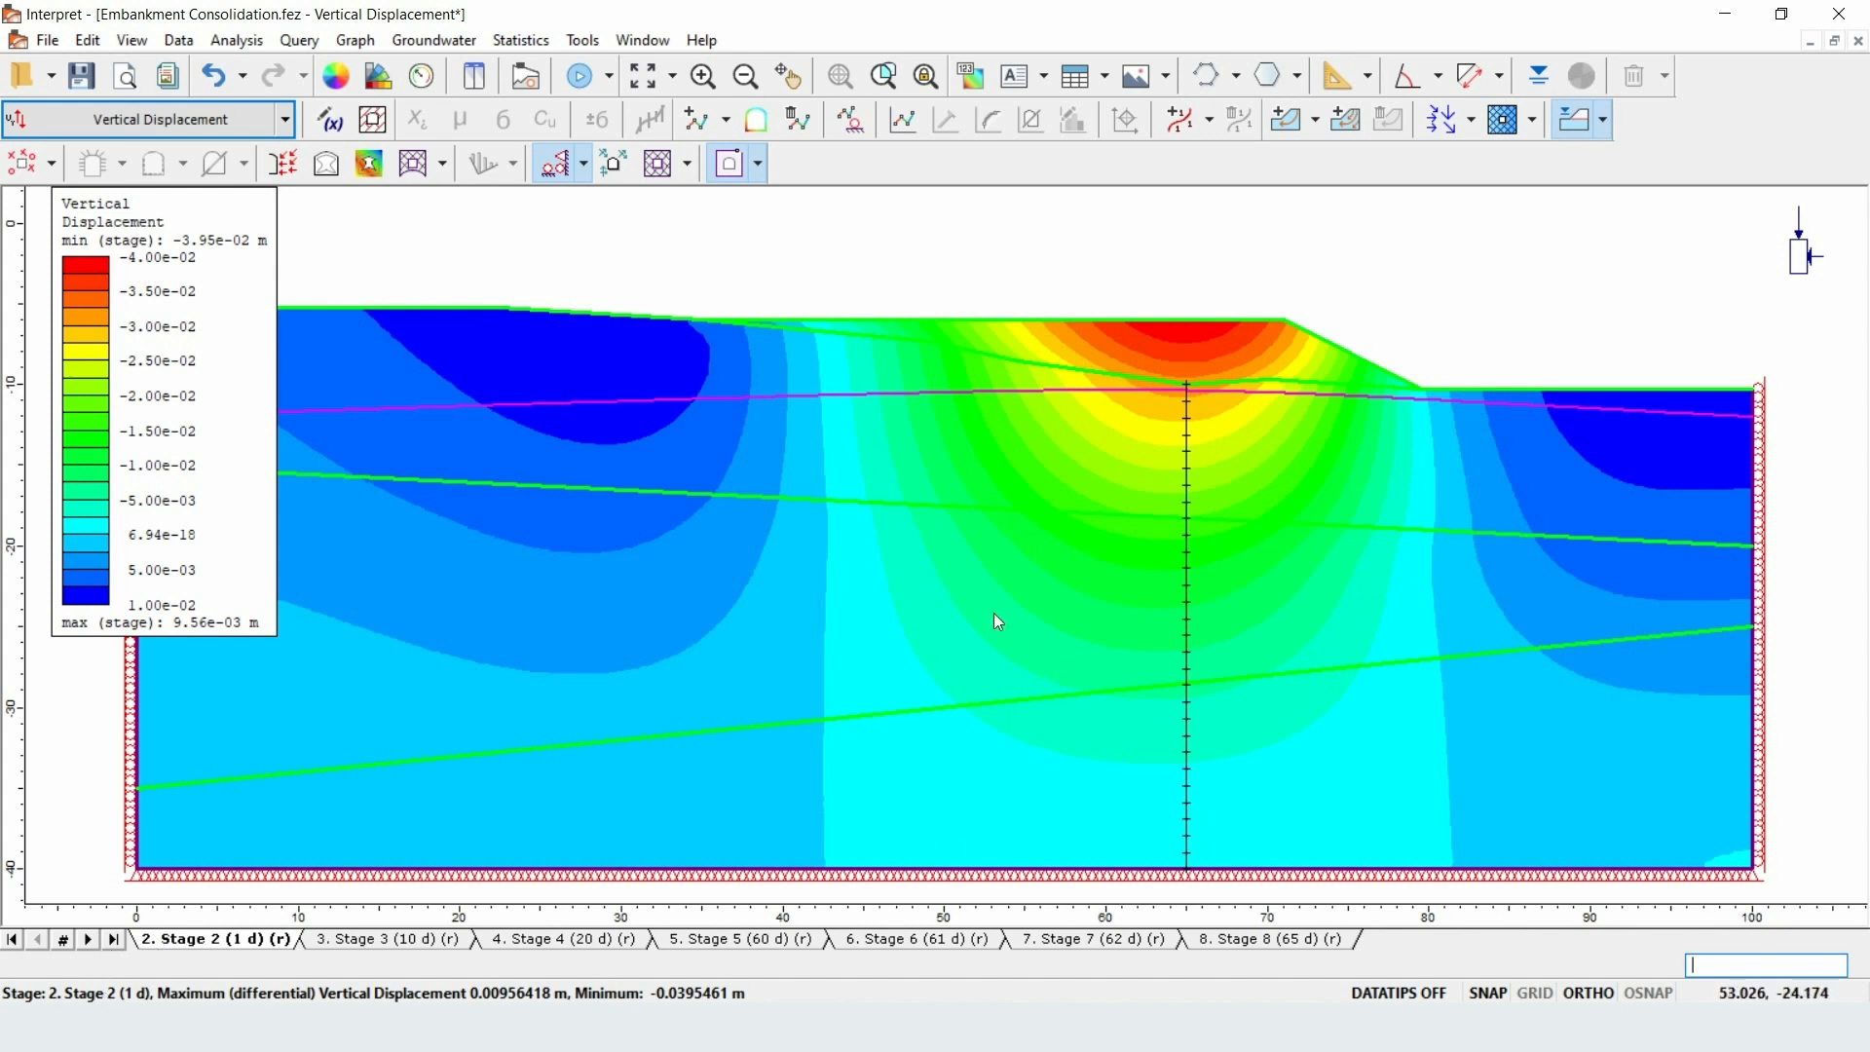
{"action": "mouse_move", "coordinate": [1048, 631]}
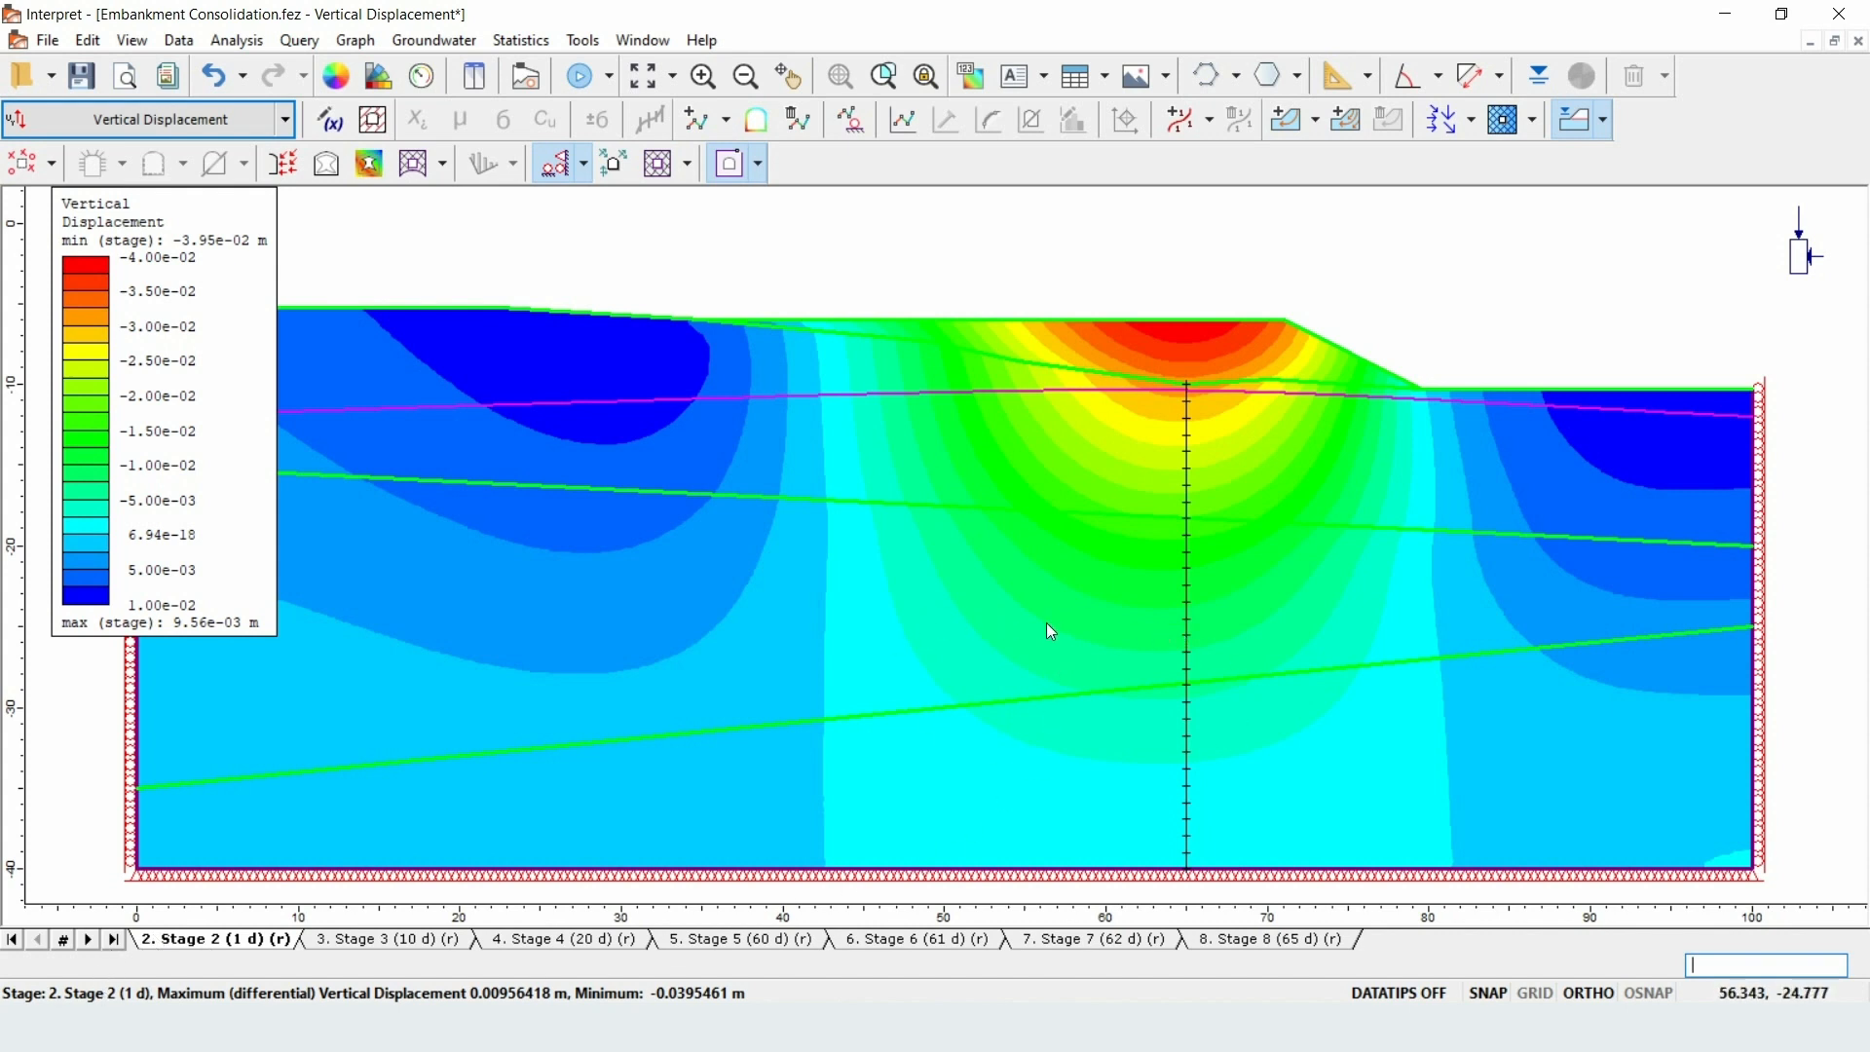
{"action": "mouse_move", "coordinate": [1019, 641]}
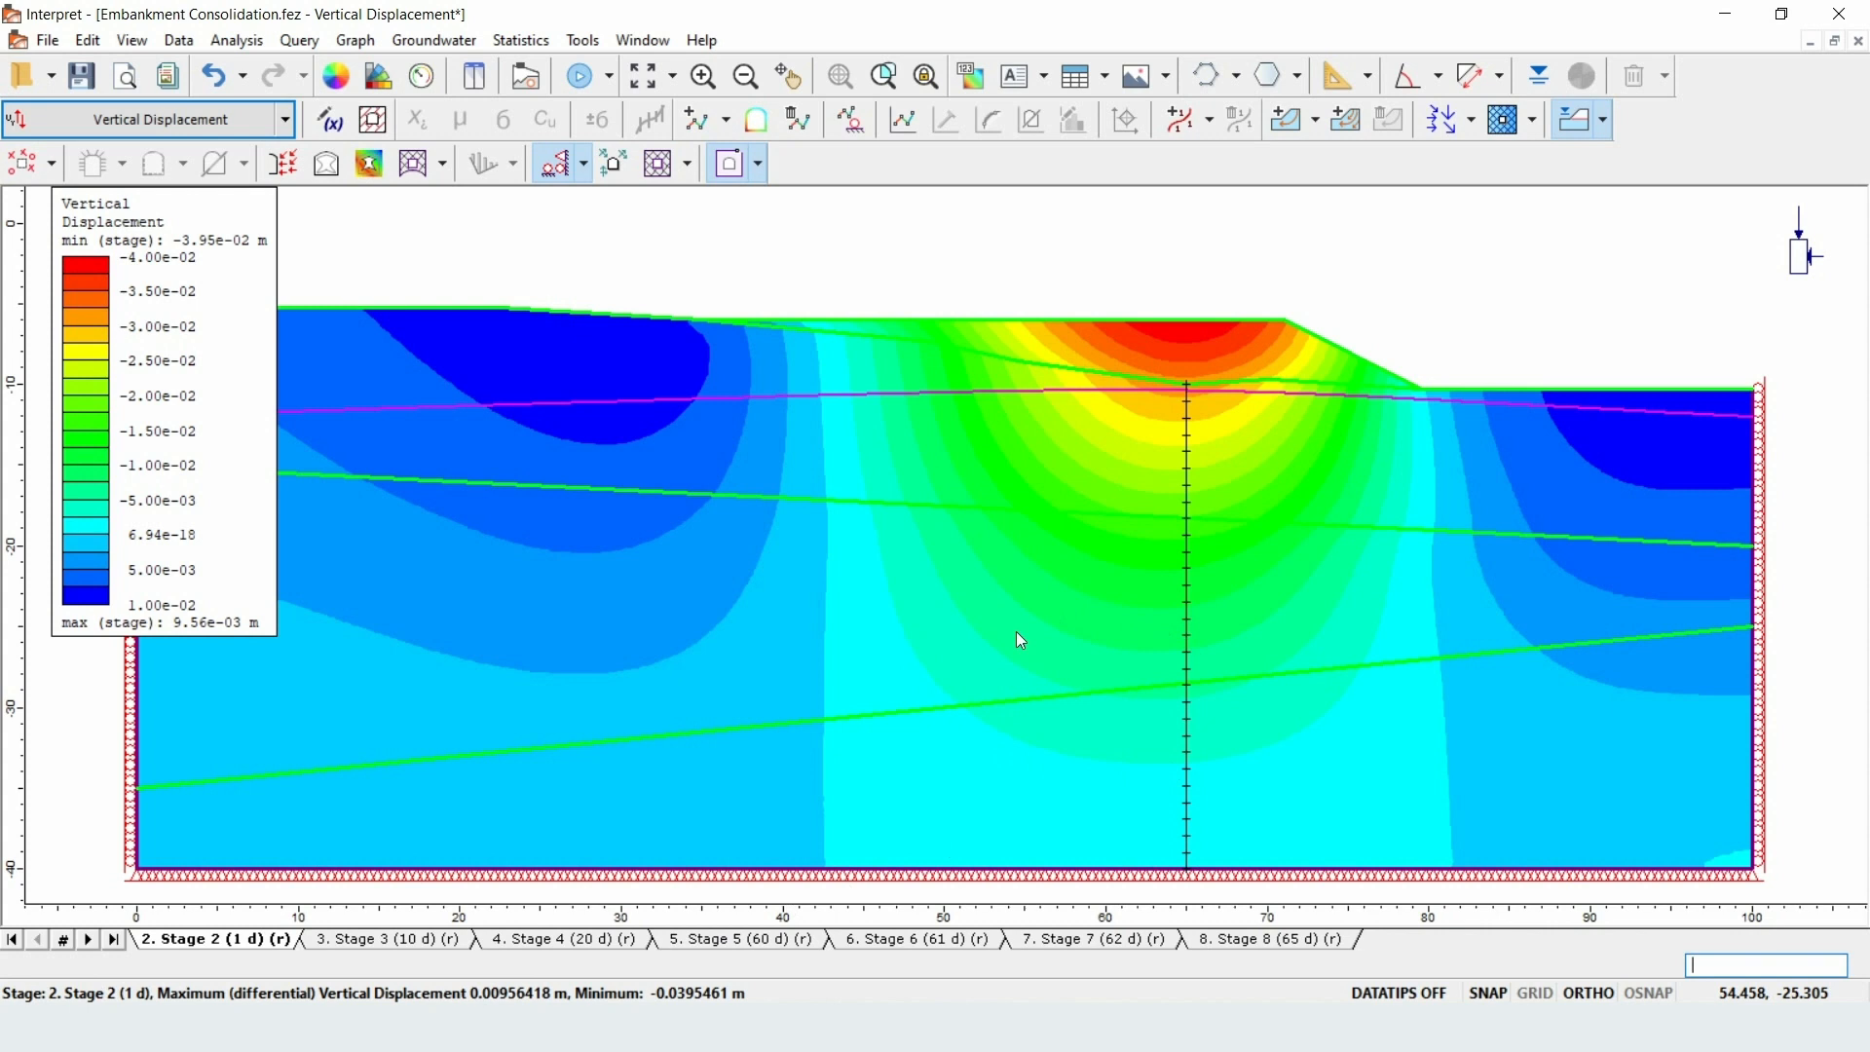
{"action": "left_click", "coordinate": [384, 939]}
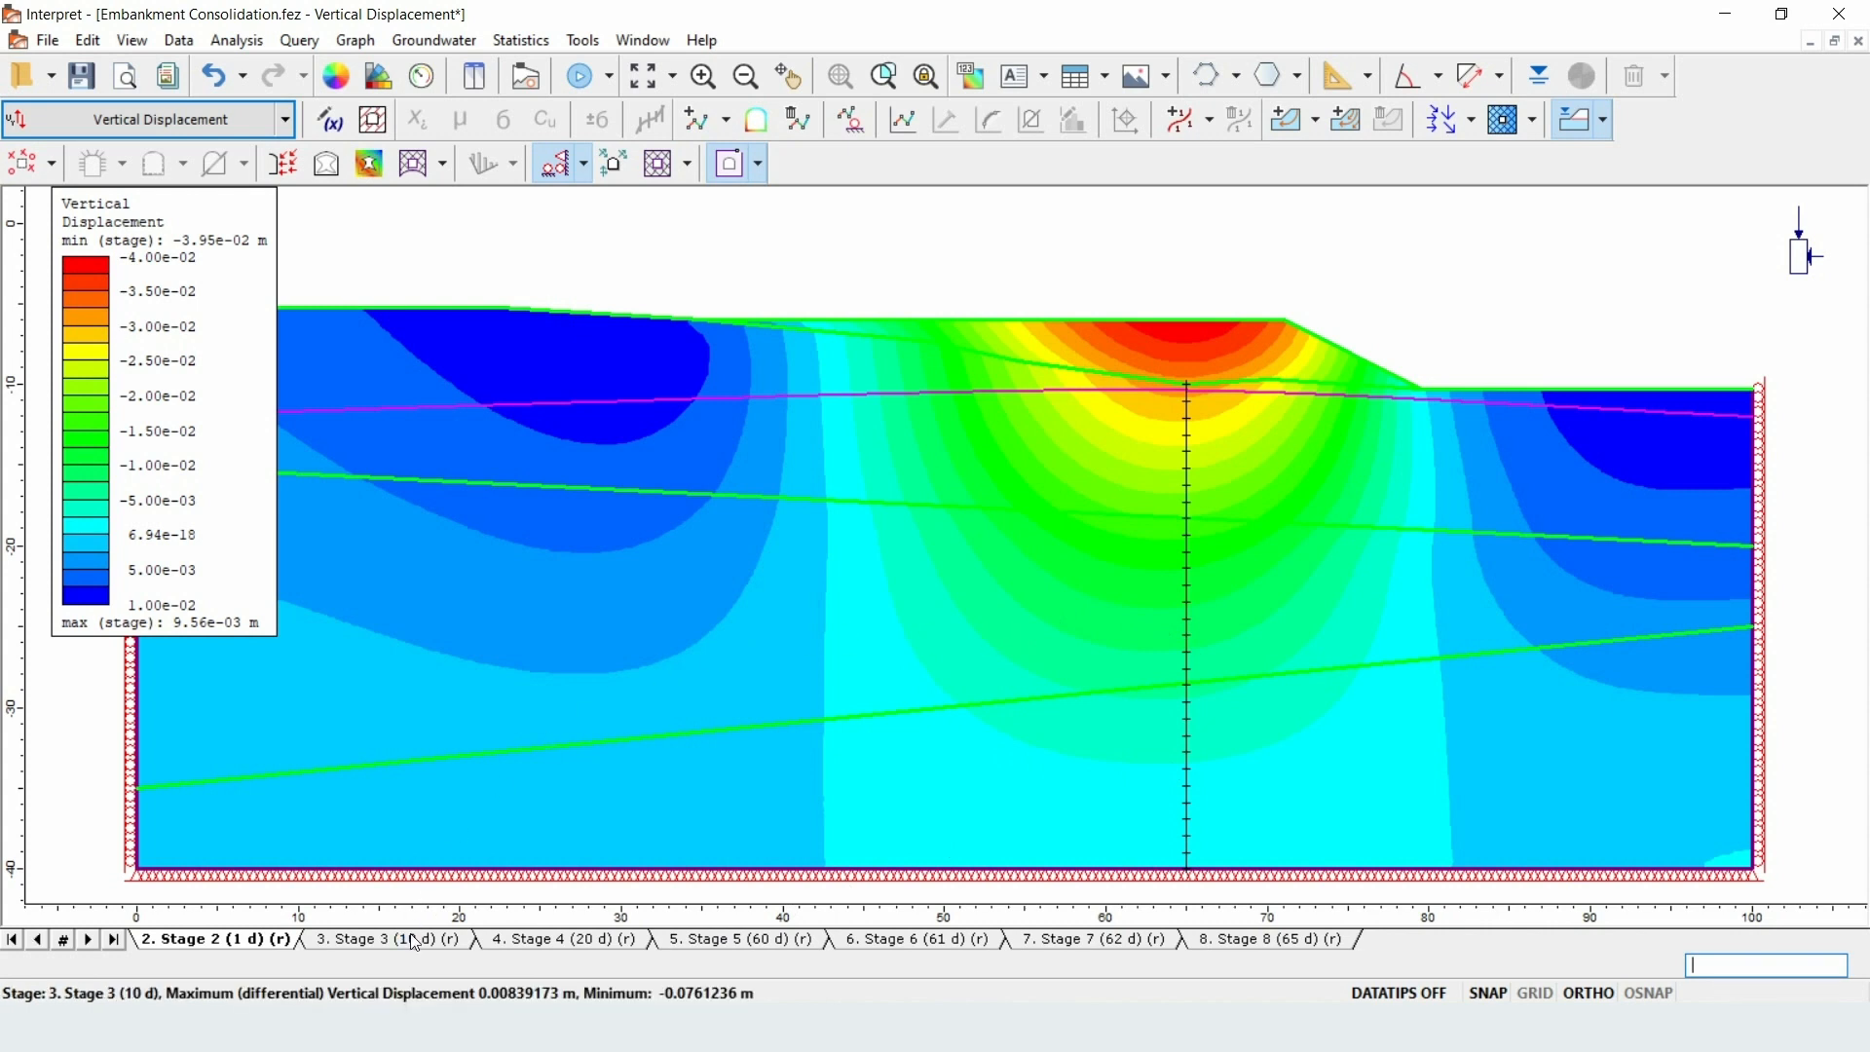
{"action": "left_click", "coordinate": [567, 938]}
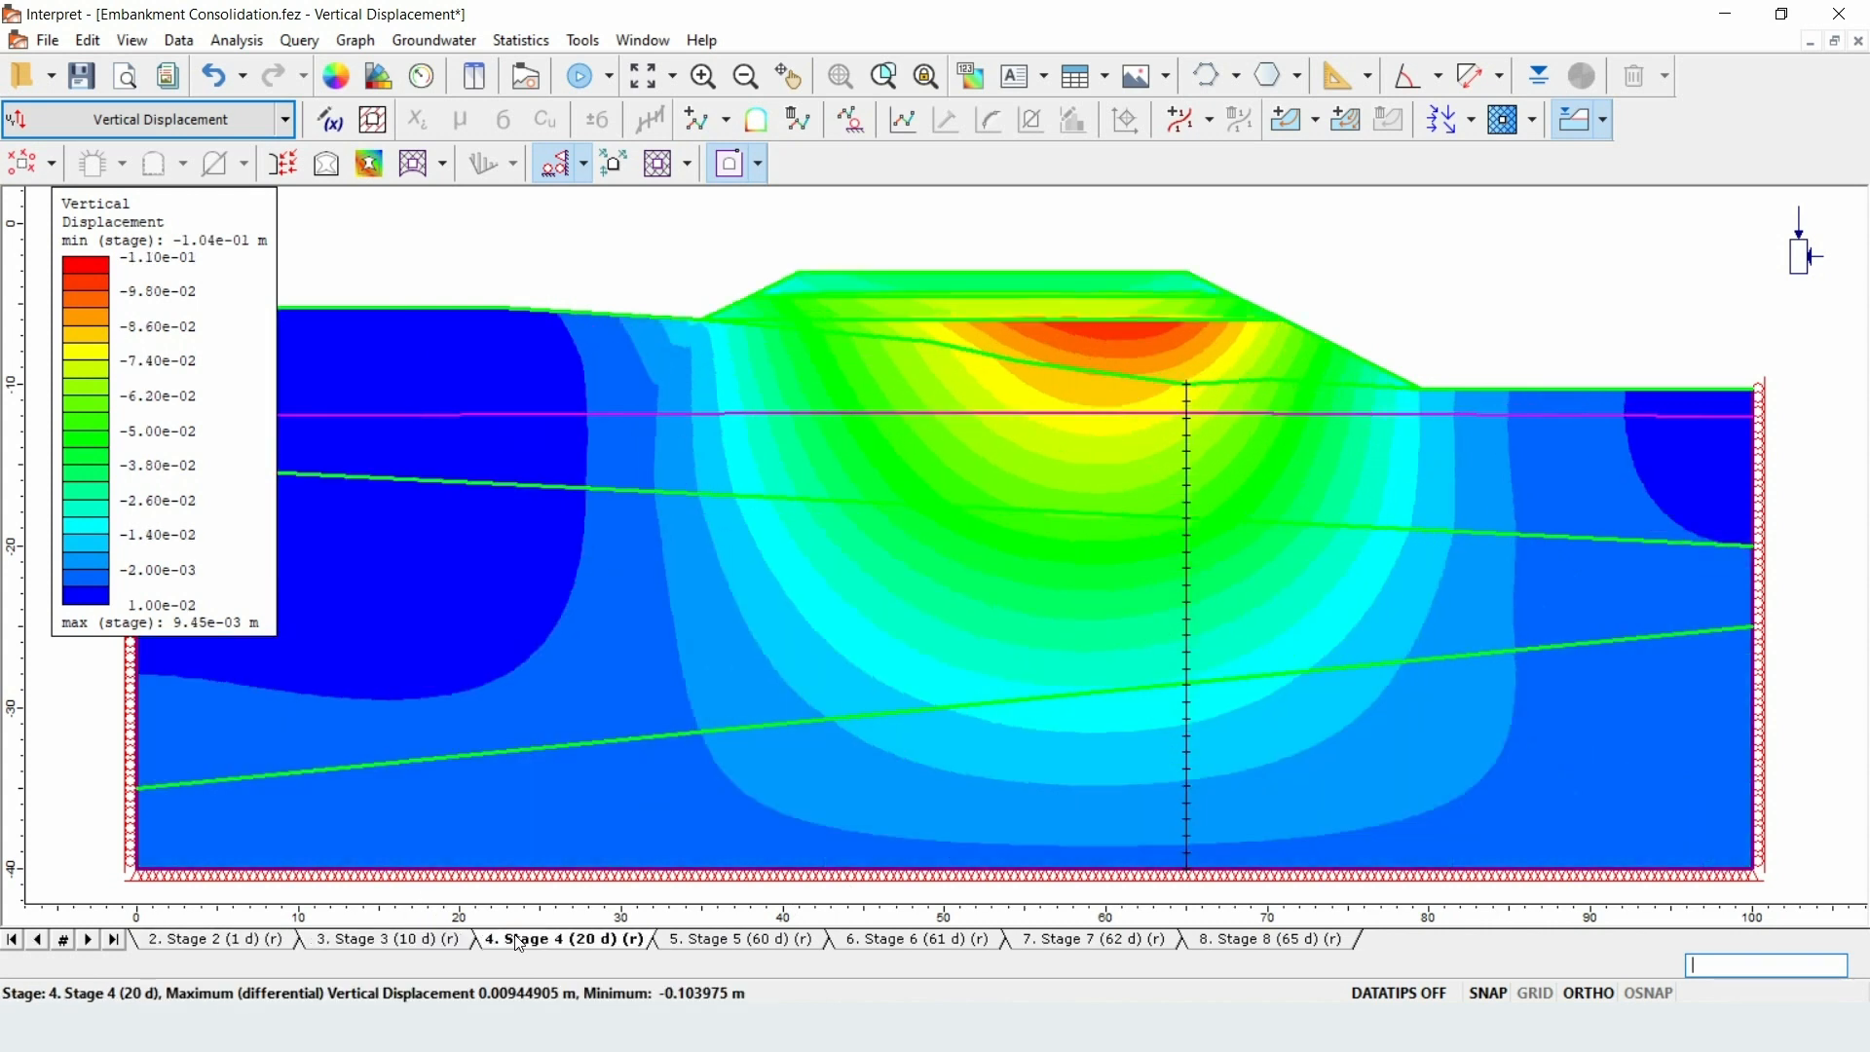
{"action": "left_click", "coordinate": [740, 939]}
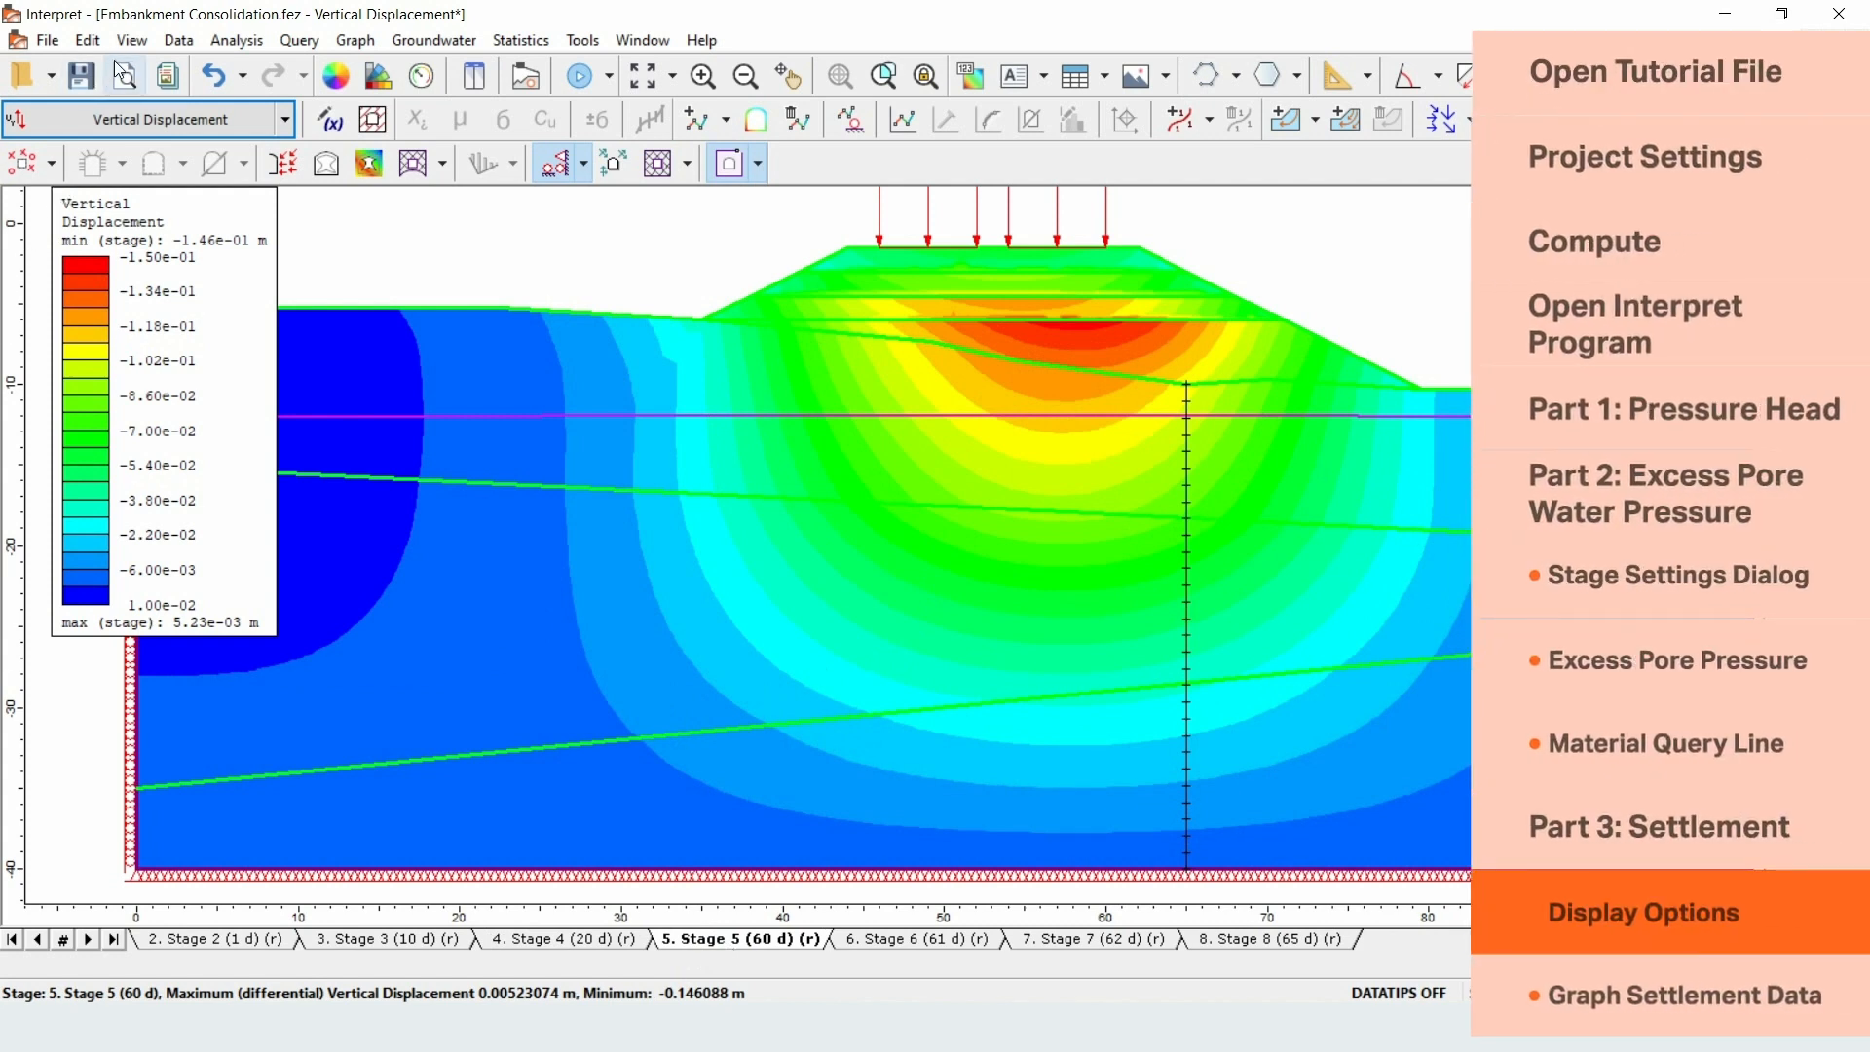
- Bring up the Display Options dialog from the View menu
{"action": "left_click", "coordinate": [130, 39]}
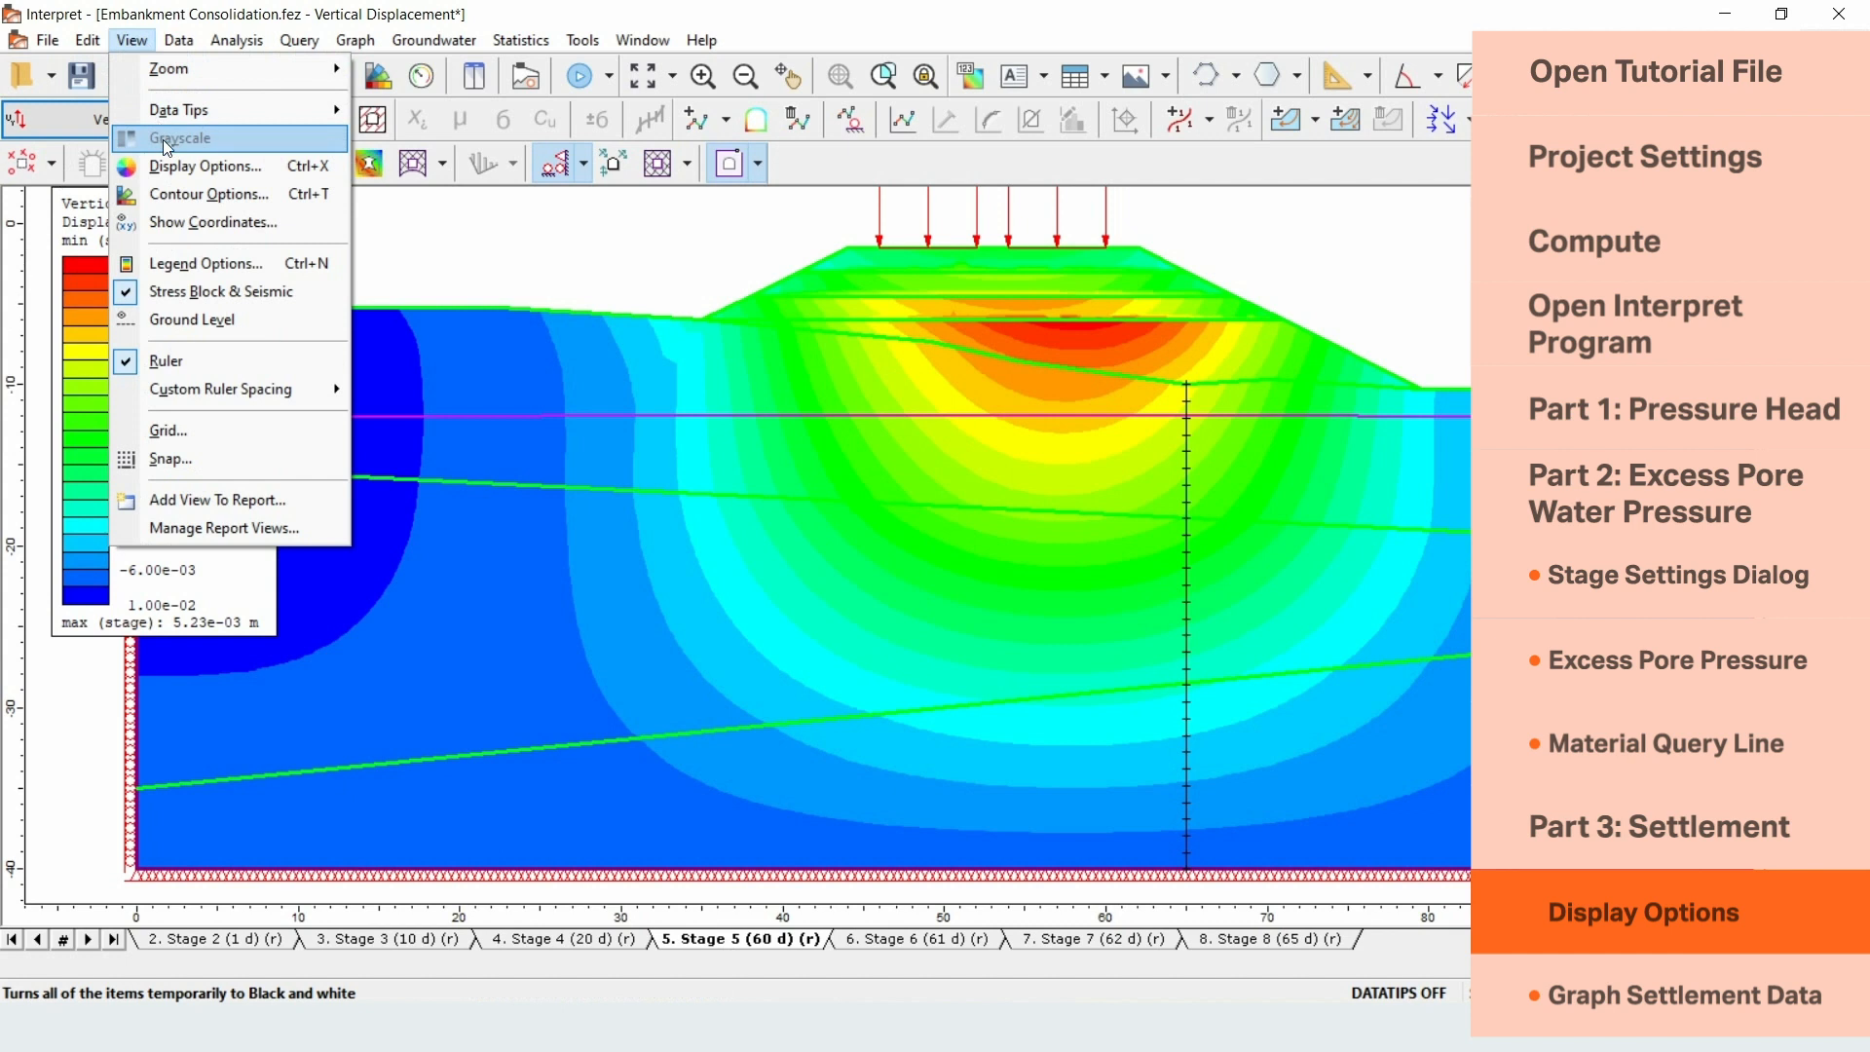
{"action": "left_click", "coordinate": [205, 167]}
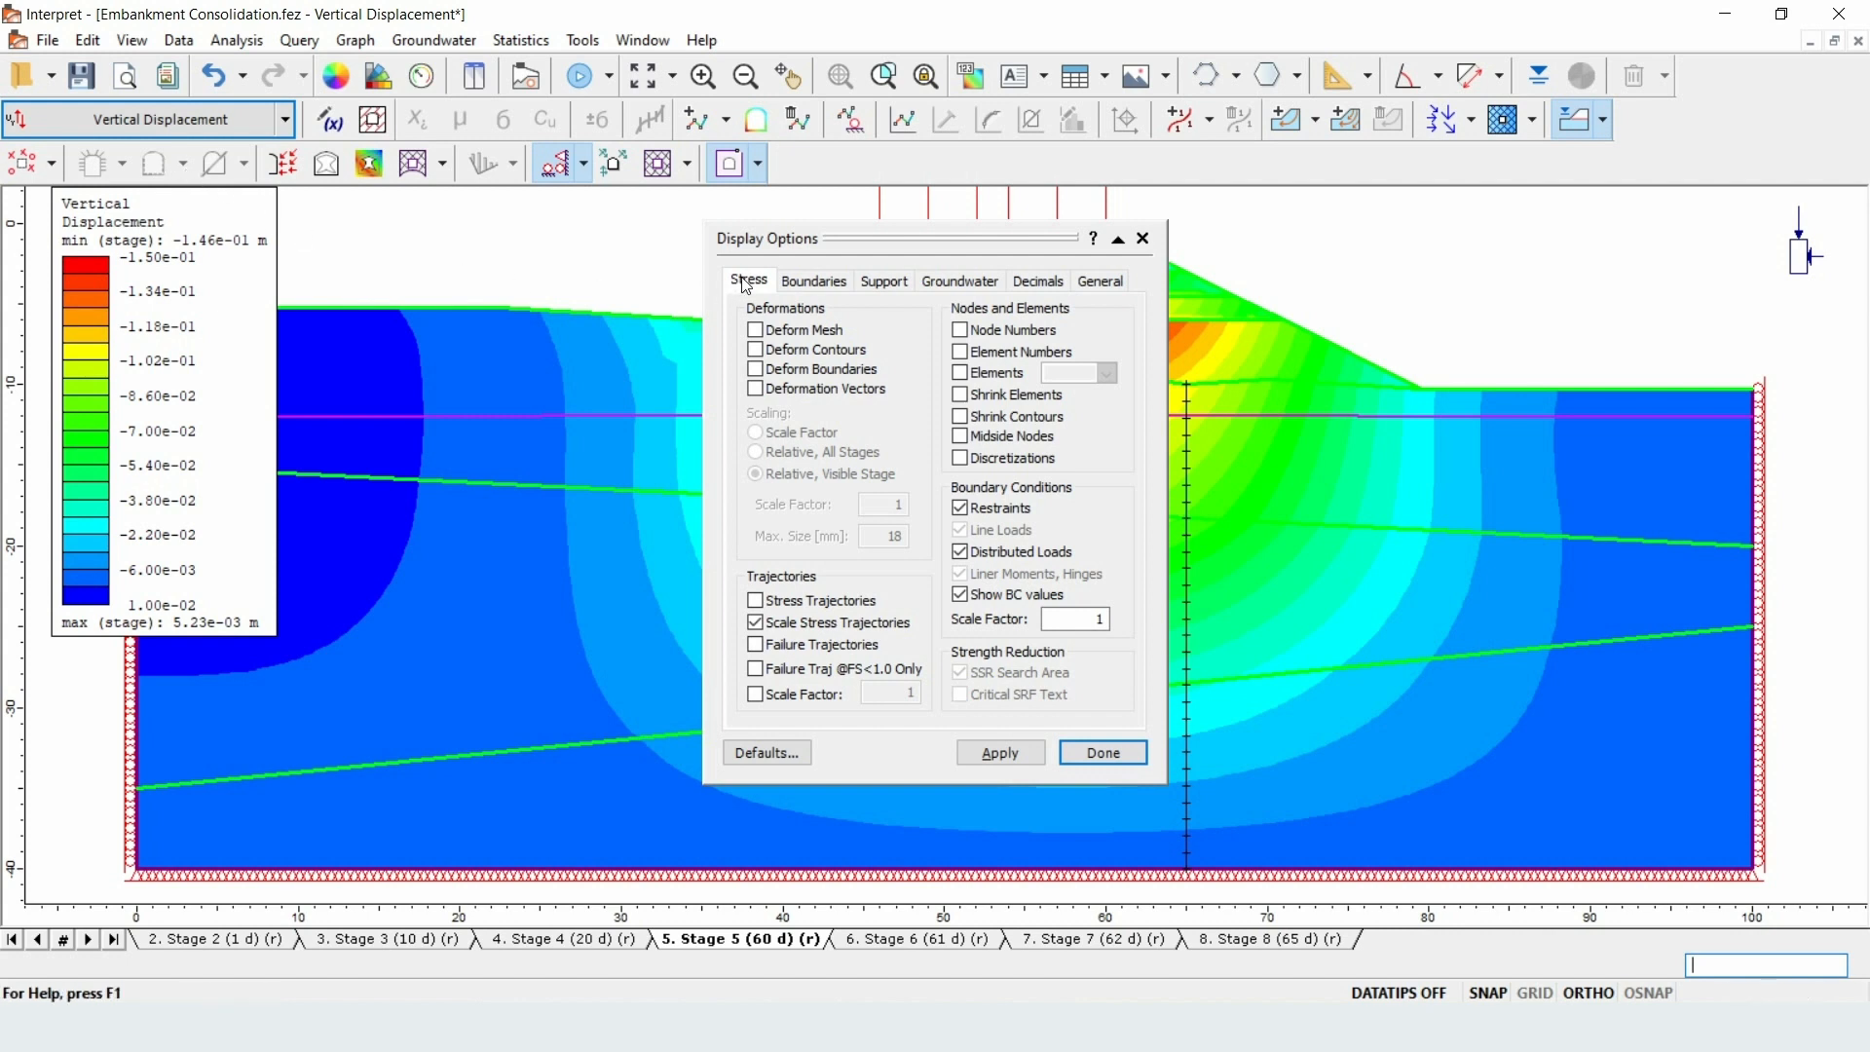
{"action": "mouse_move", "coordinate": [888, 296]}
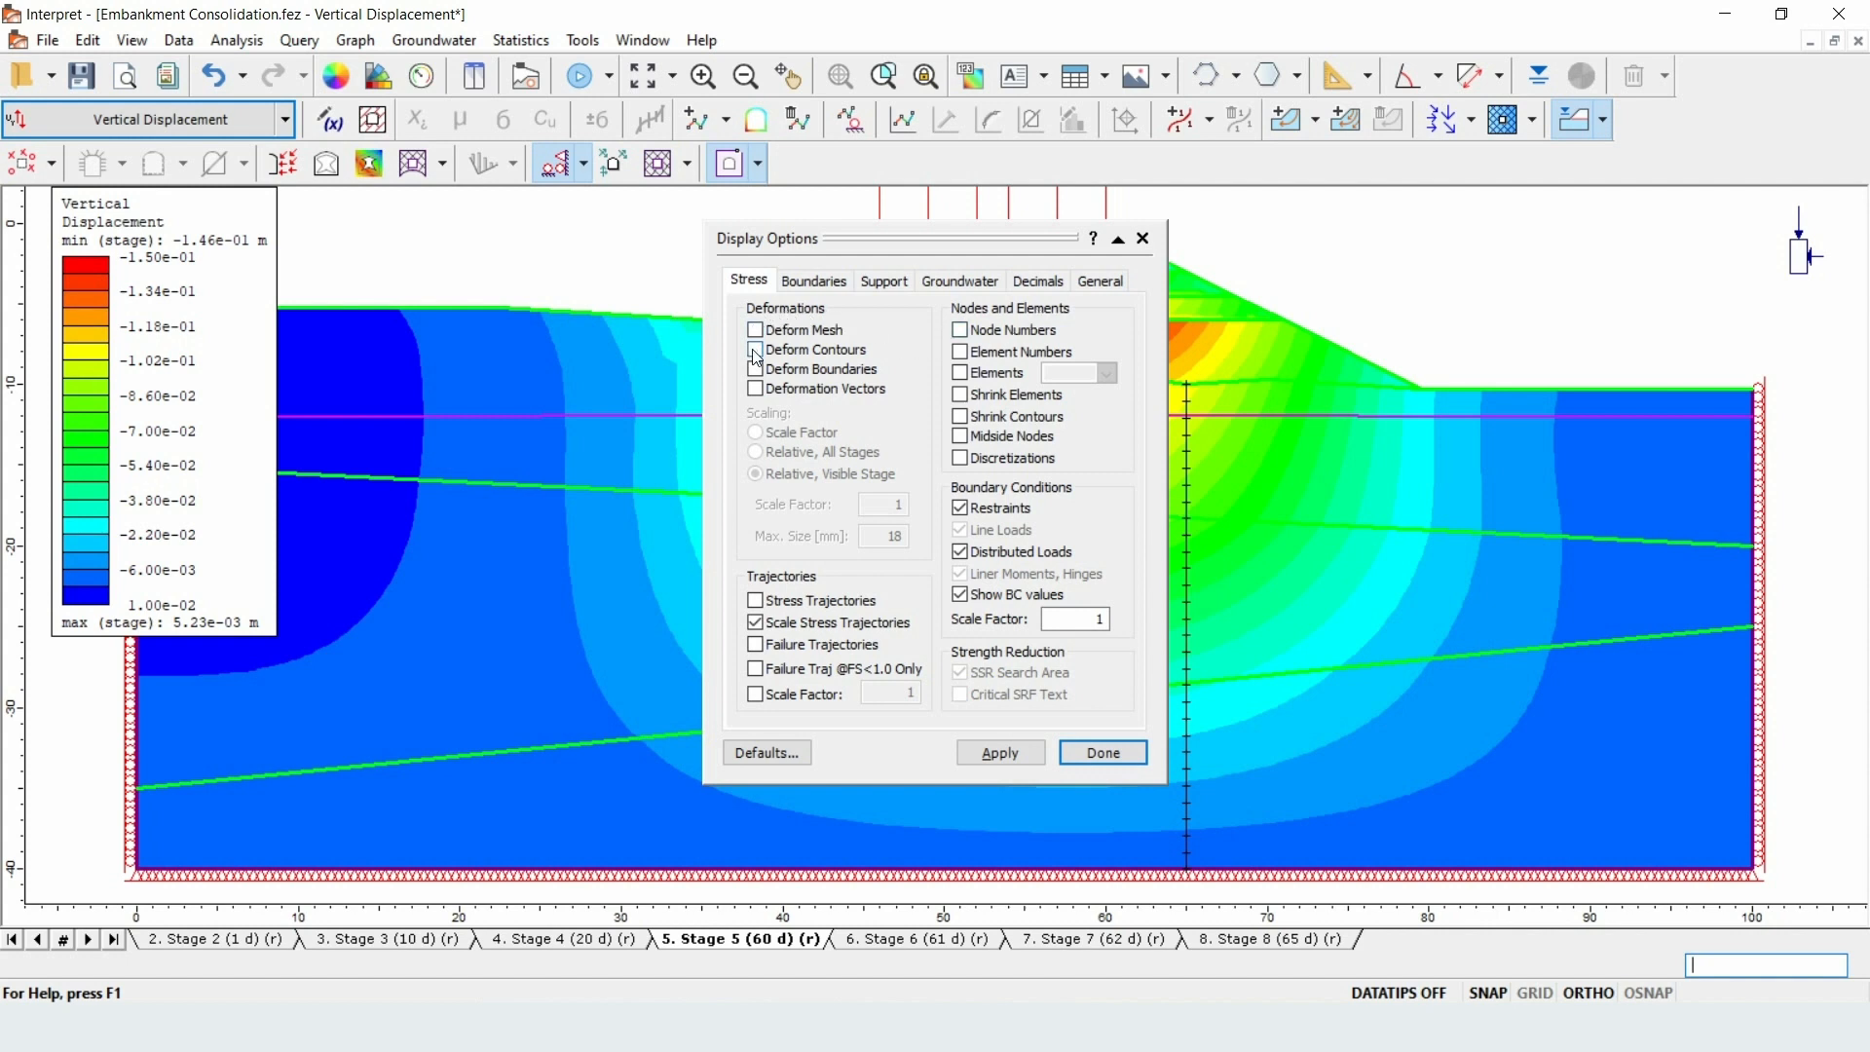
- Apply Deform Contours to preview the deformed shape, then turn it off and close the dialog
{"action": "left_click", "coordinate": [756, 349]}
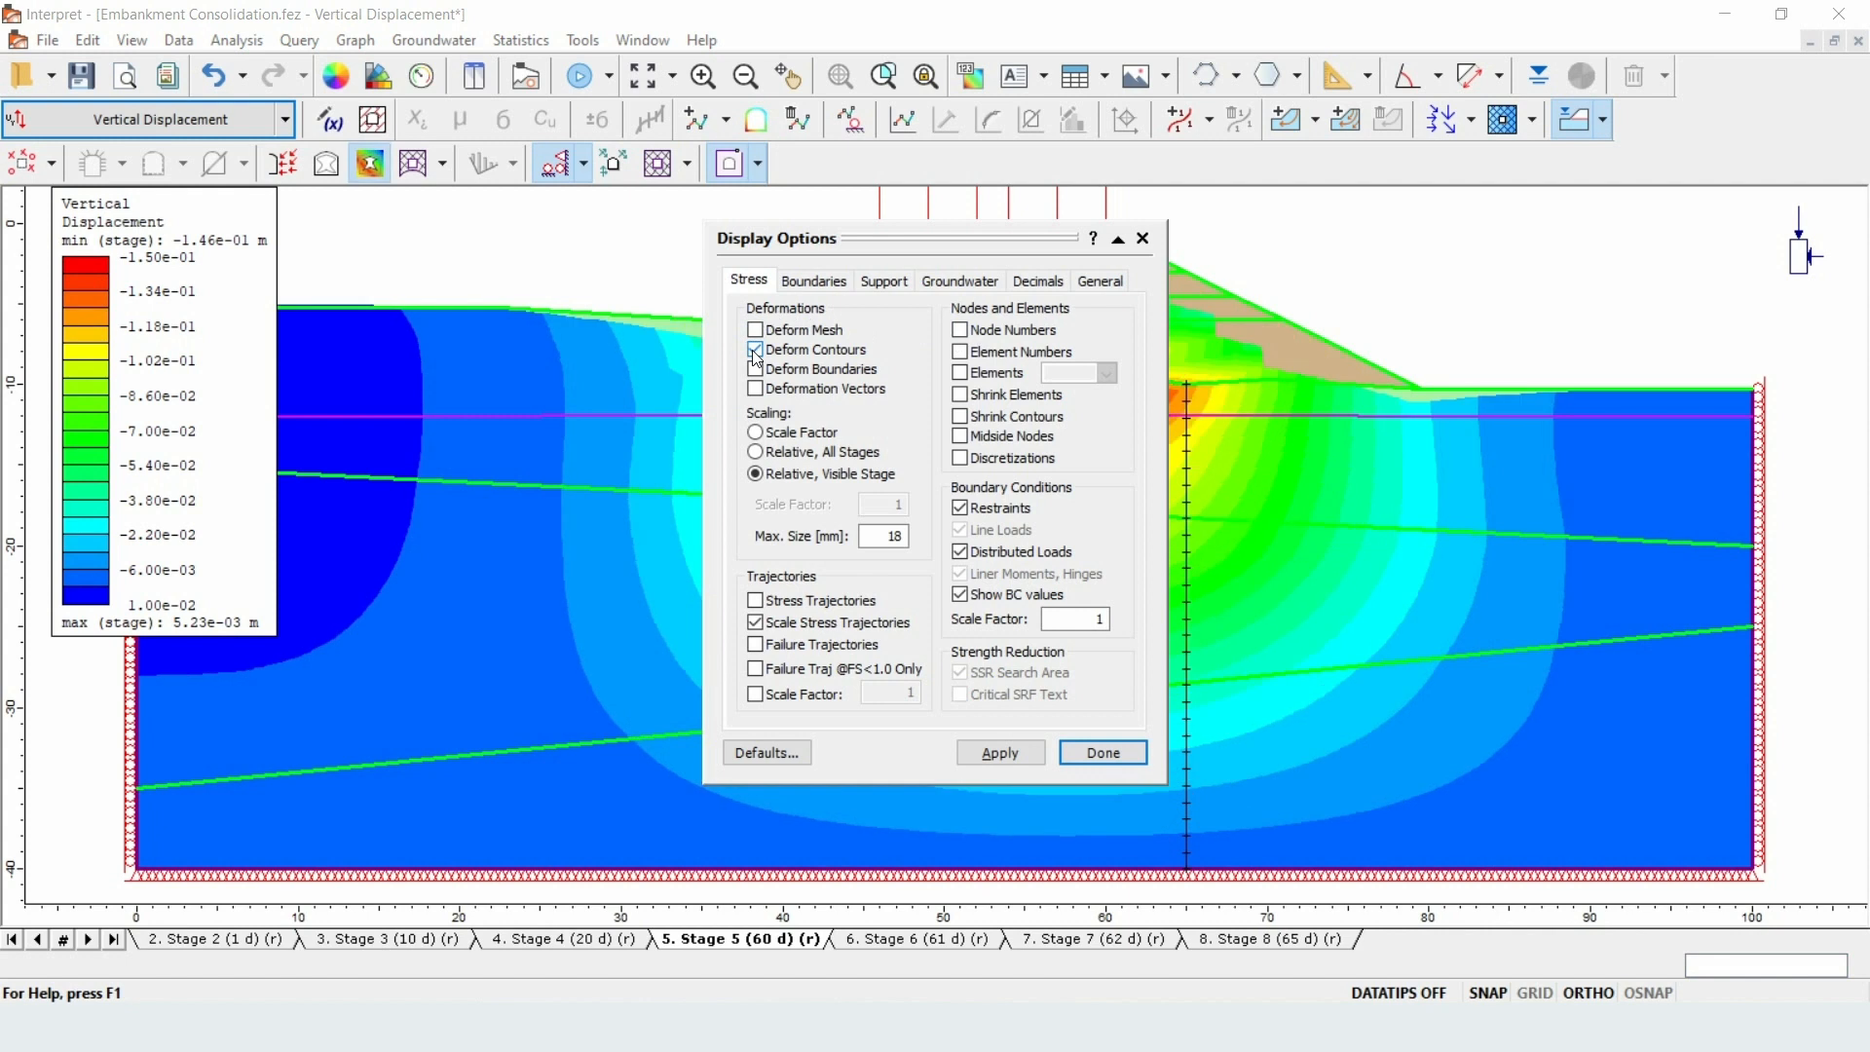
{"action": "left_click", "coordinate": [756, 349]}
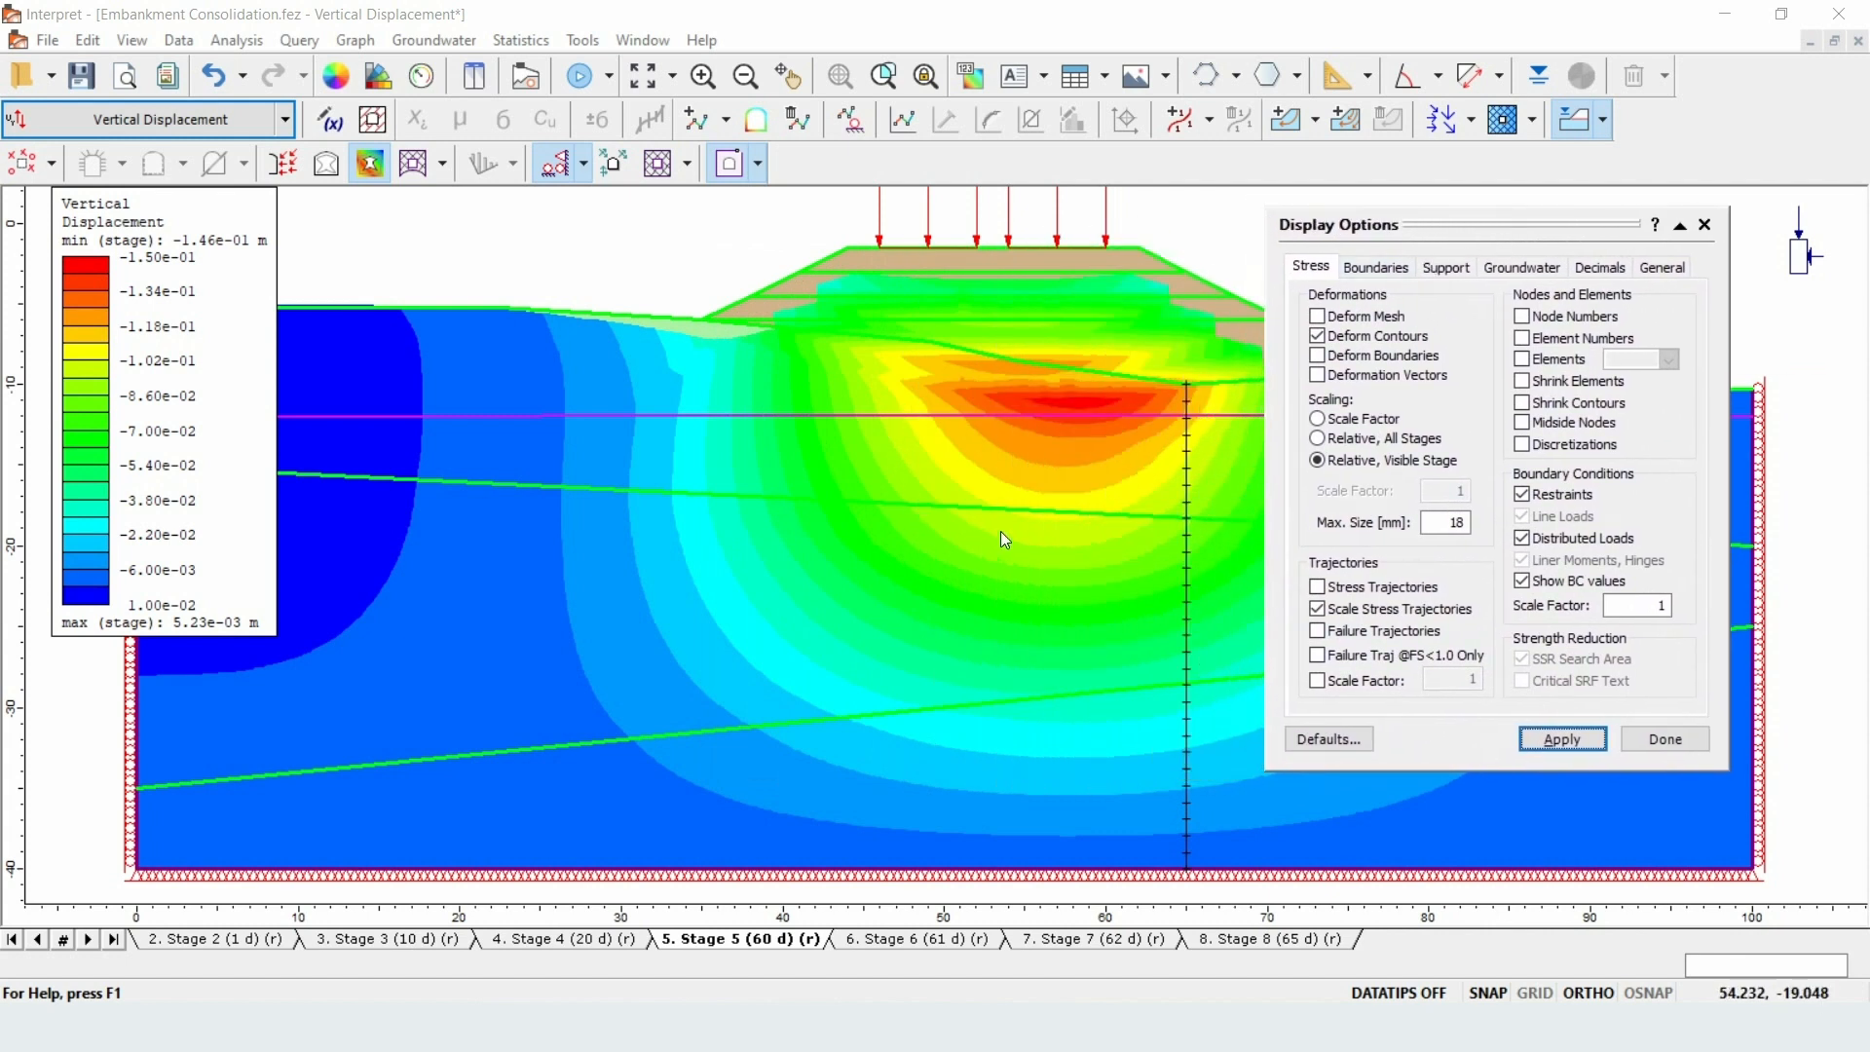
{"action": "mouse_move", "coordinate": [936, 533]}
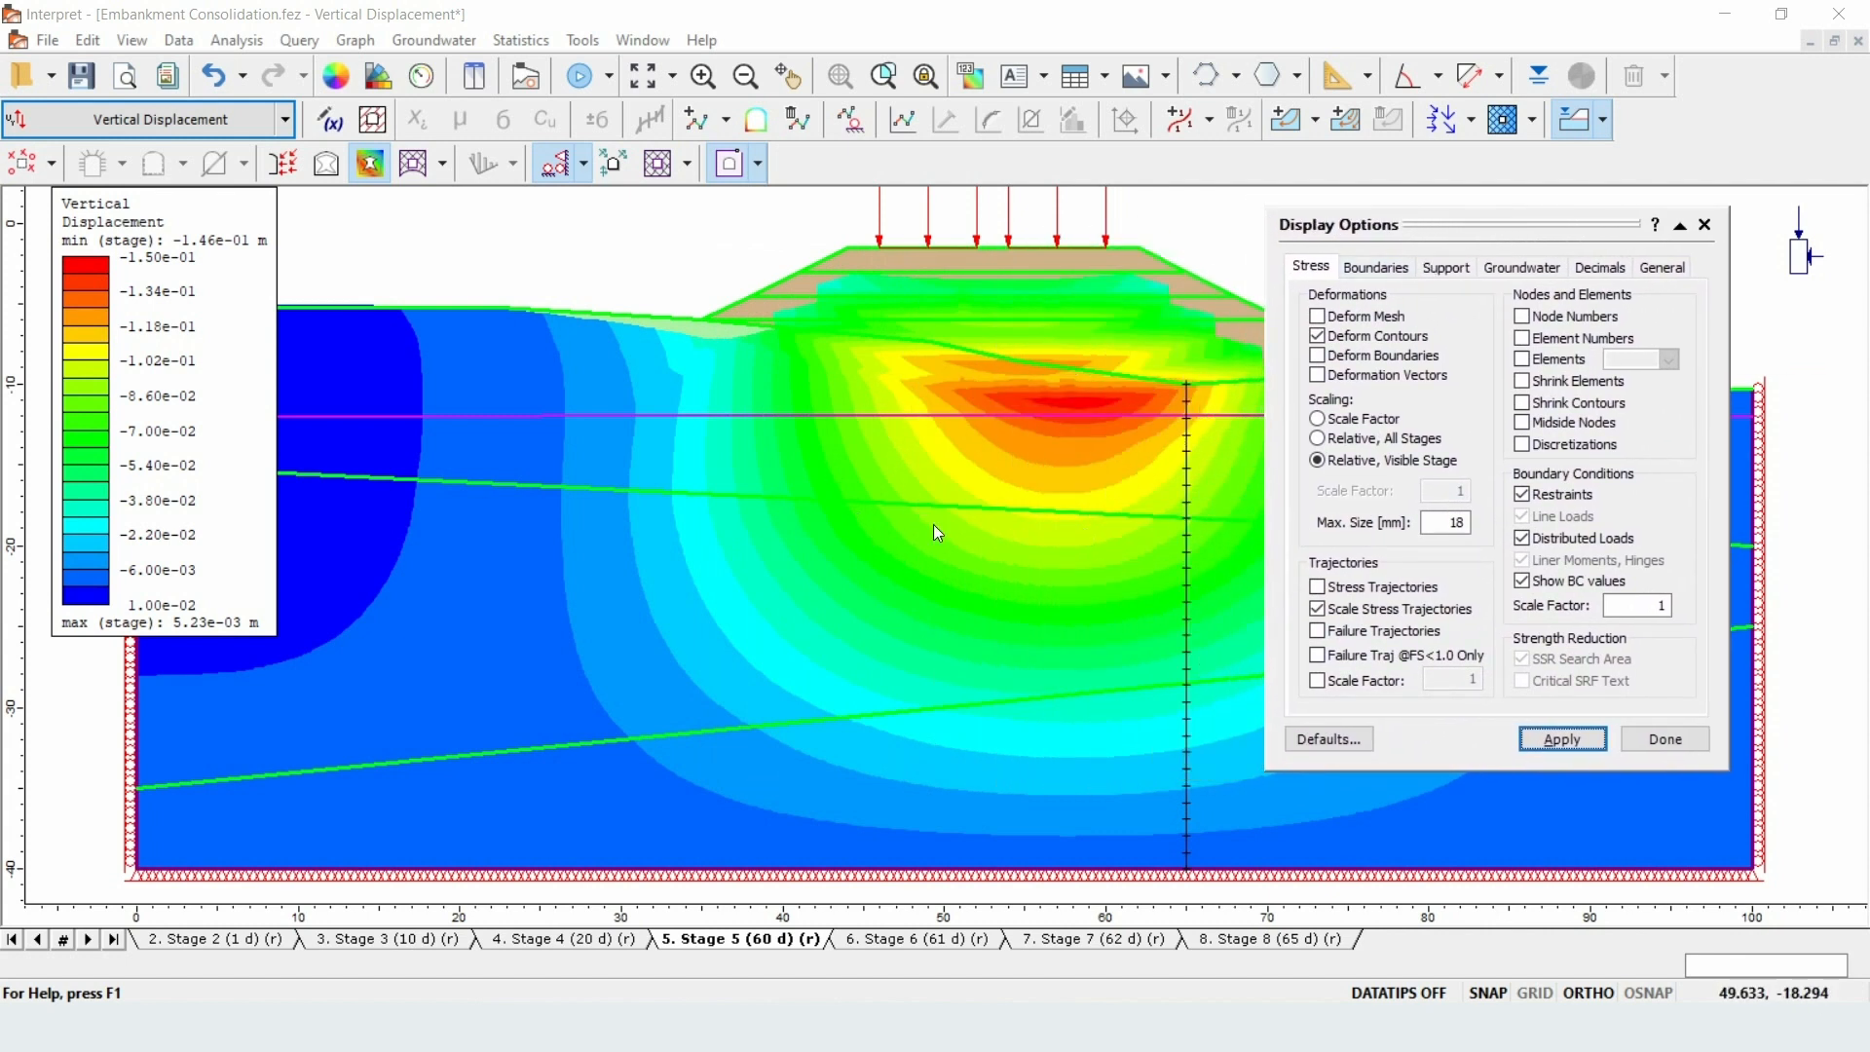
{"action": "mouse_move", "coordinate": [910, 518]}
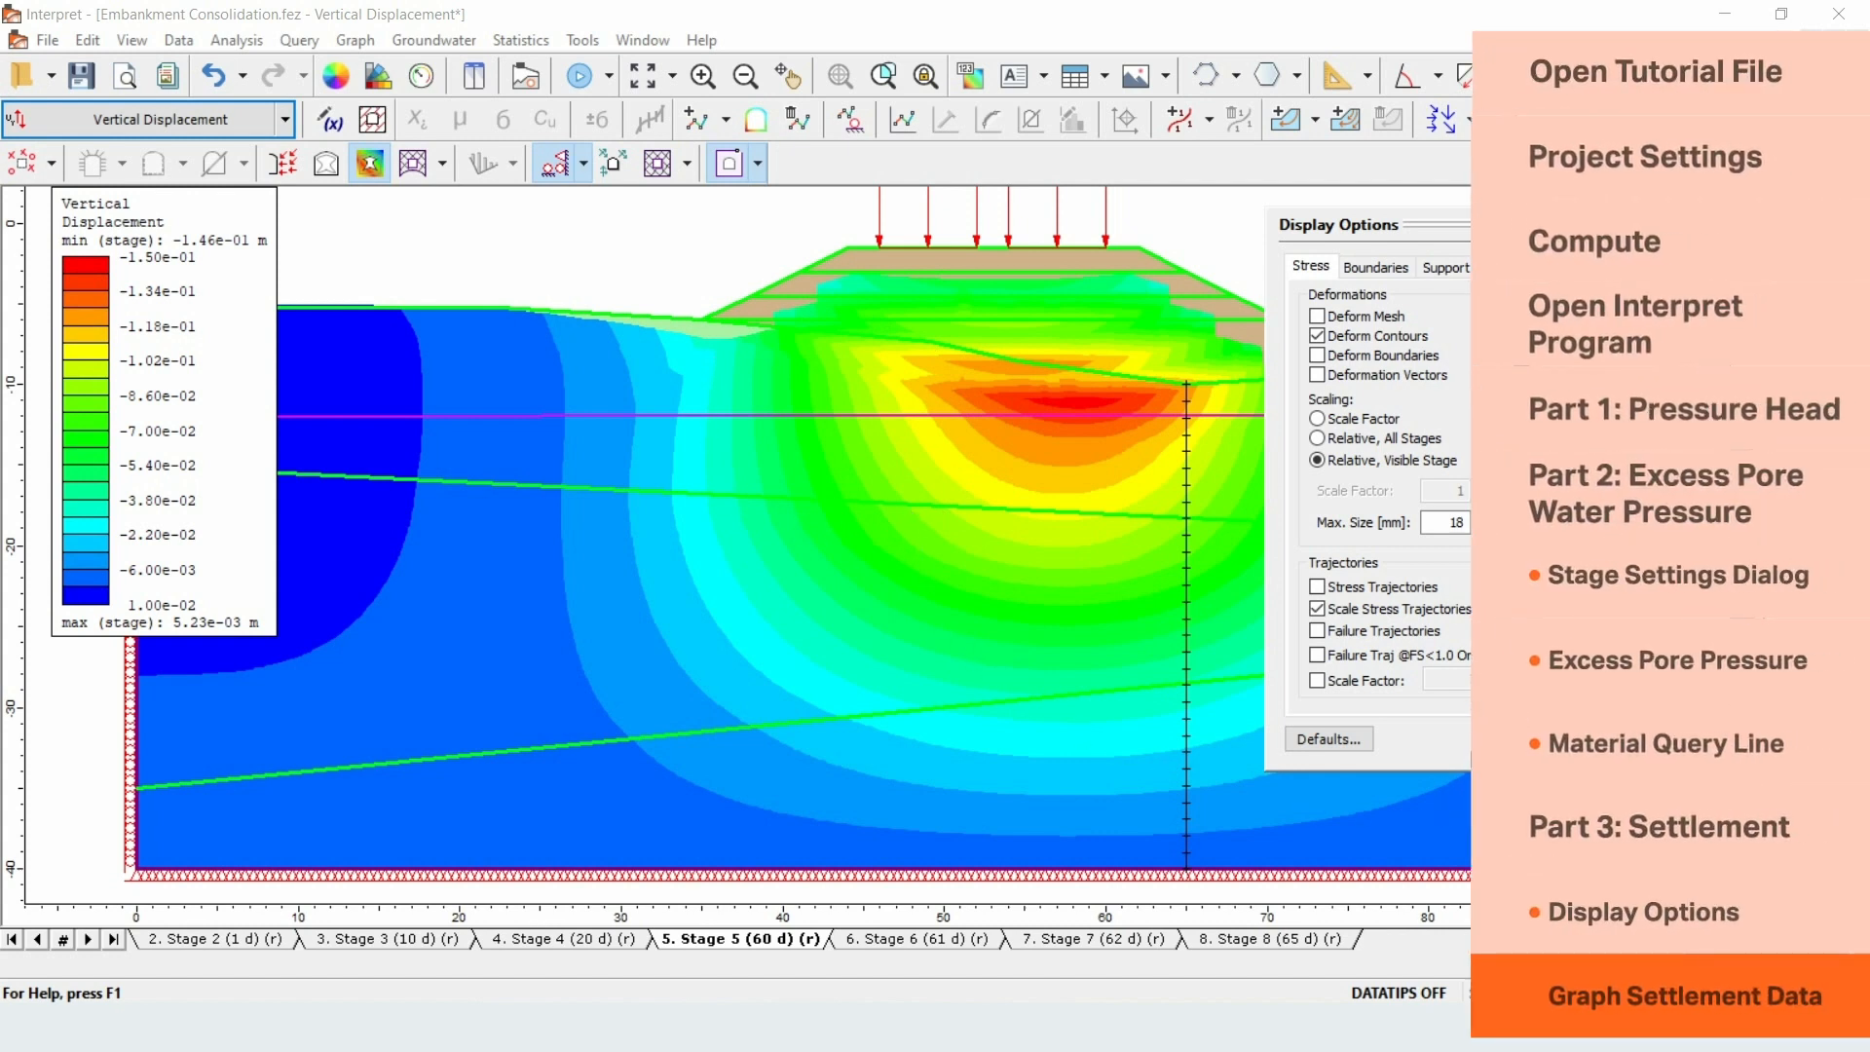
{"action": "left_click", "coordinate": [1316, 337]}
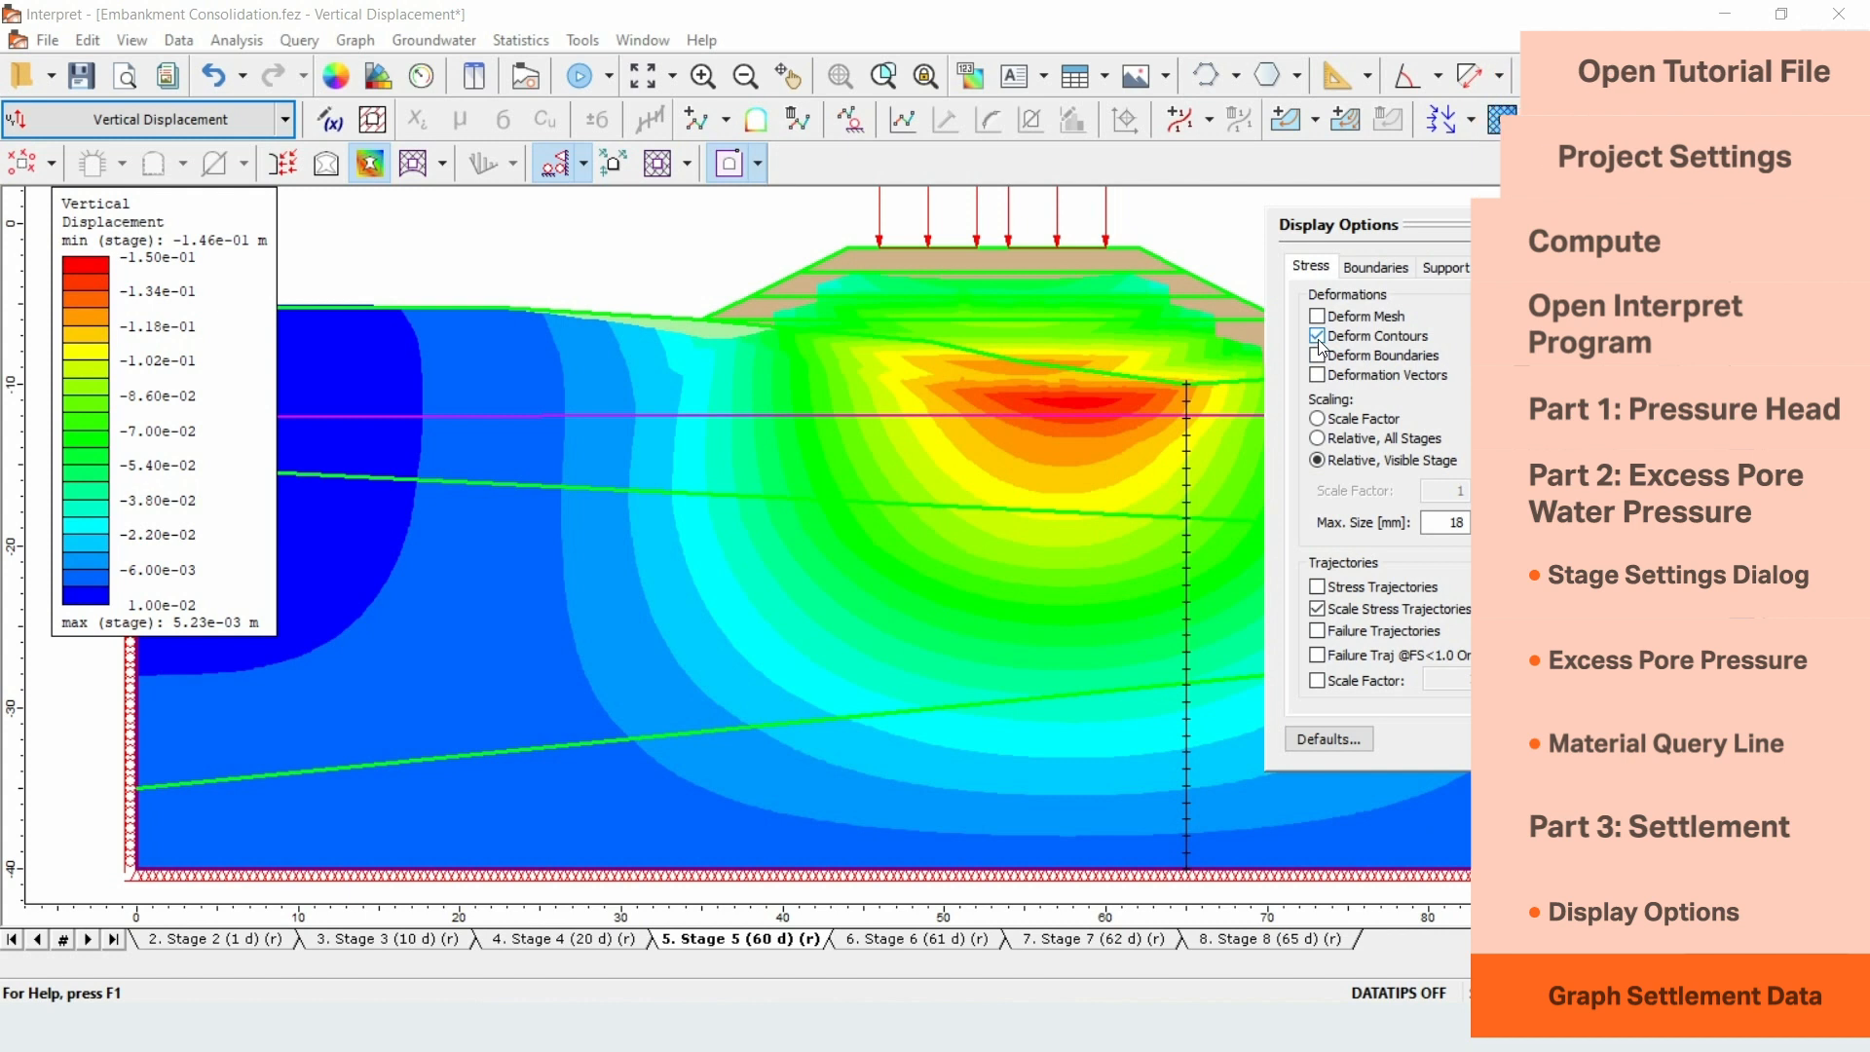
{"action": "left_click", "coordinate": [1317, 337]}
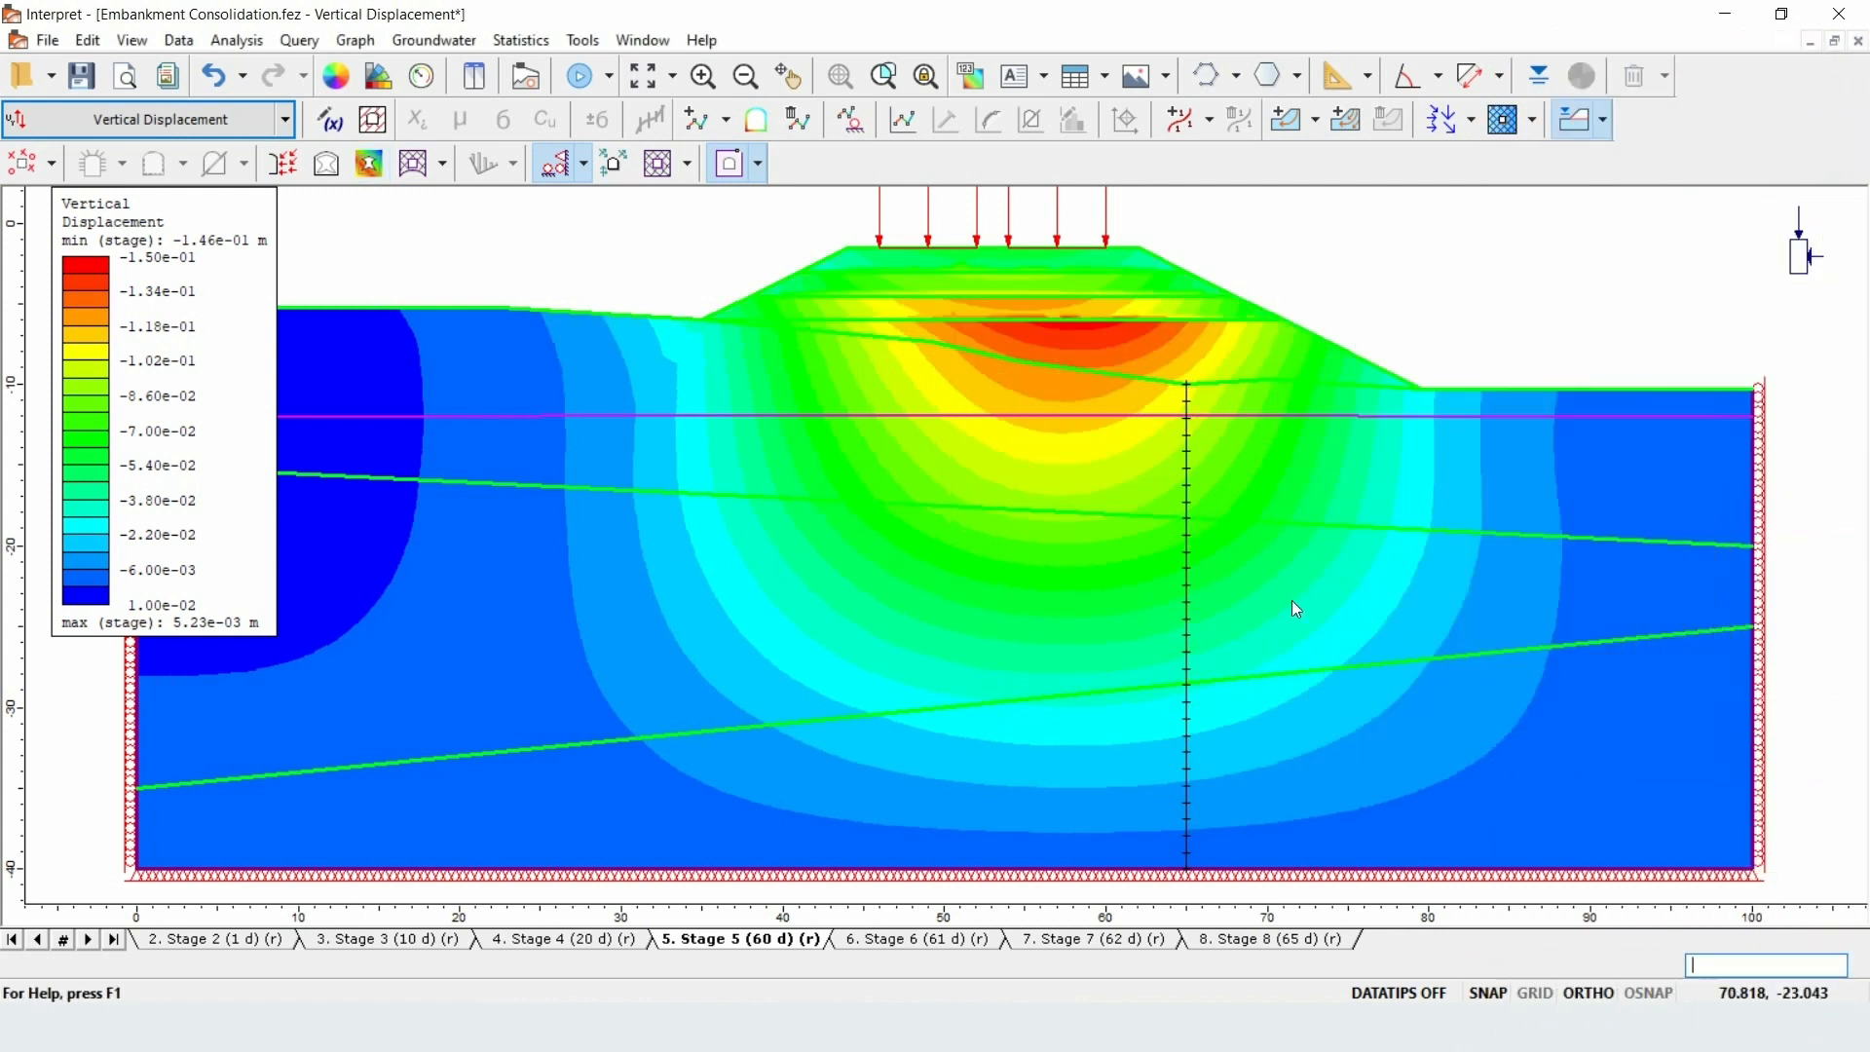
{"action": "mouse_move", "coordinate": [1184, 563]}
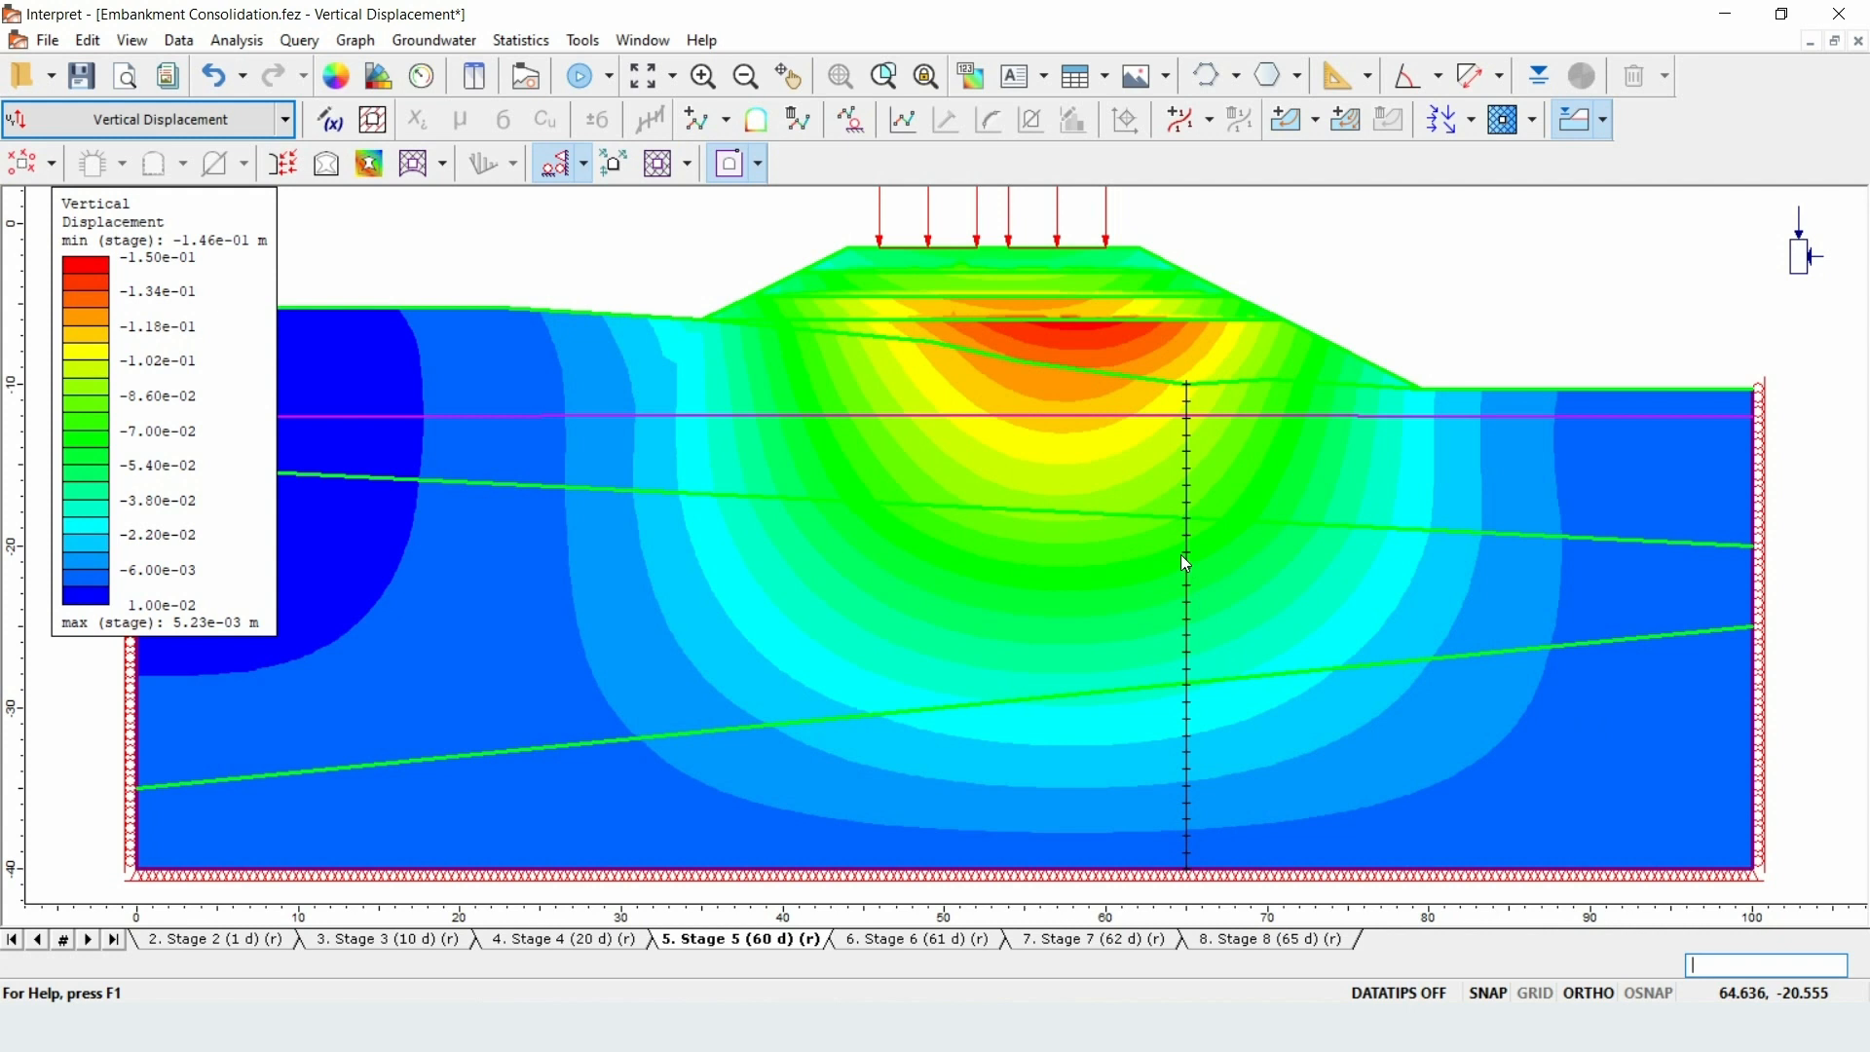
- Graph the query line's data with all stages selected and plot it
{"action": "right_click", "coordinate": [1187, 563]}
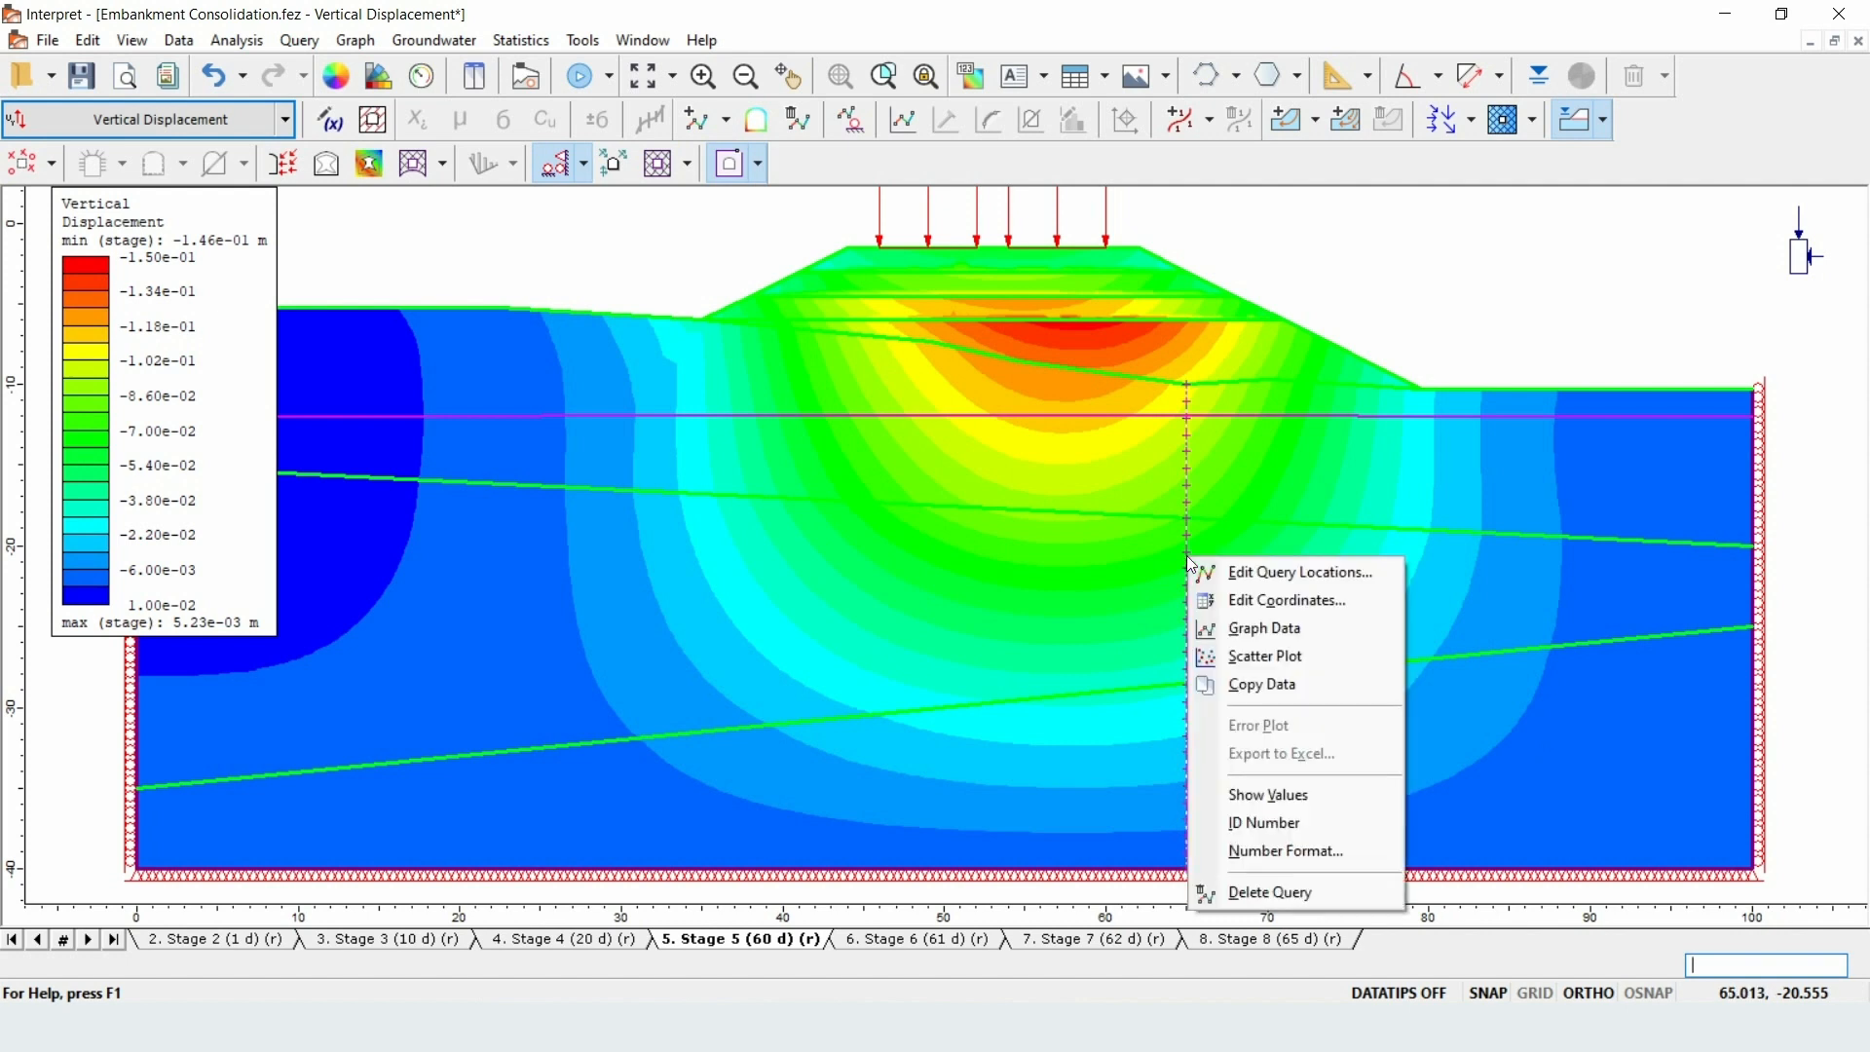
{"action": "mouse_move", "coordinate": [1262, 628]}
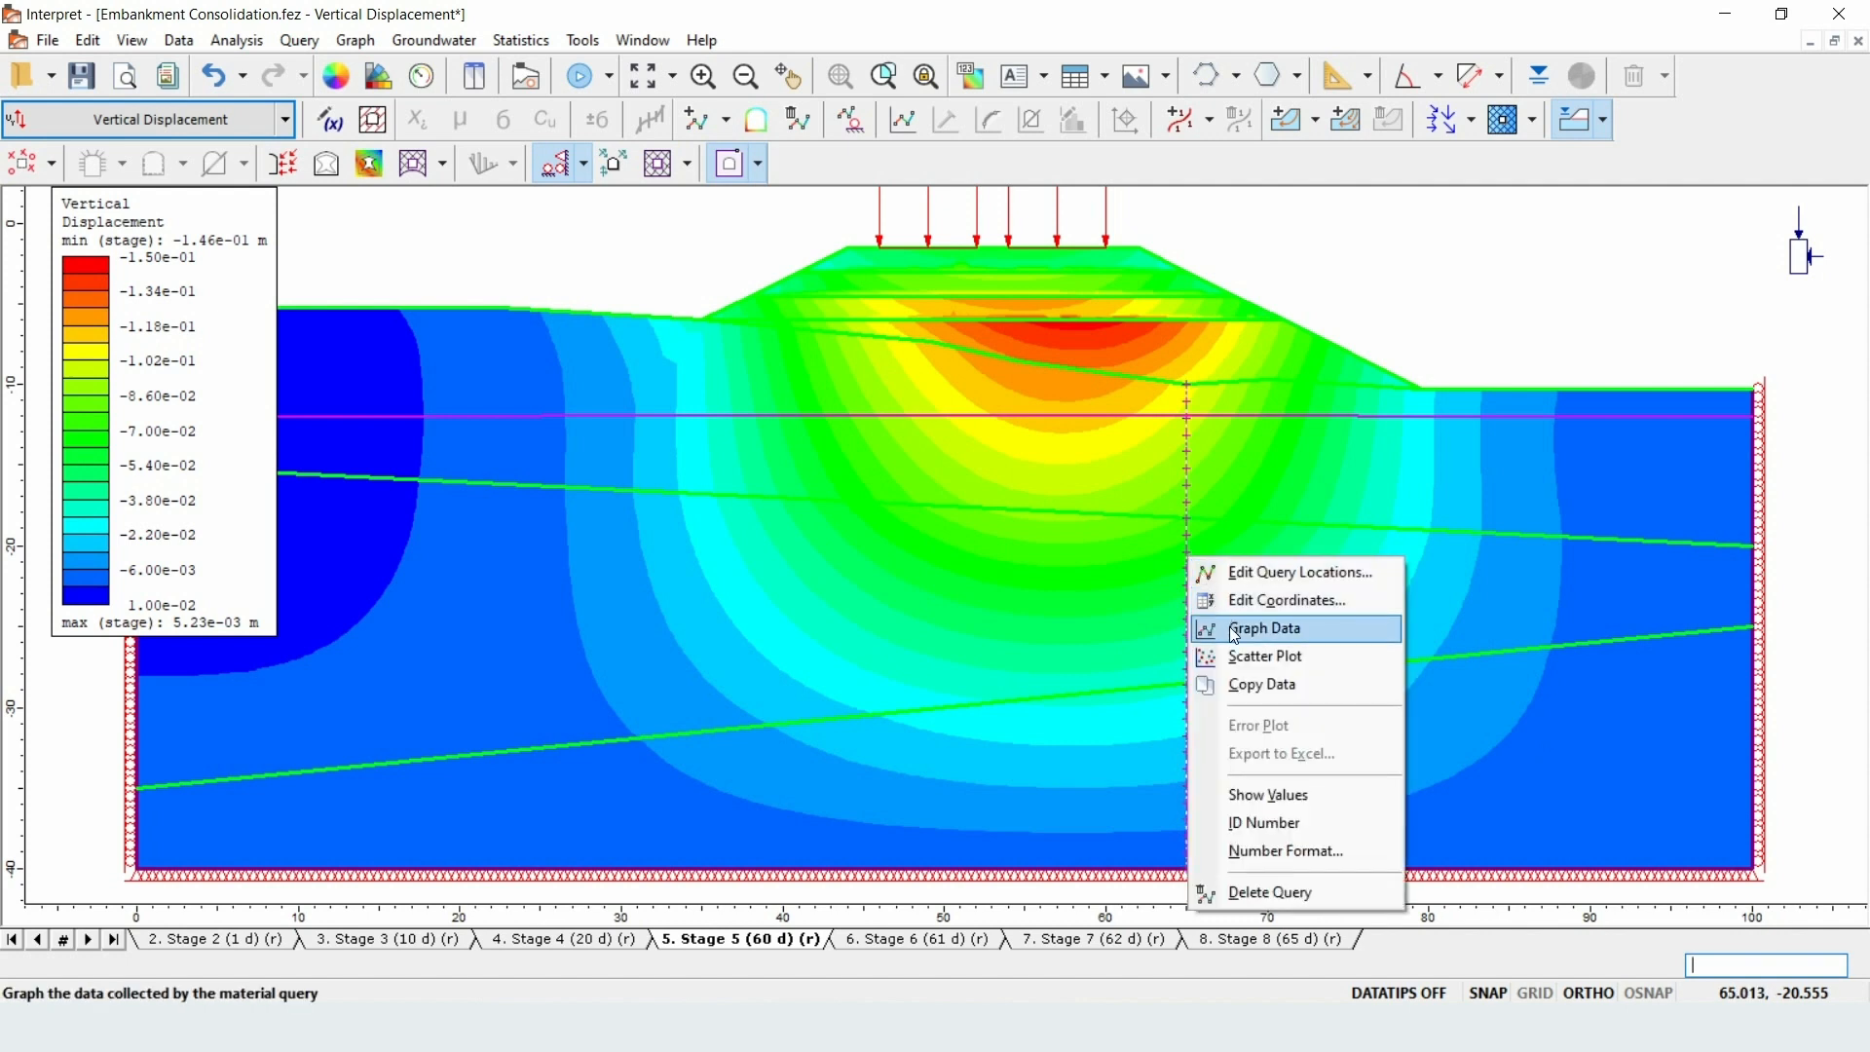
{"action": "left_click", "coordinate": [1264, 627]}
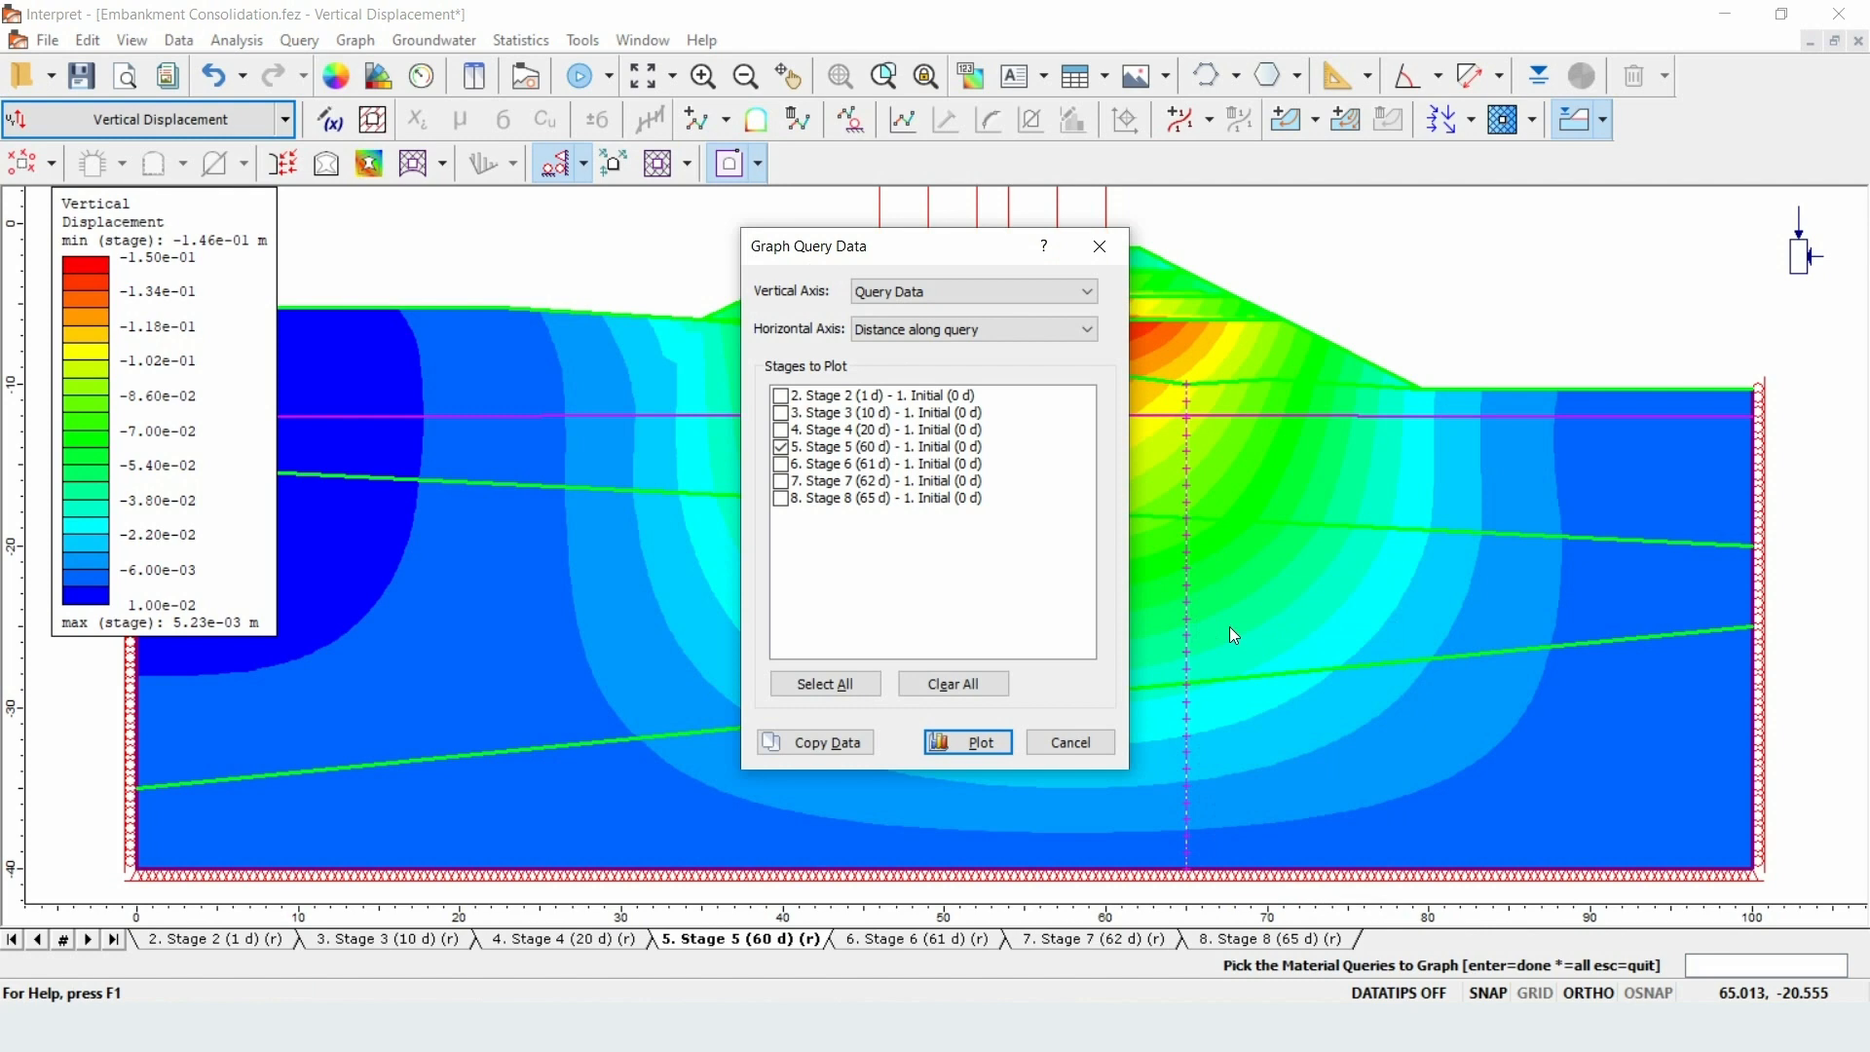
{"action": "left_click", "coordinate": [824, 684]}
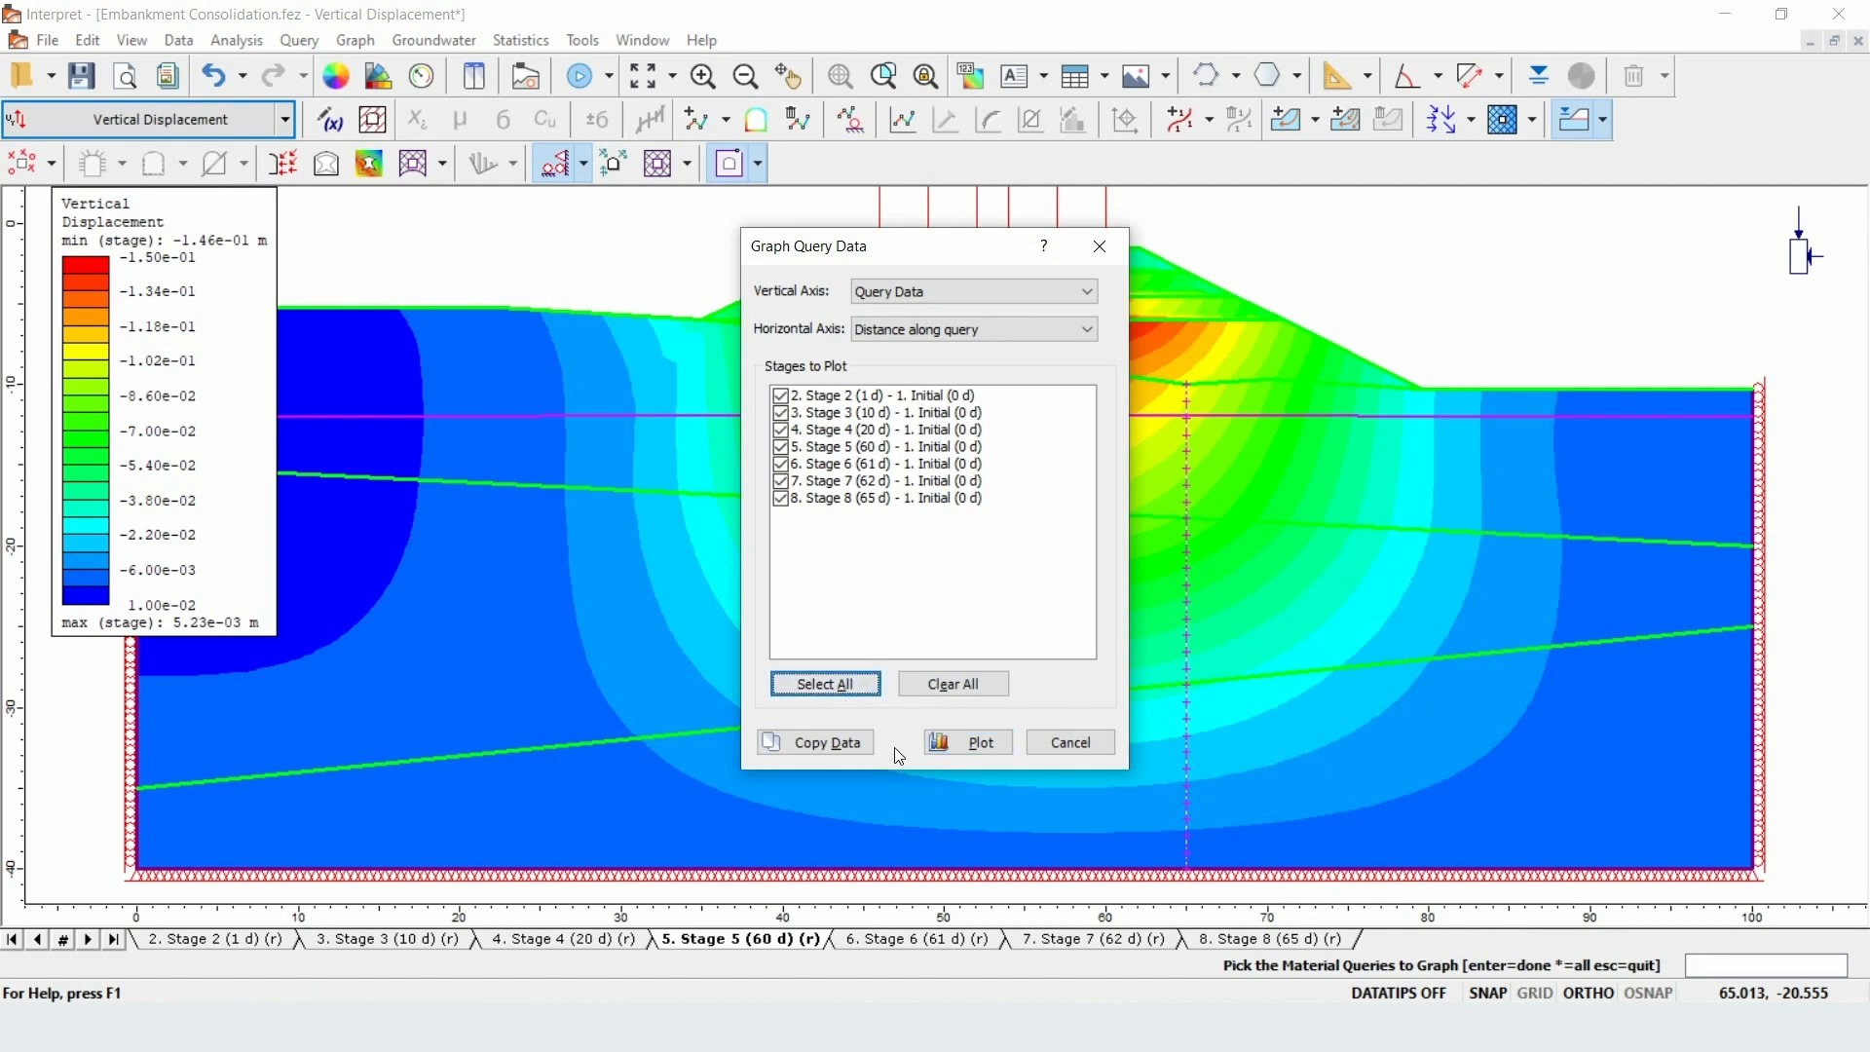
{"action": "left_click", "coordinate": [966, 742]}
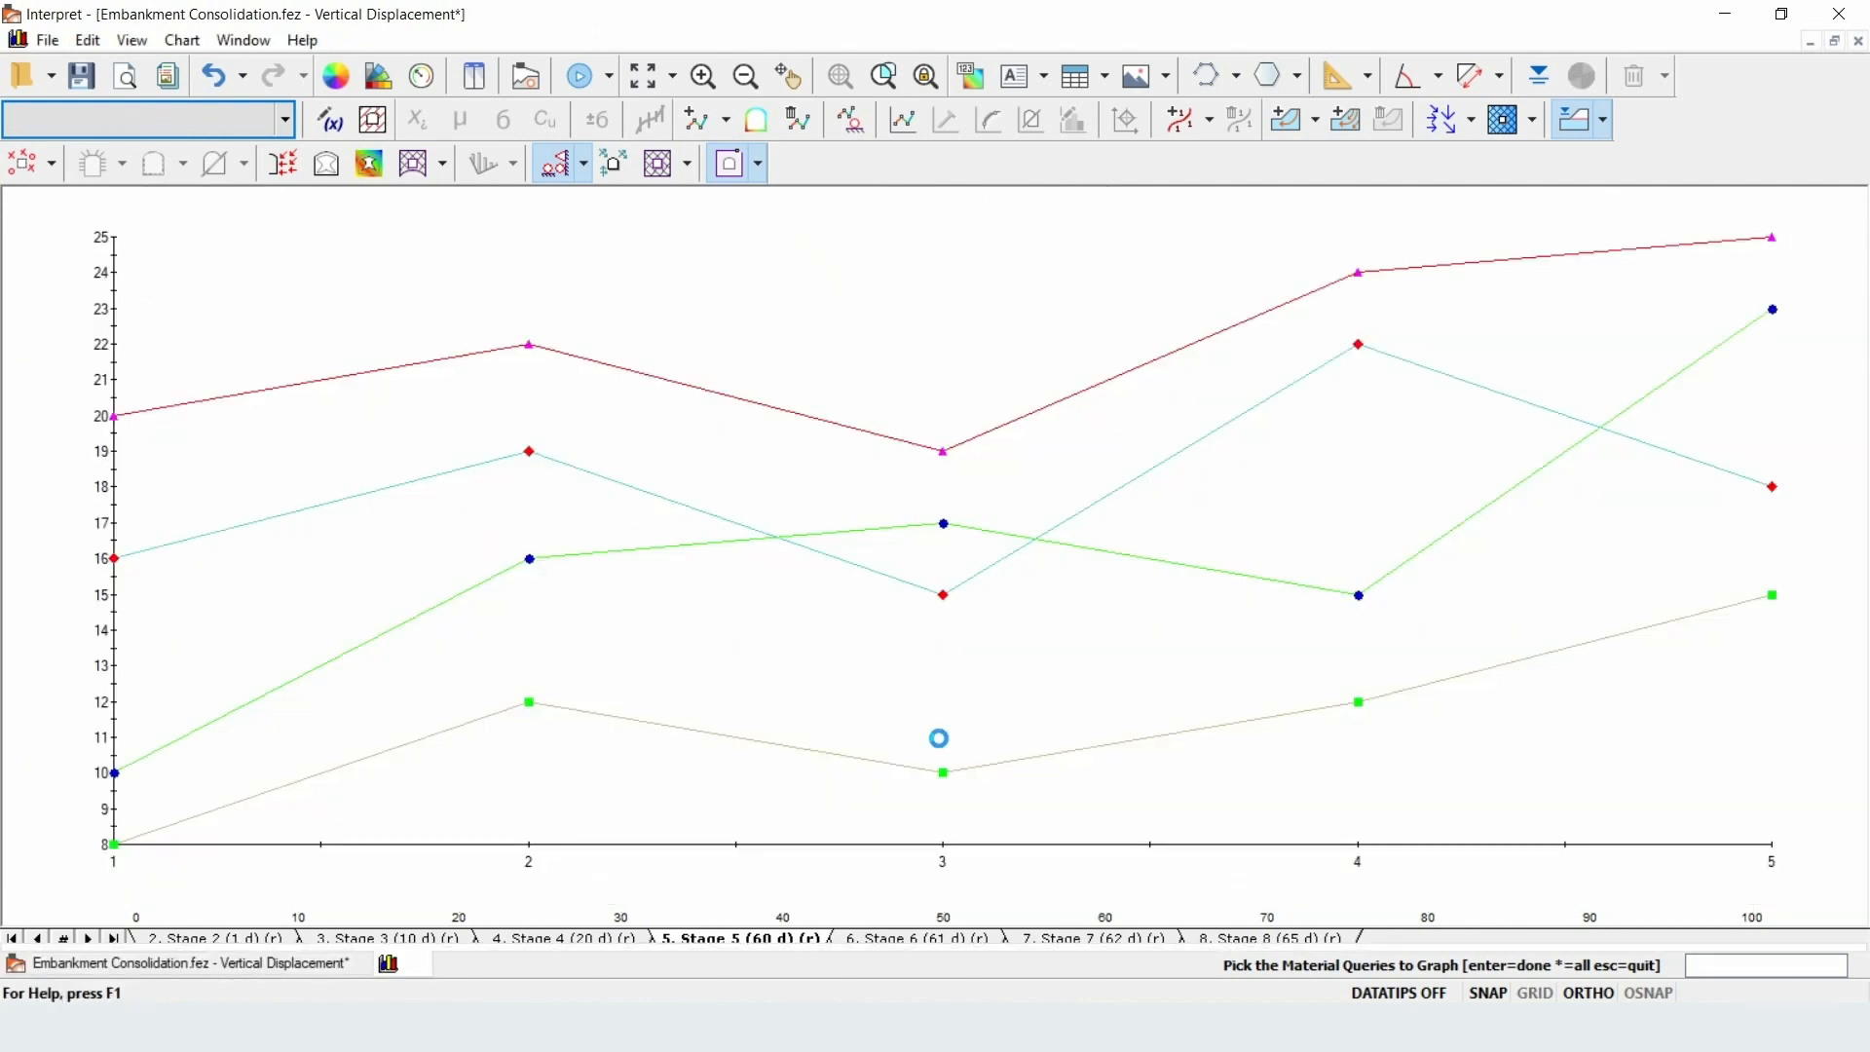